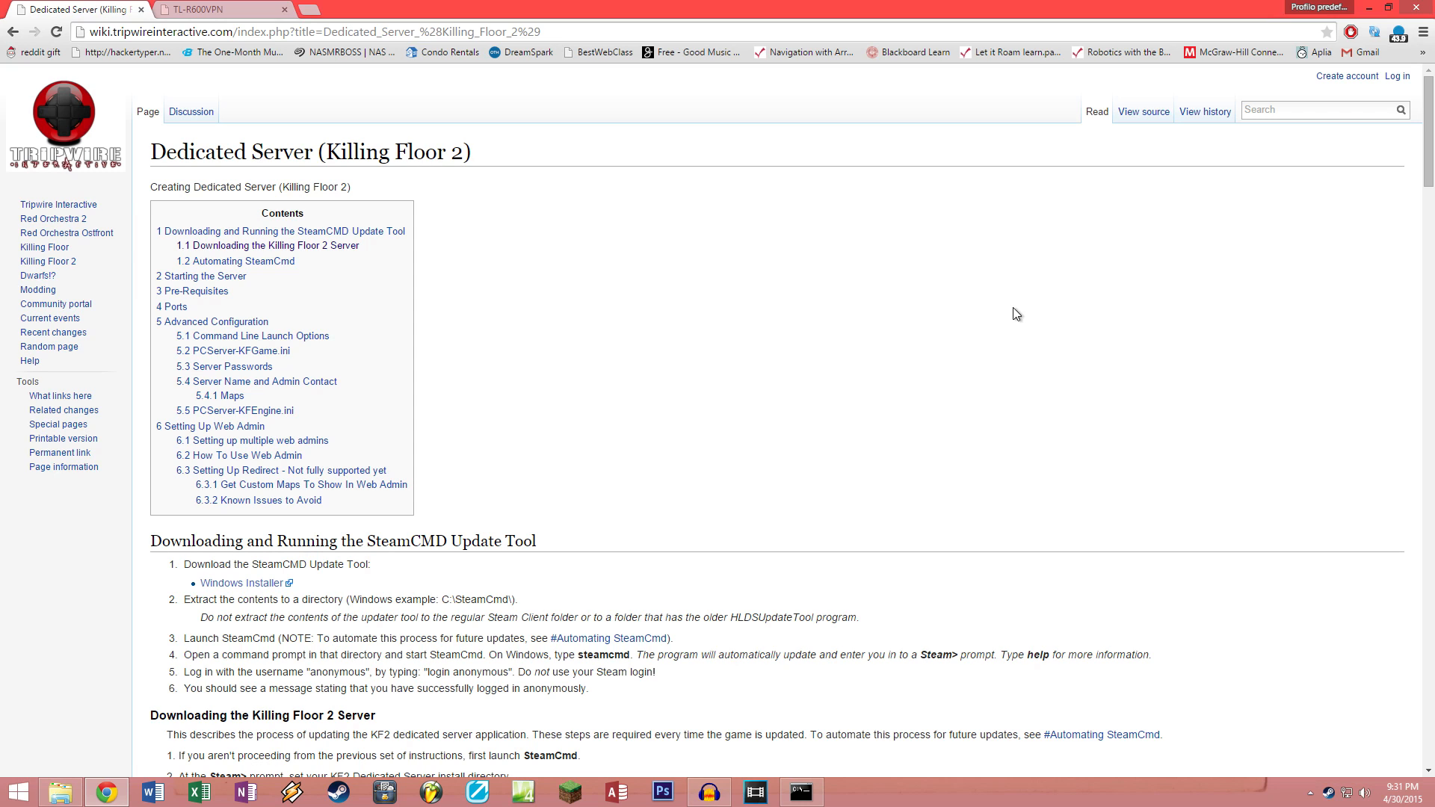
pyautogui.moveTo(814, 340)
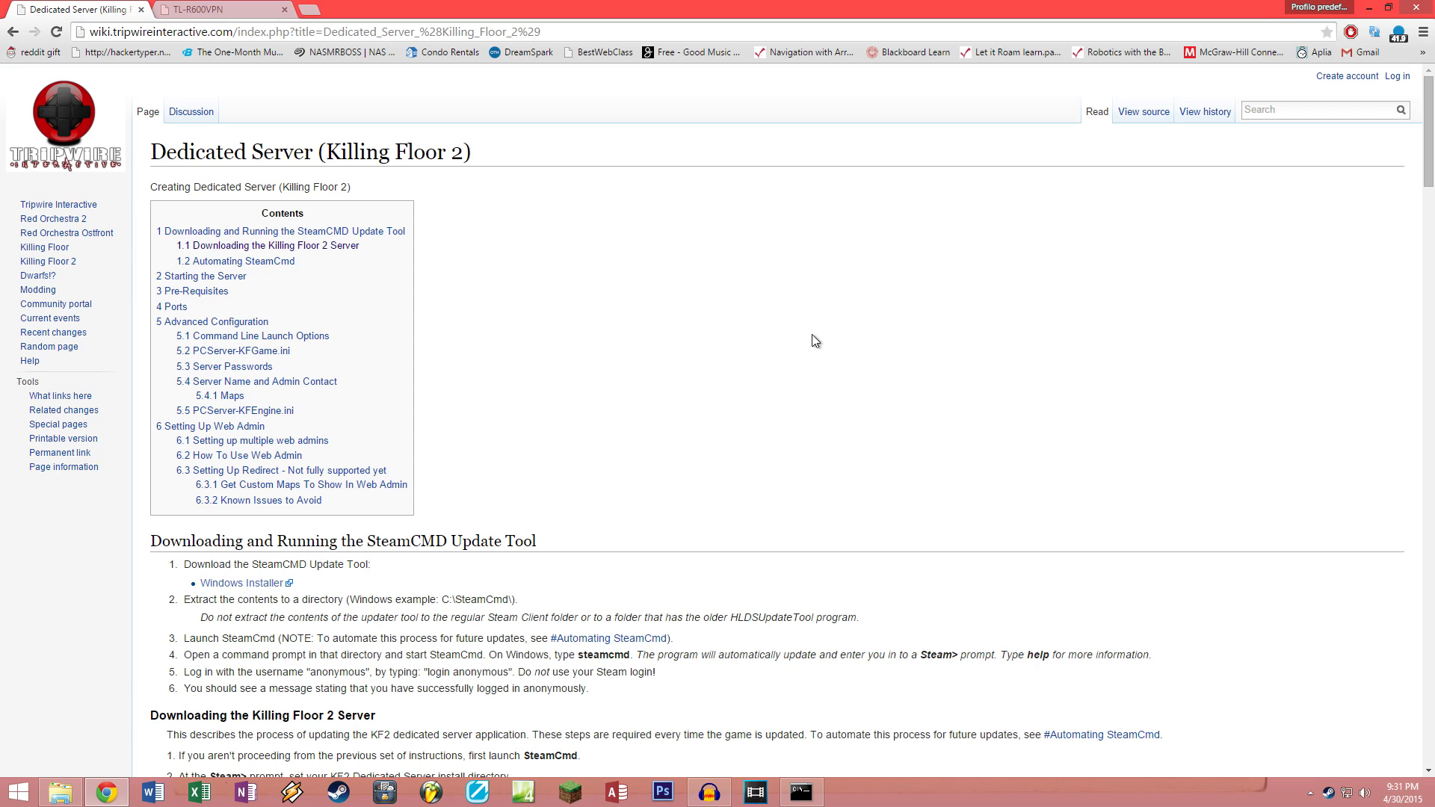
pyautogui.moveTo(622, 332)
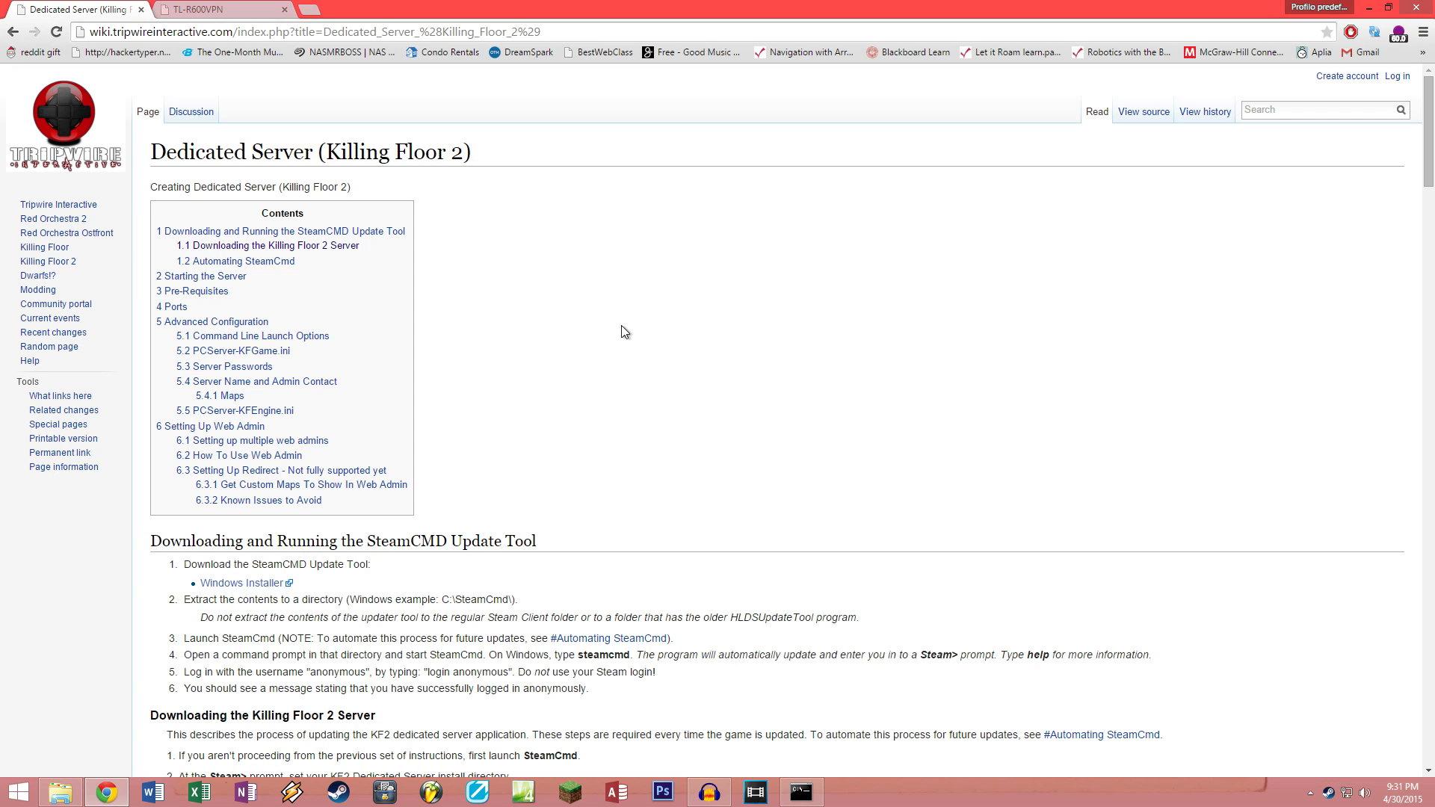
pyautogui.moveTo(593, 351)
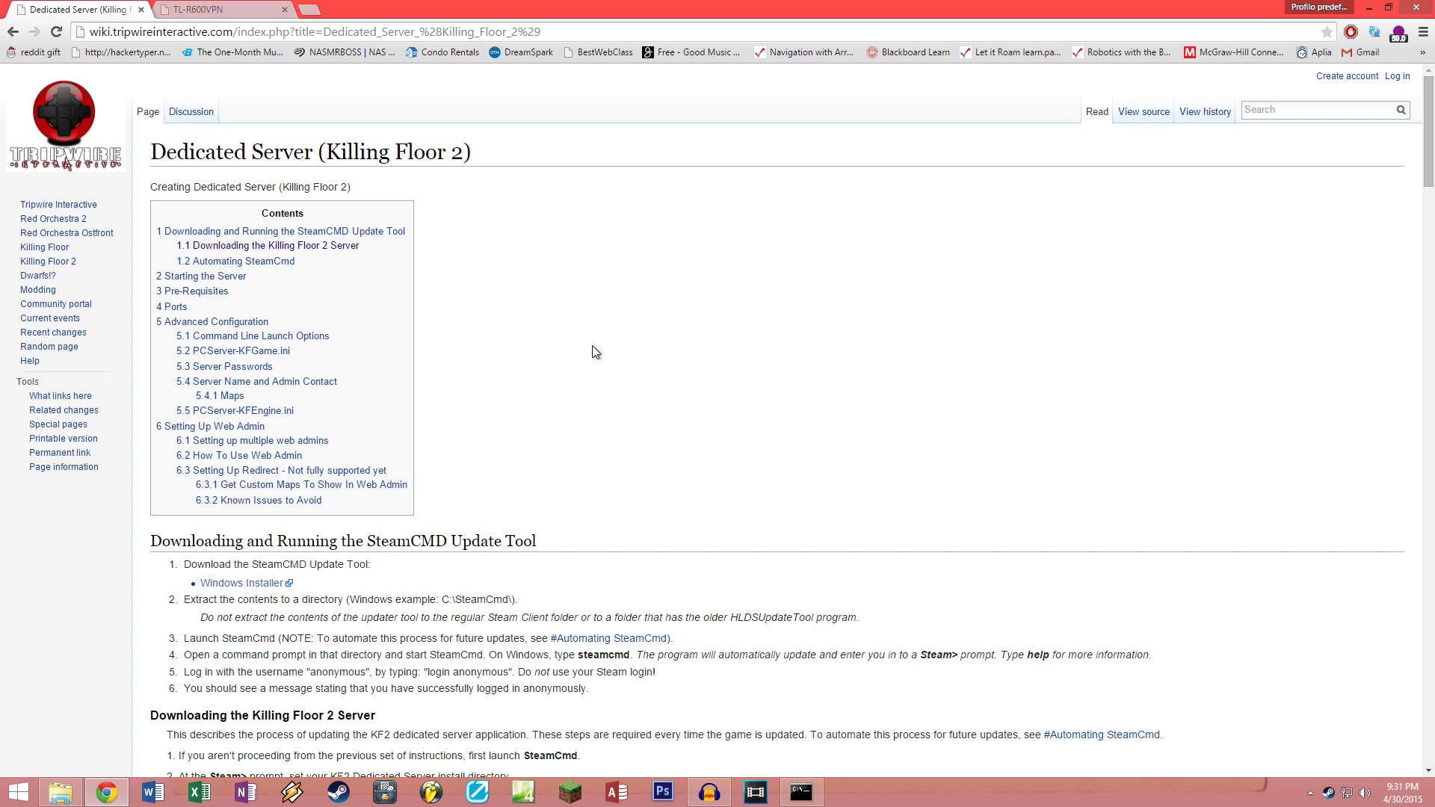
# Check the router's port forwards, then scroll the guide down to its default Ports table.
pyautogui.click(189, 9)
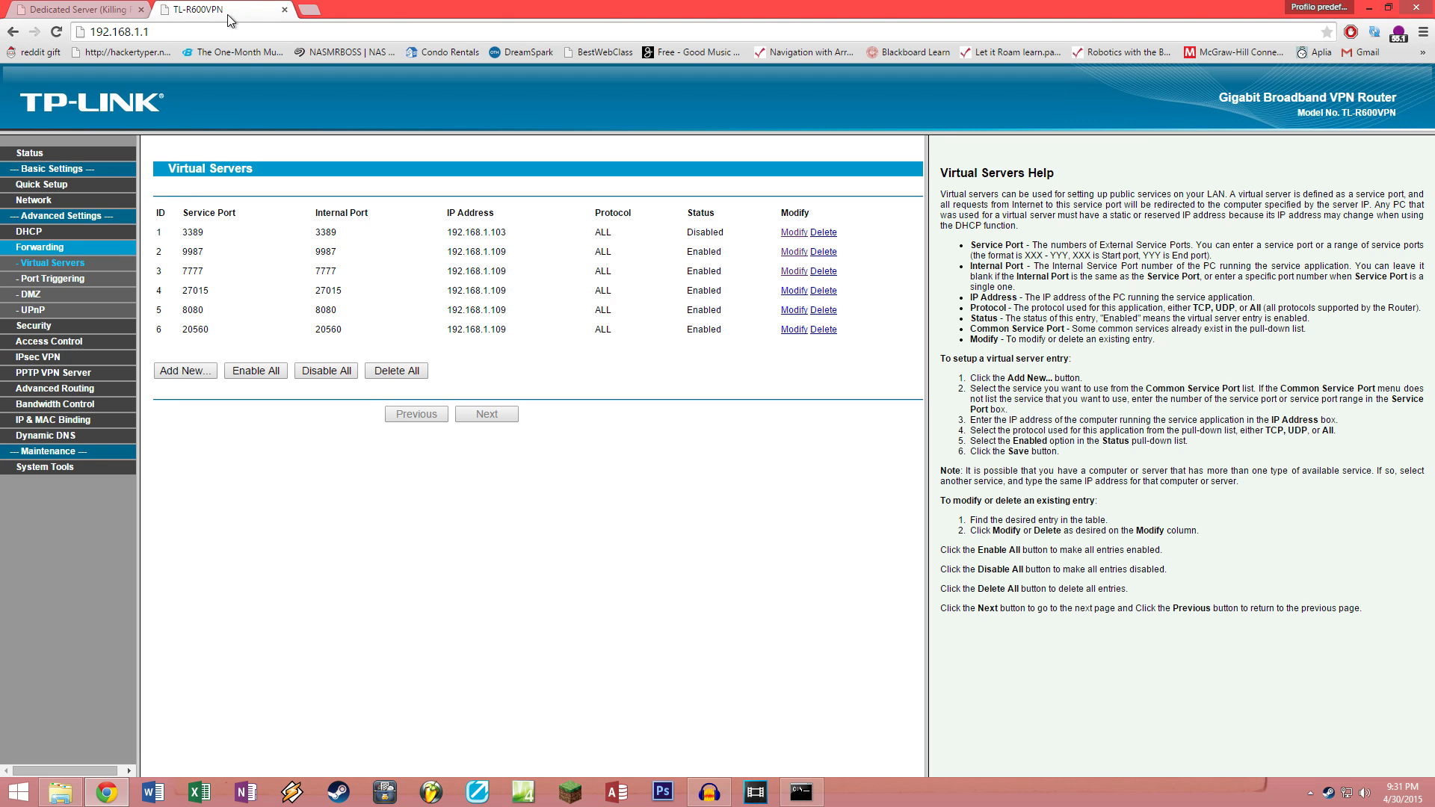
pyautogui.click(78, 9)
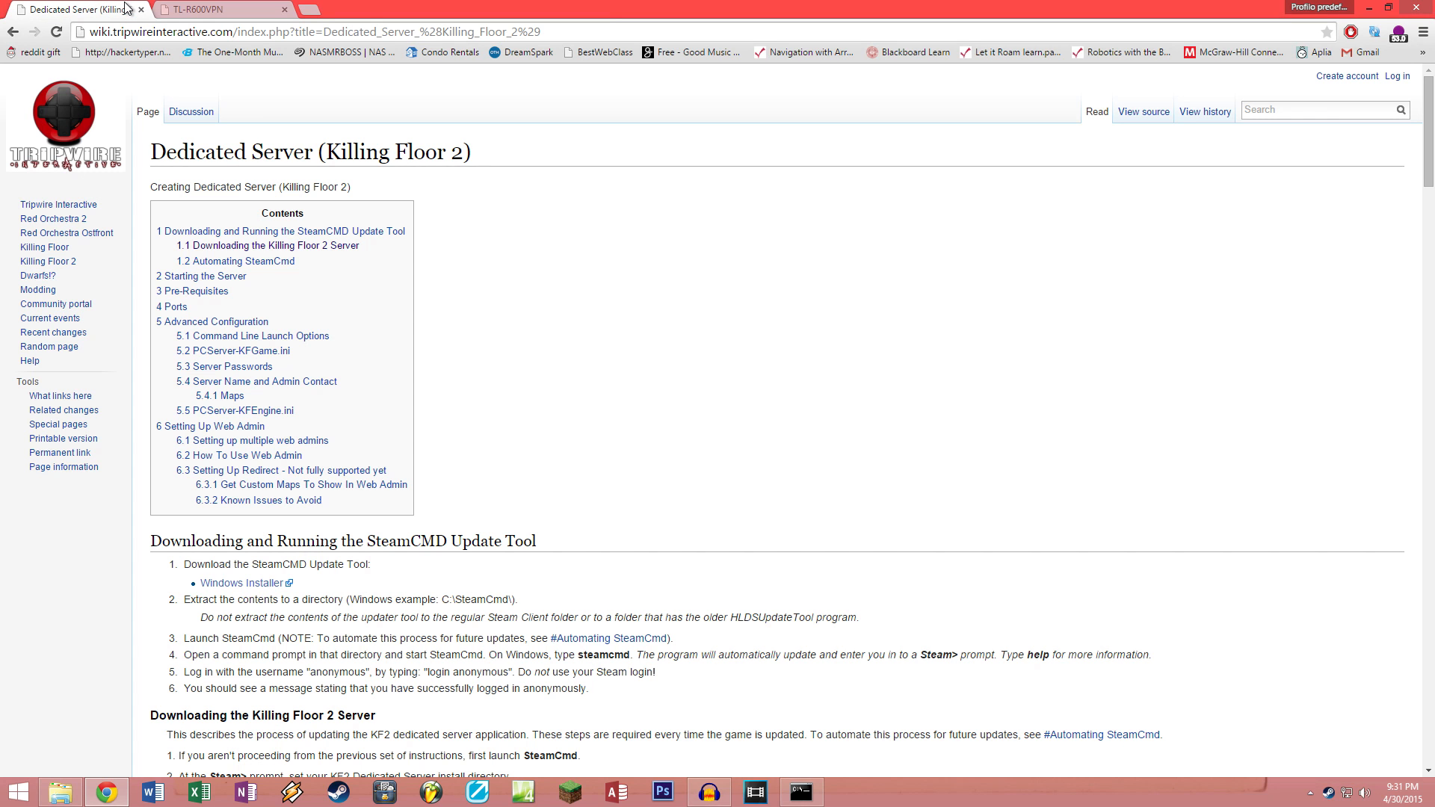
pyautogui.moveTo(490, 447)
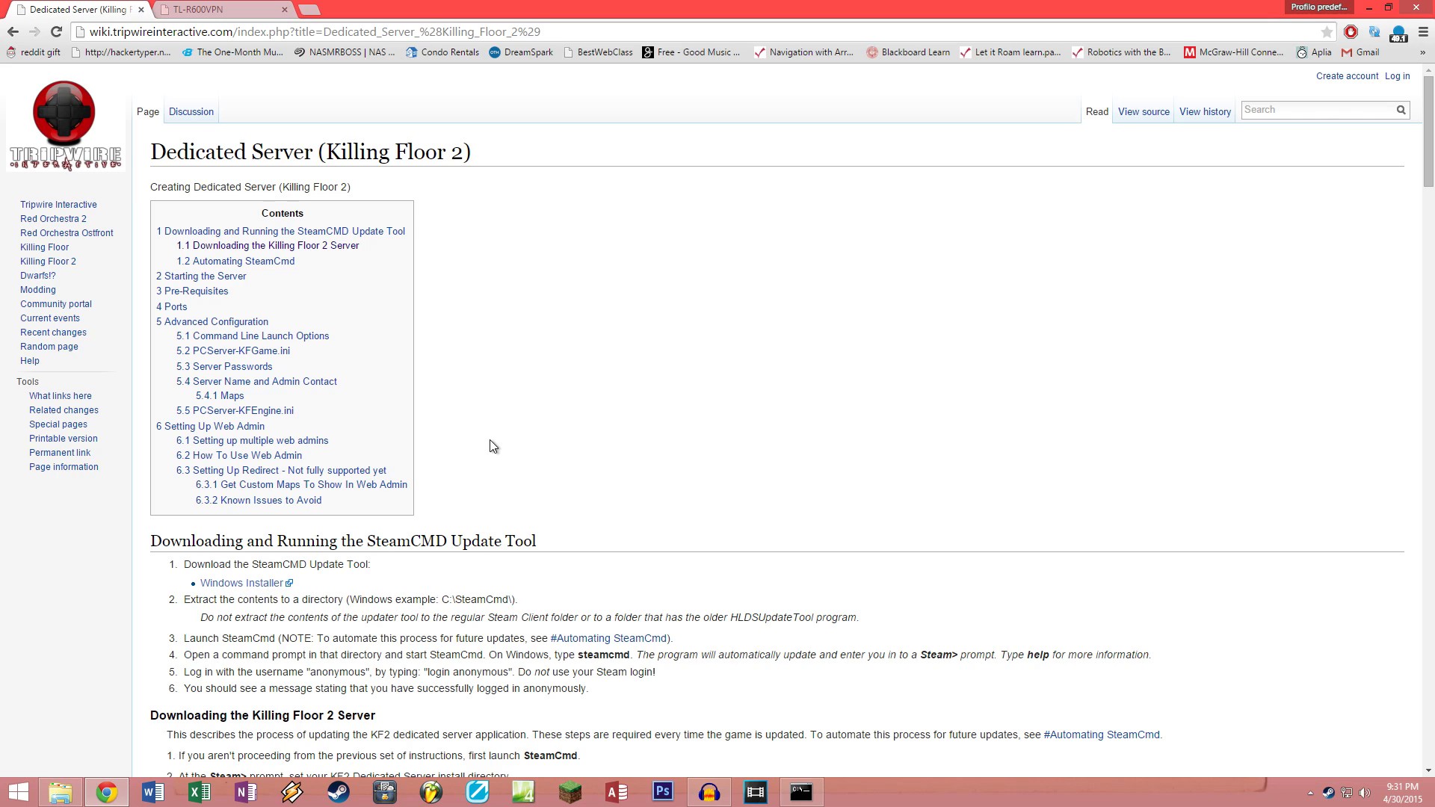
pyautogui.scroll(-3)
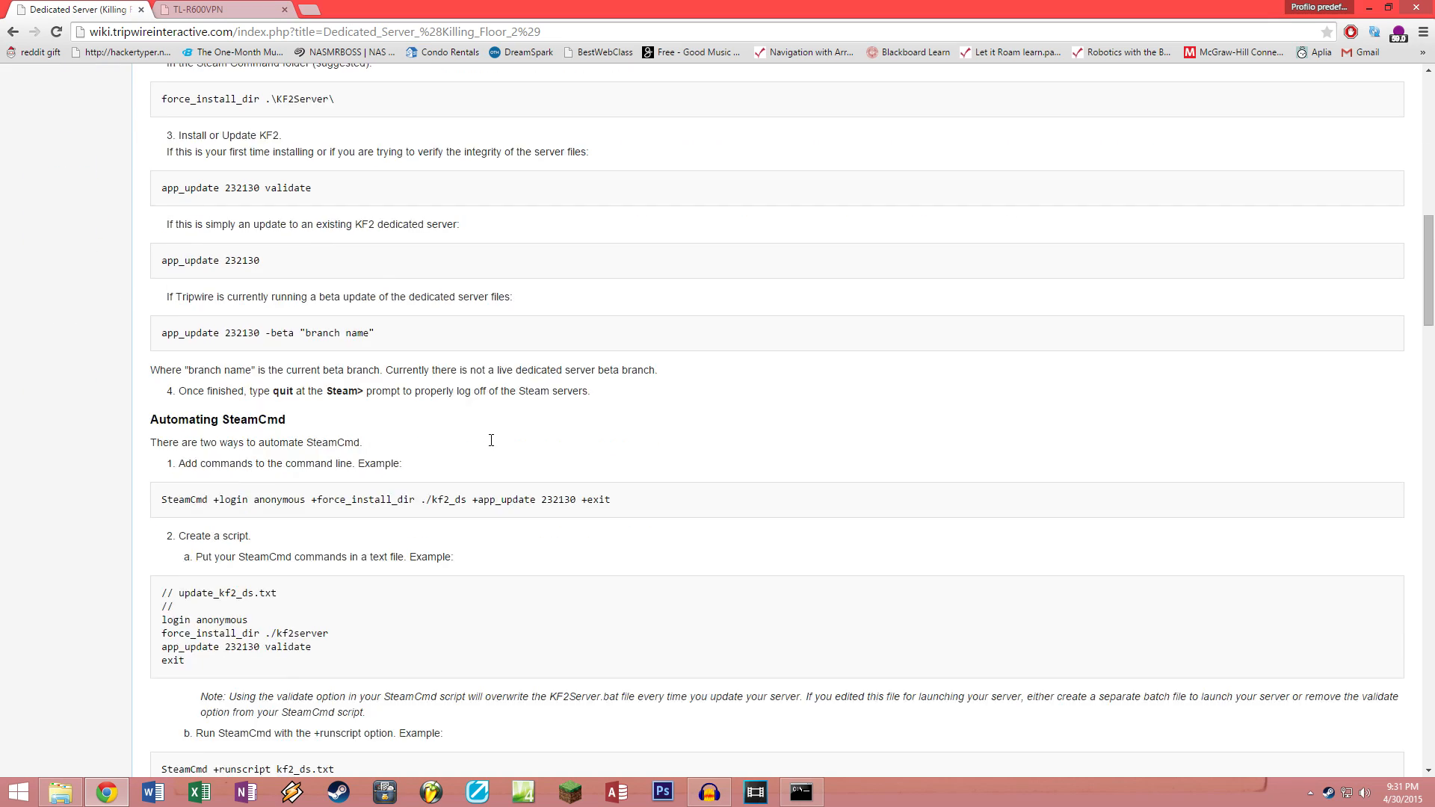
pyautogui.scroll(-3)
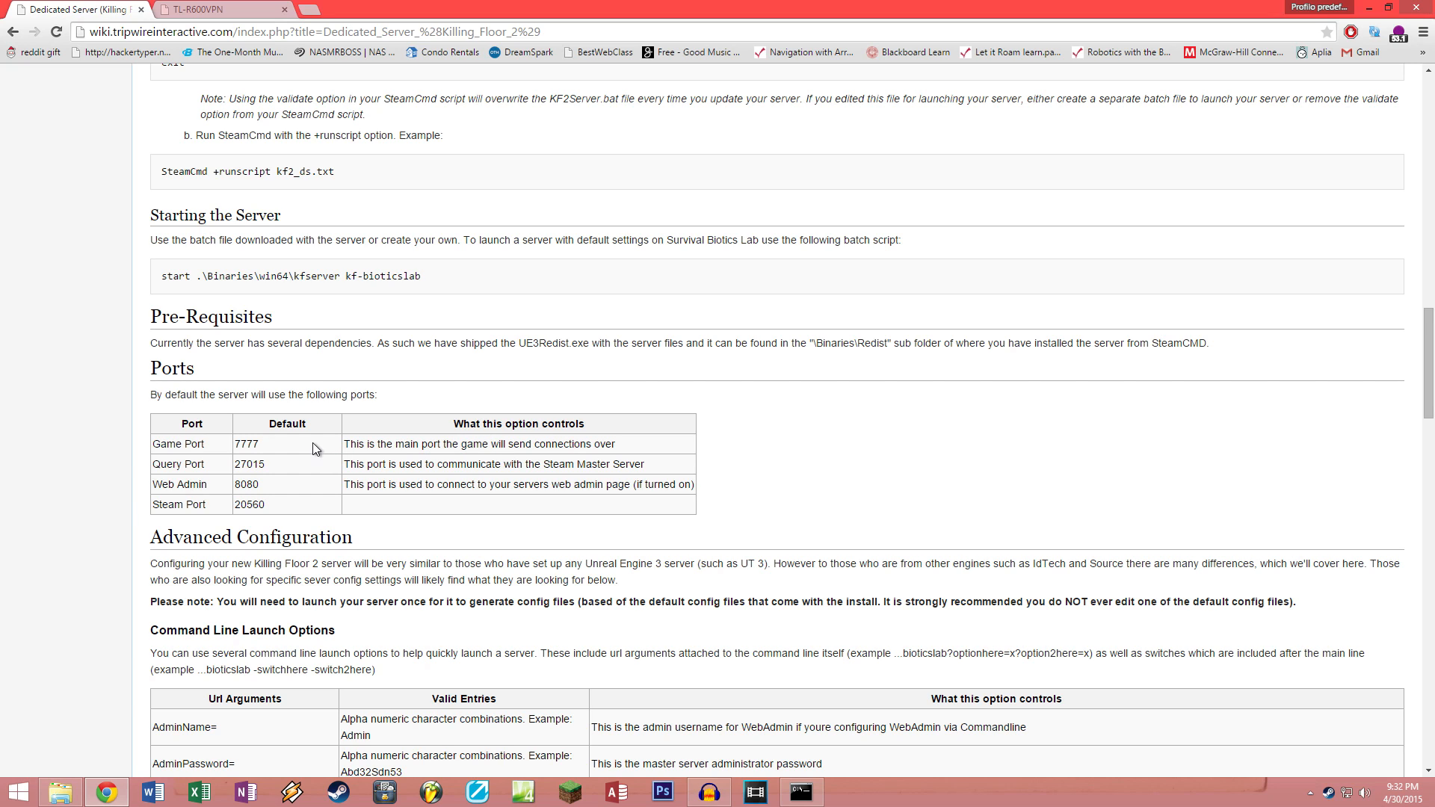
pyautogui.moveTo(444, 343)
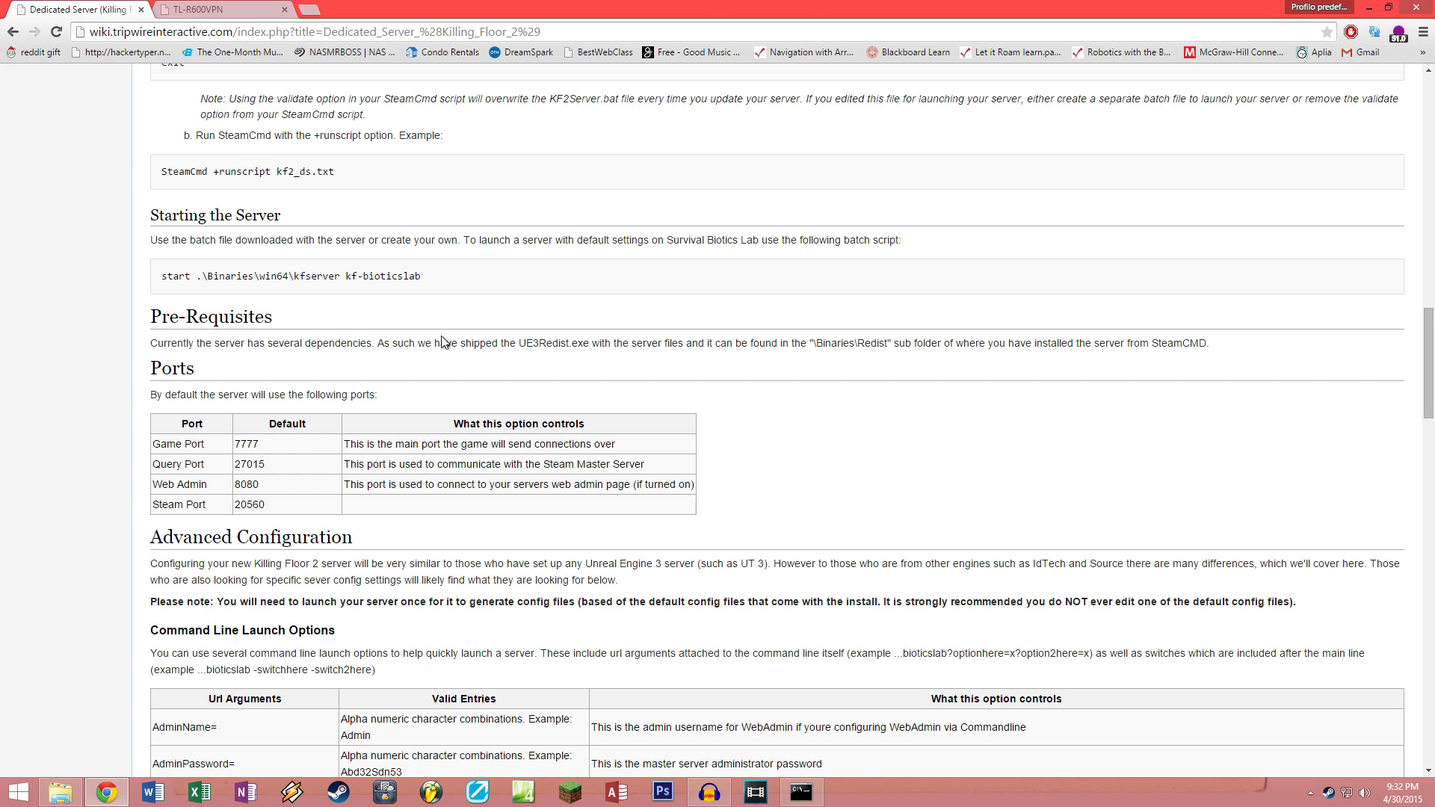
pyautogui.moveTo(341, 302)
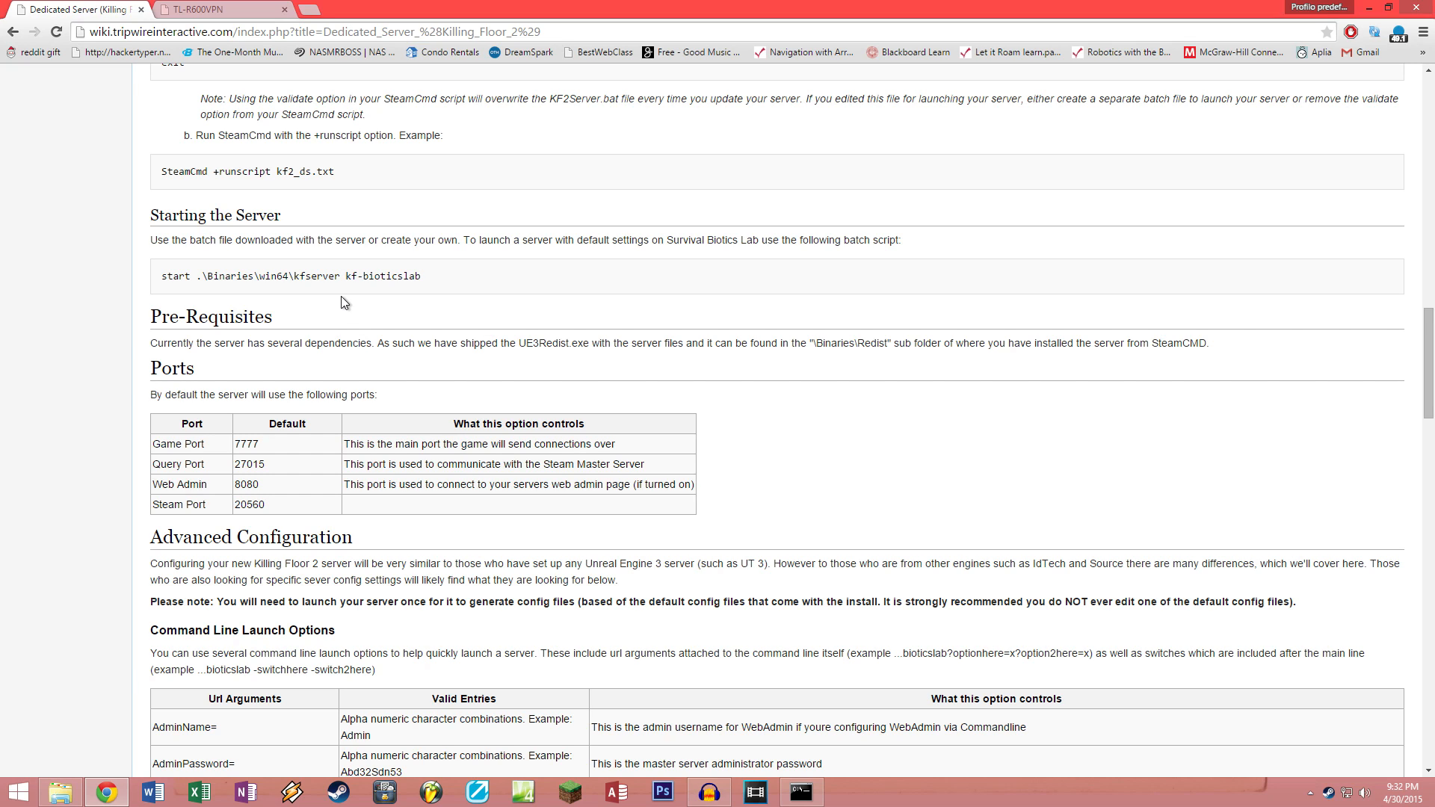
pyautogui.moveTo(344, 310)
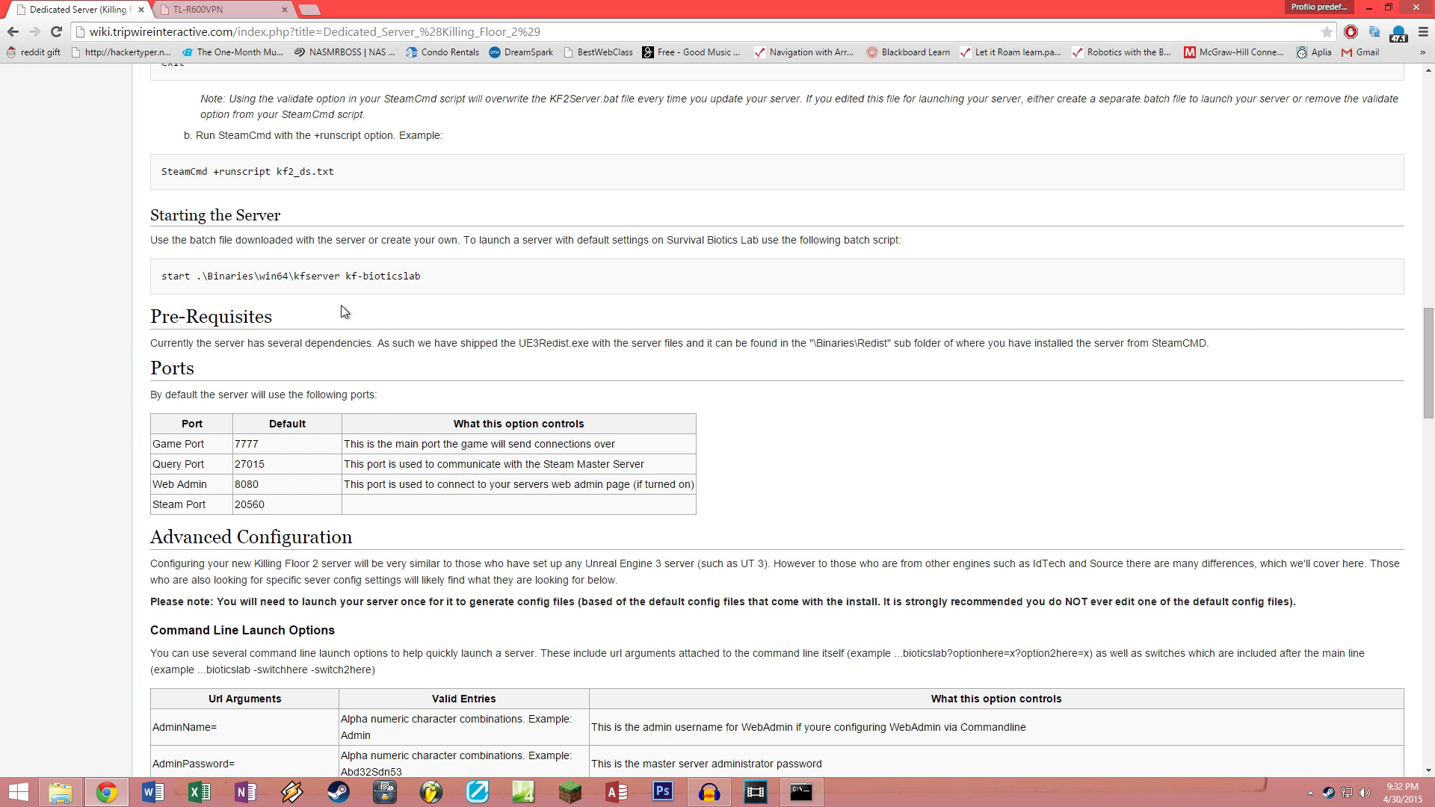
pyautogui.doubleClick(245, 444)
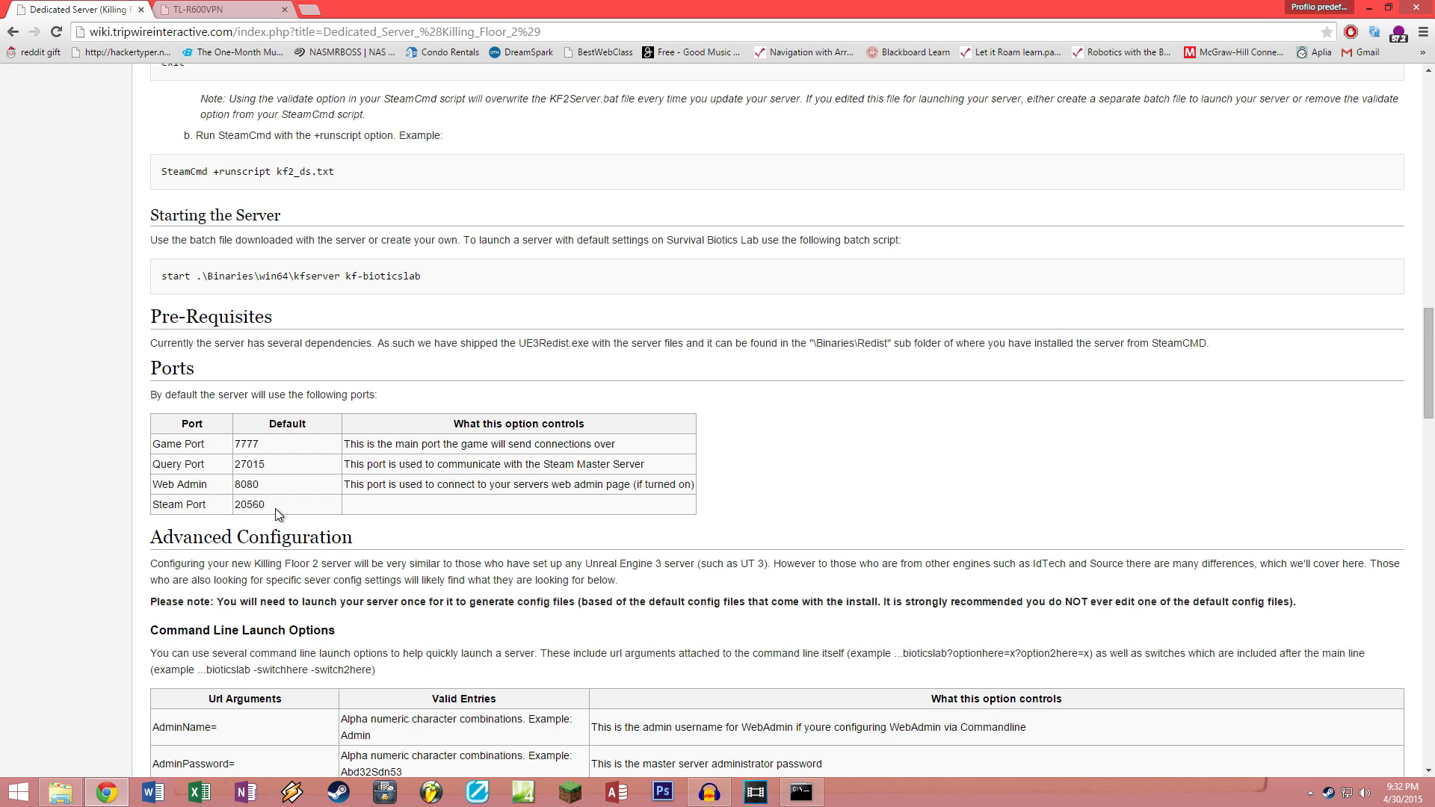
pyautogui.moveTo(308, 484)
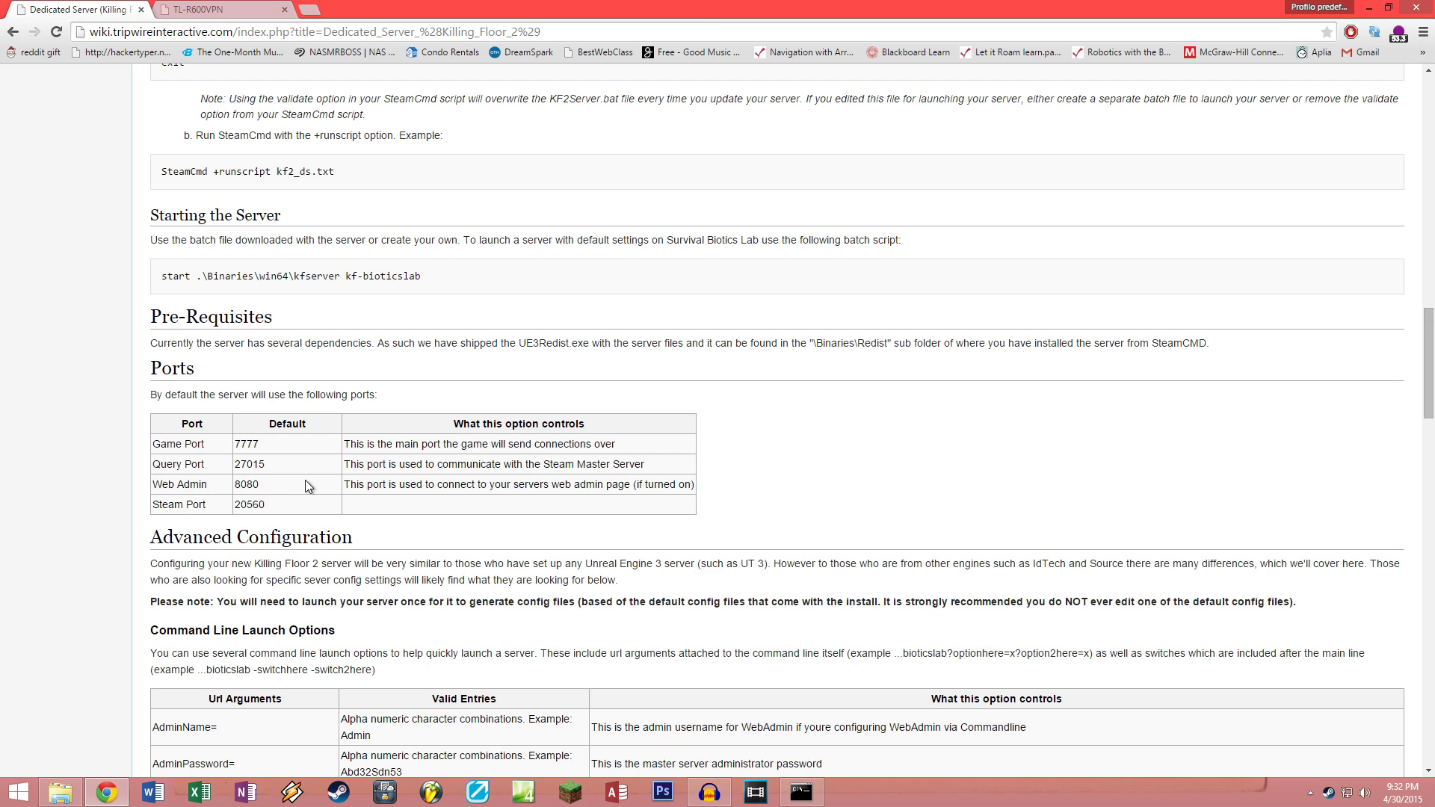
pyautogui.moveTo(333, 369)
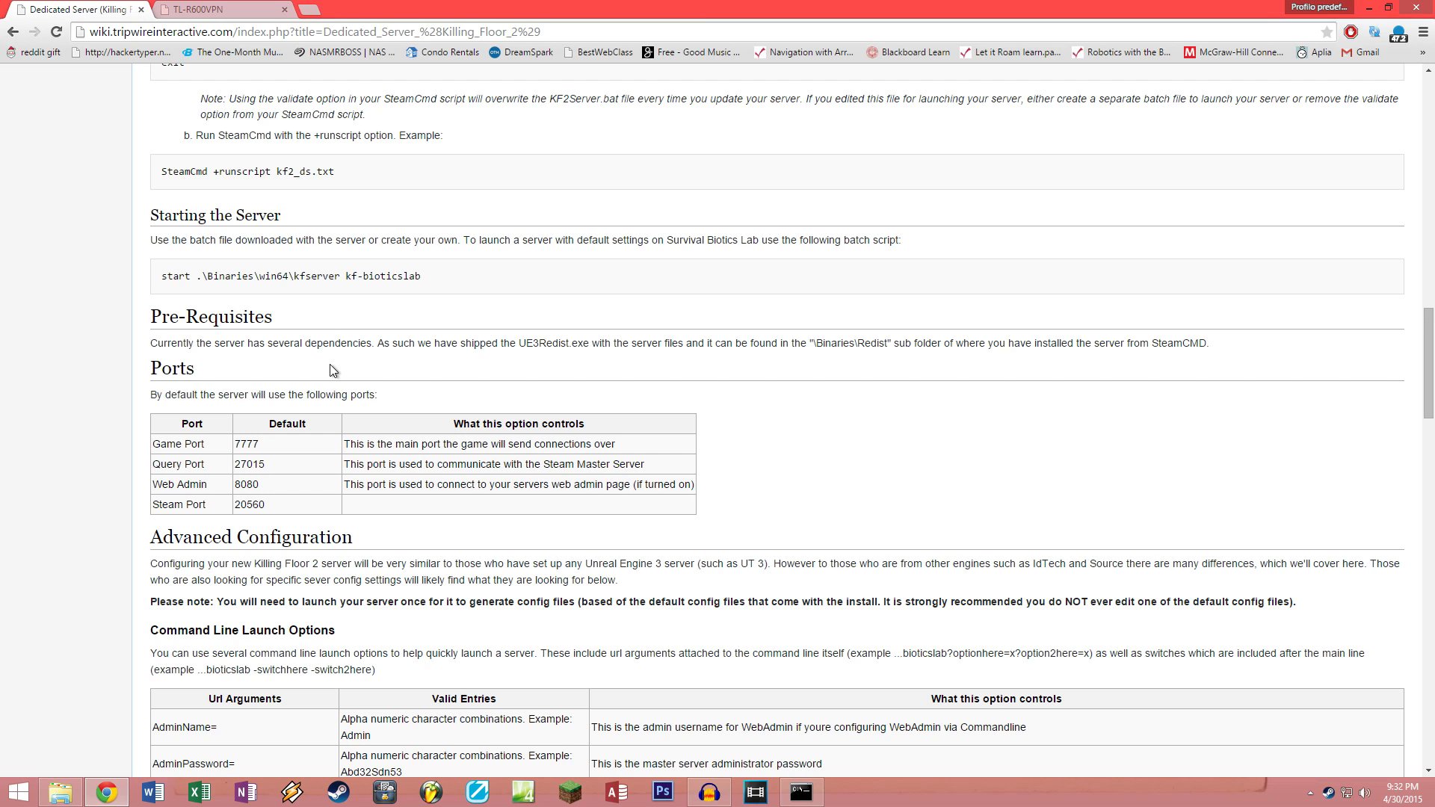
pyautogui.moveTo(443, 559)
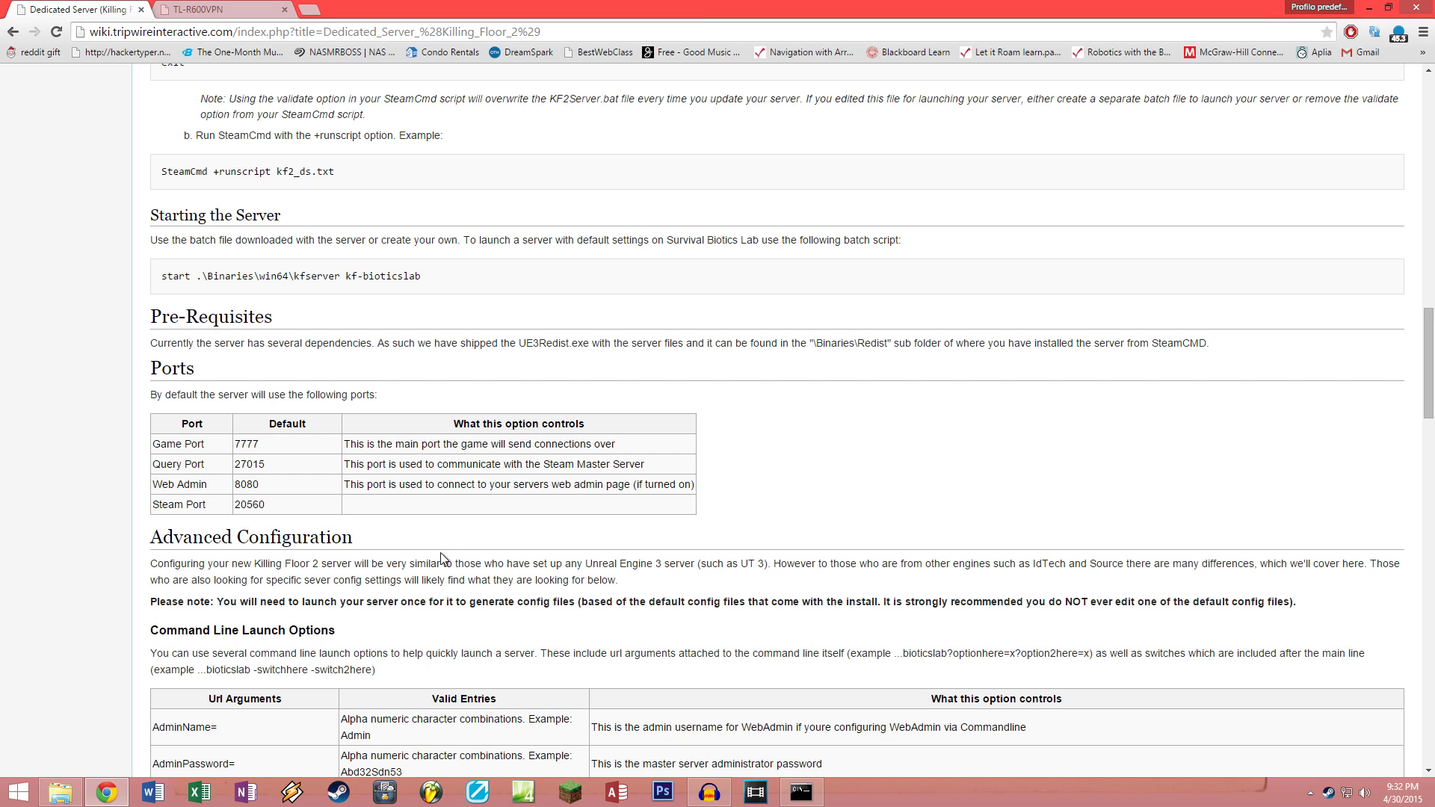
pyautogui.moveTo(457, 553)
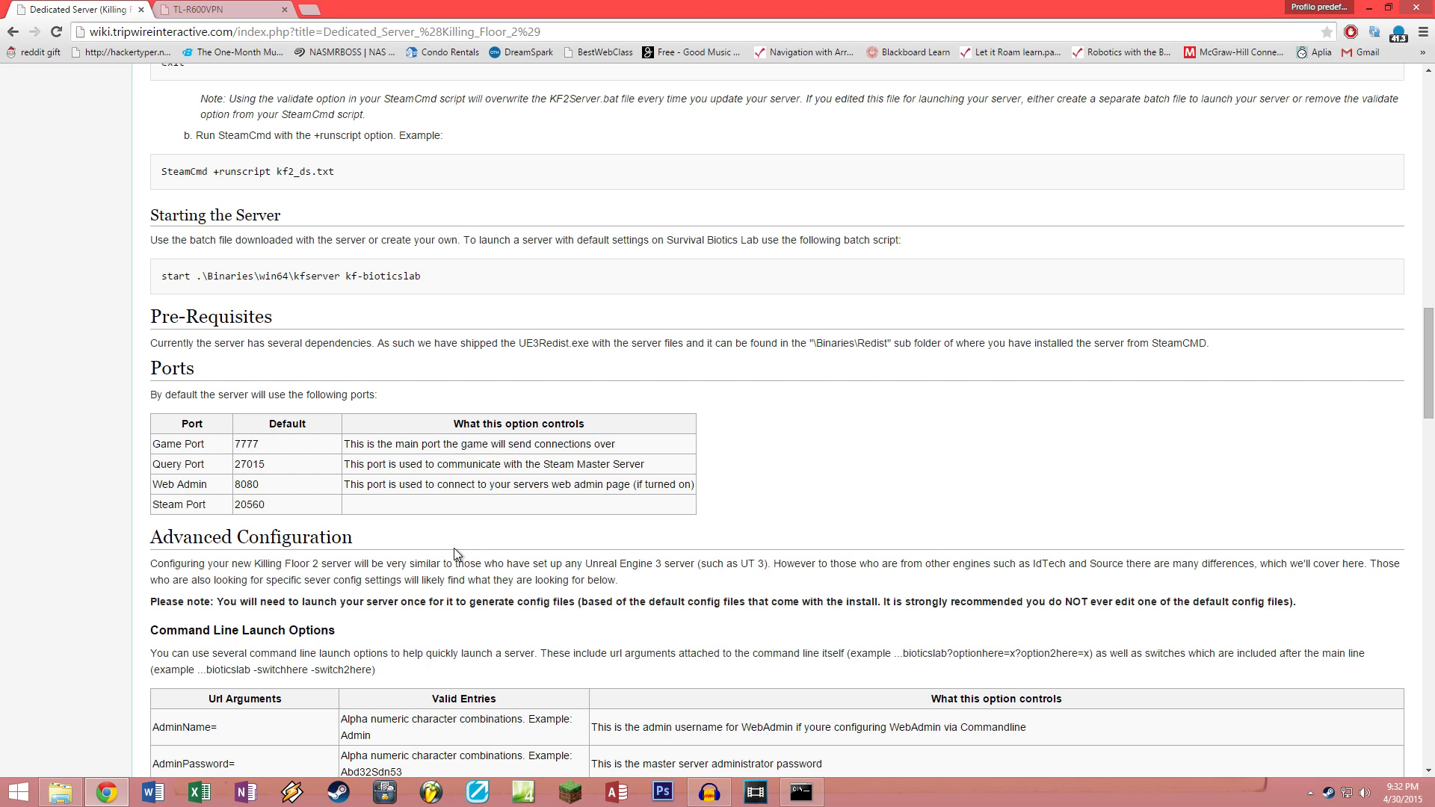
pyautogui.moveTo(456, 426)
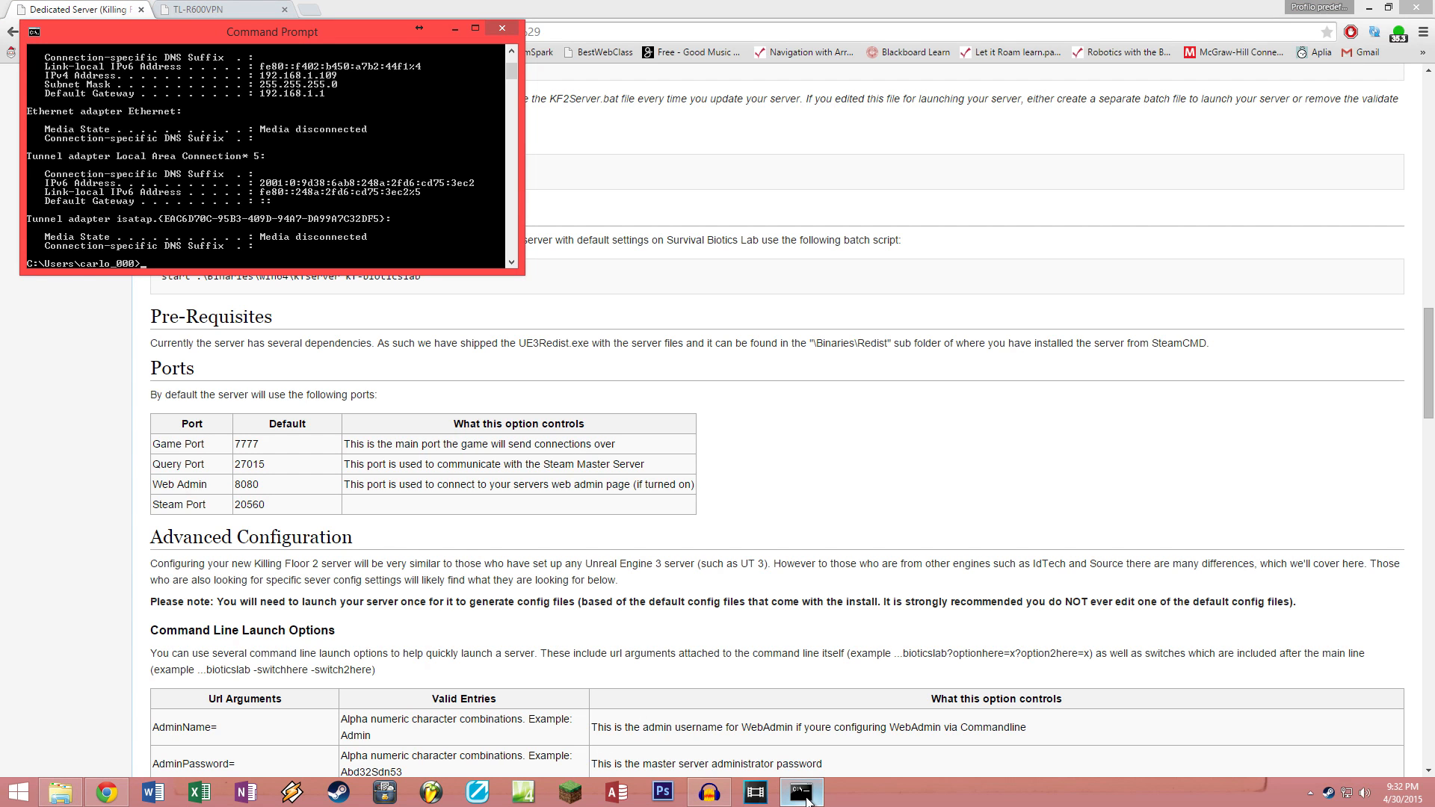
pyautogui.moveTo(504, 35)
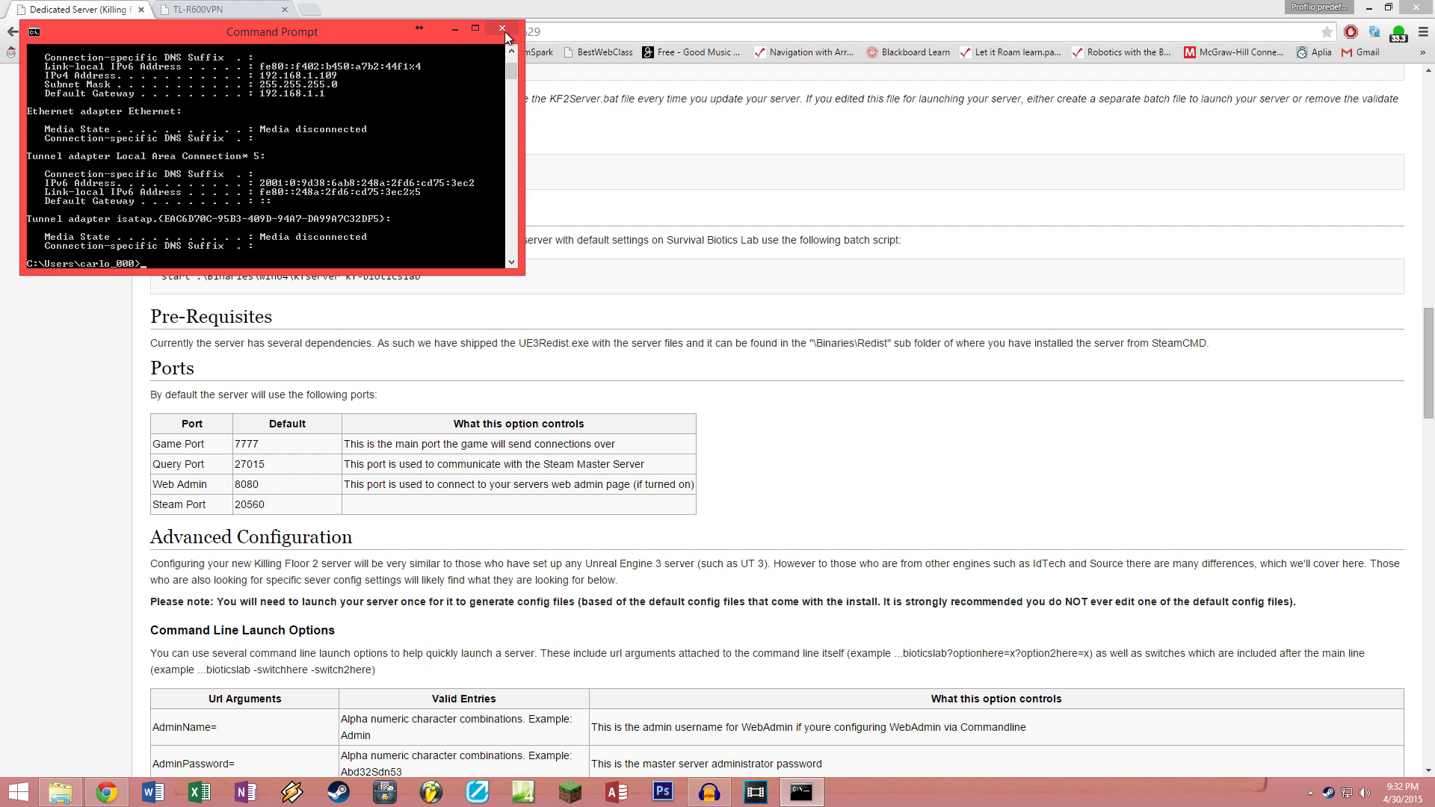
# Run ipconfig in a fresh Command Prompt to read the IPv4 address 192.168.1.109.
pyautogui.click(499, 31)
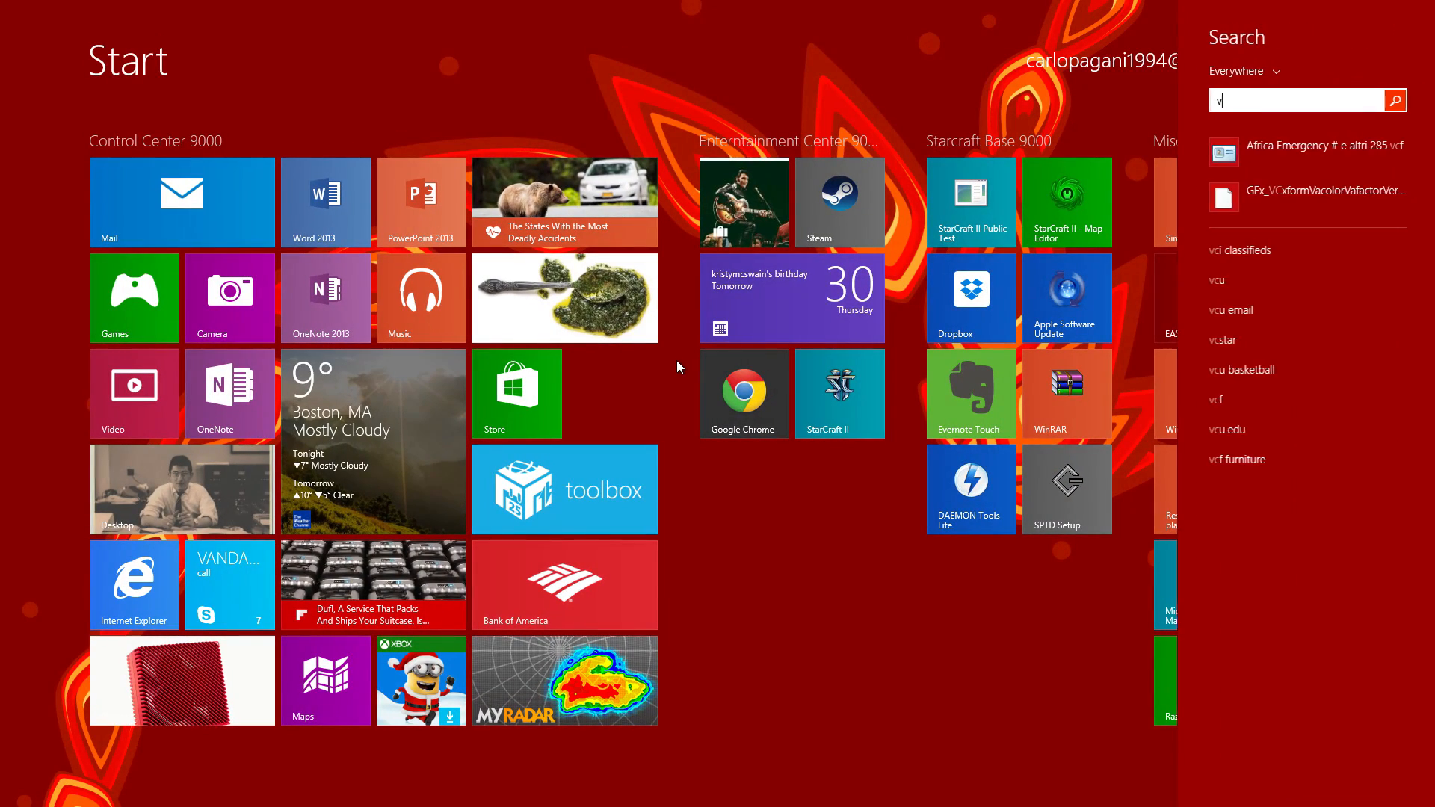
pyautogui.write('cmd')
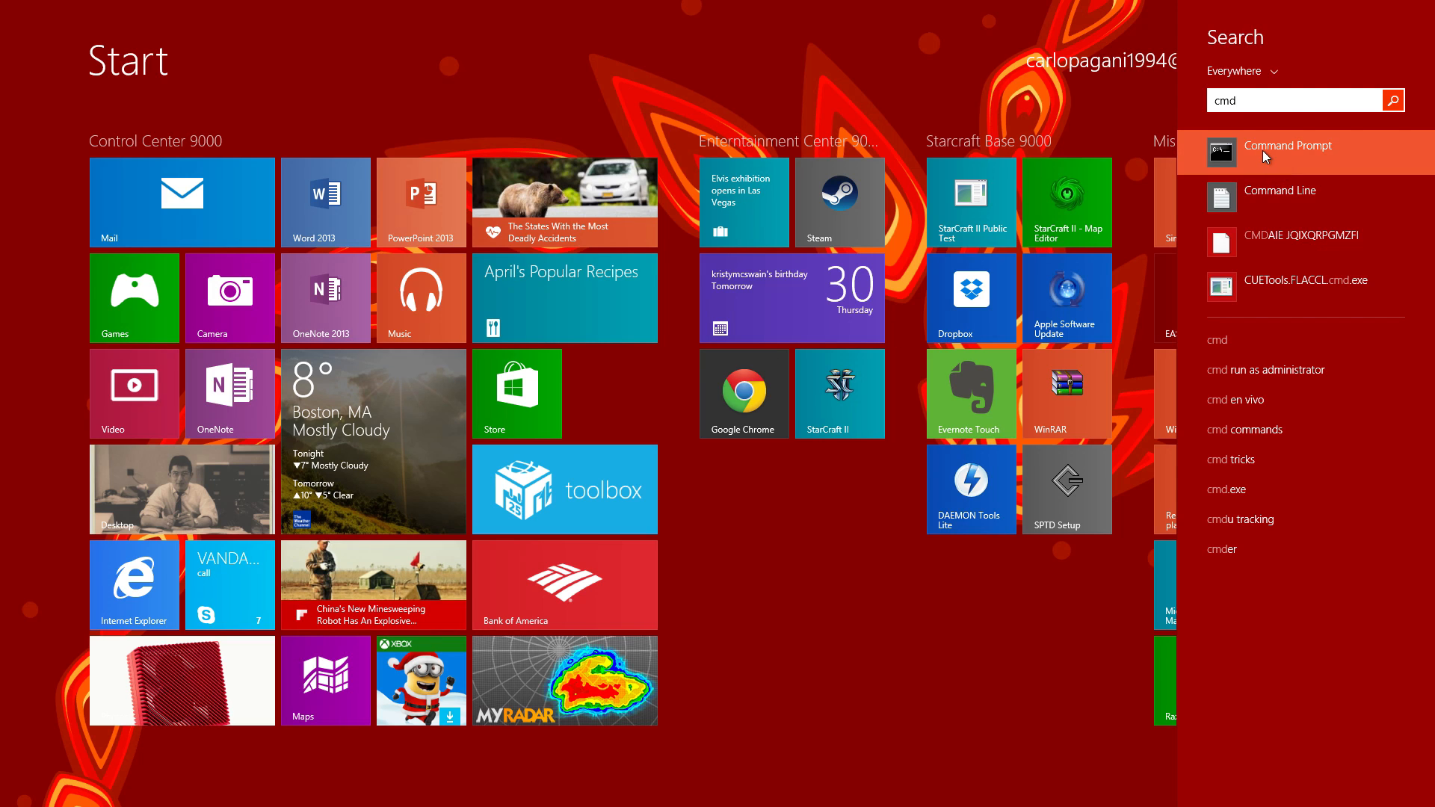
pyautogui.click(1290, 145)
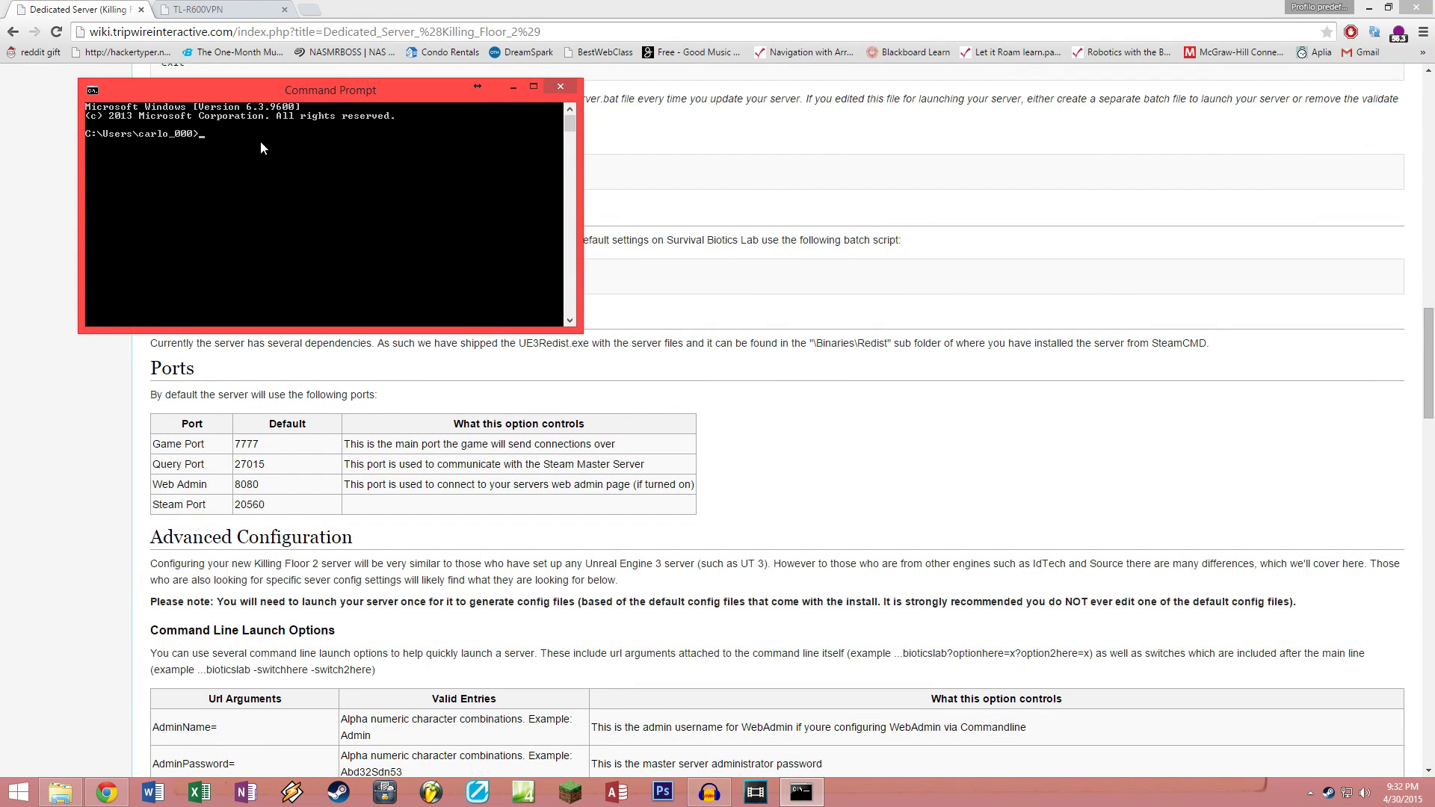
pyautogui.write('ipconfig')
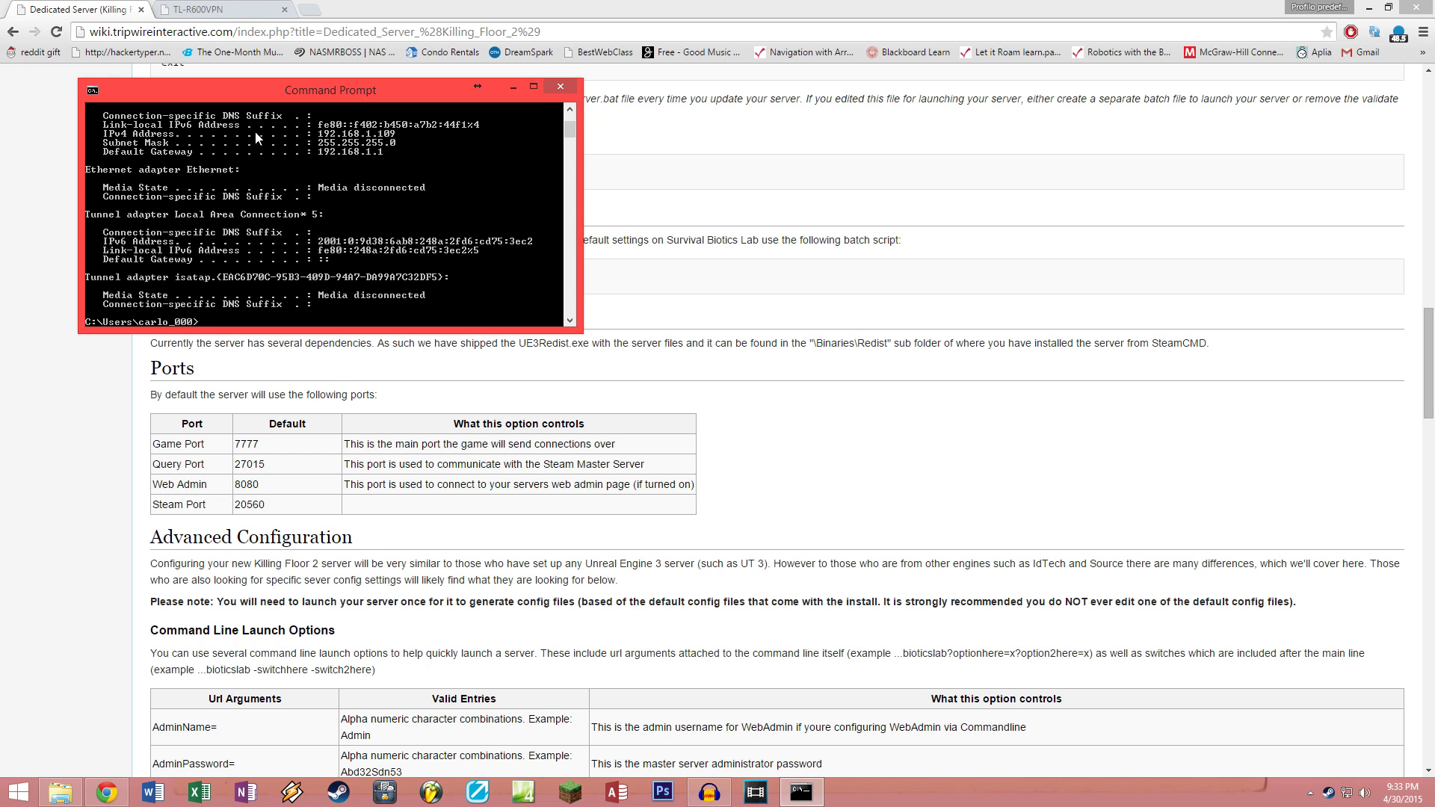
pyautogui.moveTo(332, 144)
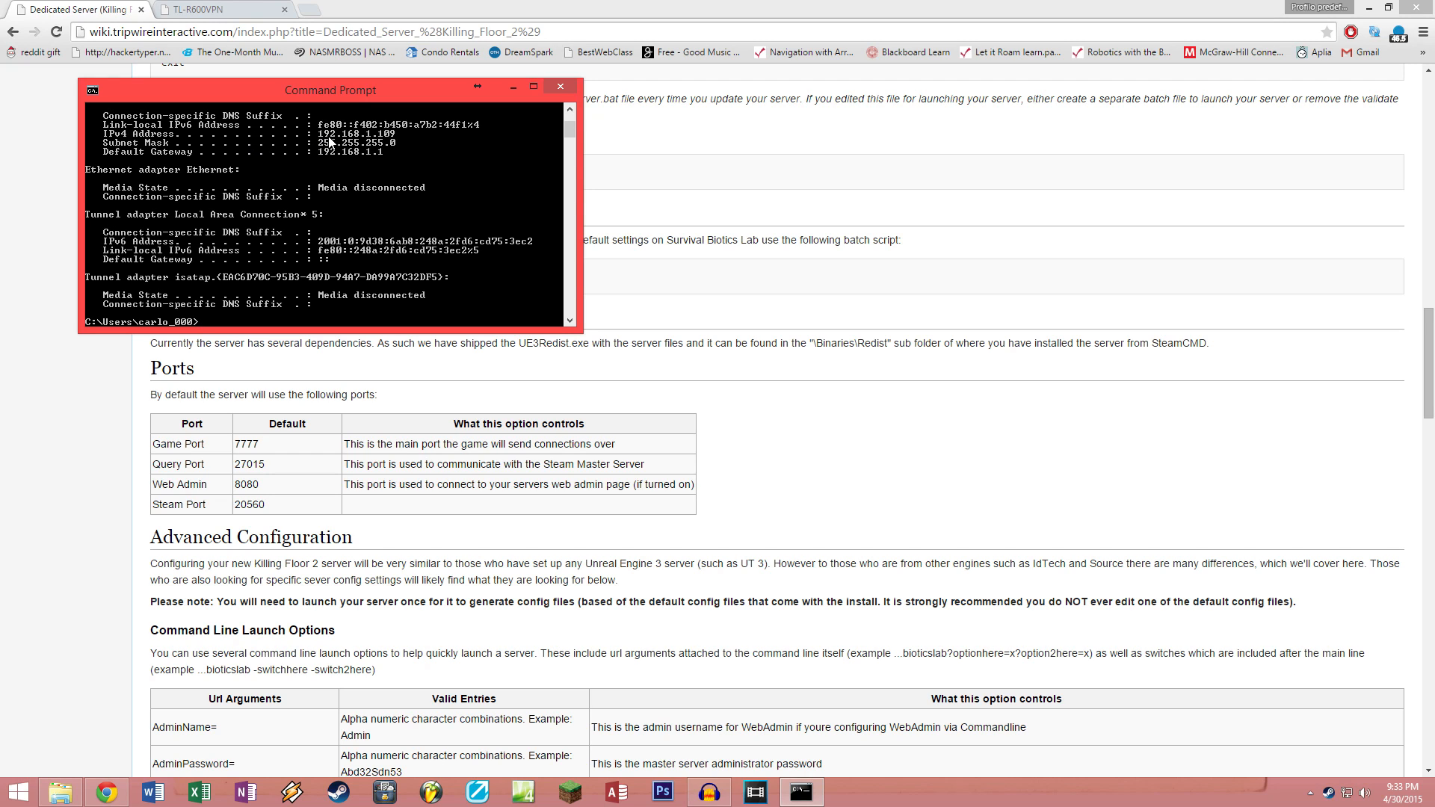
pyautogui.moveTo(188, 163)
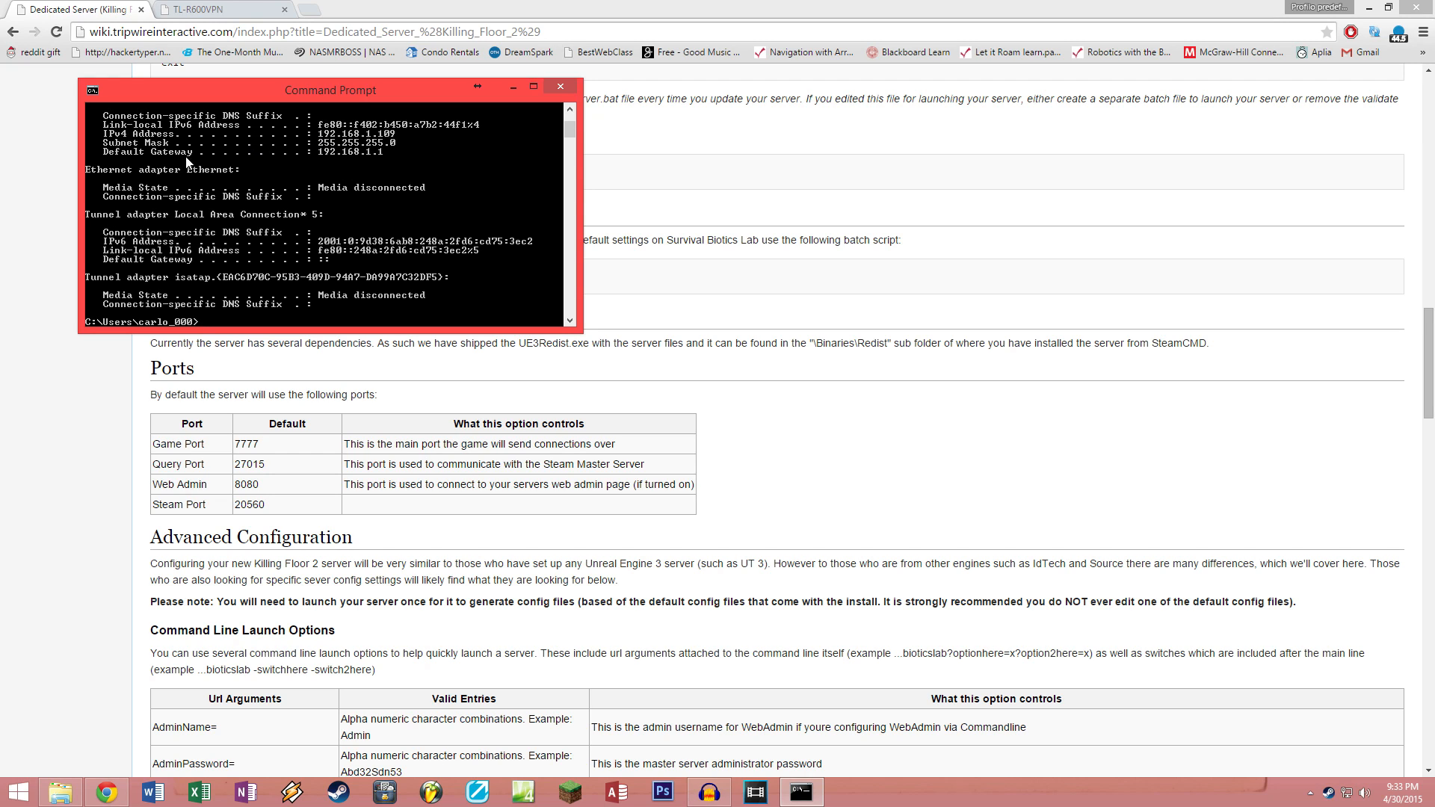
pyautogui.moveTo(372, 168)
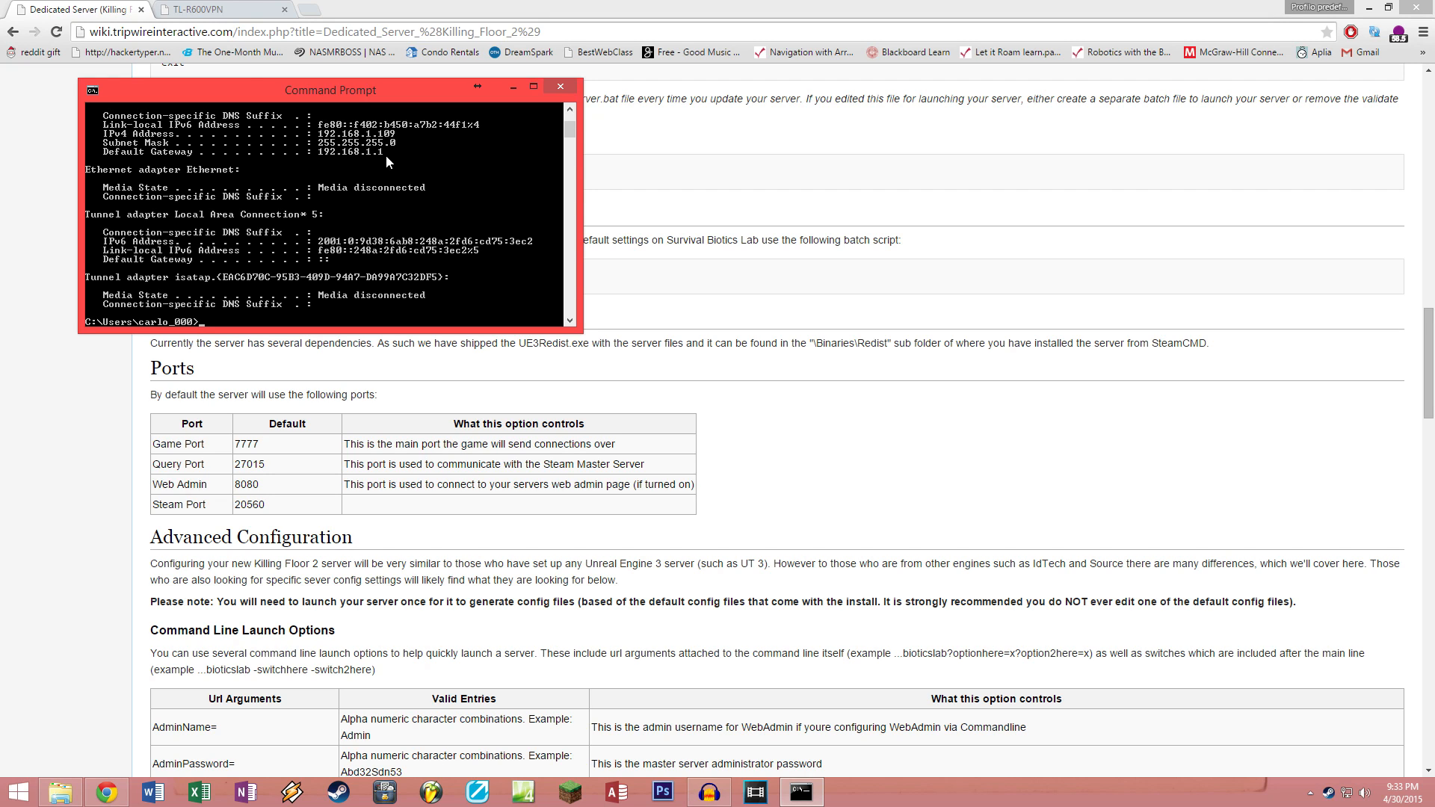
pyautogui.moveTo(327, 160)
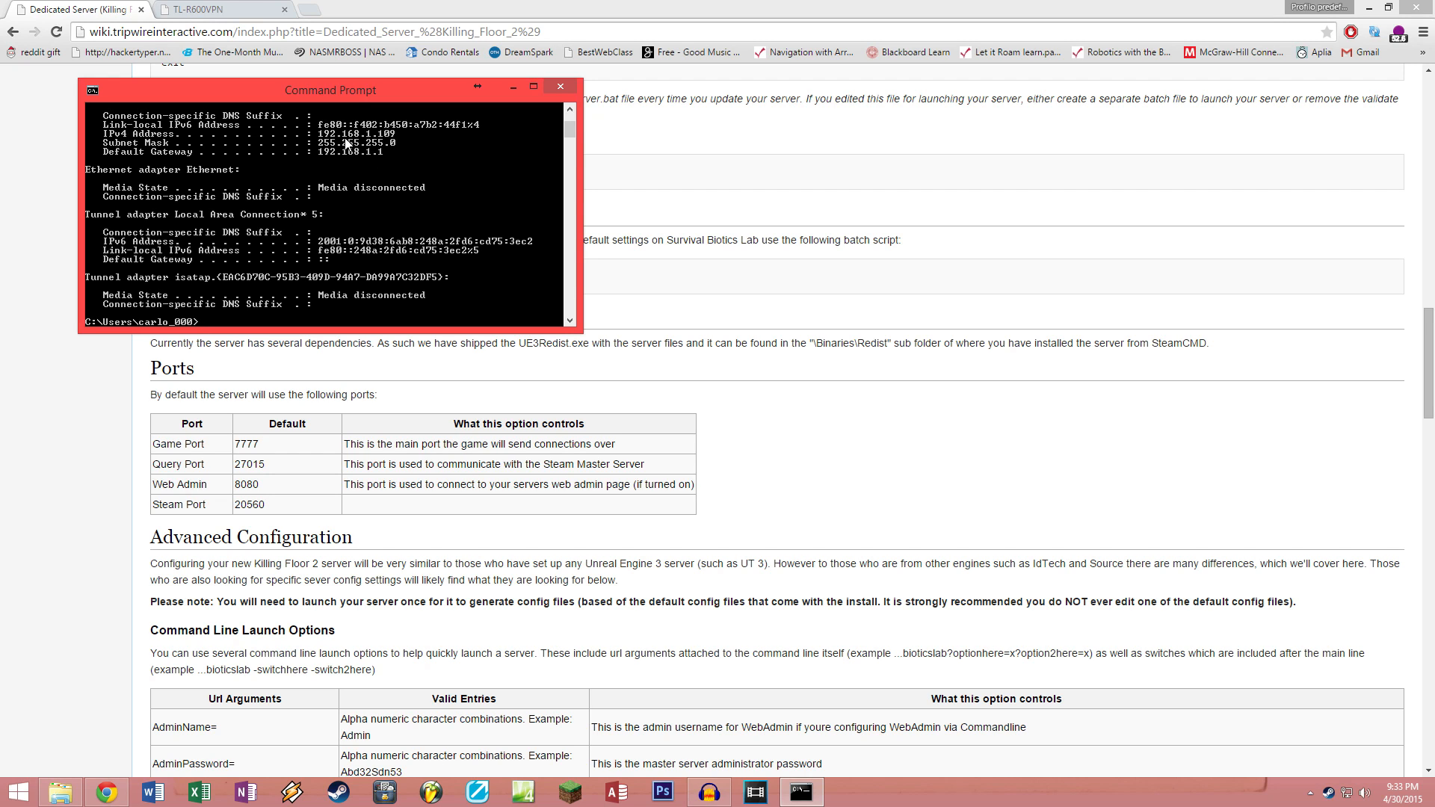
pyautogui.moveTo(348, 139)
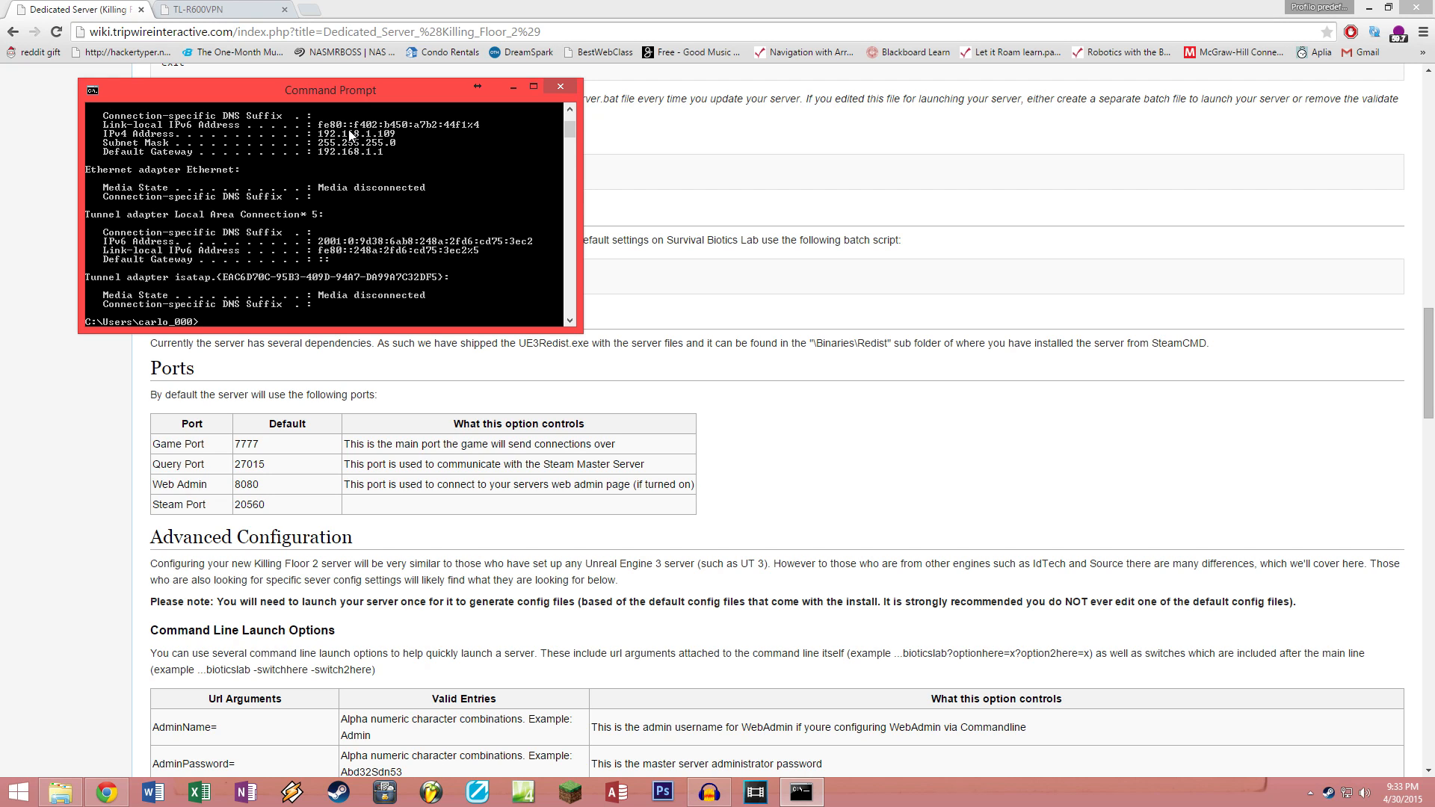
pyautogui.moveTo(395, 175)
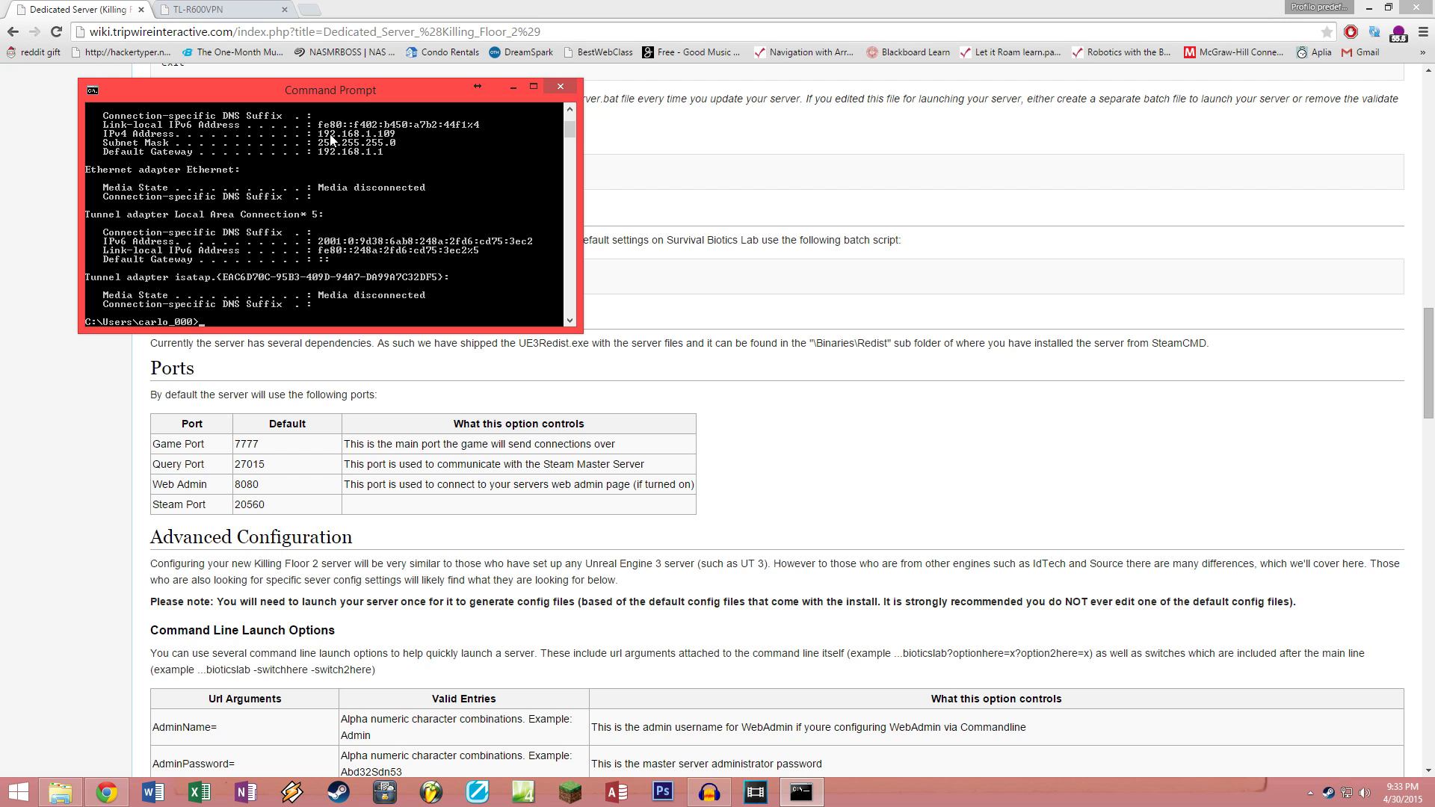
pyautogui.moveTo(395, 143)
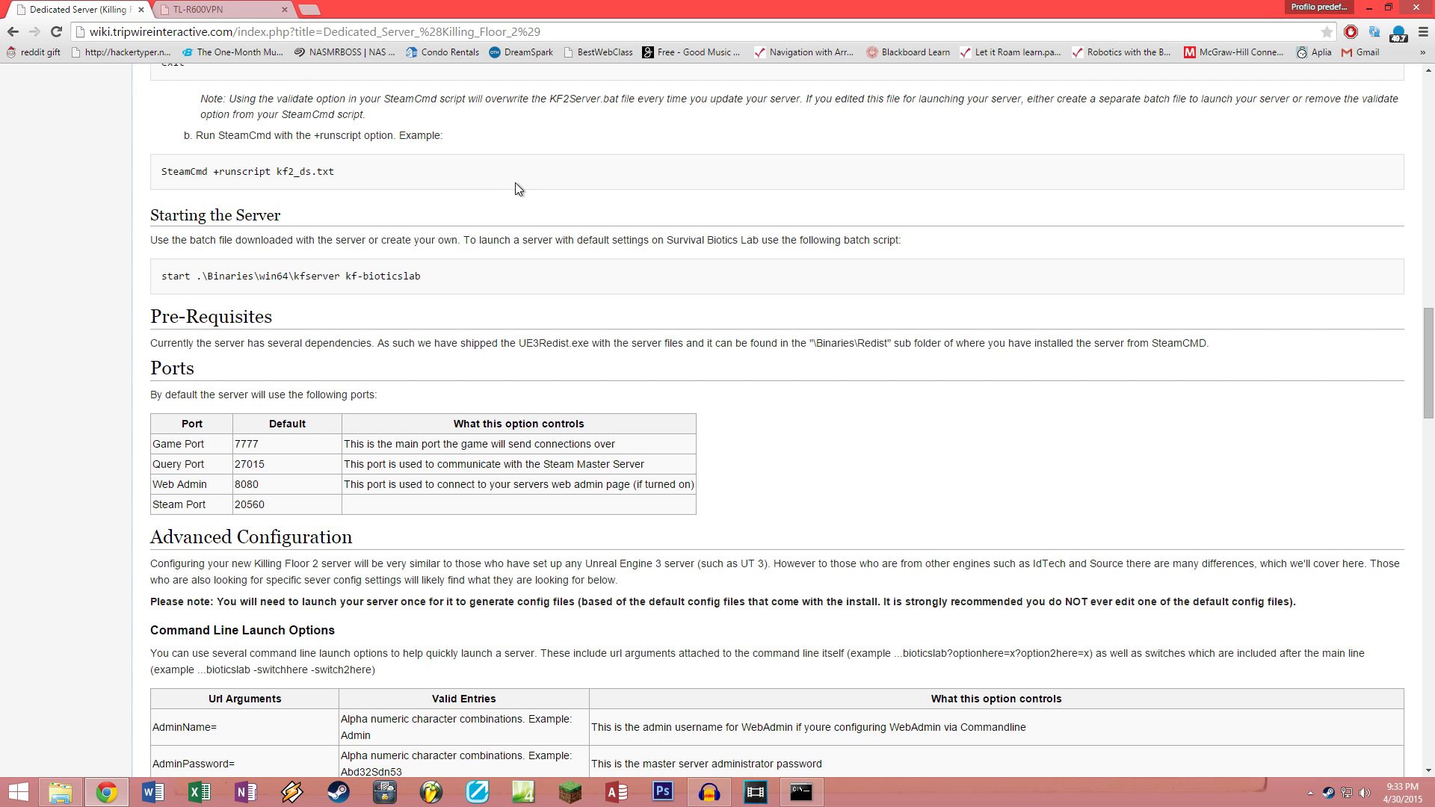
# Show the router's Virtual Servers list forwarding 7777, 27015, 8080 and 20560 to 192.168.1.109.
pyautogui.click(220, 9)
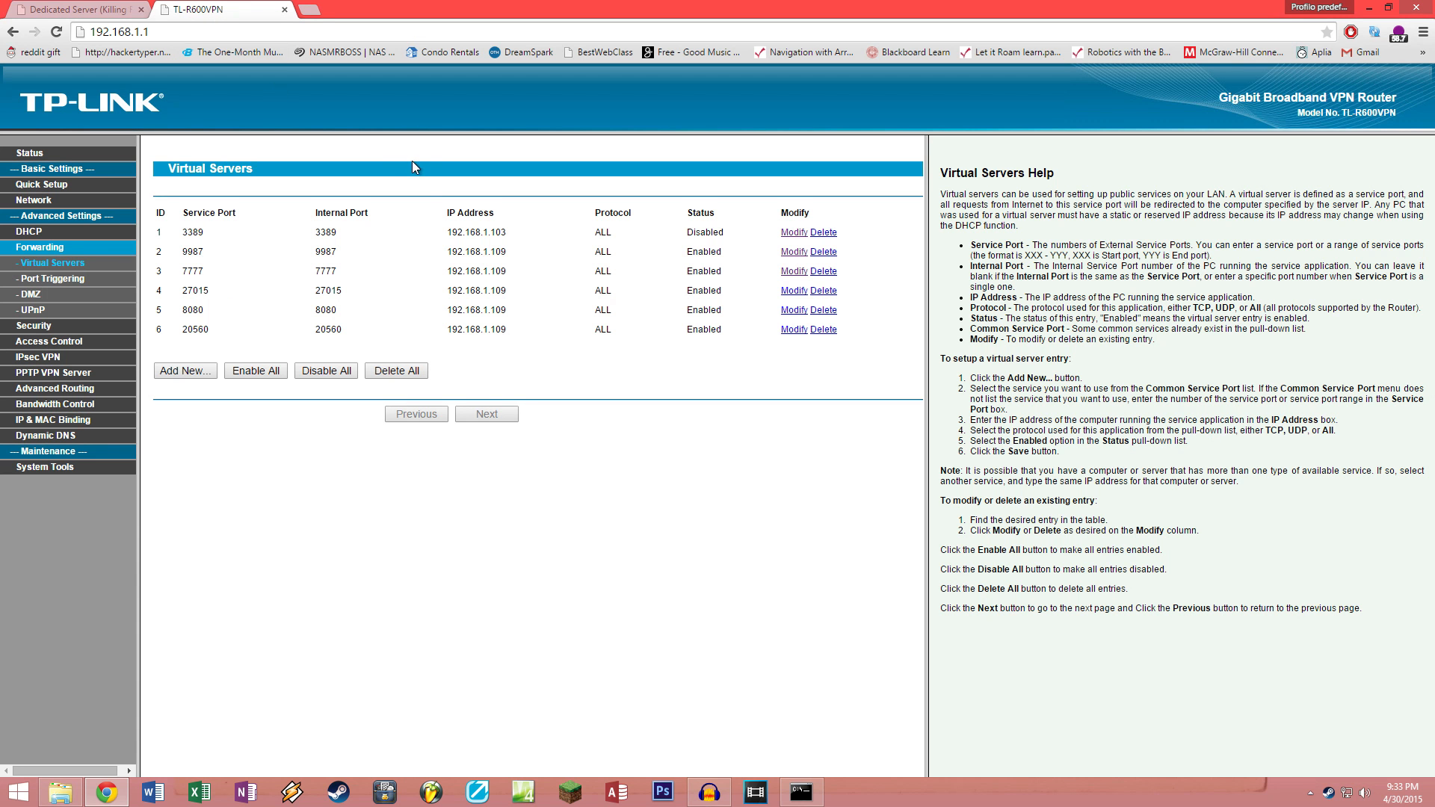
pyautogui.moveTo(218, 269)
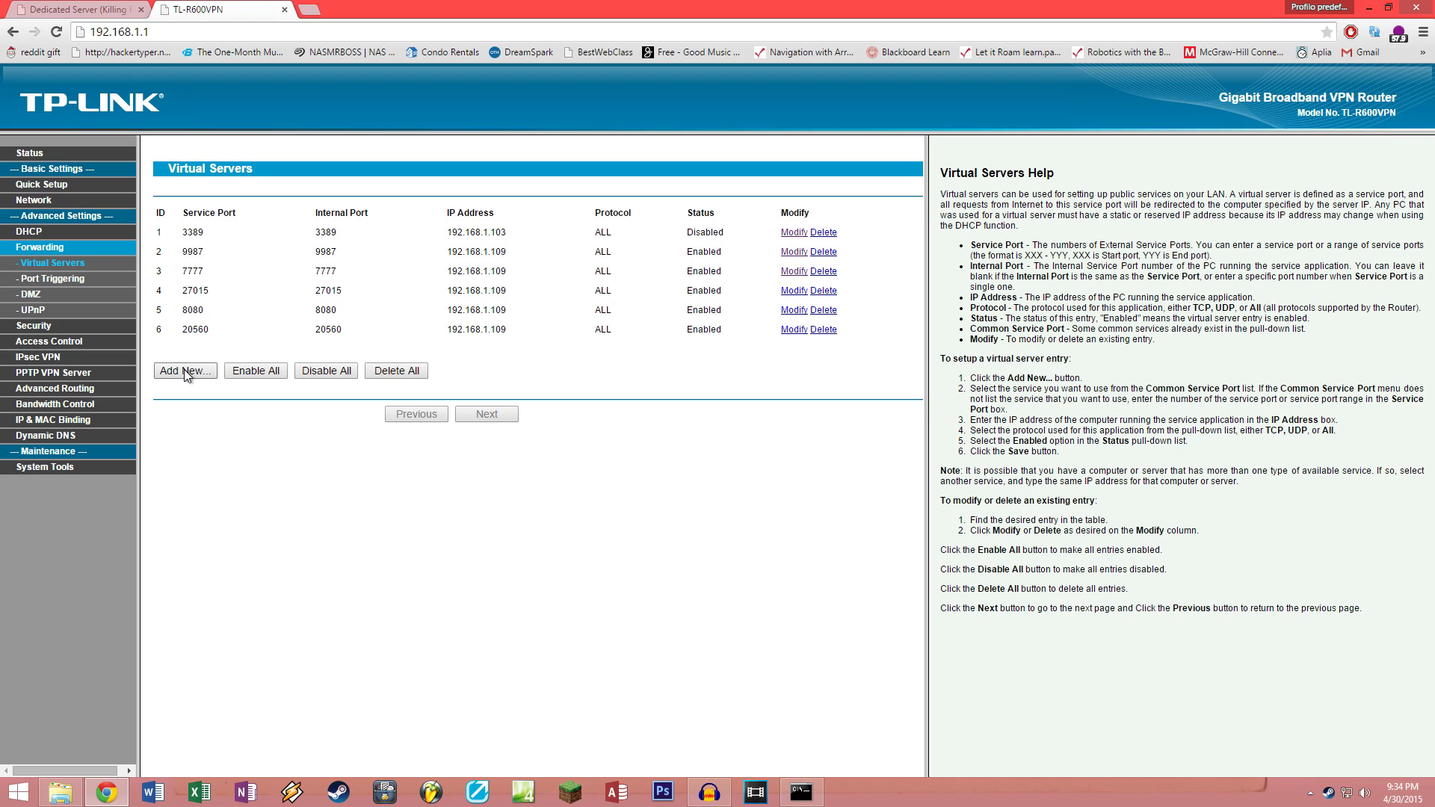
pyautogui.moveTo(148, 140)
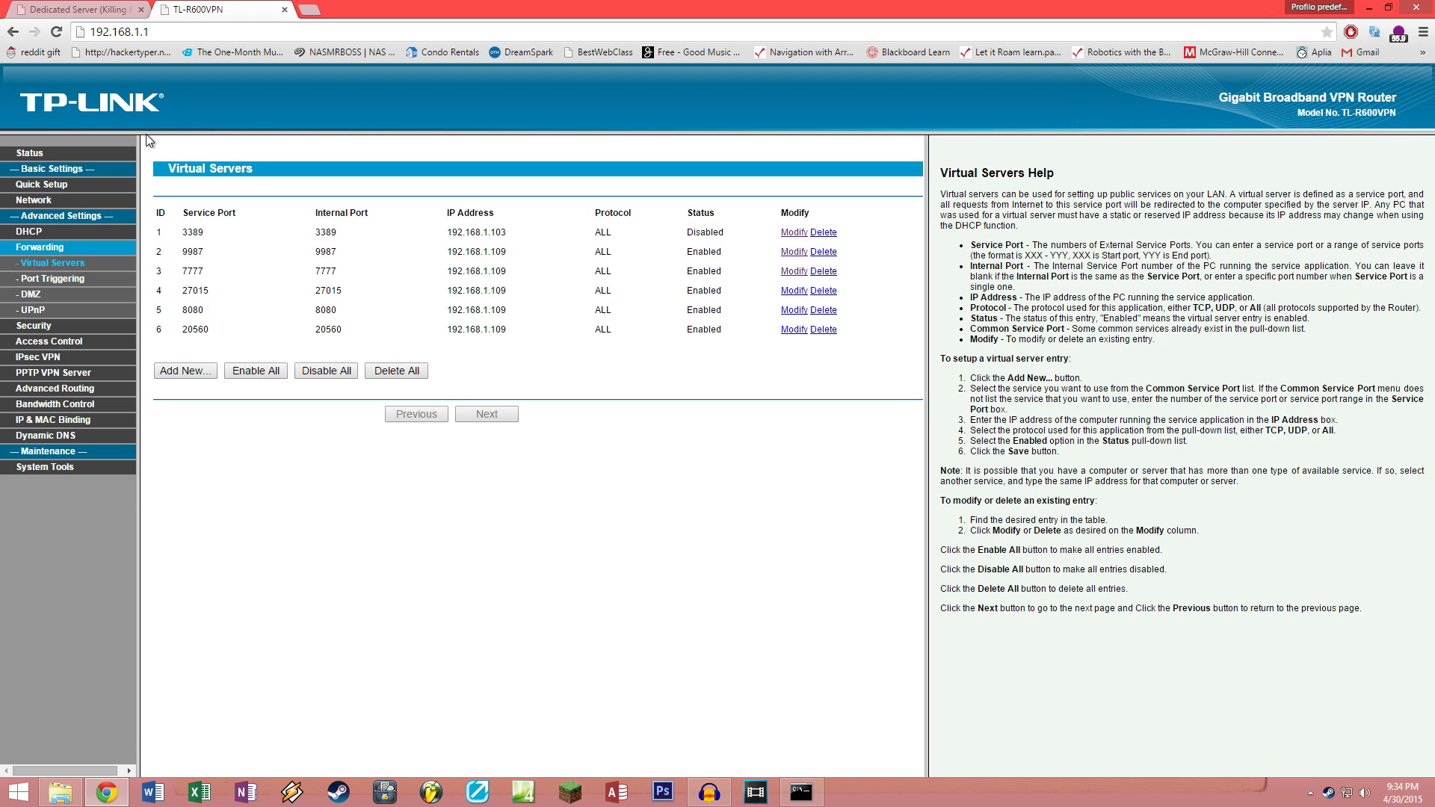
pyautogui.moveTo(1409, 141)
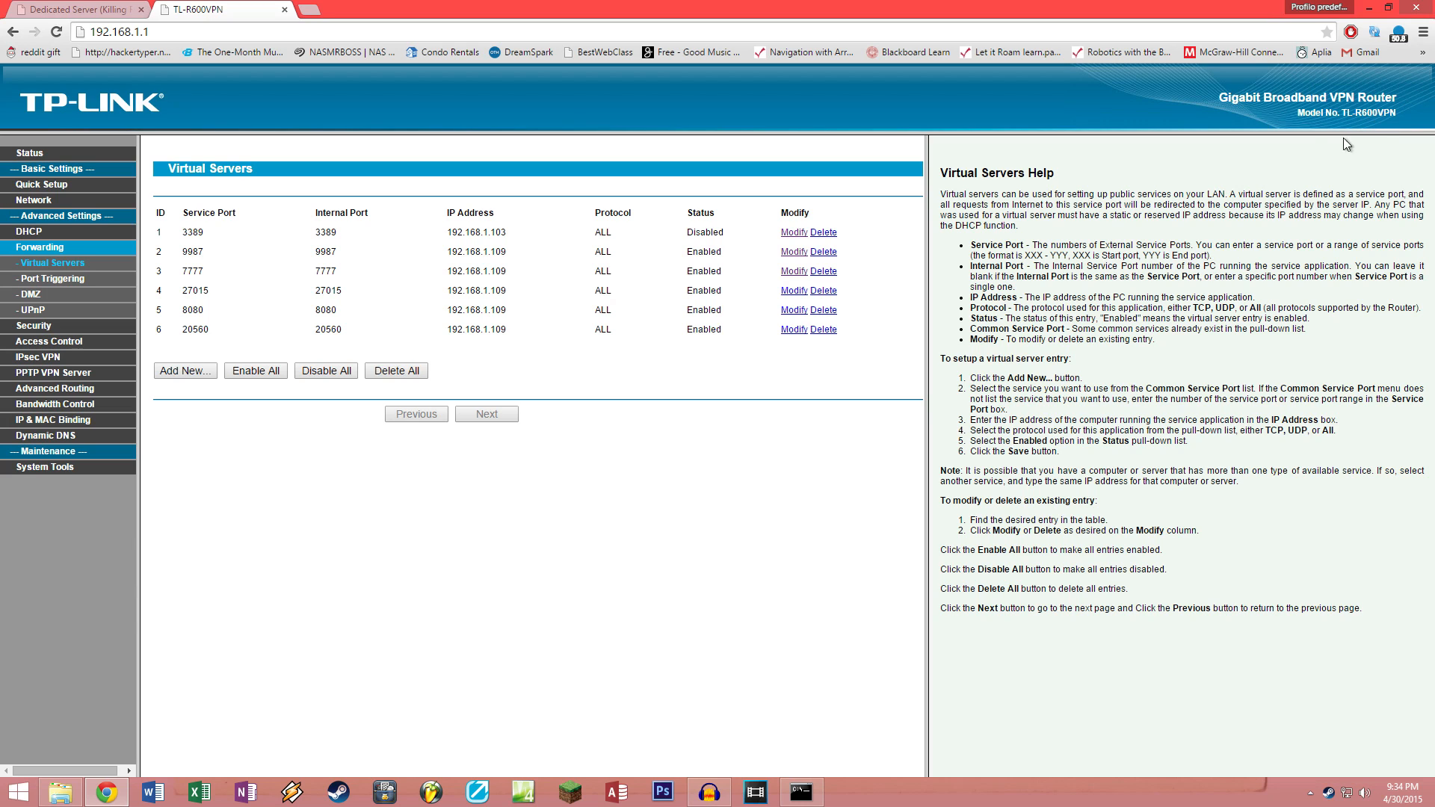
pyautogui.moveTo(365, 487)
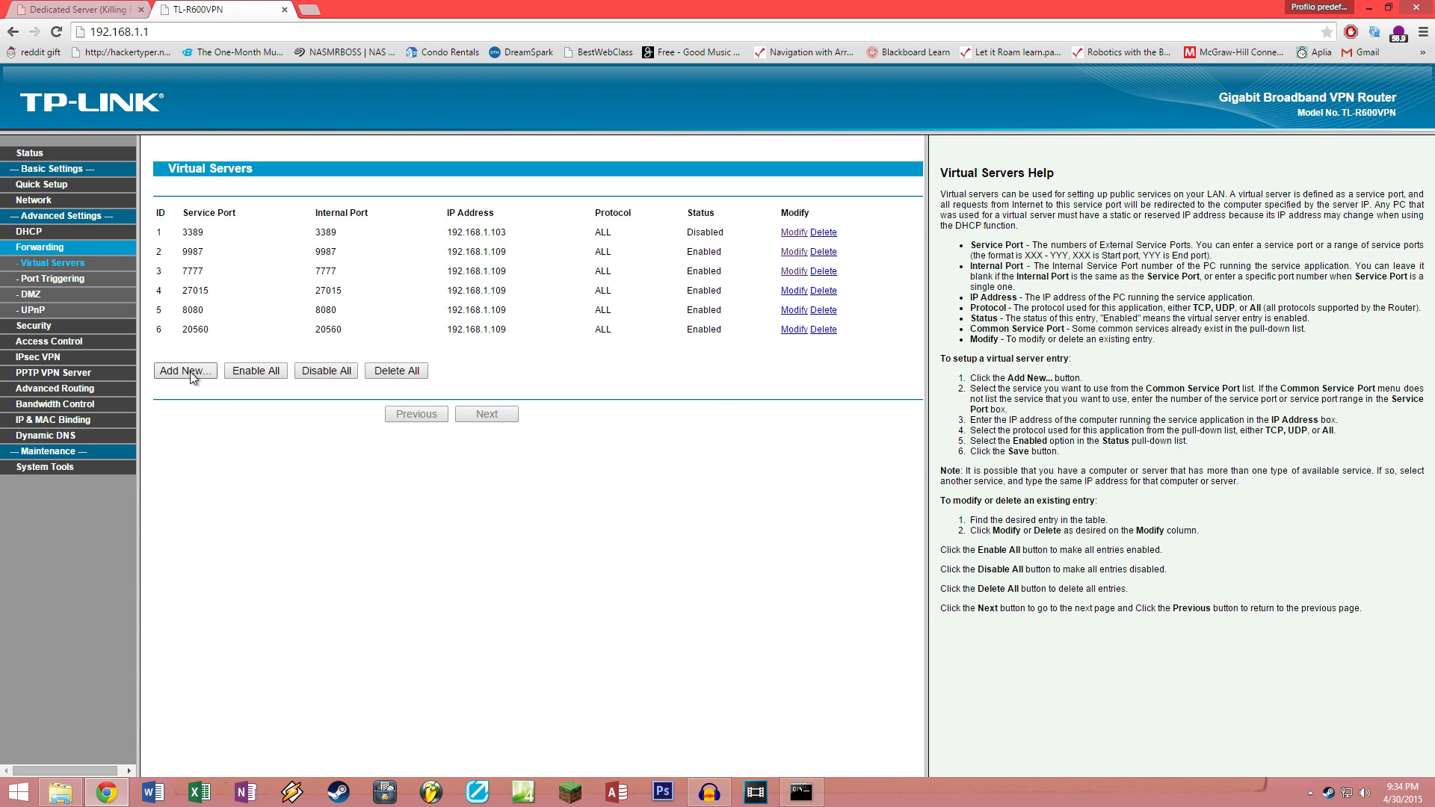
pyautogui.click(184, 371)
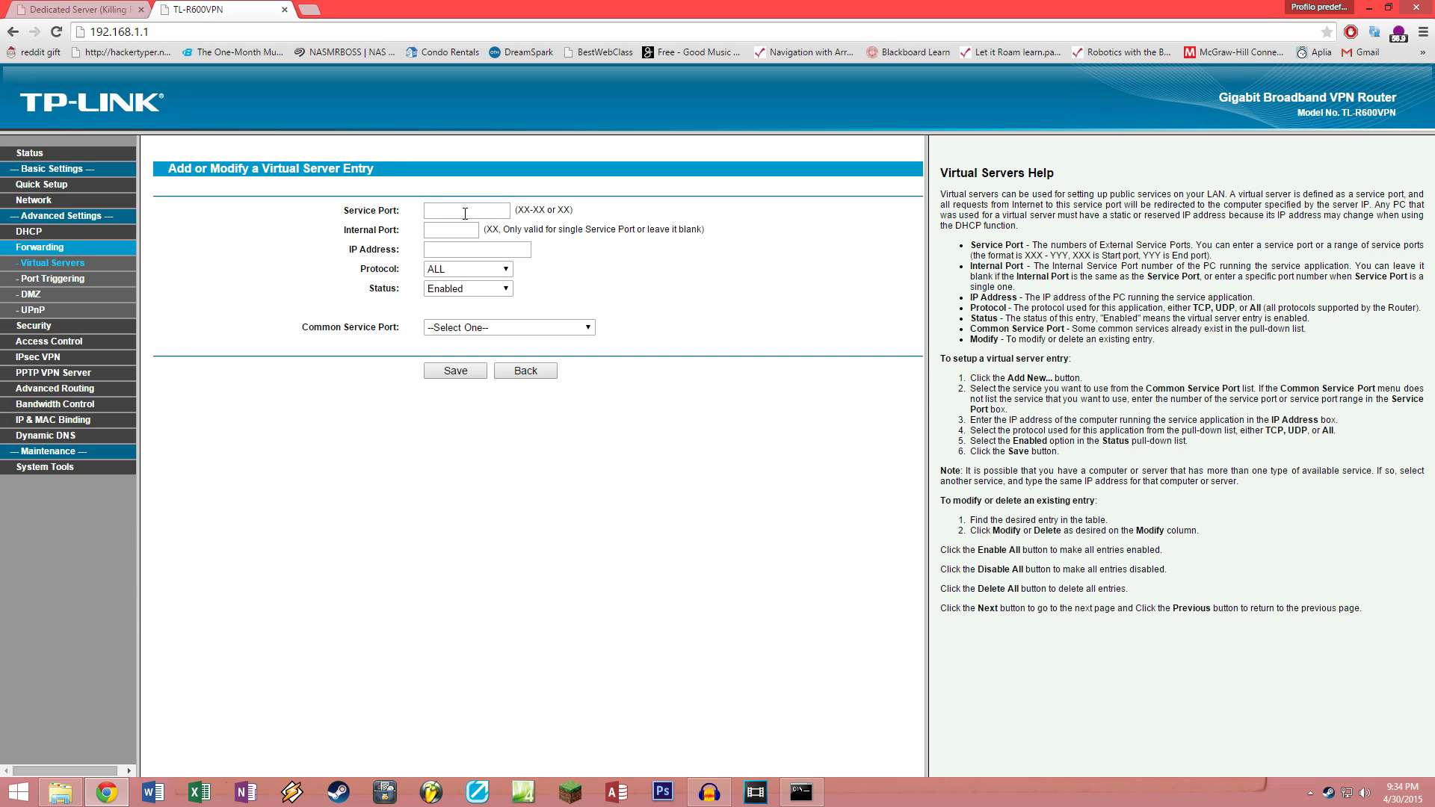
pyautogui.write('7777')
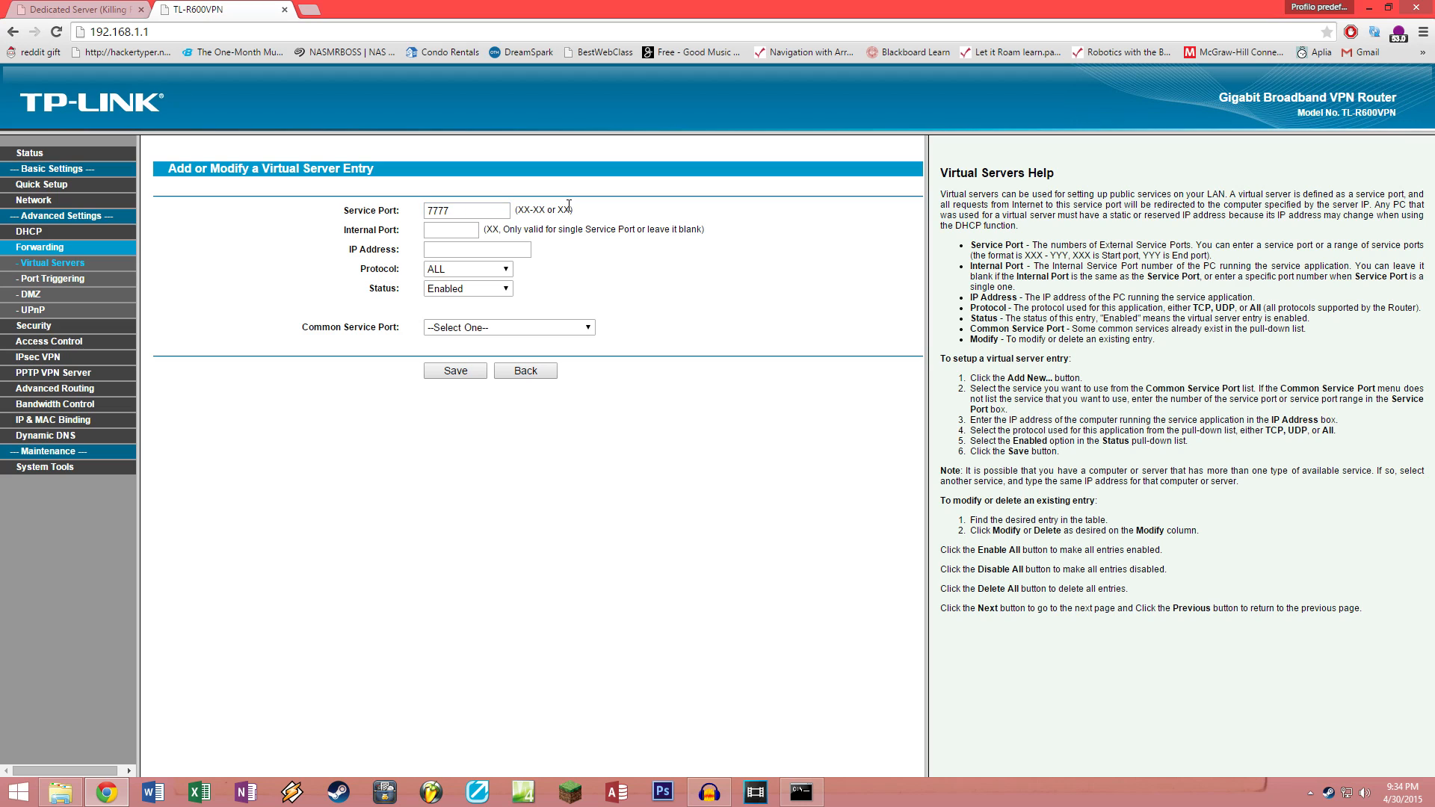
pyautogui.click(450, 230)
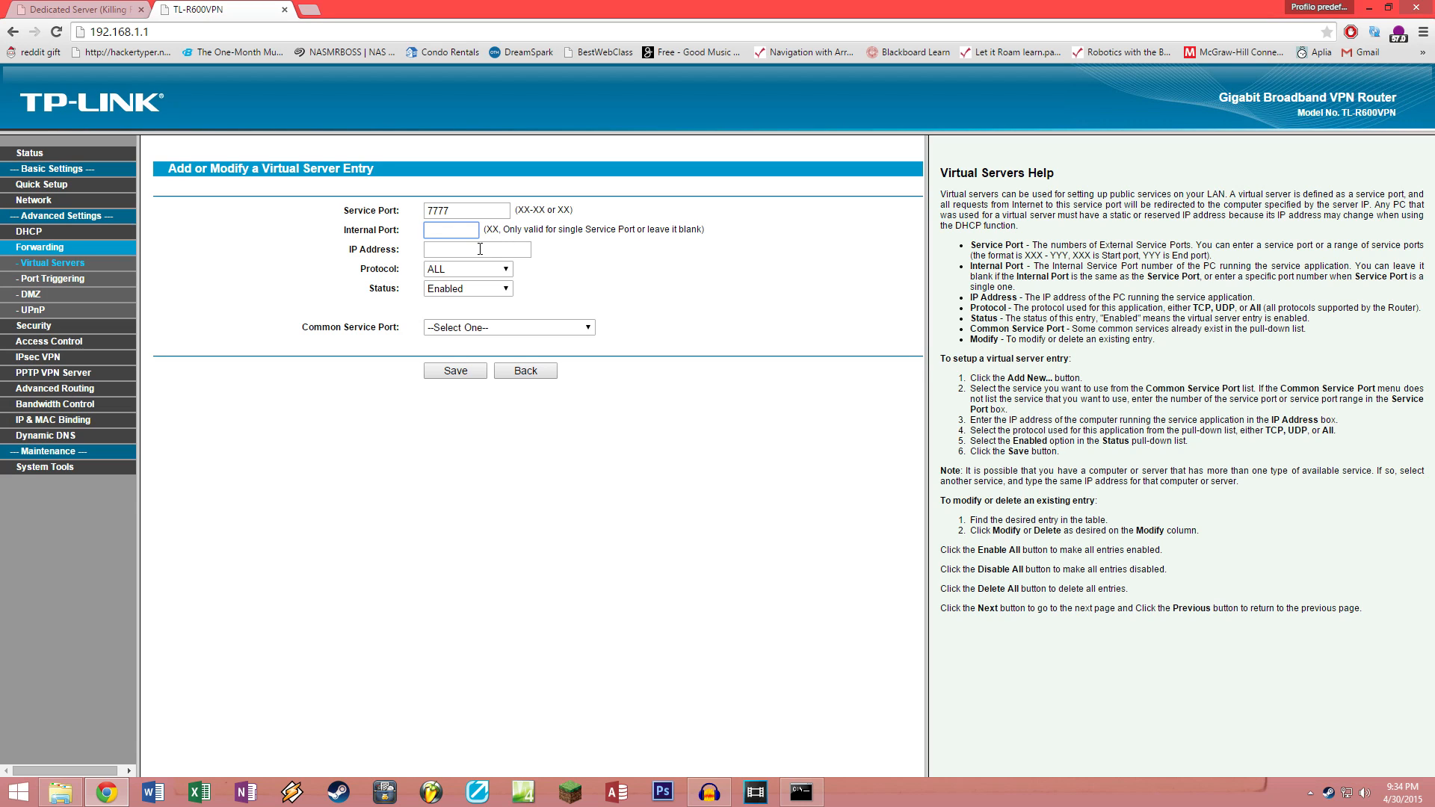
pyautogui.click(476, 249)
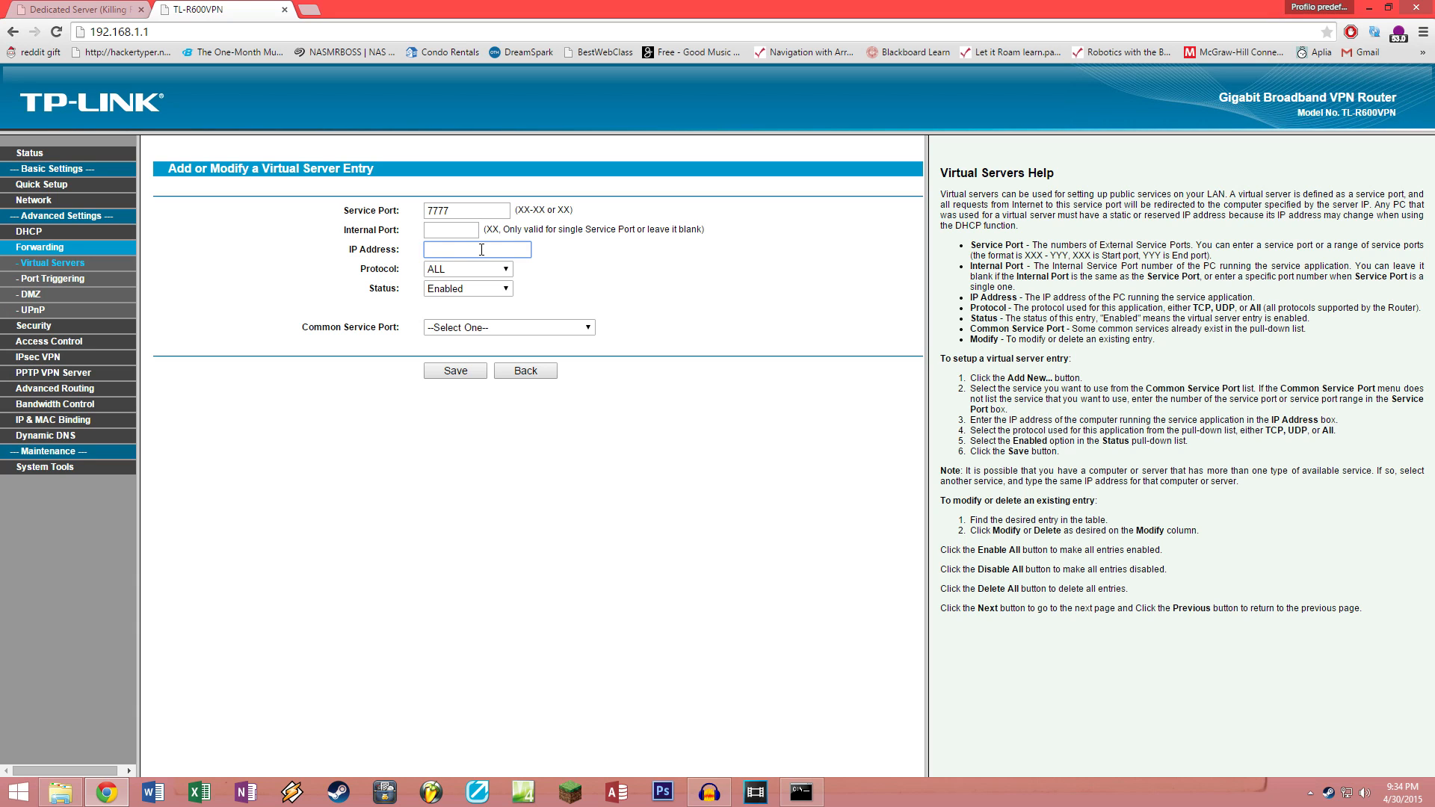
pyautogui.click(798, 792)
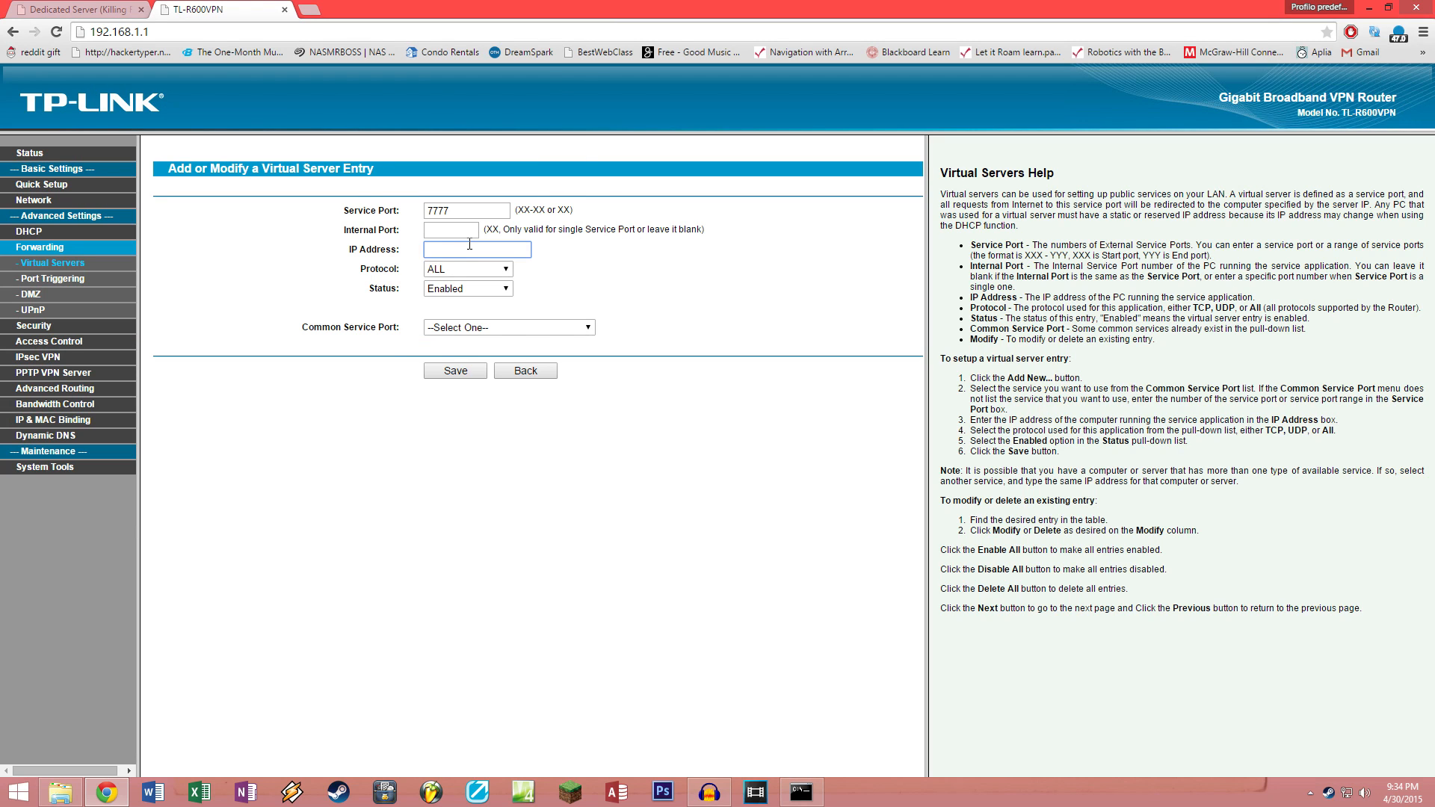
pyautogui.write('192.168.1.109')
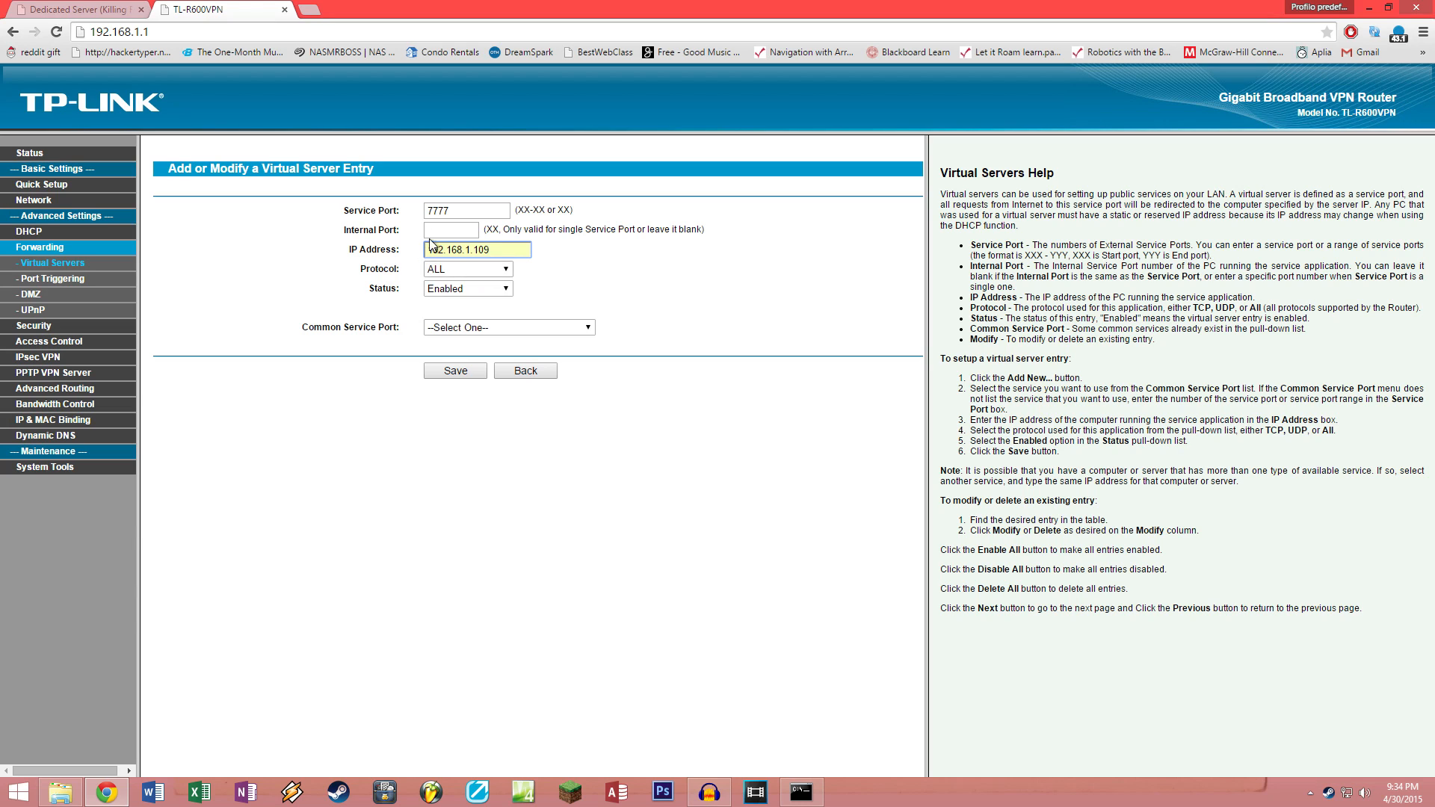
pyautogui.click(468, 267)
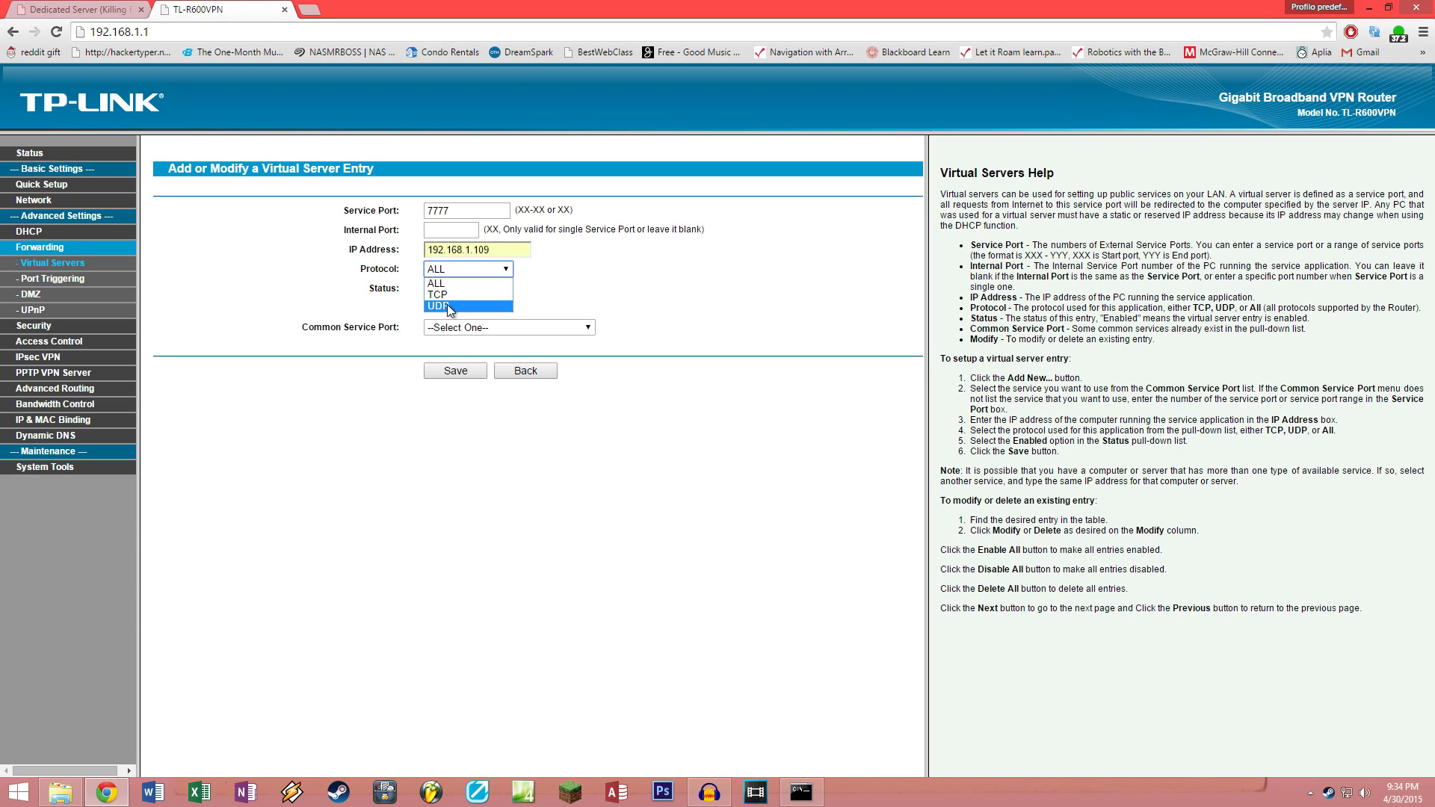
pyautogui.moveTo(450, 305)
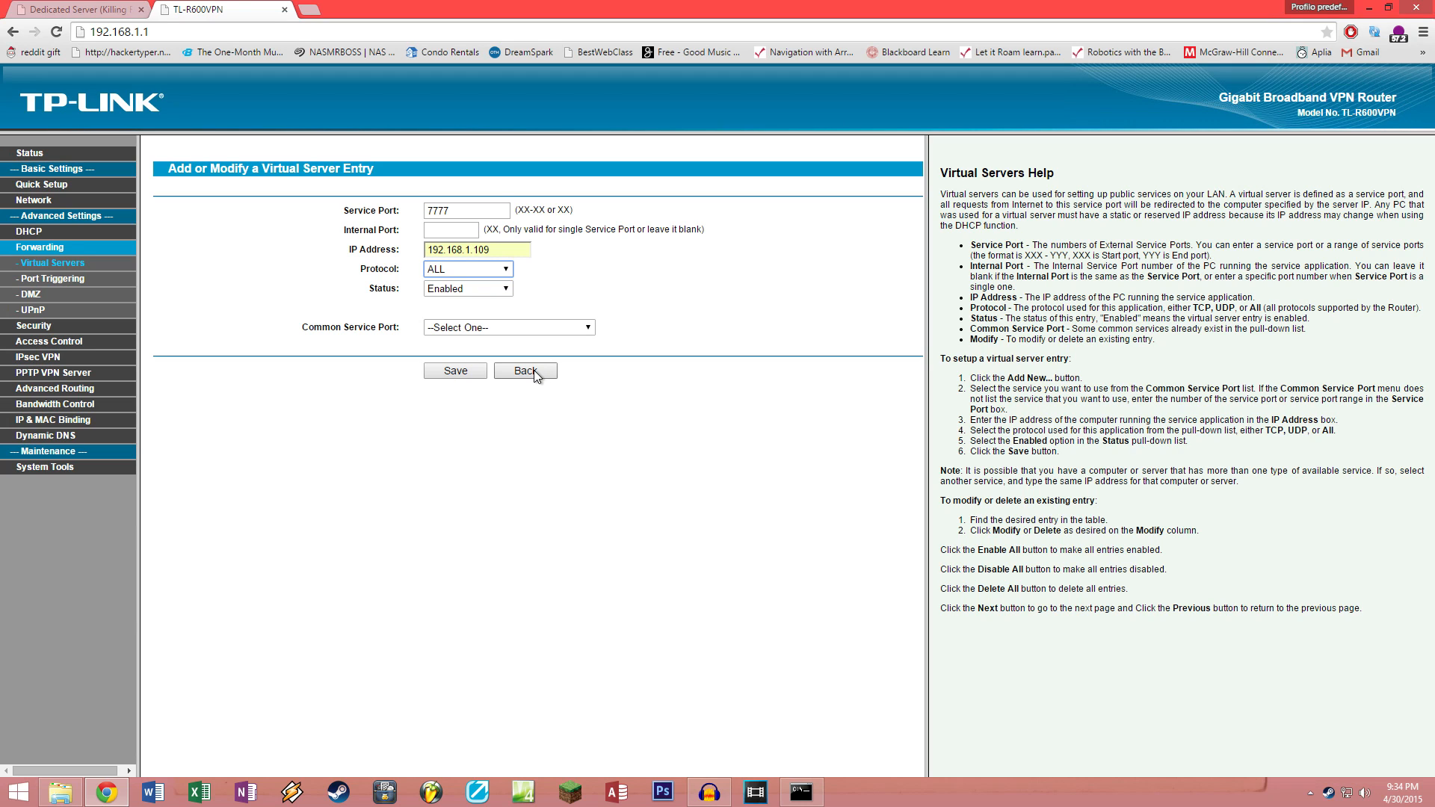
pyautogui.click(525, 370)
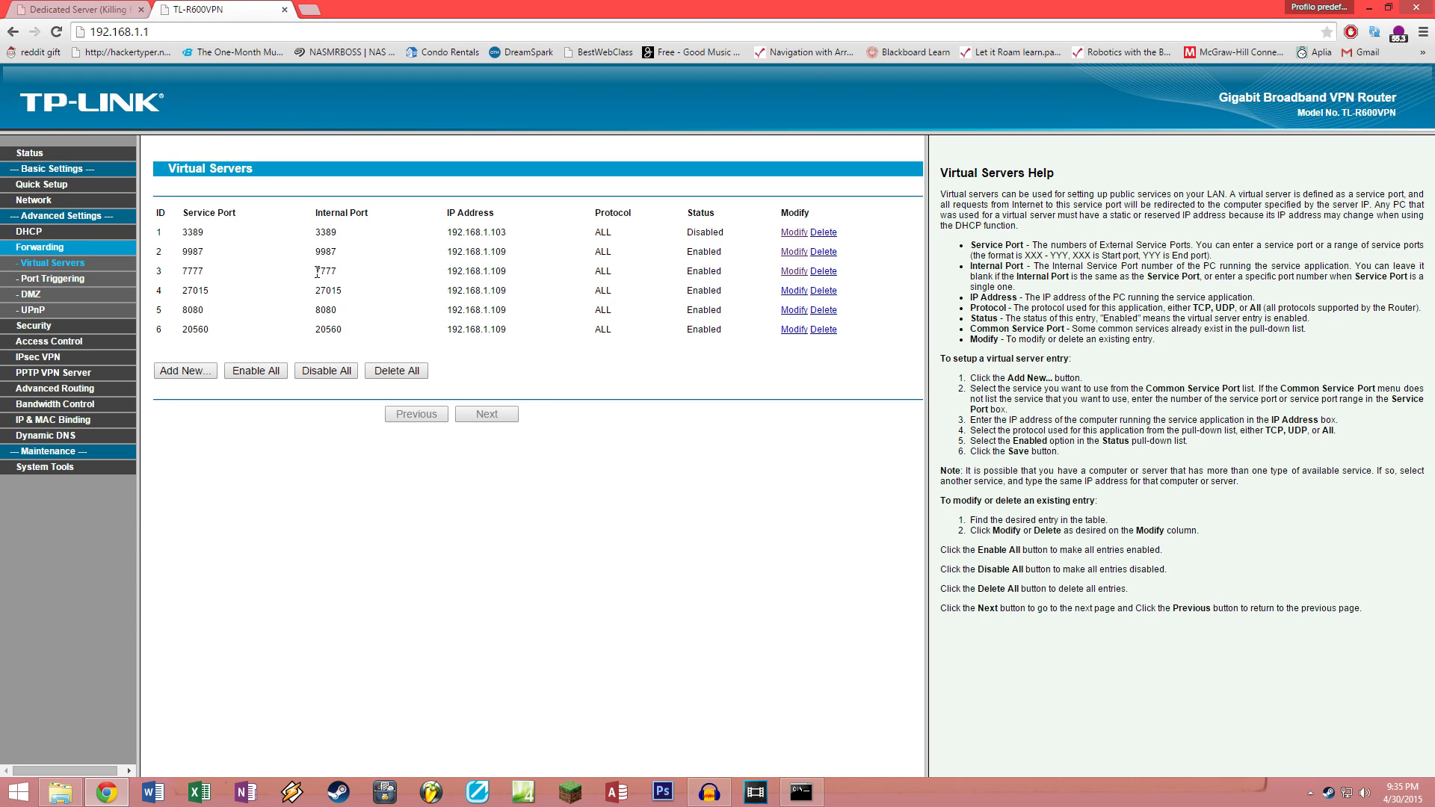
pyautogui.doubleClick(325, 290)
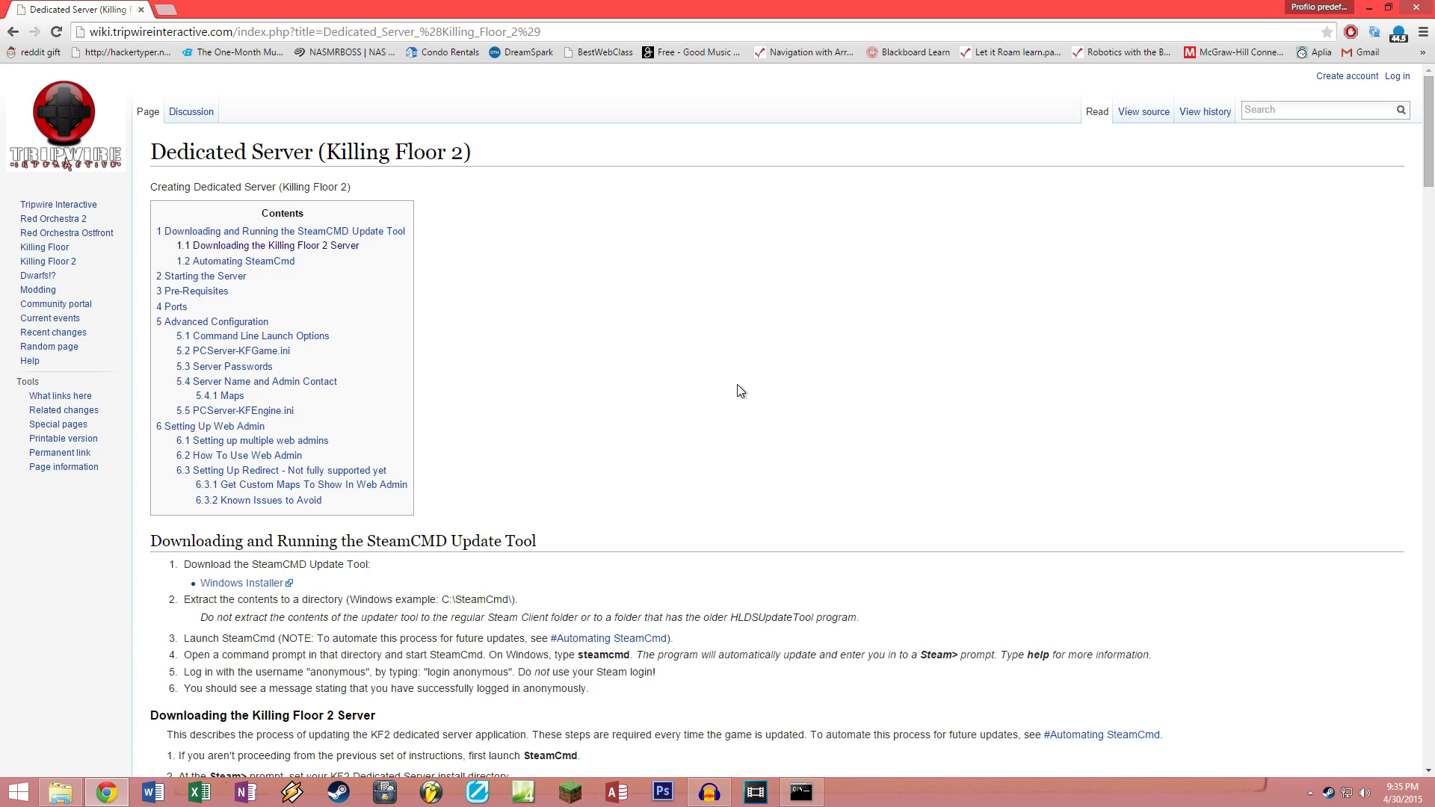
# Close the 'whats my ip' search tab and scroll to the SteamCMD update tool download link.
pyautogui.write('whats my ip')
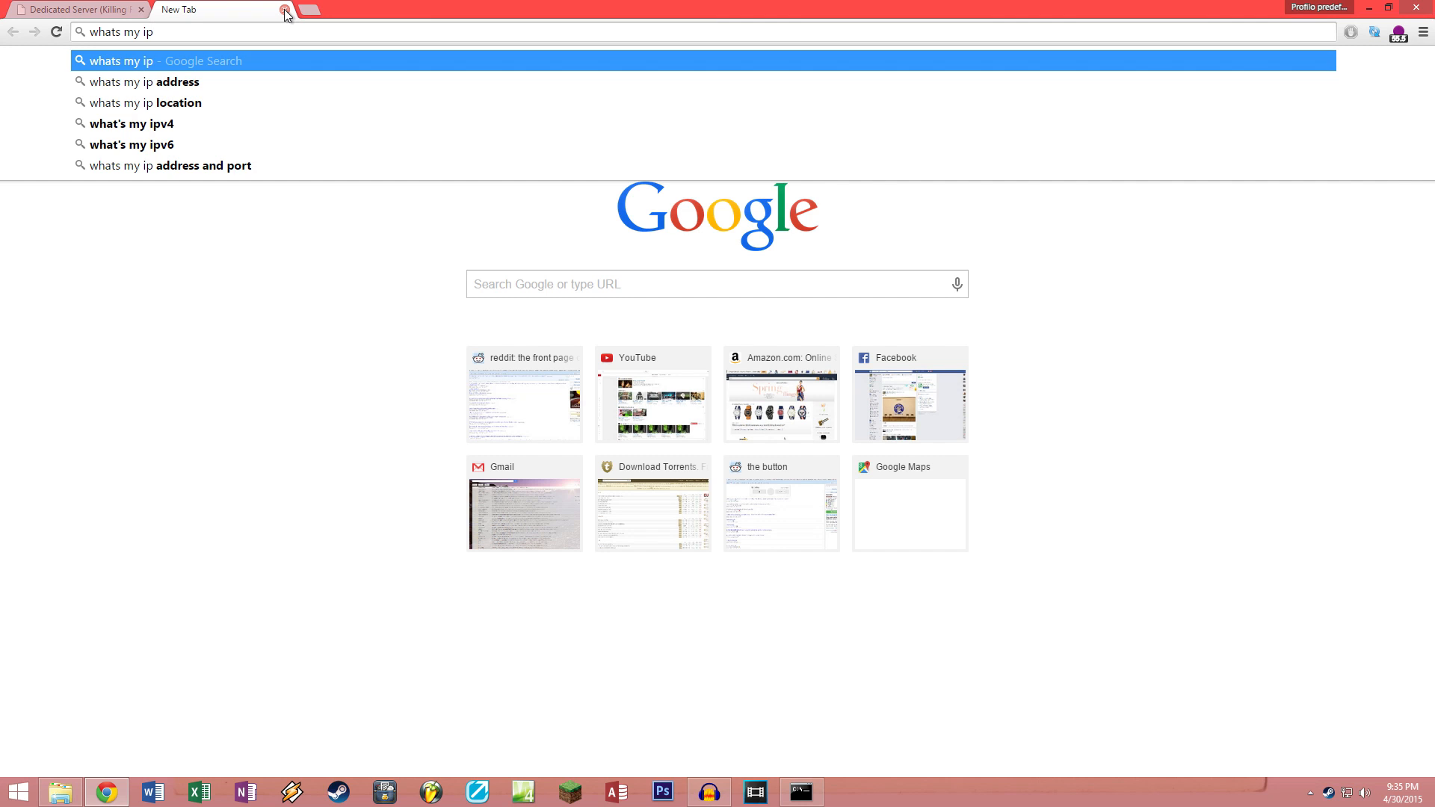
pyautogui.click(285, 11)
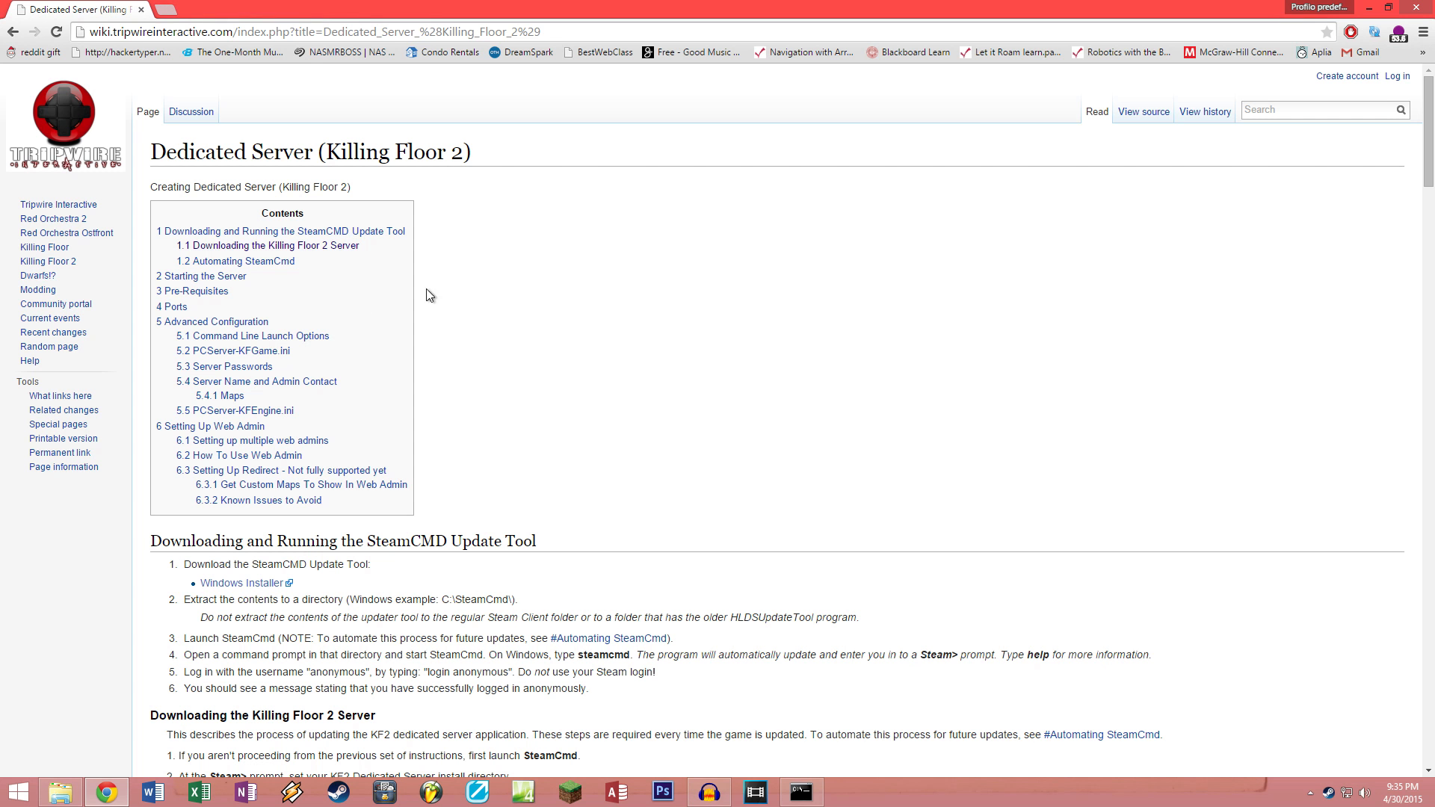
pyautogui.moveTo(461, 251)
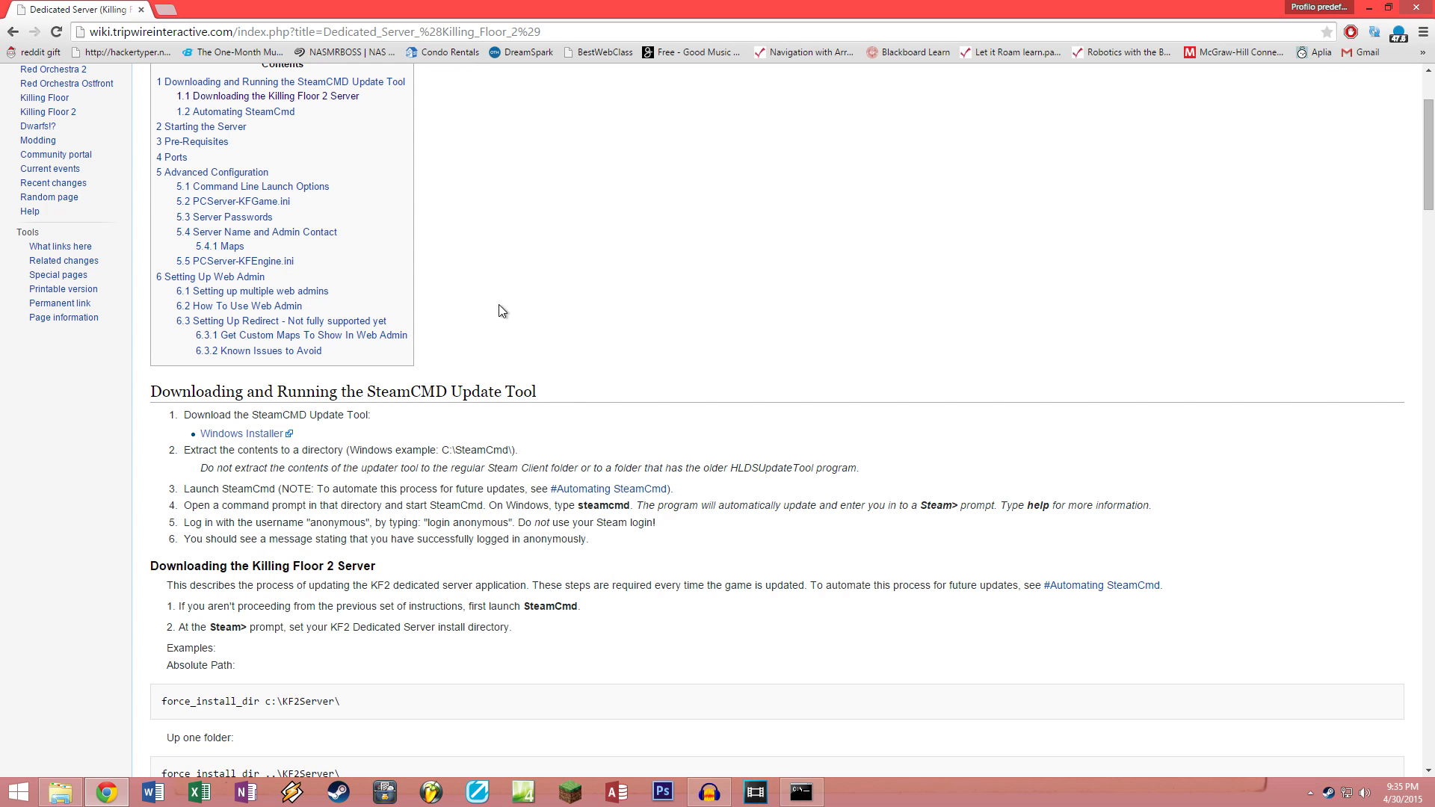
pyautogui.moveTo(492, 310)
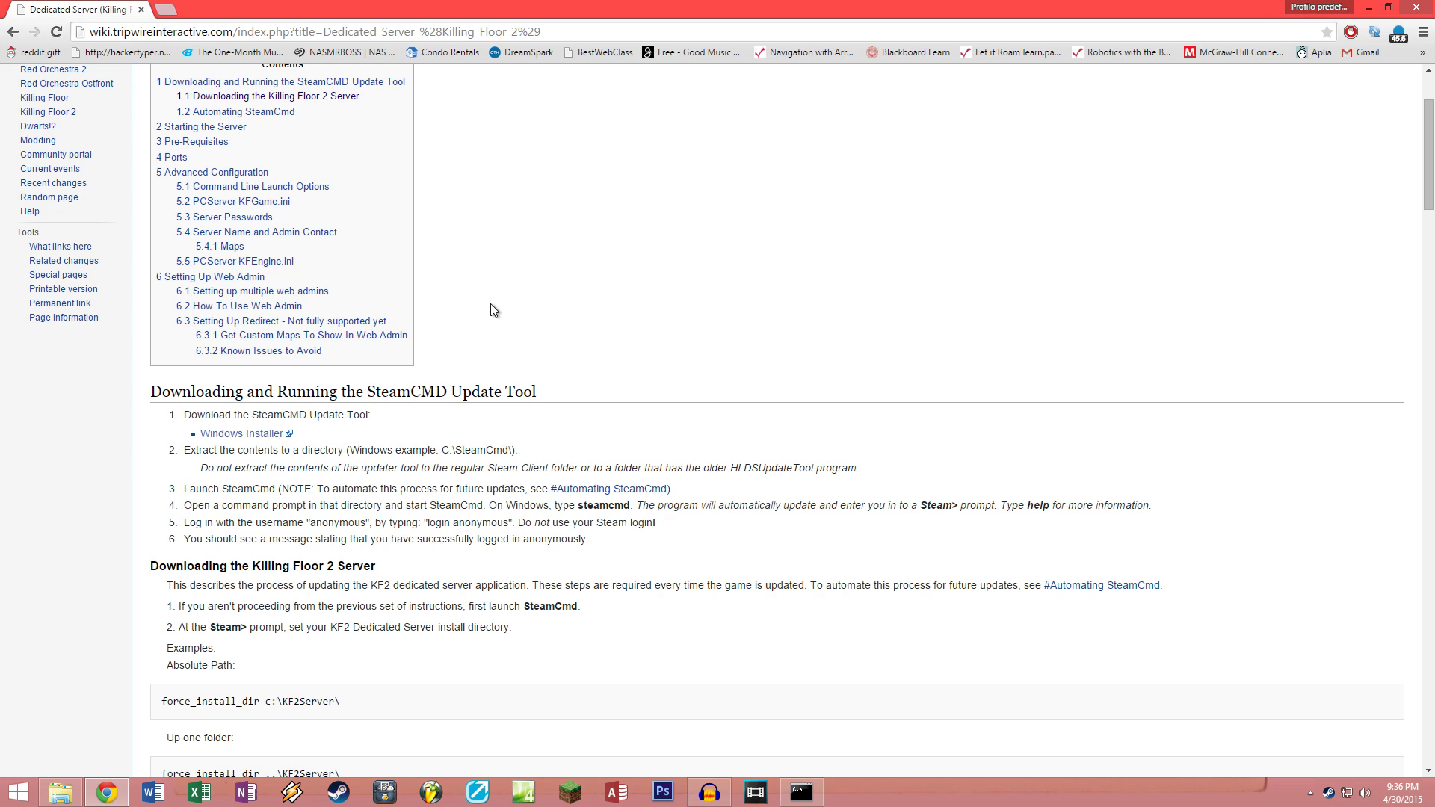
pyautogui.scroll(-3)
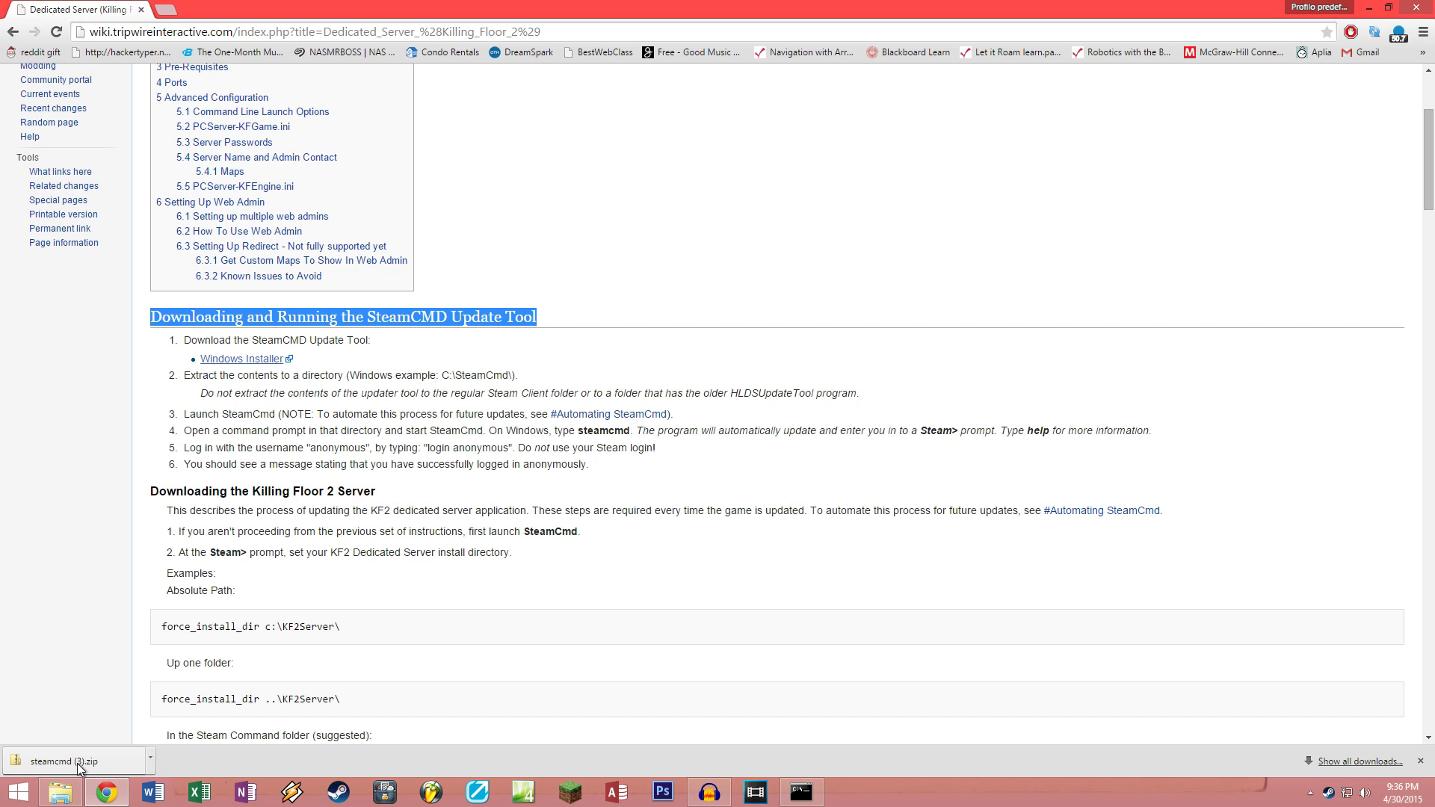
# Open the downloaded zip, pick steamcmd.exe and browse to Local Disk (C:).
pyautogui.click(64, 761)
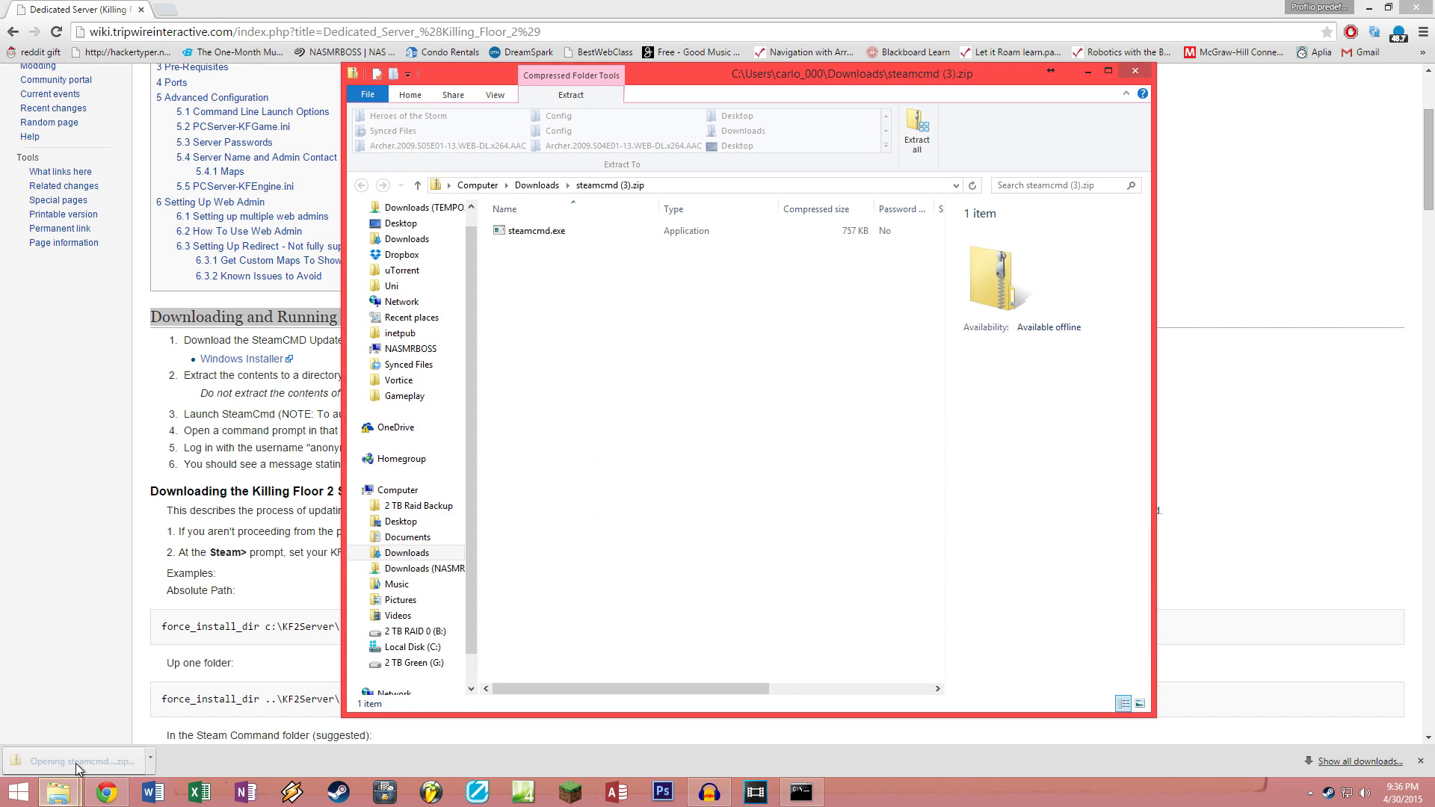
pyautogui.click(535, 230)
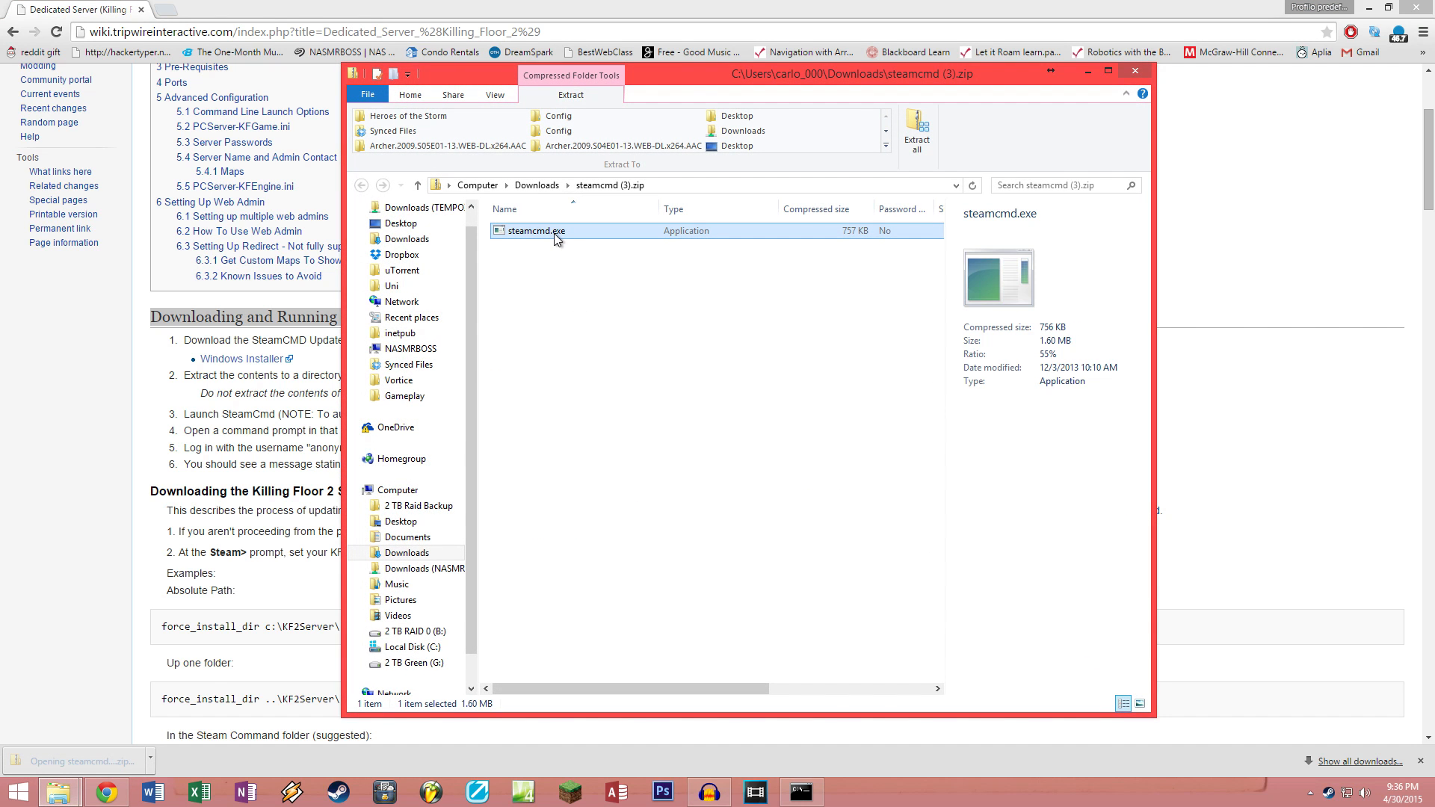
pyautogui.click(420, 505)
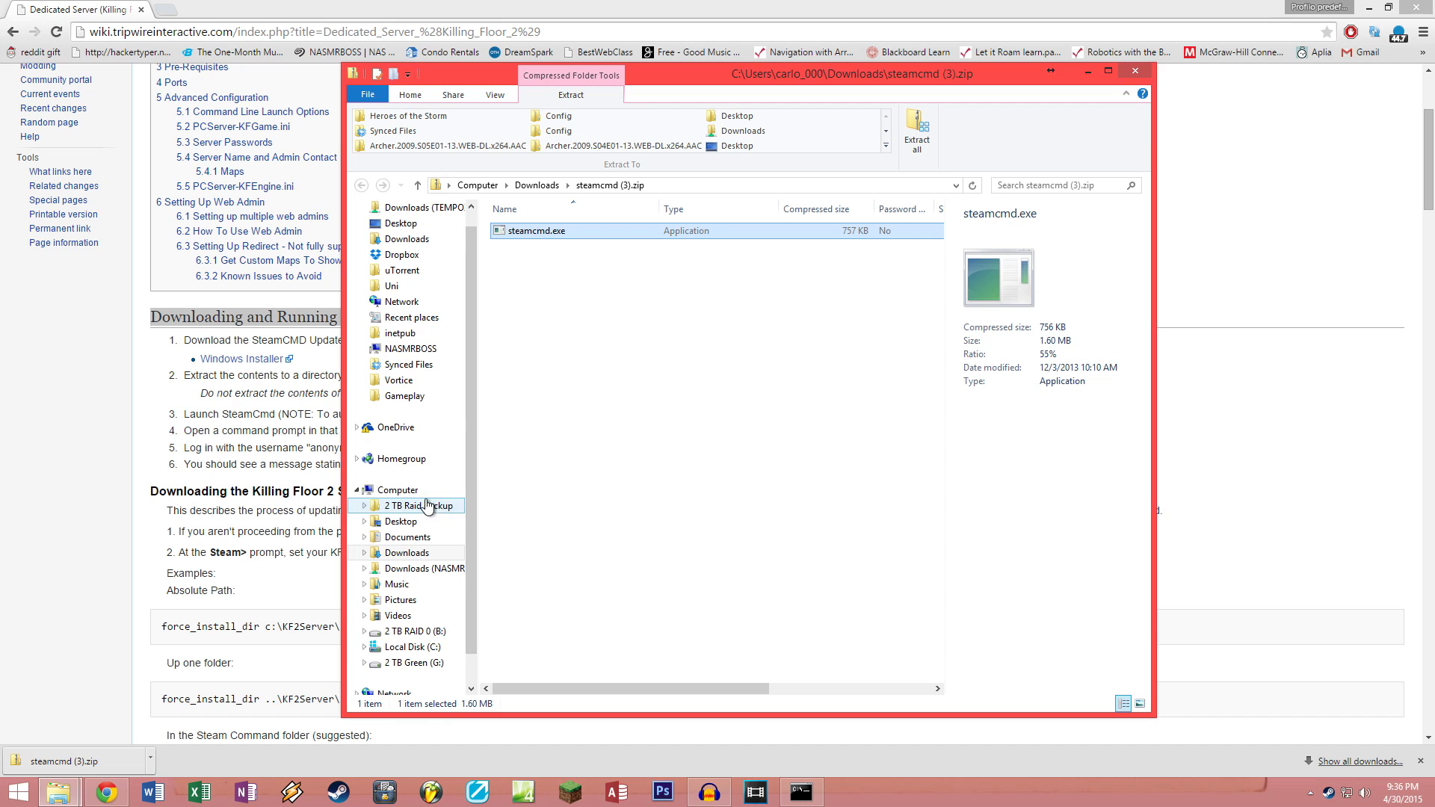
pyautogui.click(398, 490)
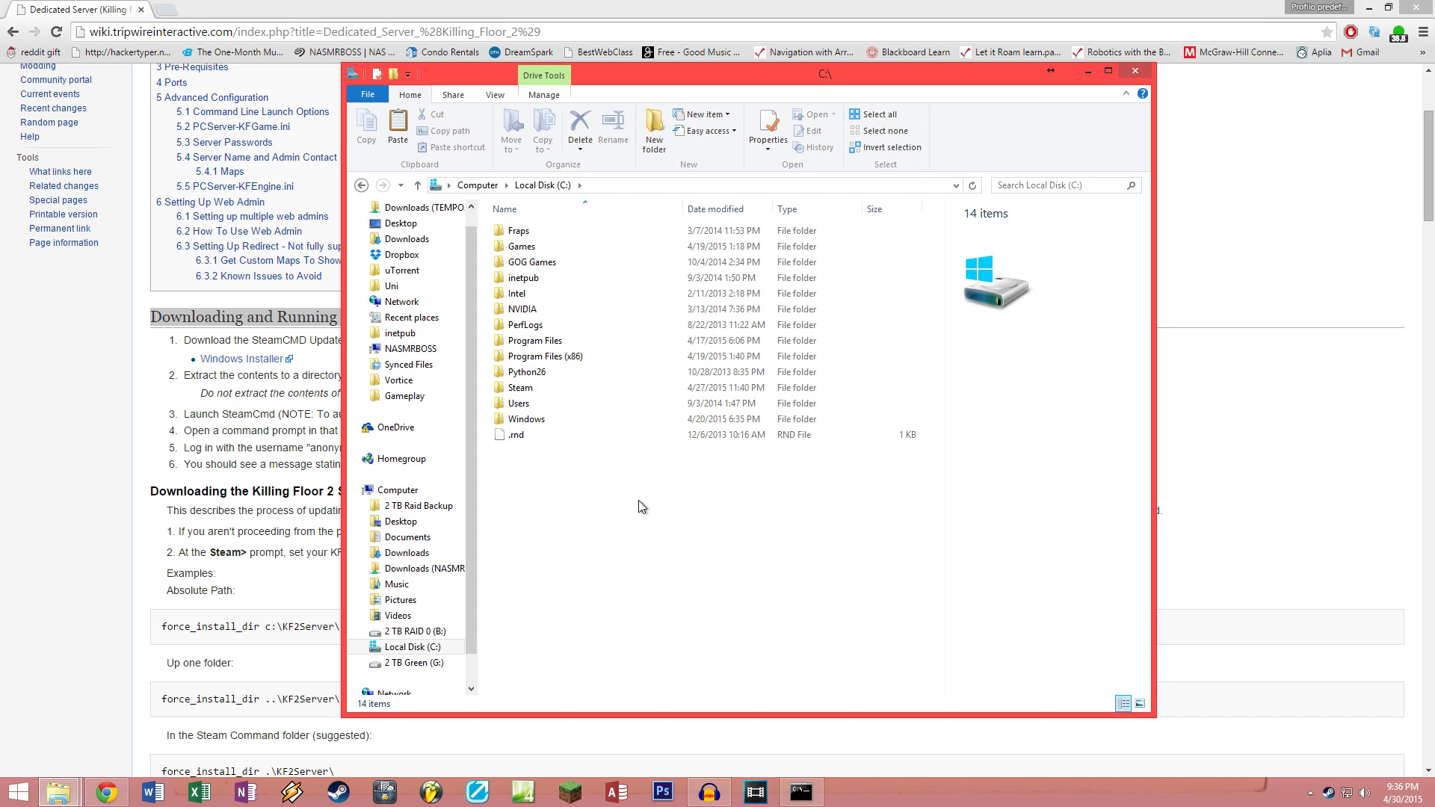
# Create a new folder named SteamCMD on C: and open it.
pyautogui.rightClick(641, 505)
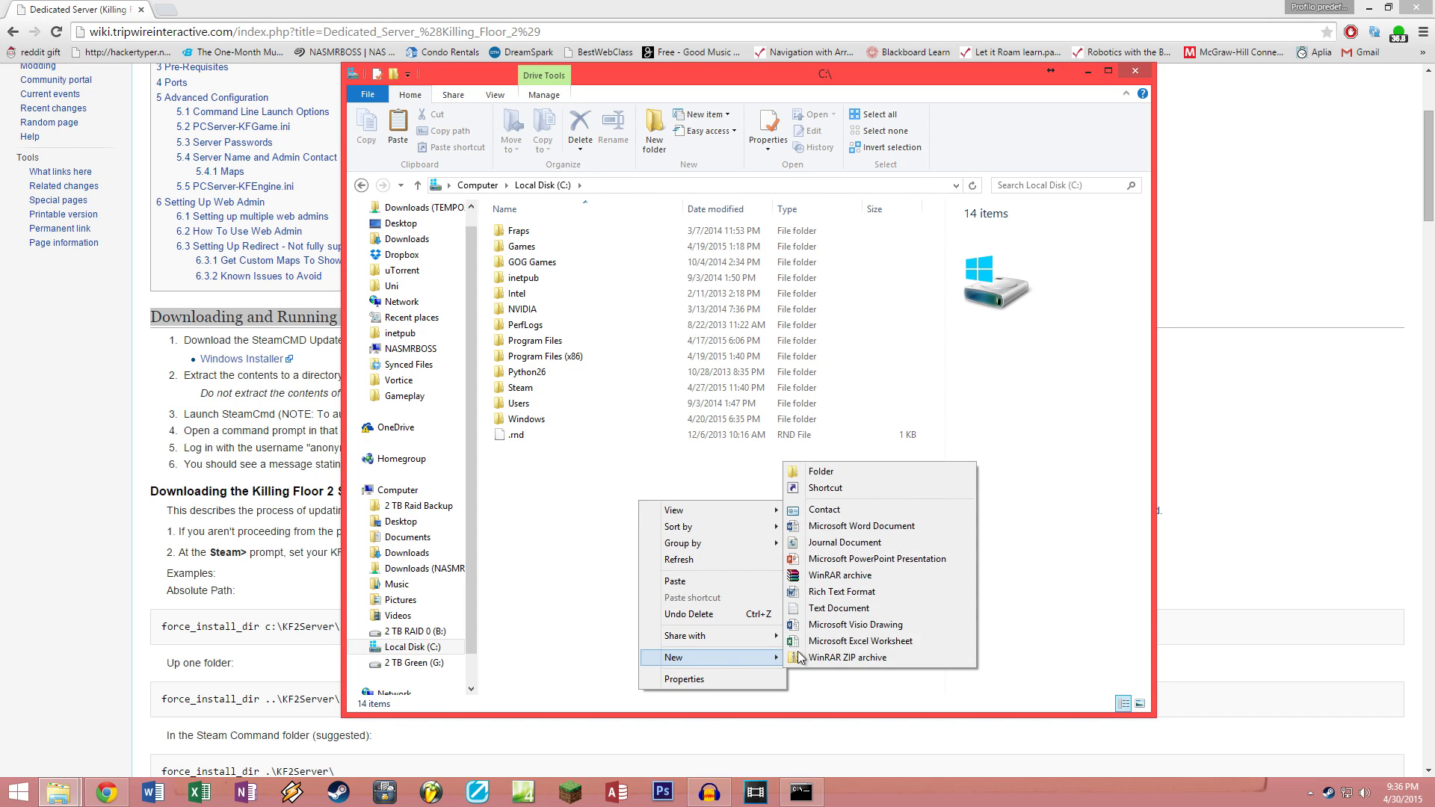
pyautogui.click(820, 470)
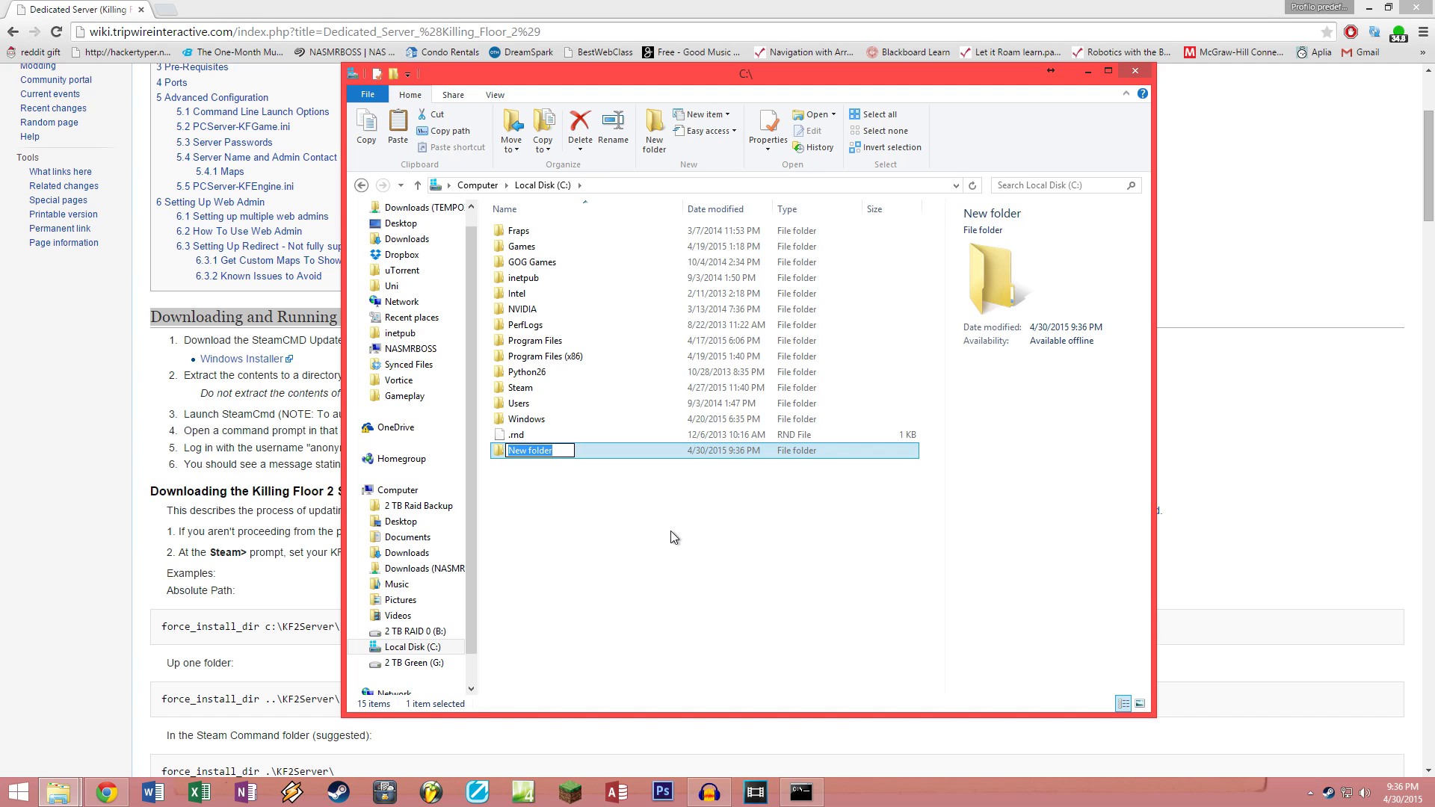
pyautogui.write('SteamCMD')
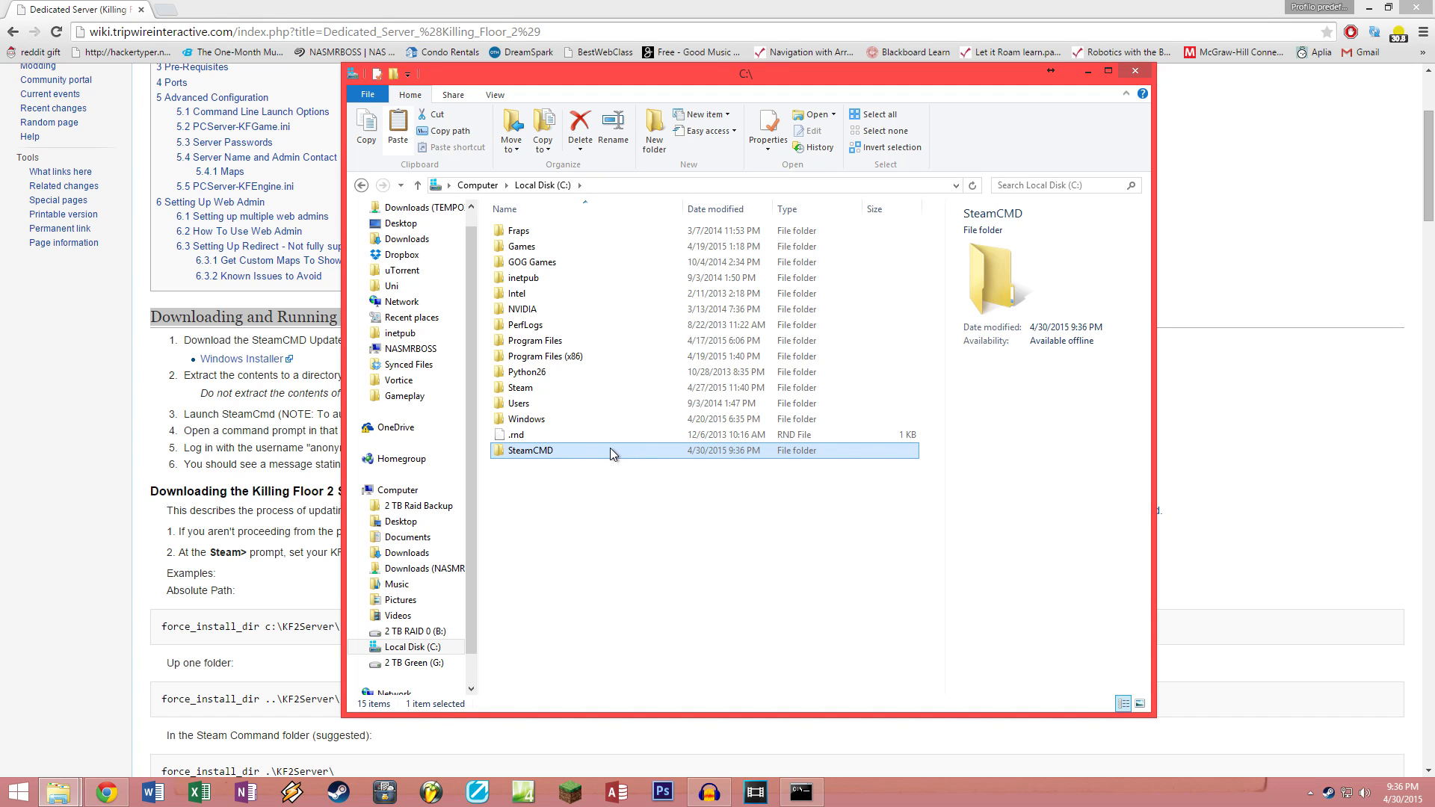
pyautogui.doubleClick(528, 450)
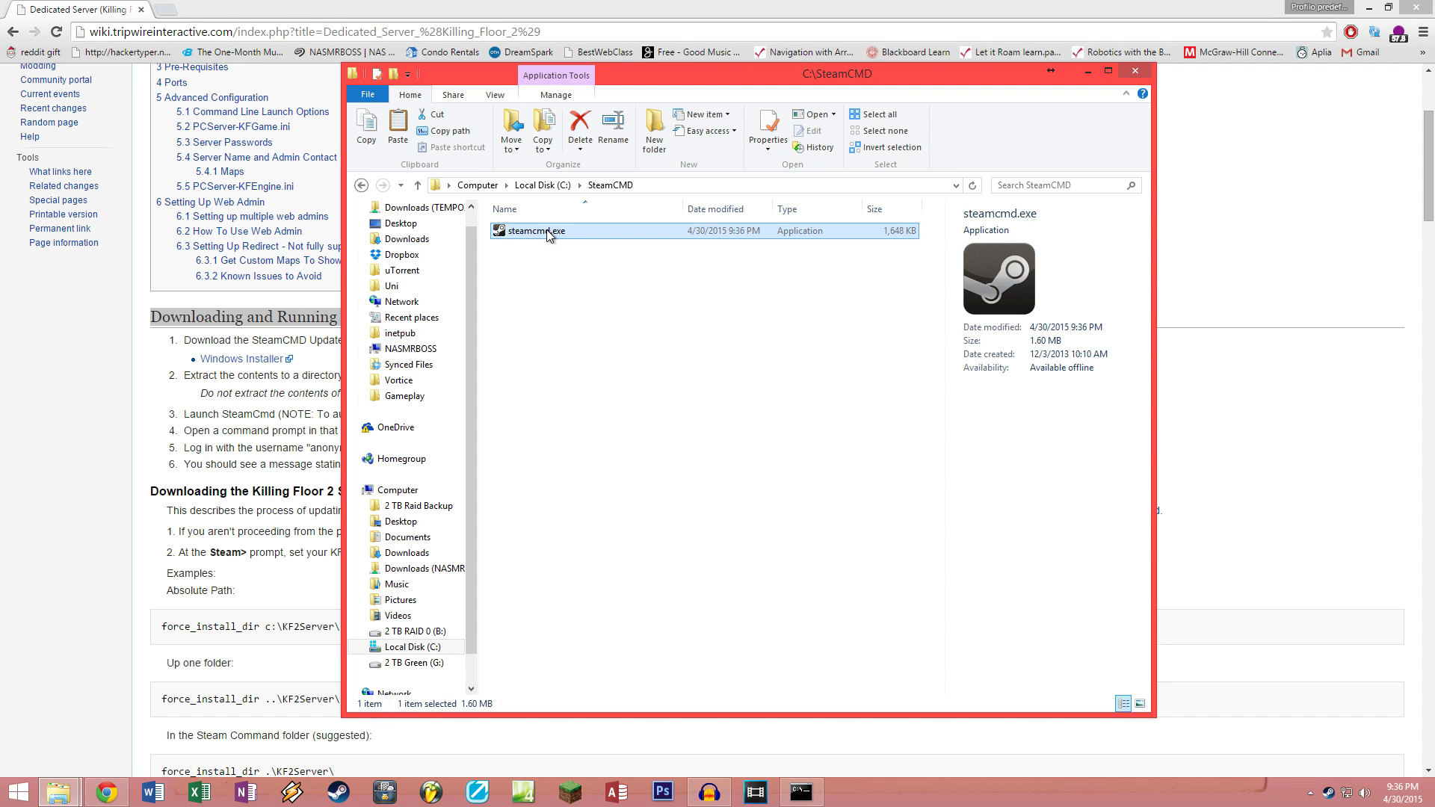
# Launch steamcmd.exe, let it update, and log in anonymously.
pyautogui.doubleClick(533, 230)
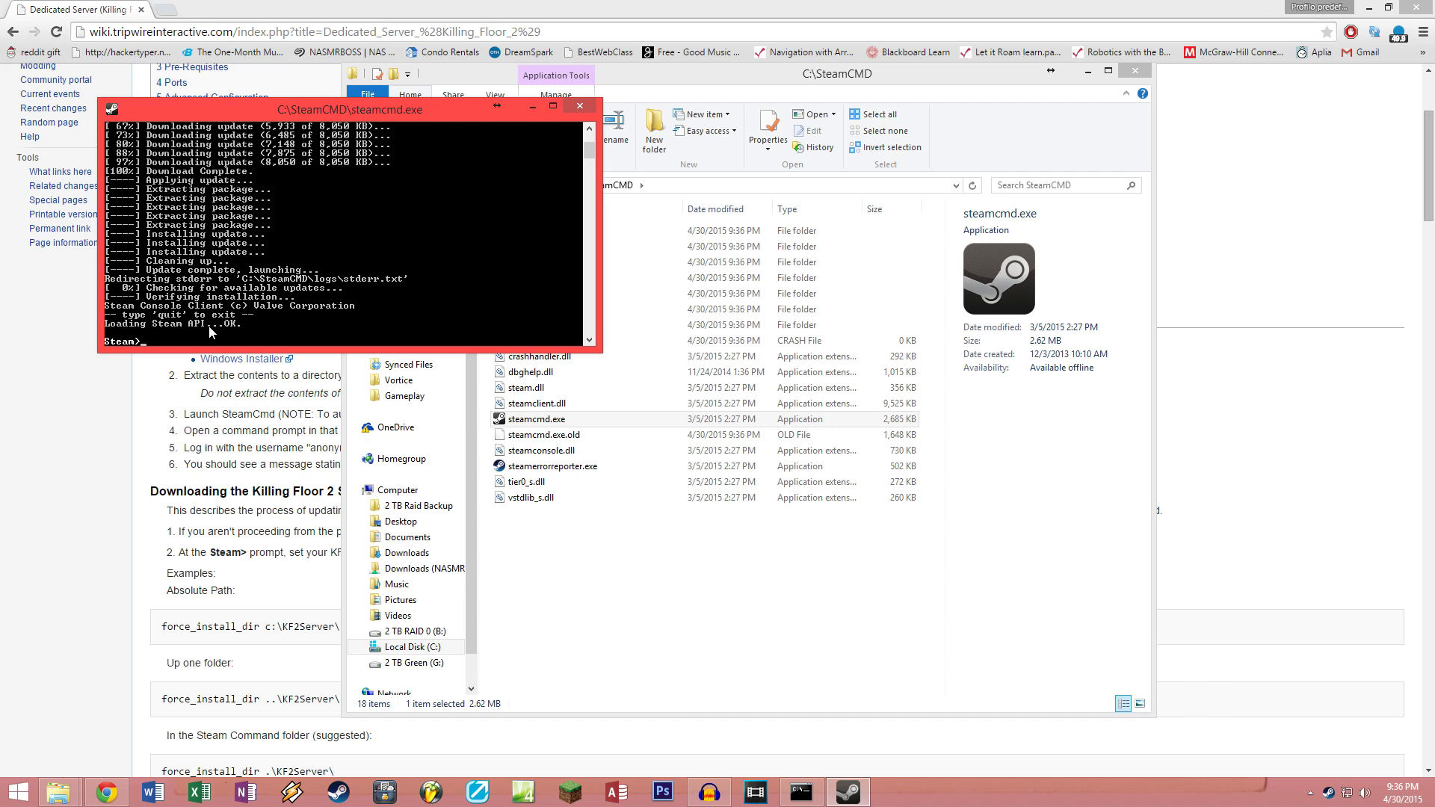
pyautogui.moveTo(215, 344)
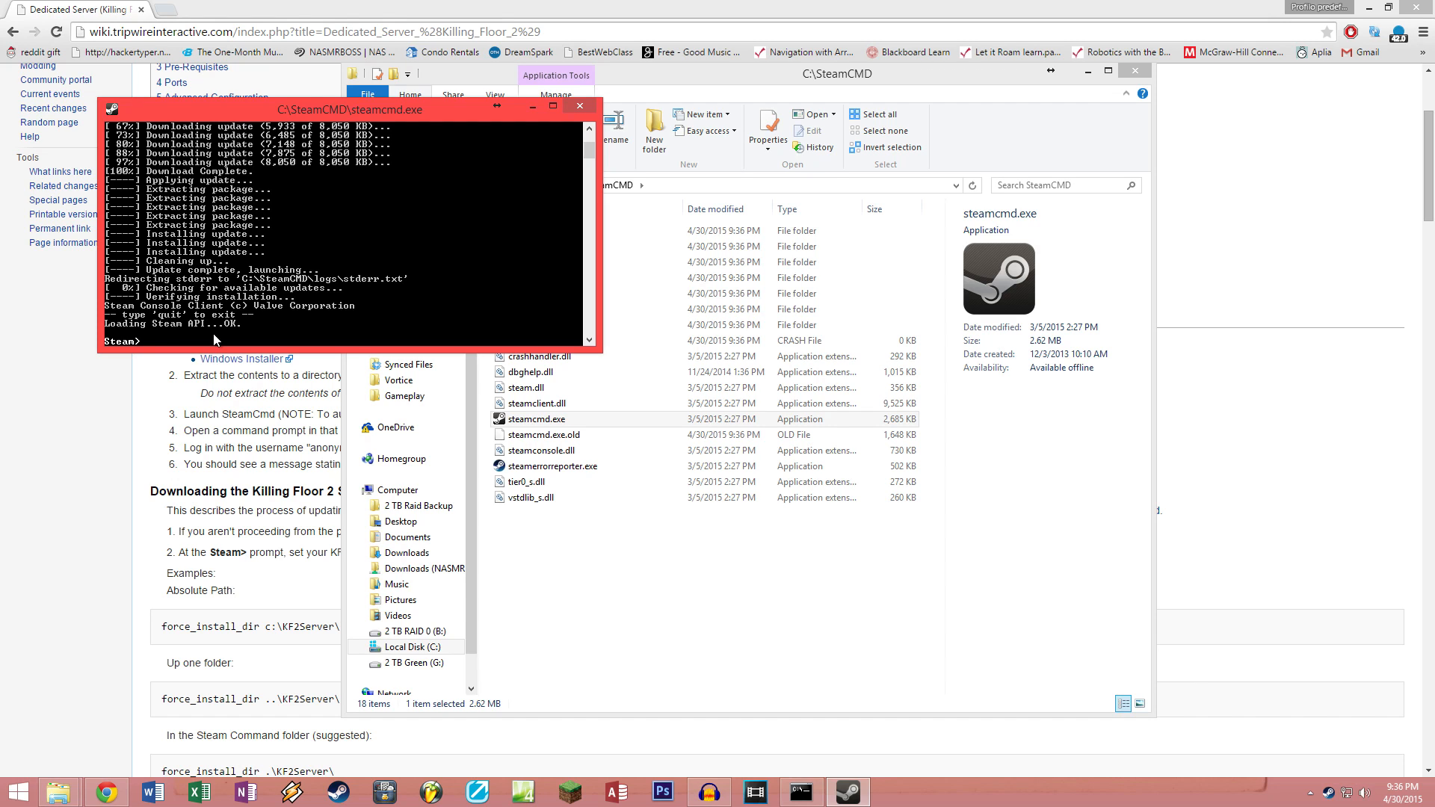
pyautogui.write('login anonymous')
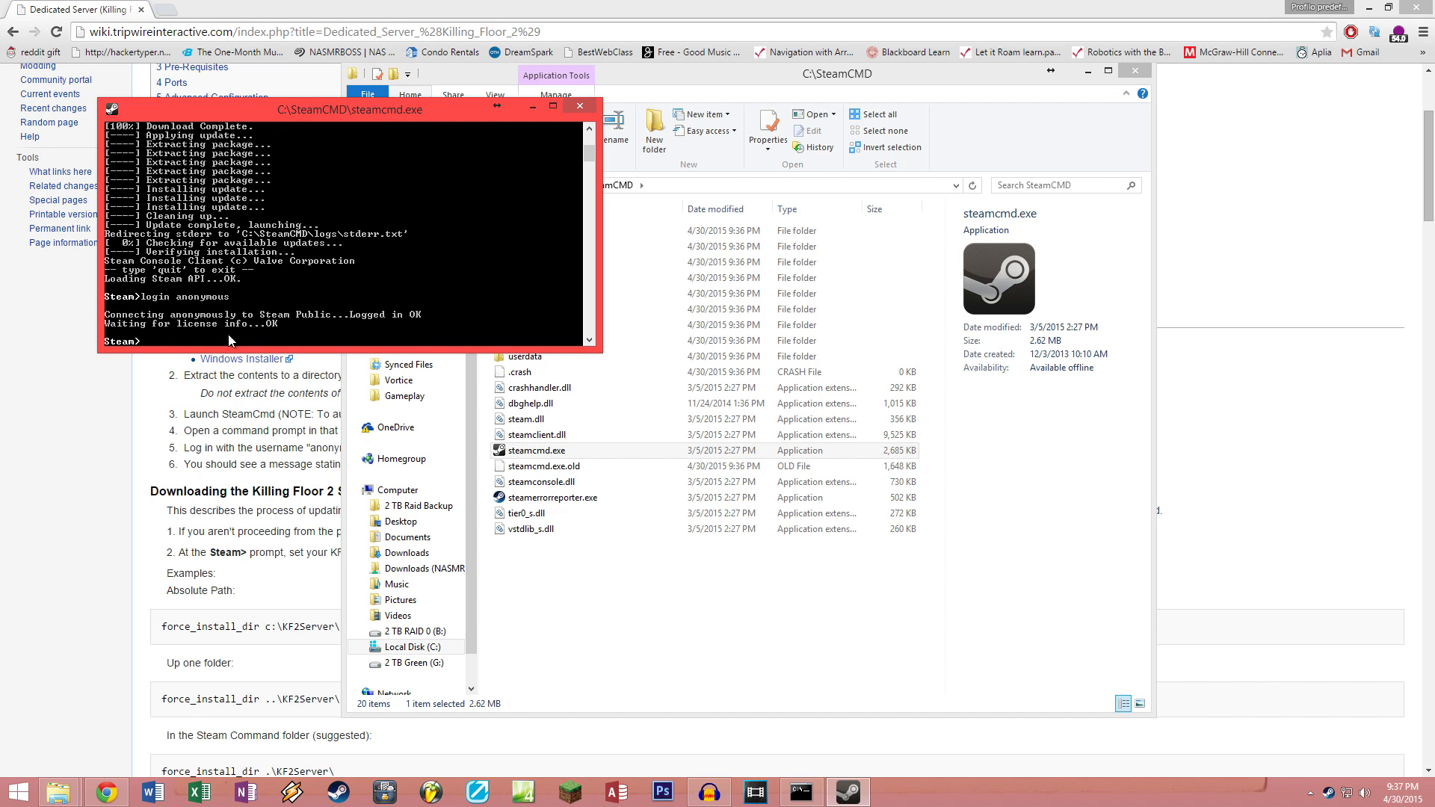
pyautogui.moveTo(143, 332)
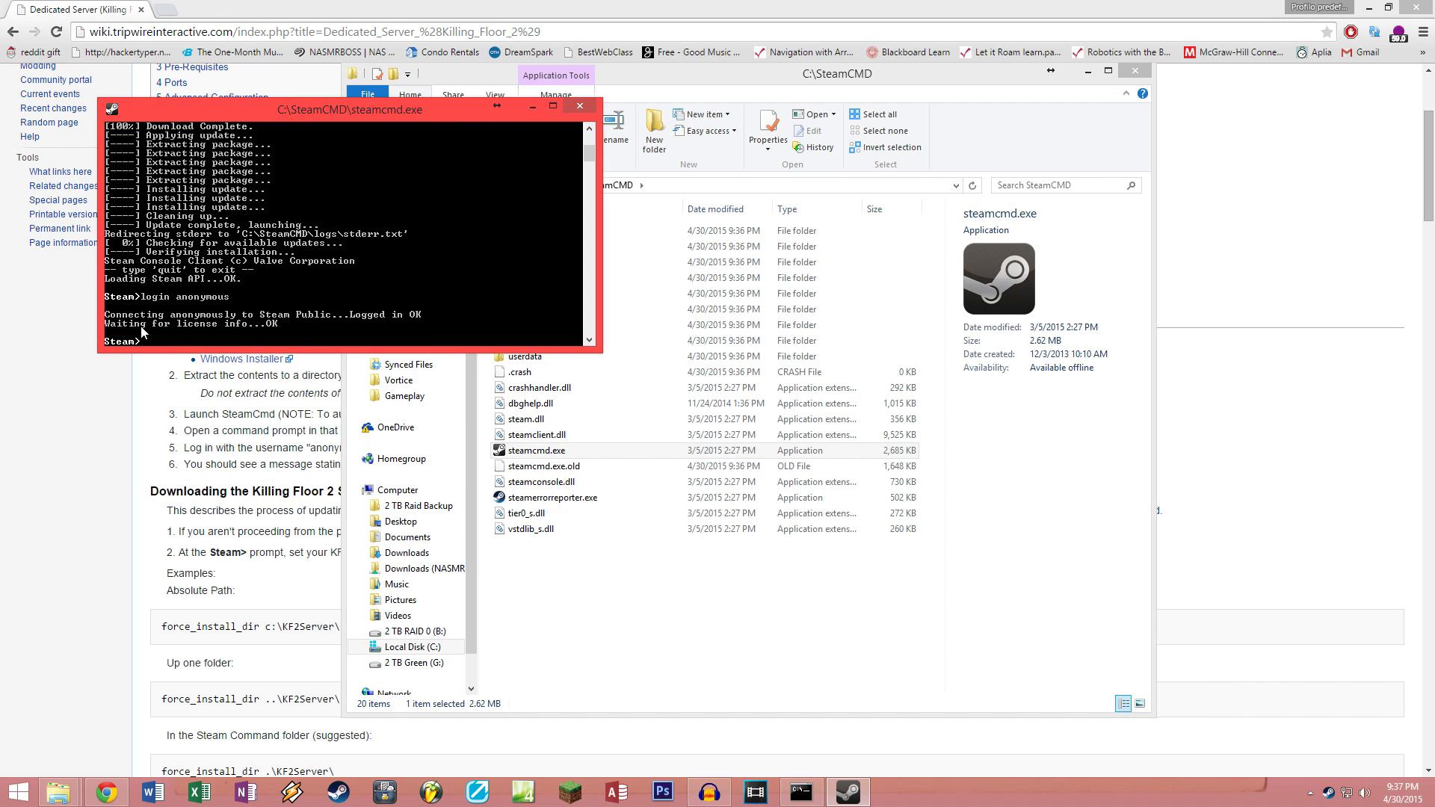
pyautogui.moveTo(335, 345)
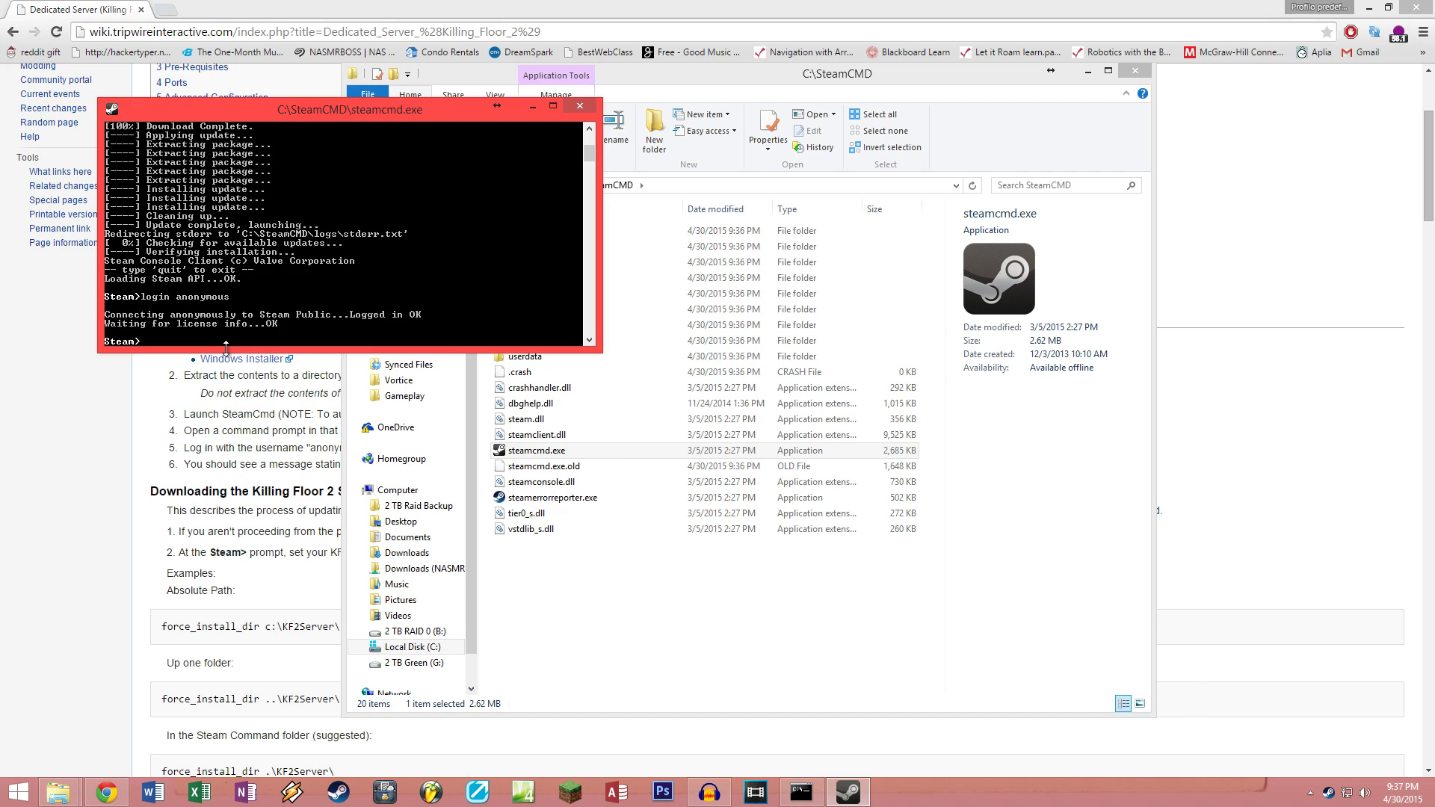
# Set the install folder with force_install_dir C:\KF2Server\.
pyautogui.write('force')
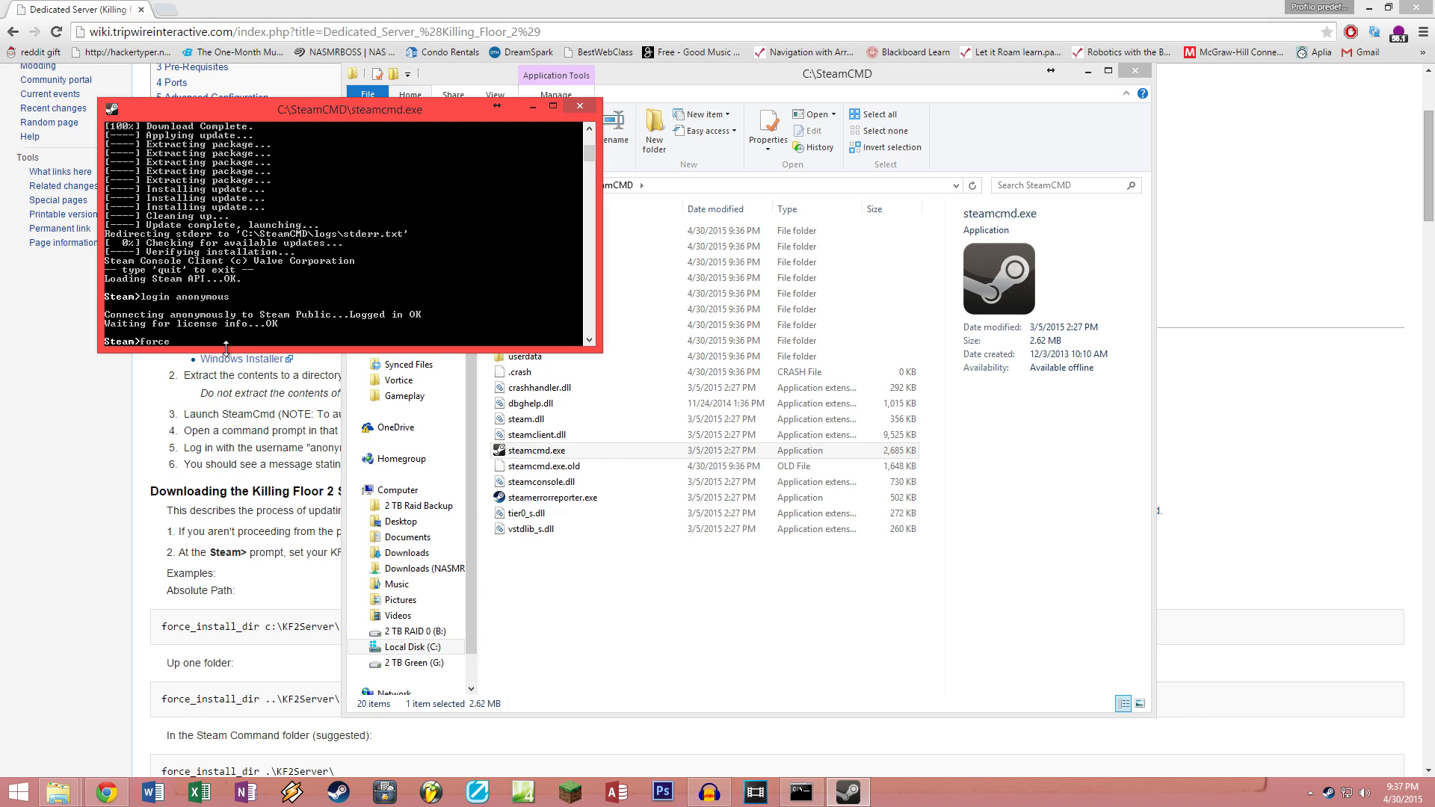
pyautogui.write('_install')
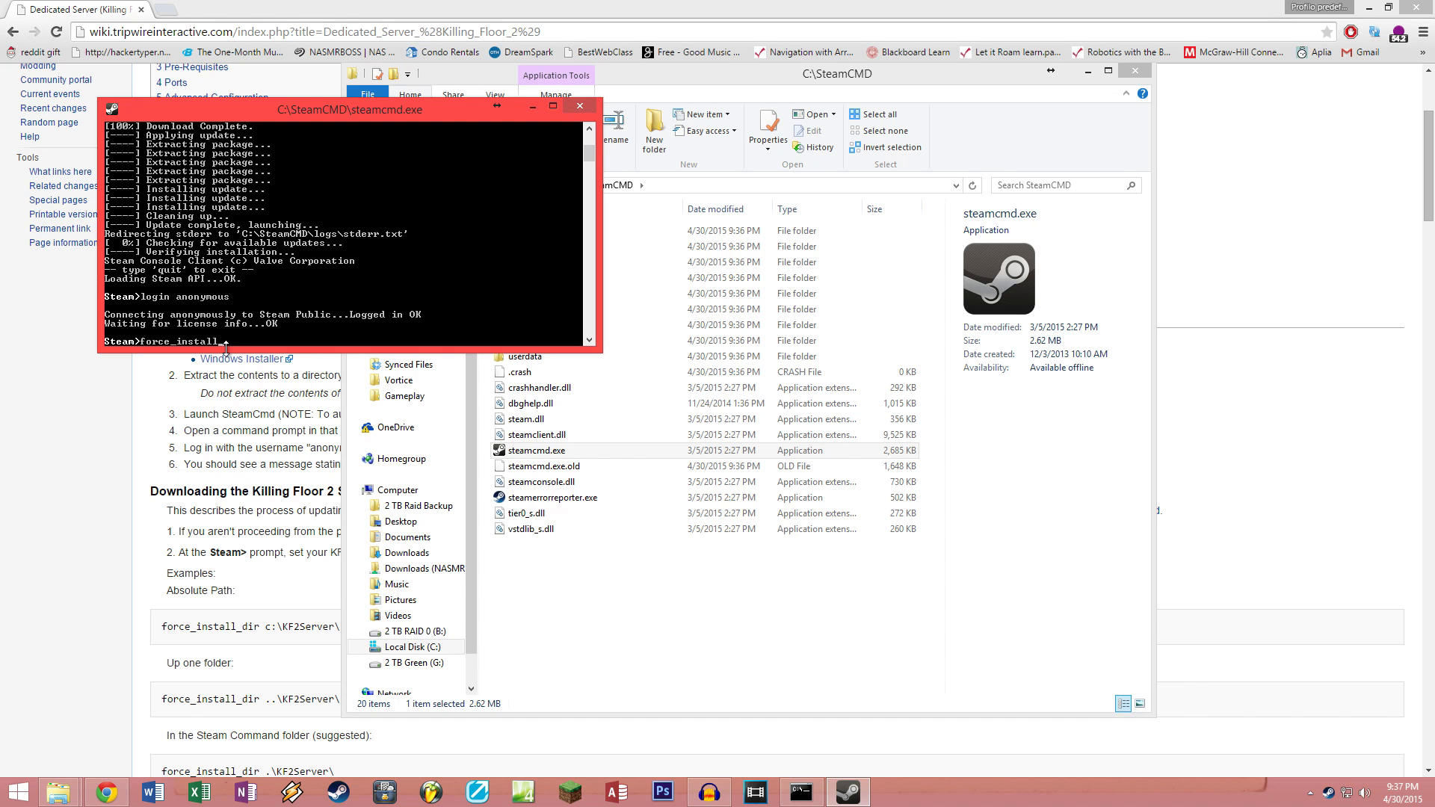
pyautogui.write('_dir')
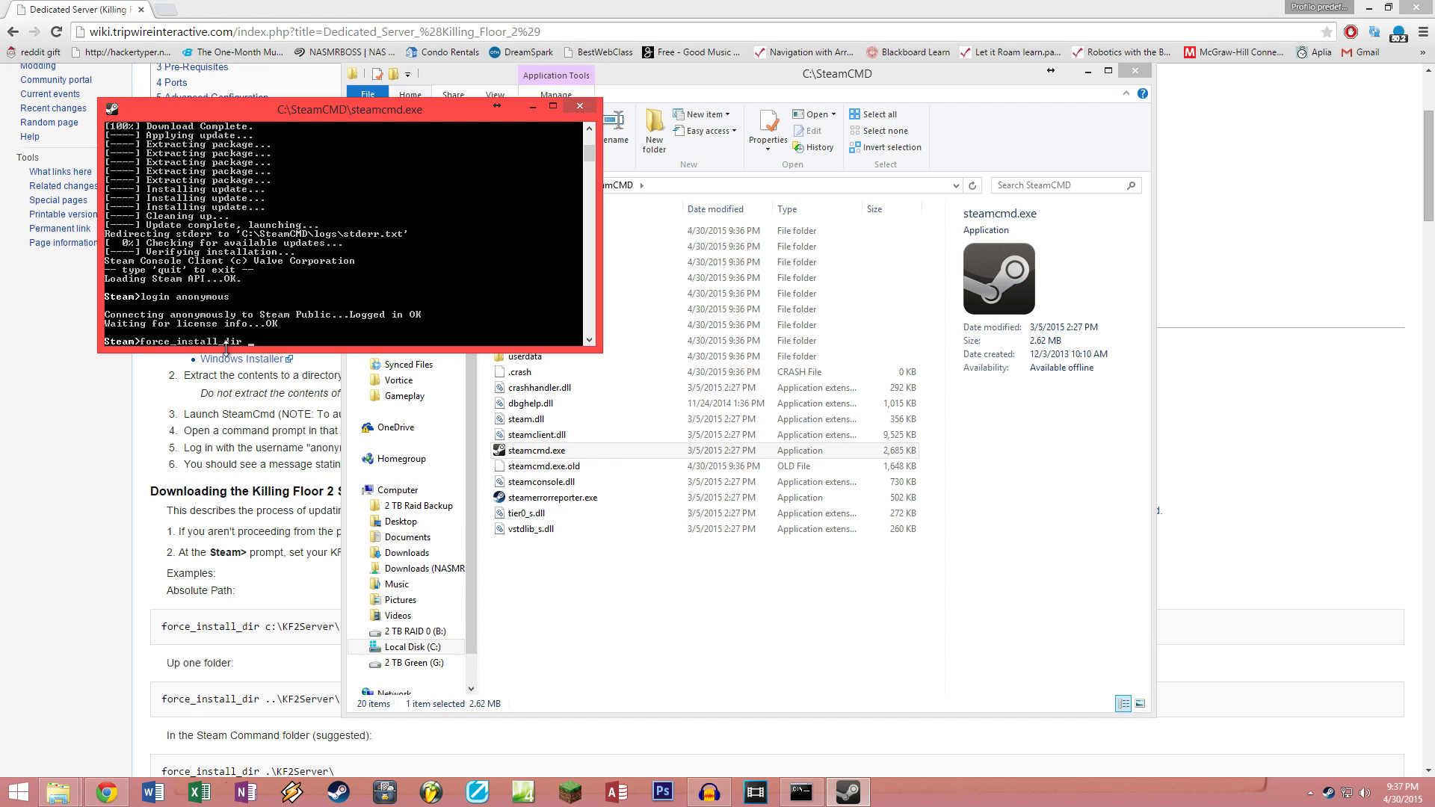
pyautogui.write('C:\\')
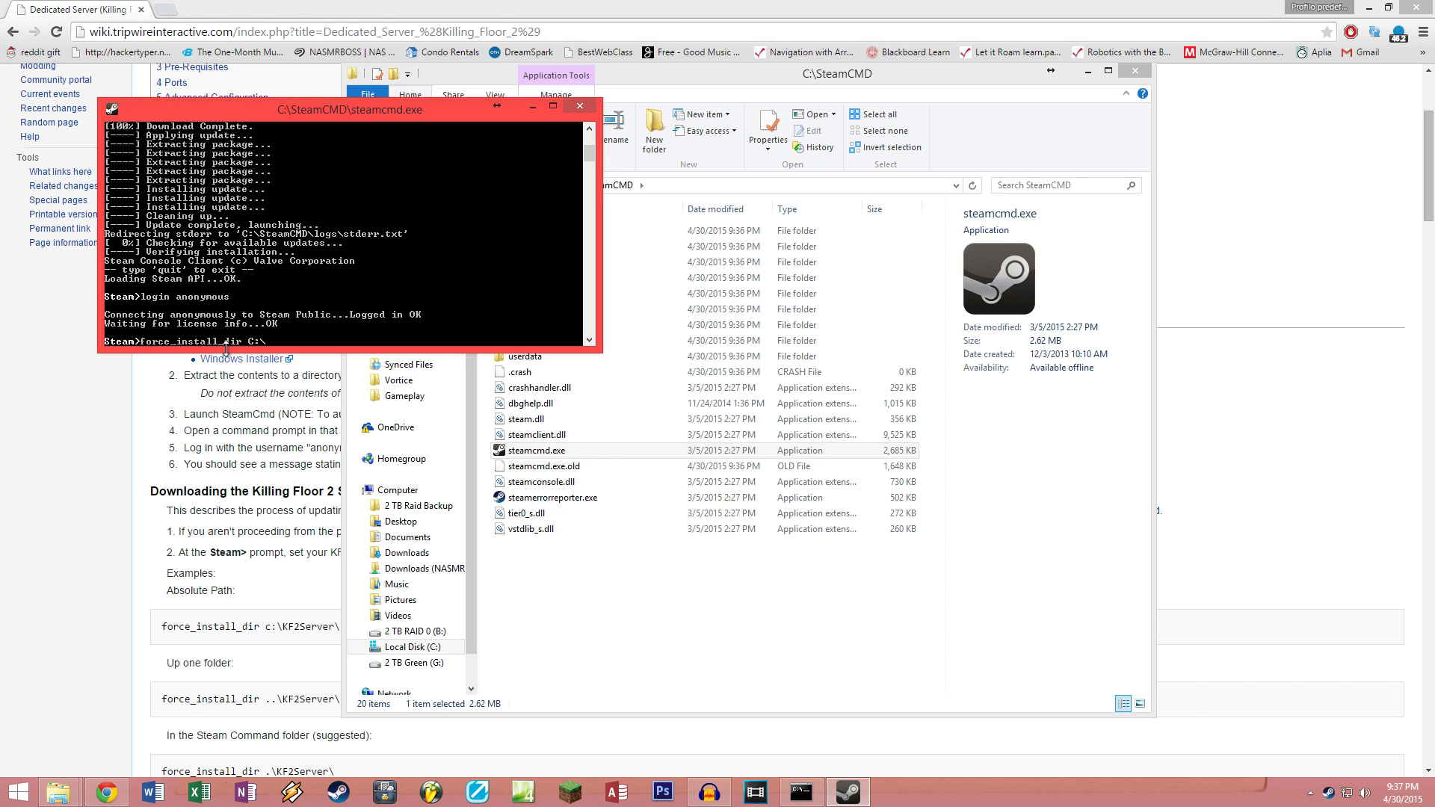
pyautogui.write('KF')
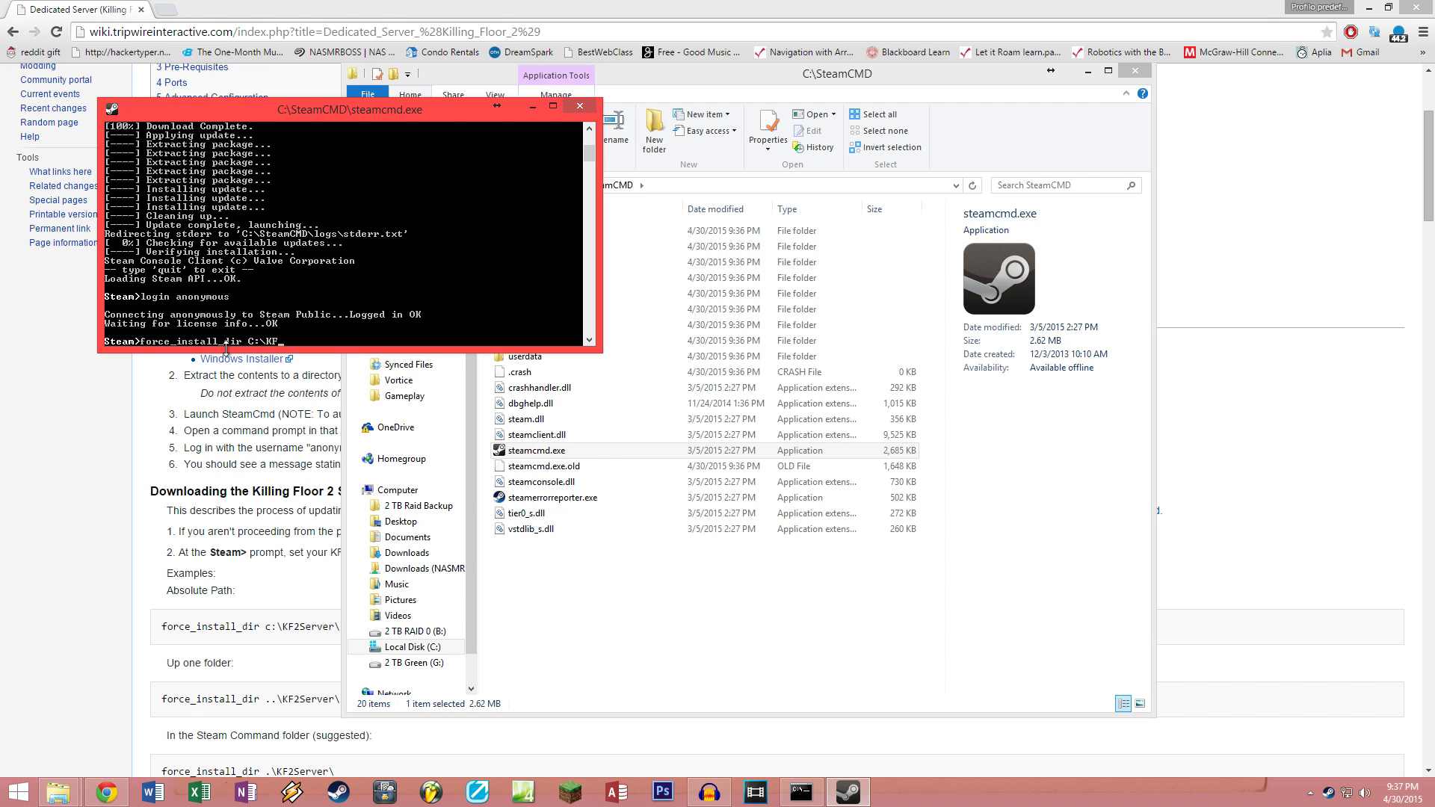
pyautogui.write('2Server\\')
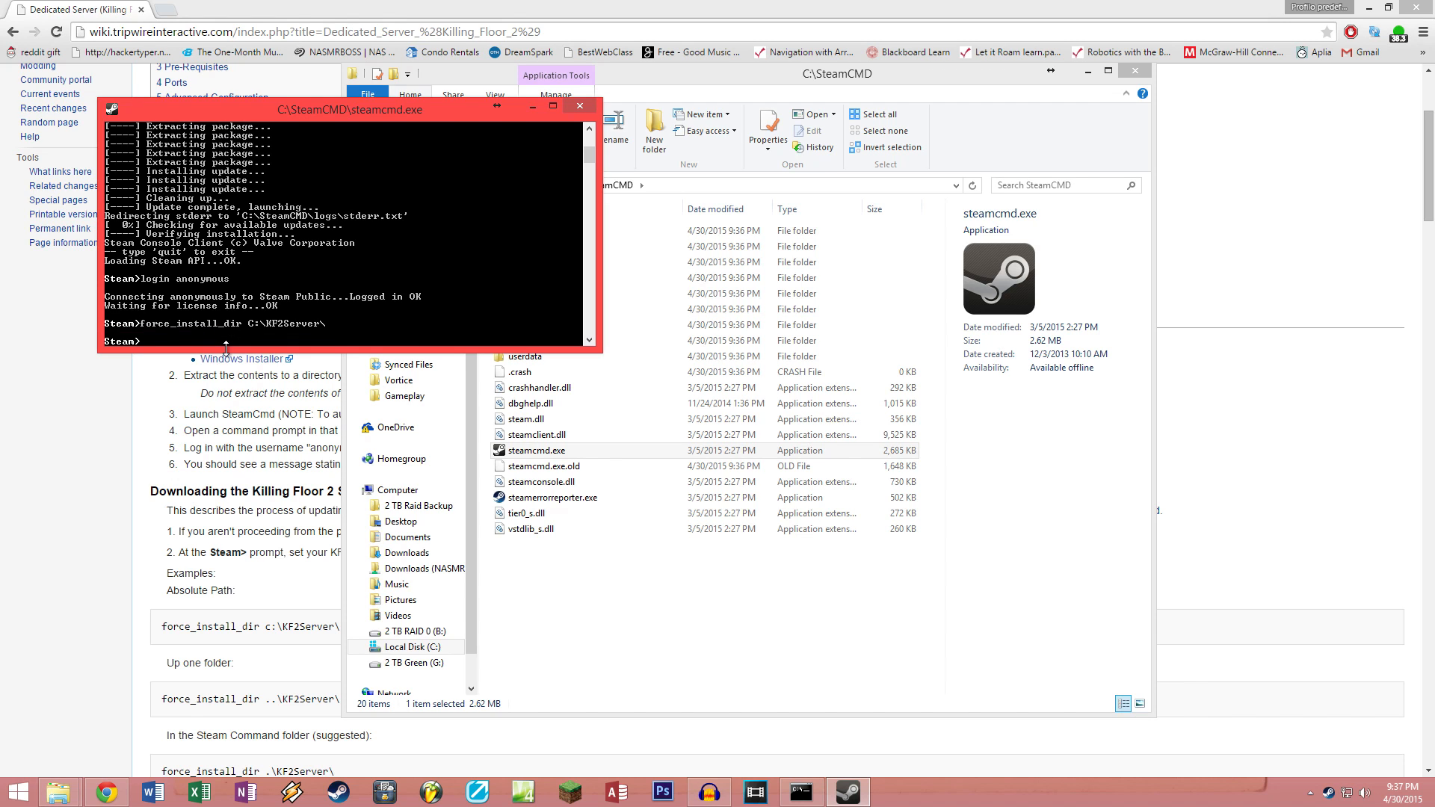
# Request the server install with app_update 232130 validate.
pyautogui.write('a')
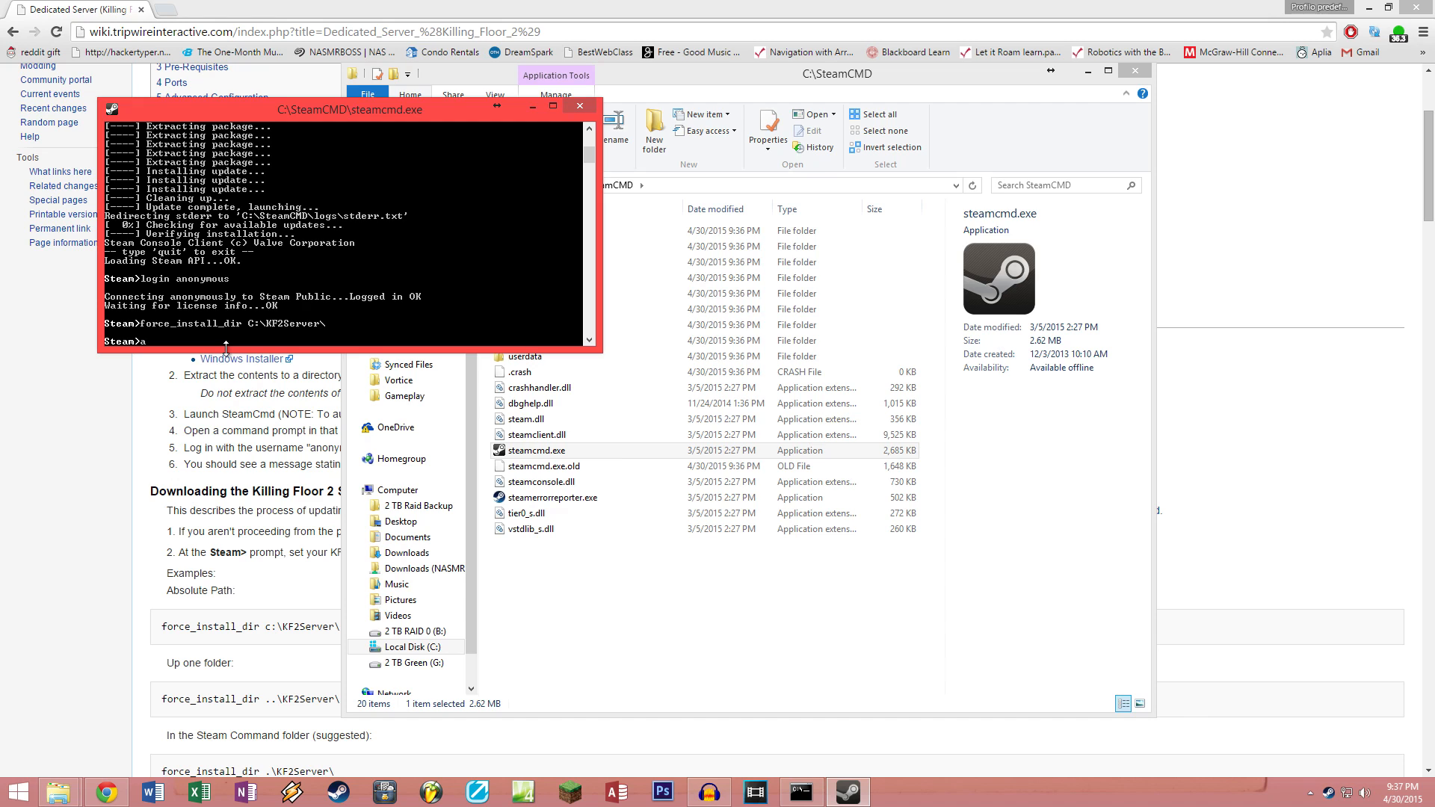
pyautogui.write('pp_update')
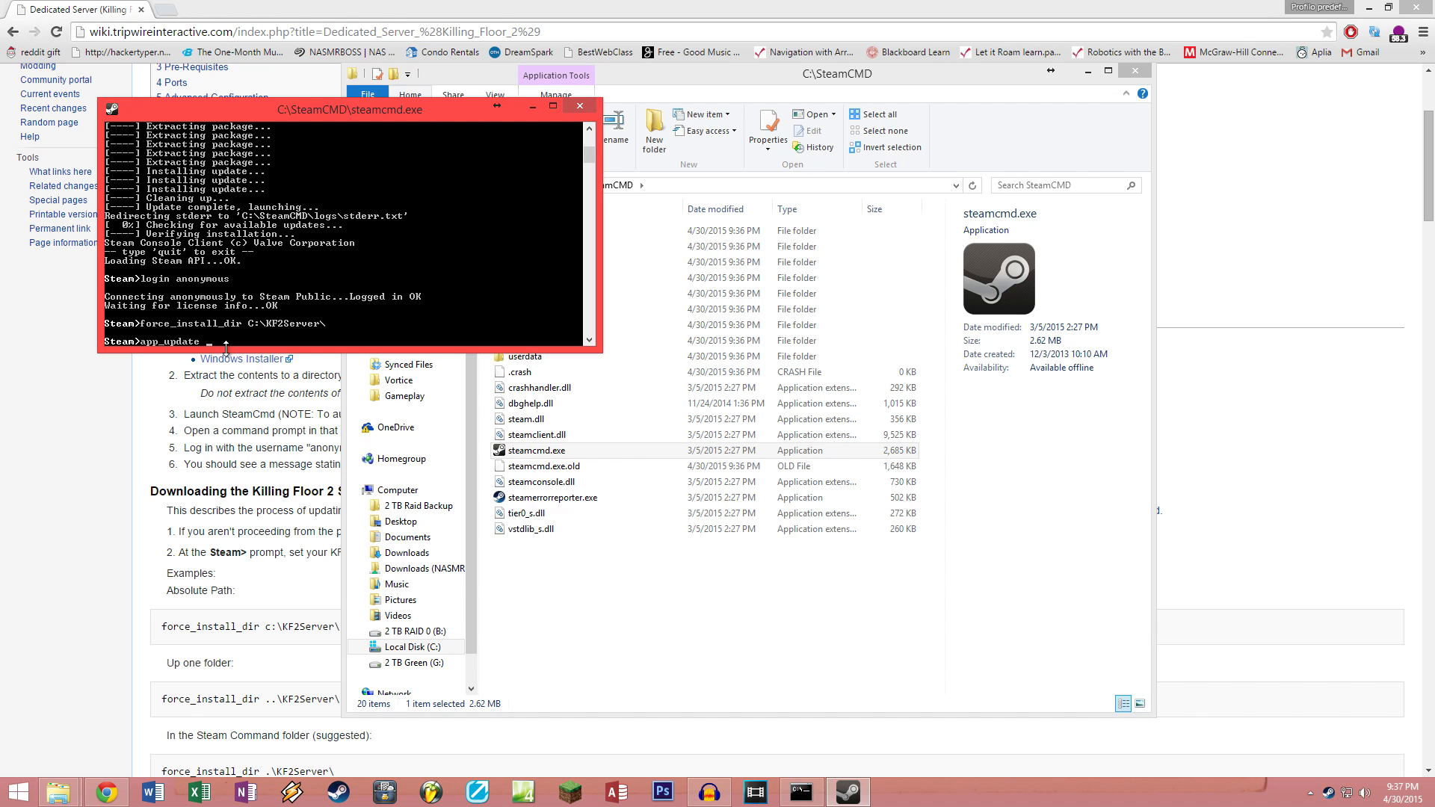
pyautogui.write('232130')
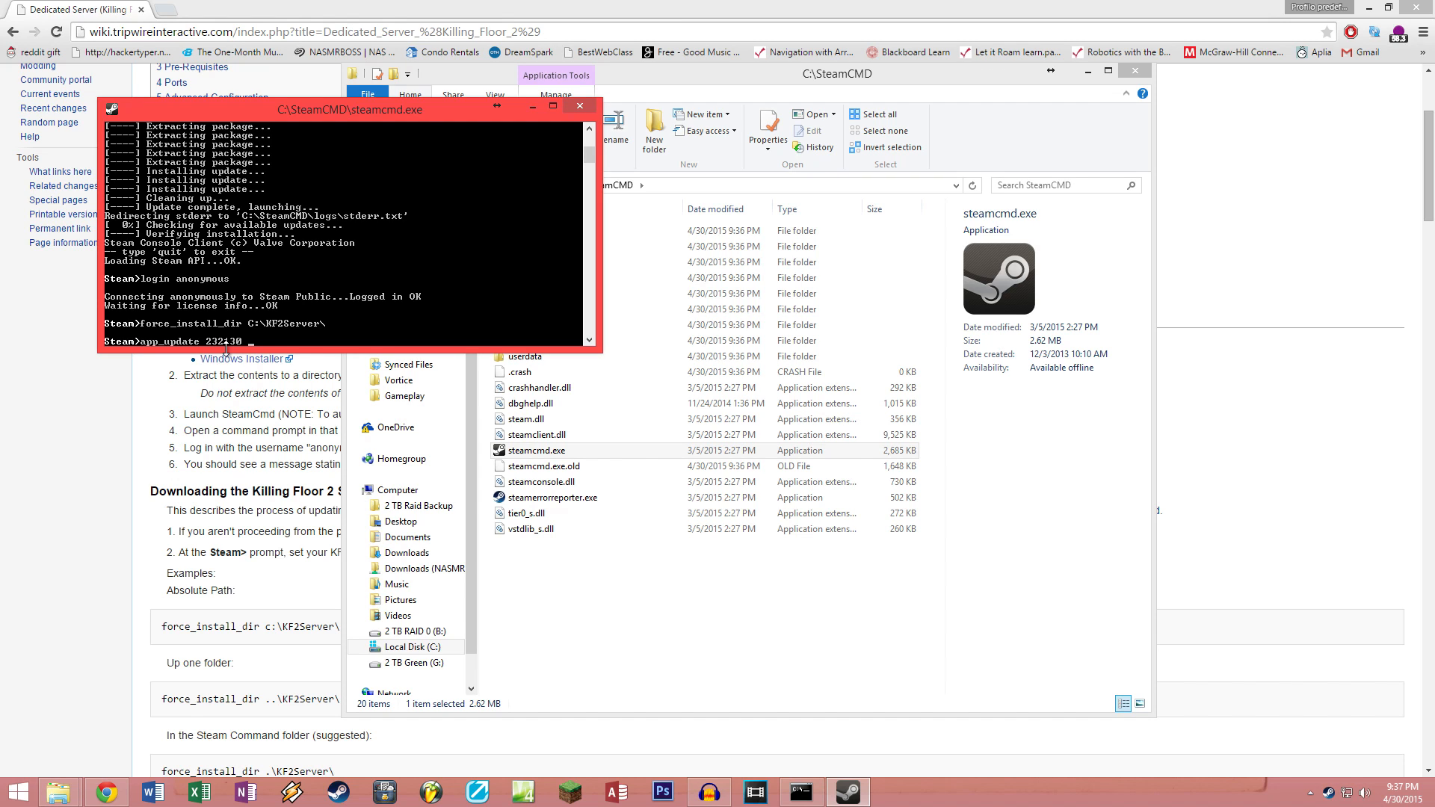
pyautogui.write('validate')
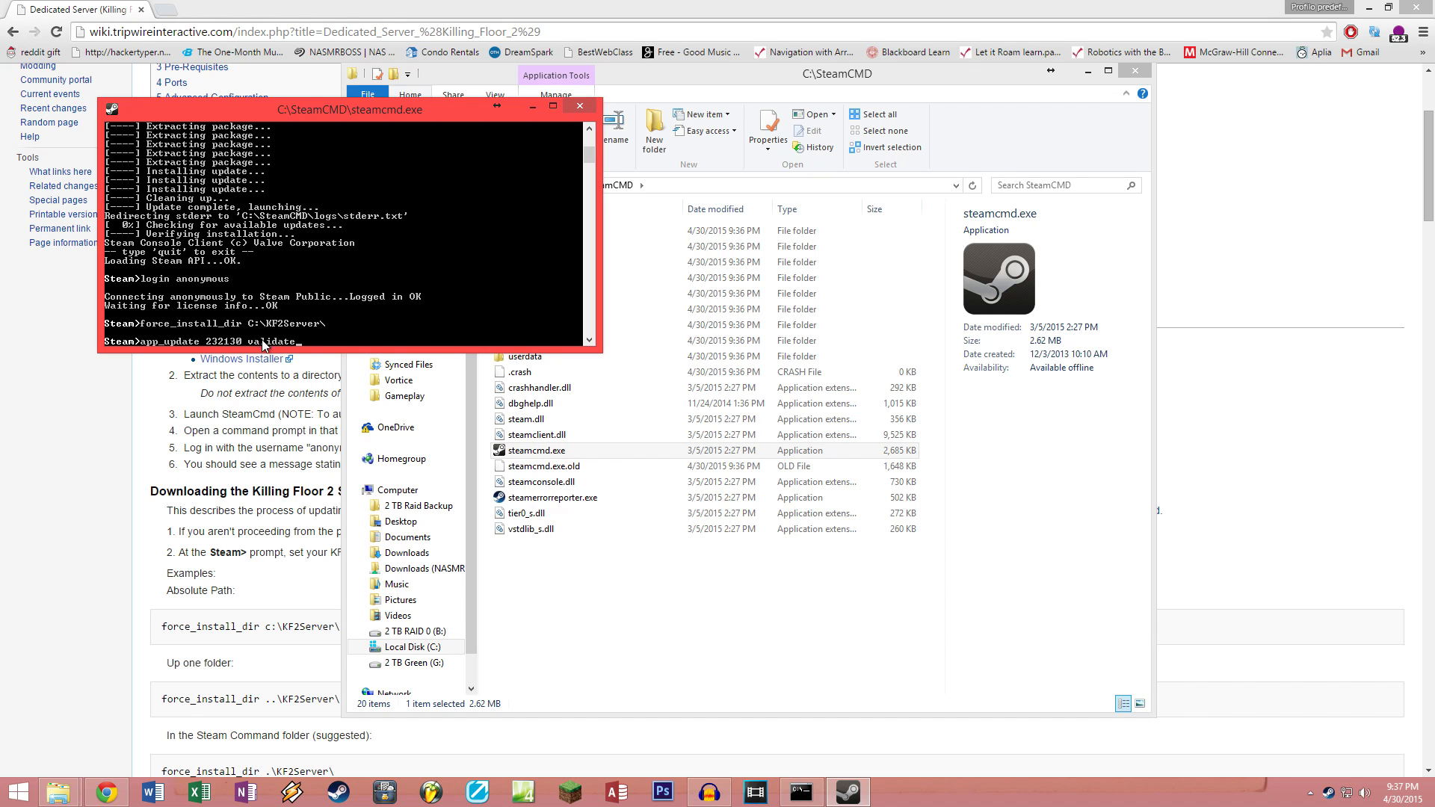
pyautogui.moveTo(286, 350)
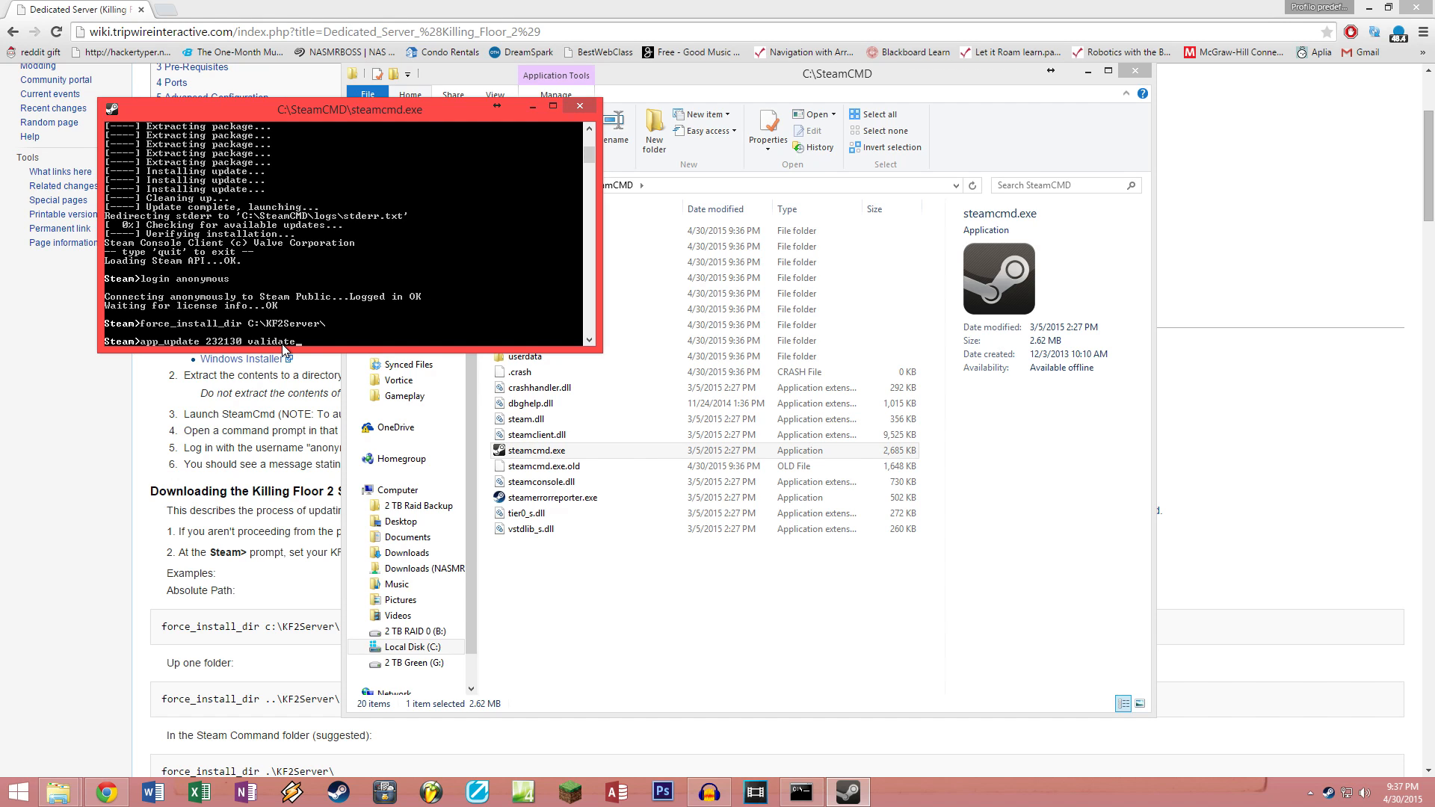
pyautogui.moveTo(290, 244)
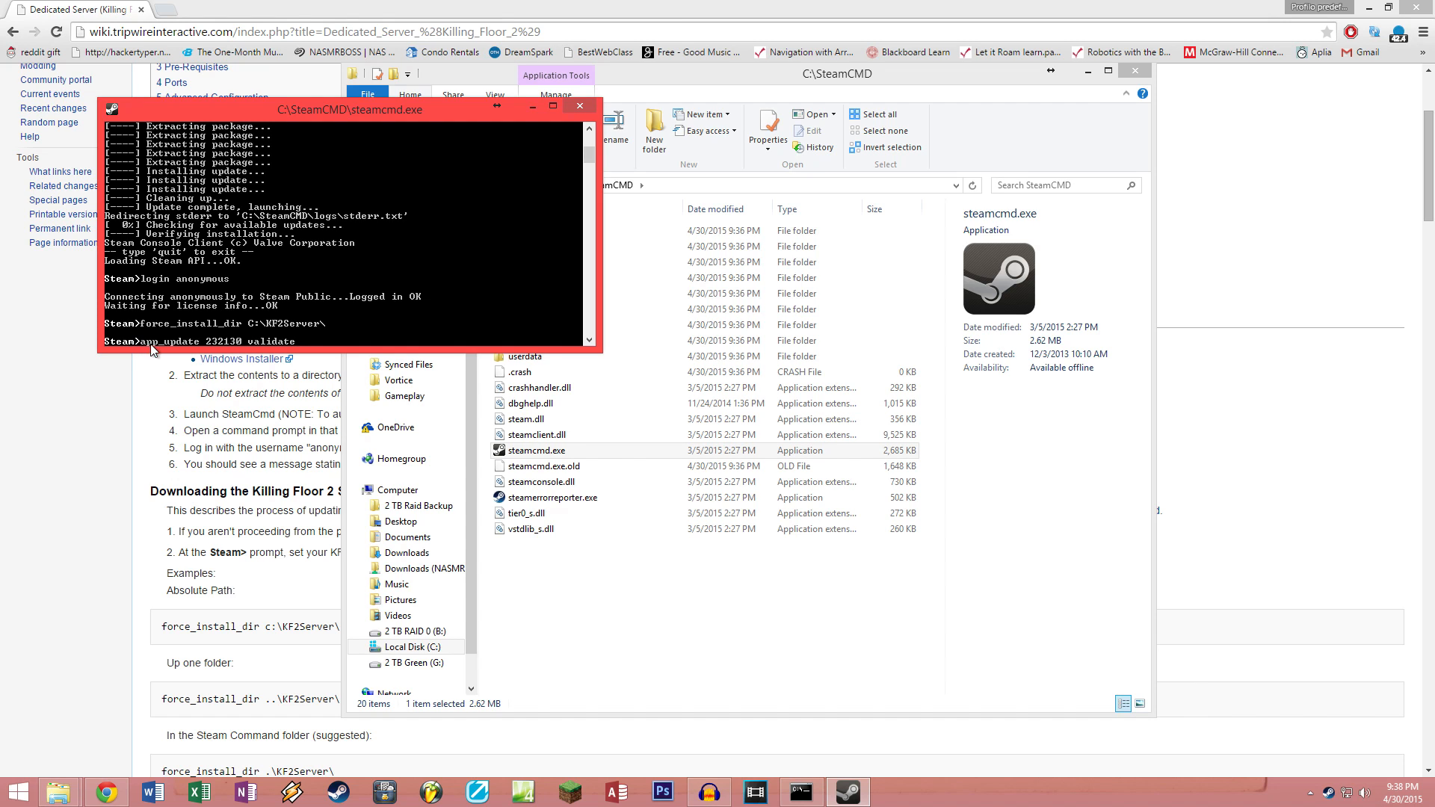
pyautogui.moveTo(221, 351)
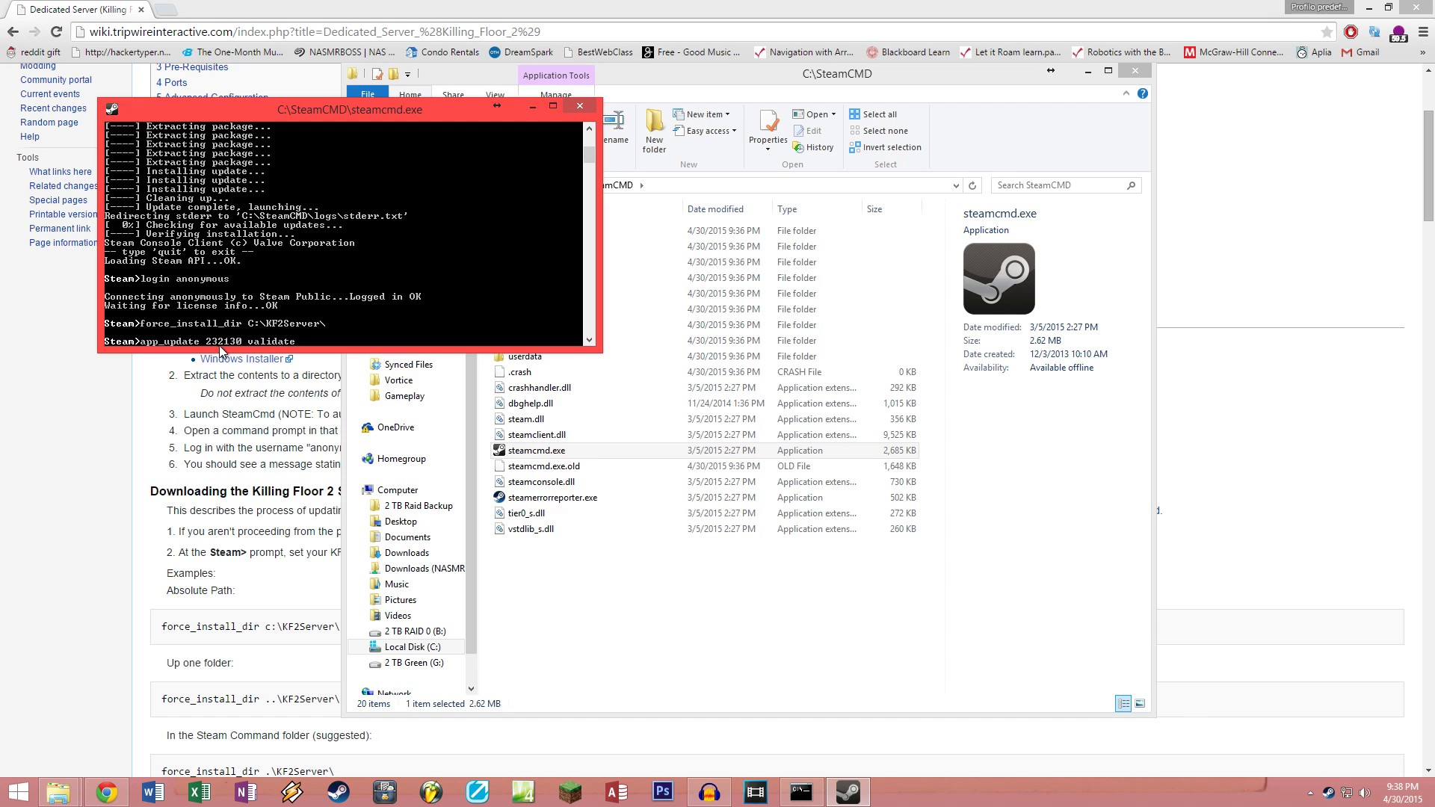
pyautogui.moveTo(268, 345)
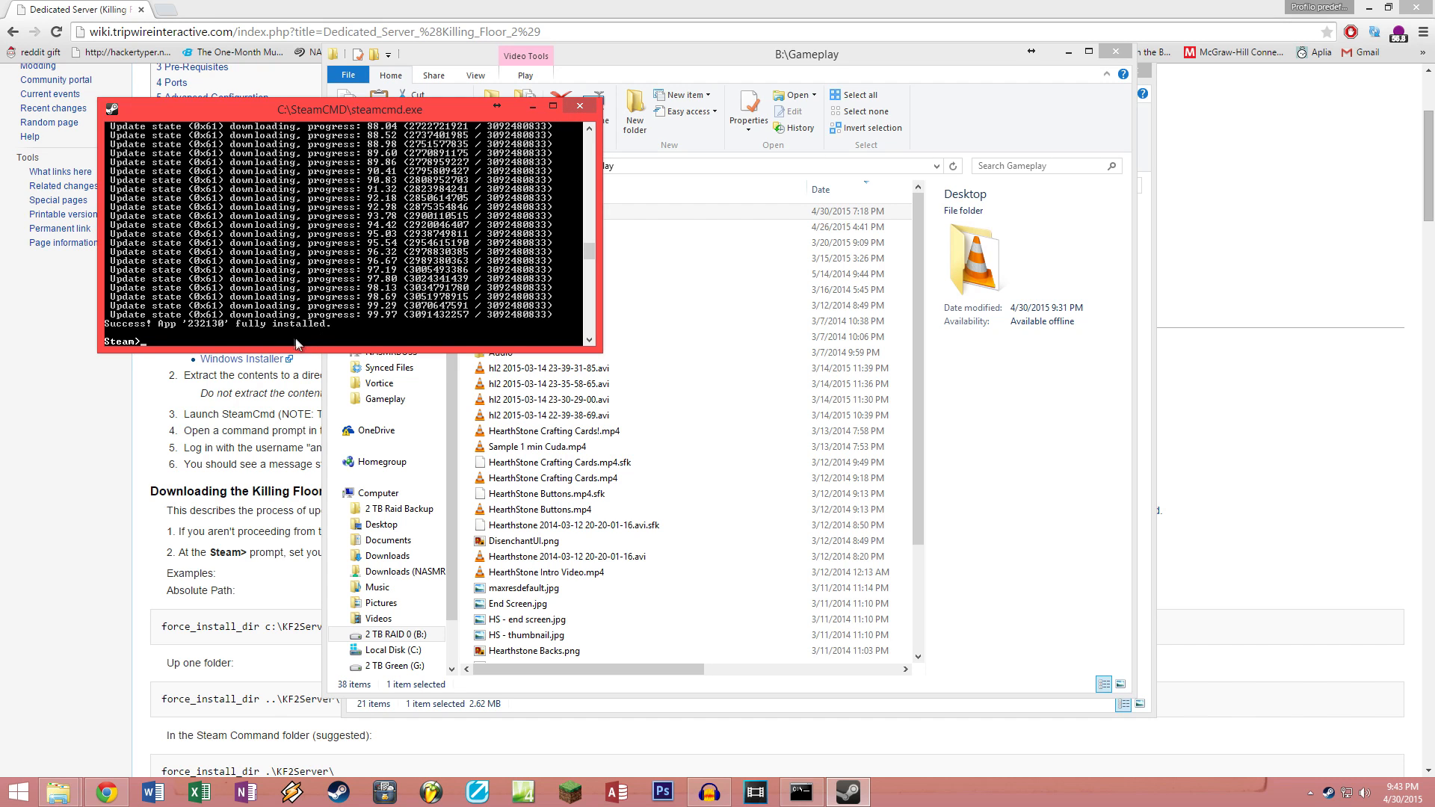
# After app 232130 reports fully installed, quit the SteamCMD console.
pyautogui.write('quite')
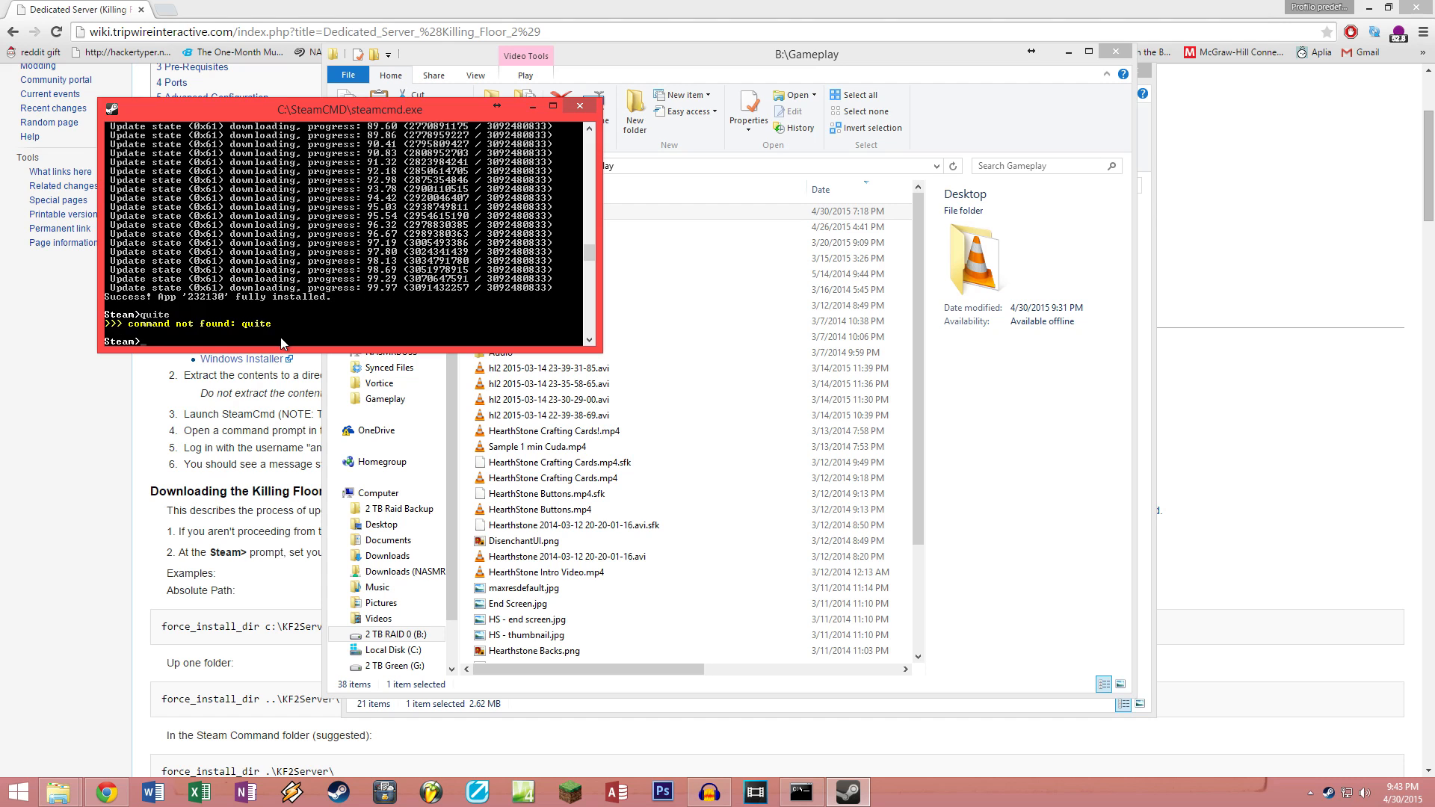
pyautogui.write('quit')
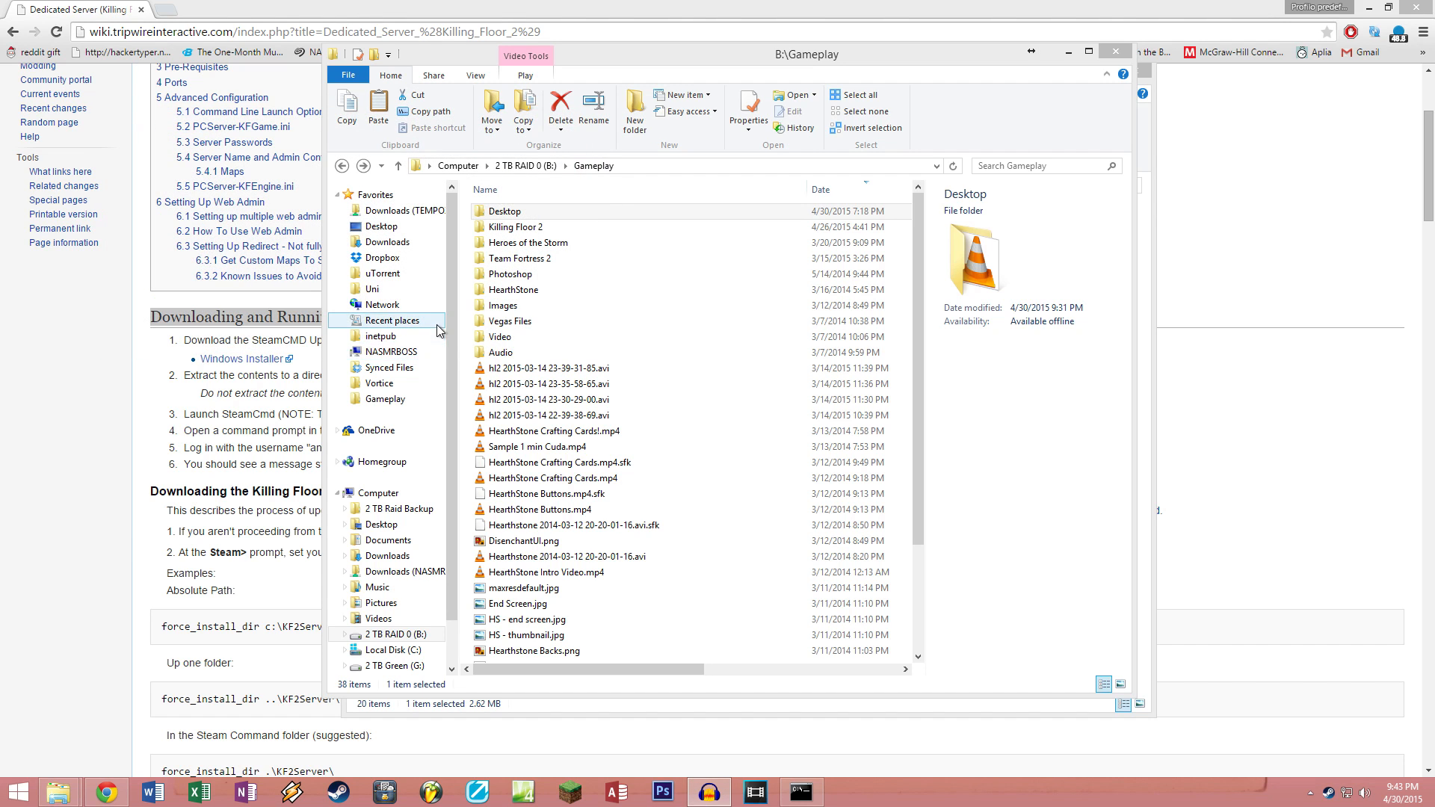
# Browse to C:\kf2server and open KF2Server.bat for editing in Notepad.
pyautogui.click(376, 491)
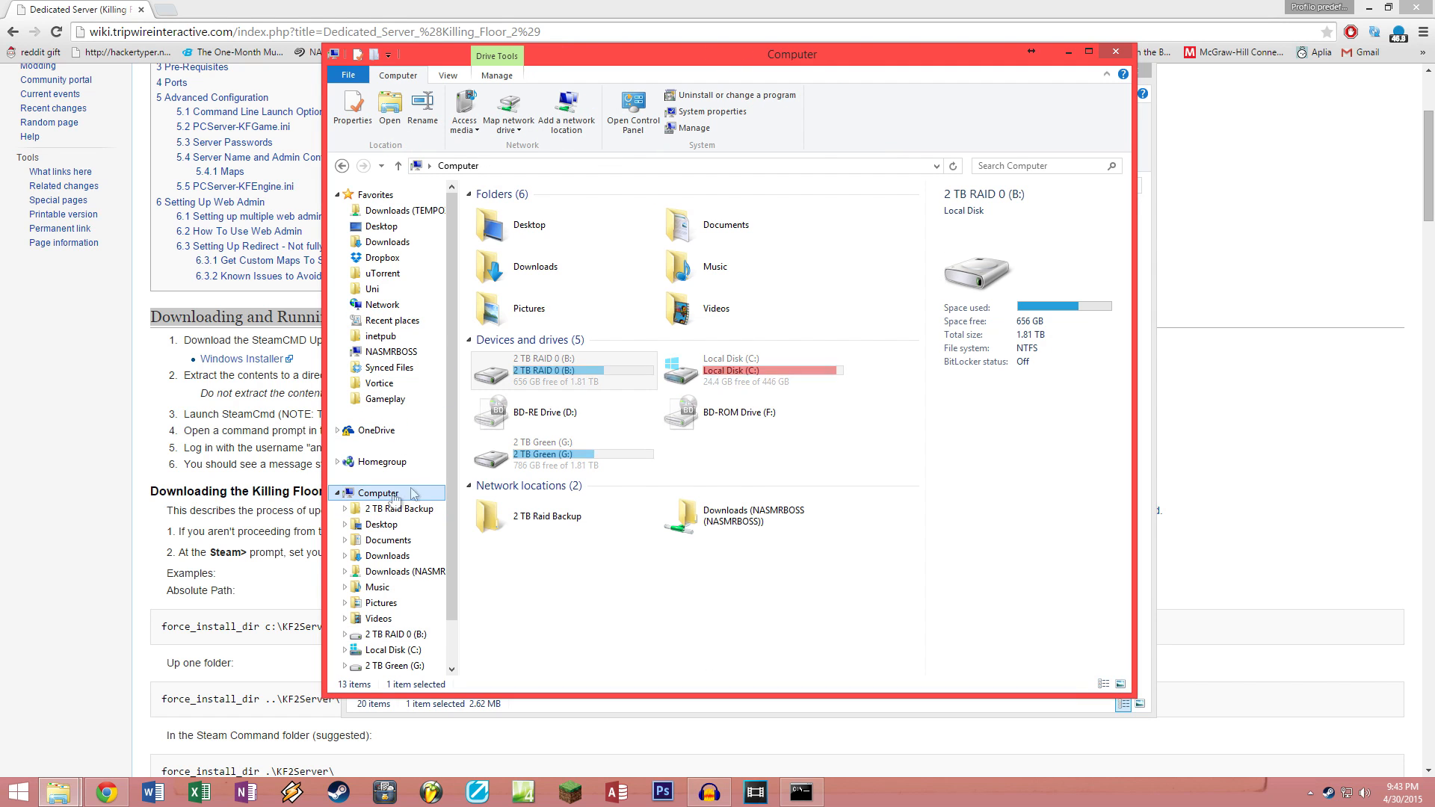
pyautogui.doubleClick(731, 369)
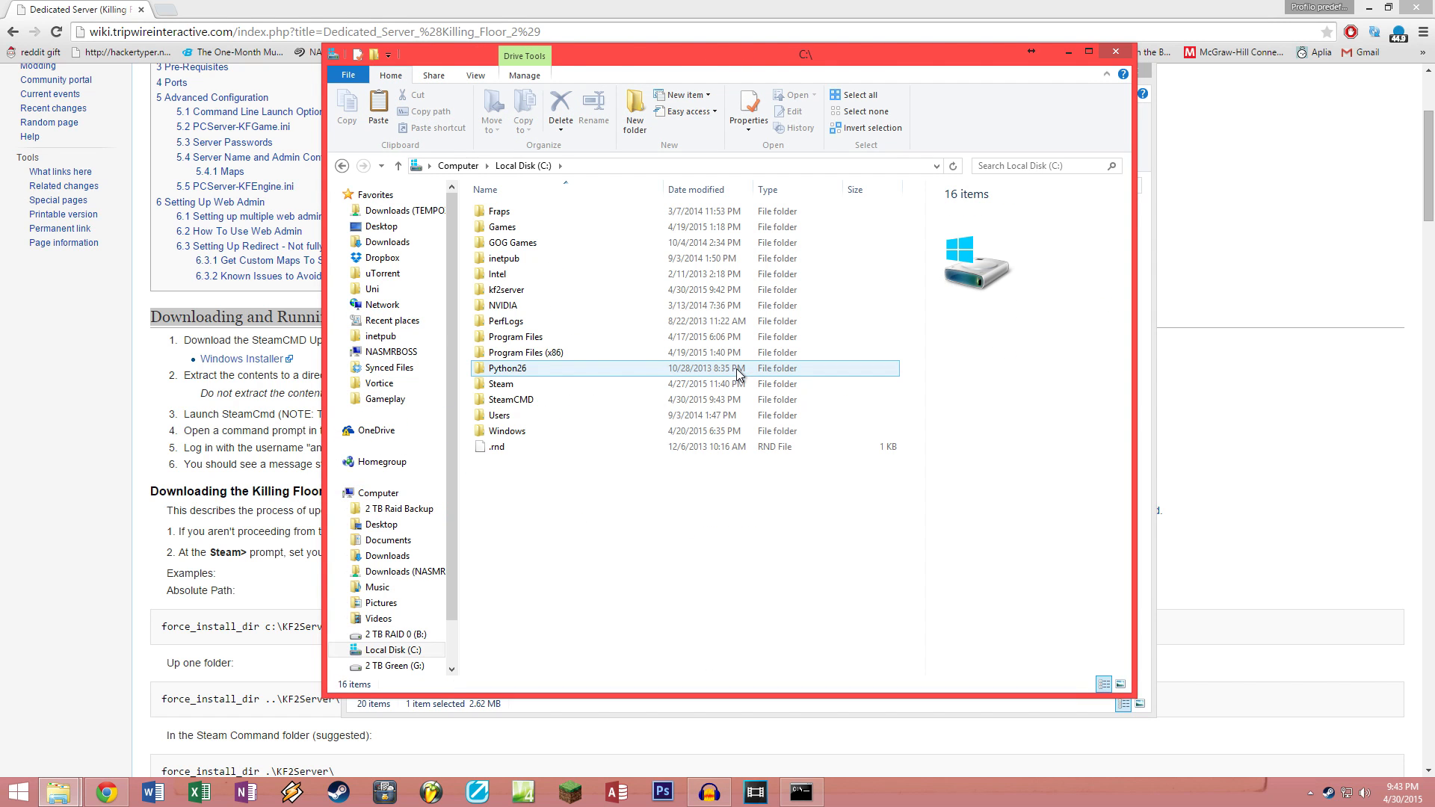
pyautogui.click(507, 290)
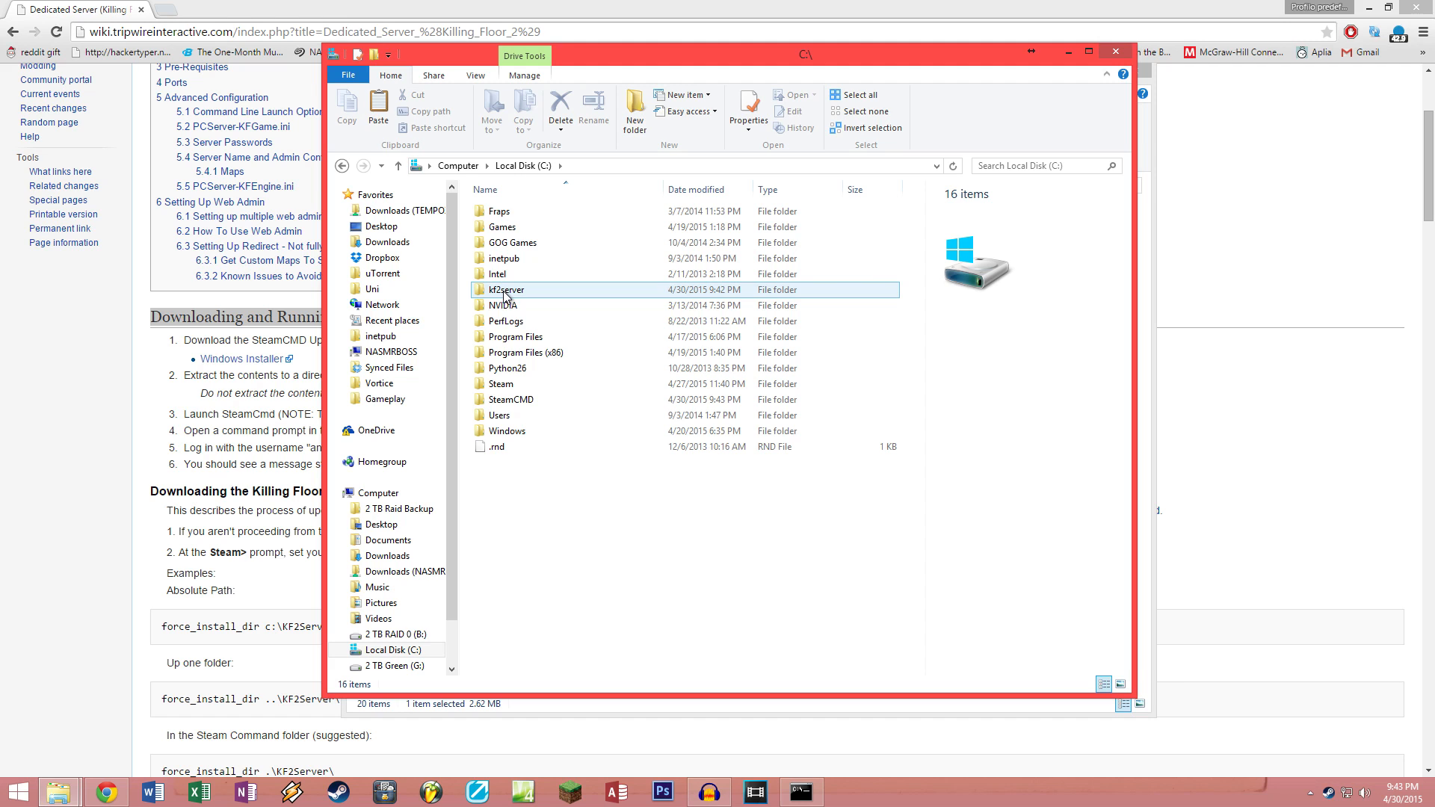
pyautogui.doubleClick(503, 288)
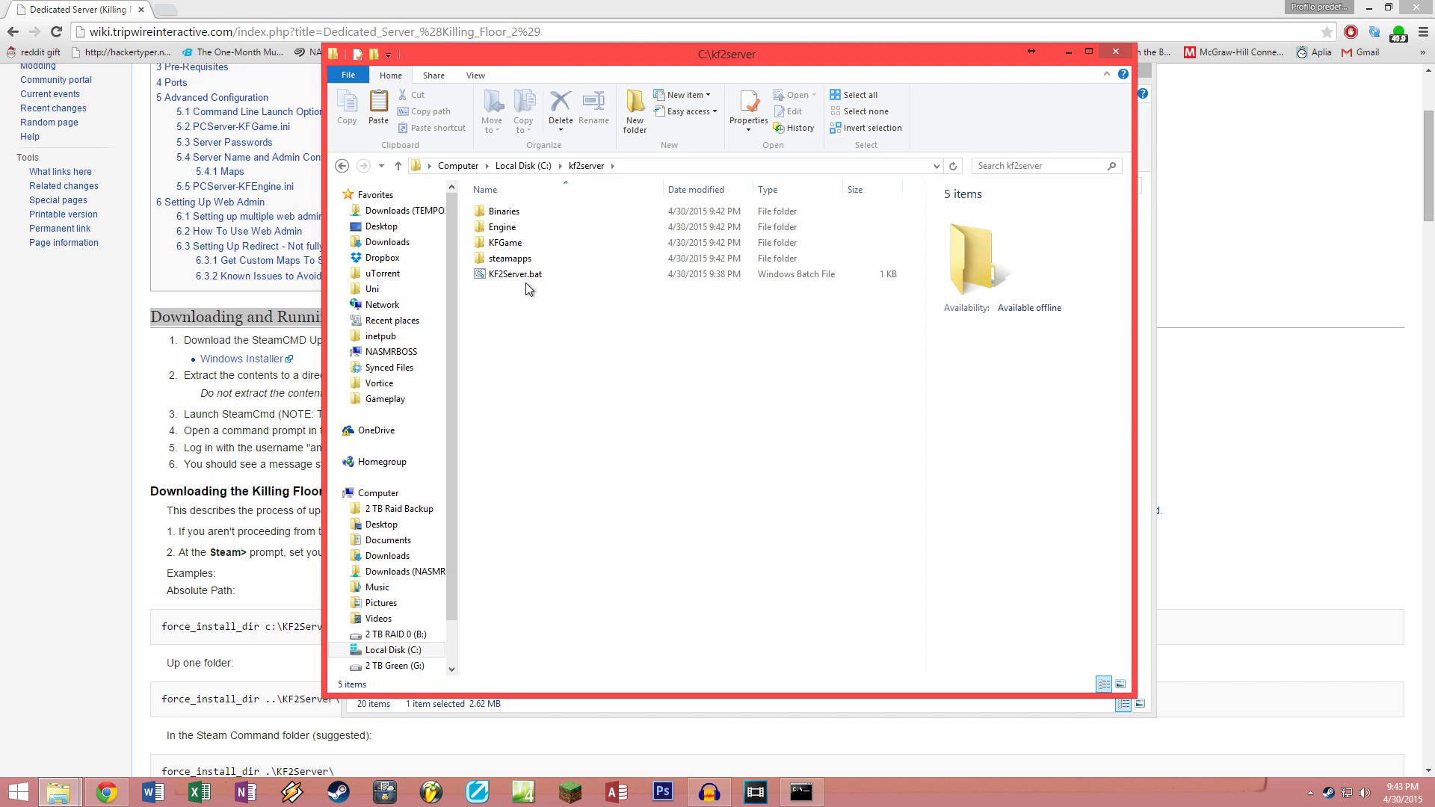
pyautogui.rightClick(513, 273)
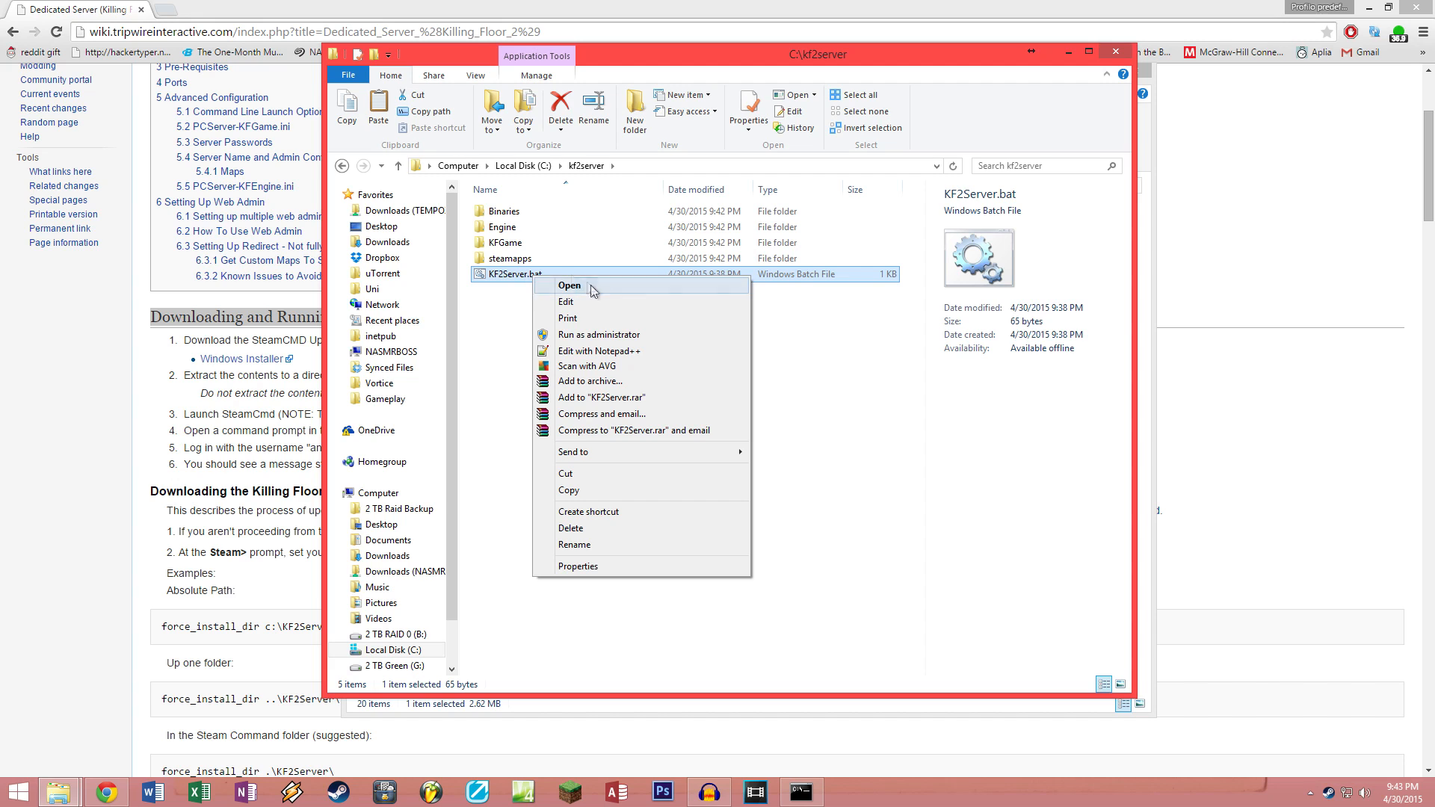
pyautogui.moveTo(579, 304)
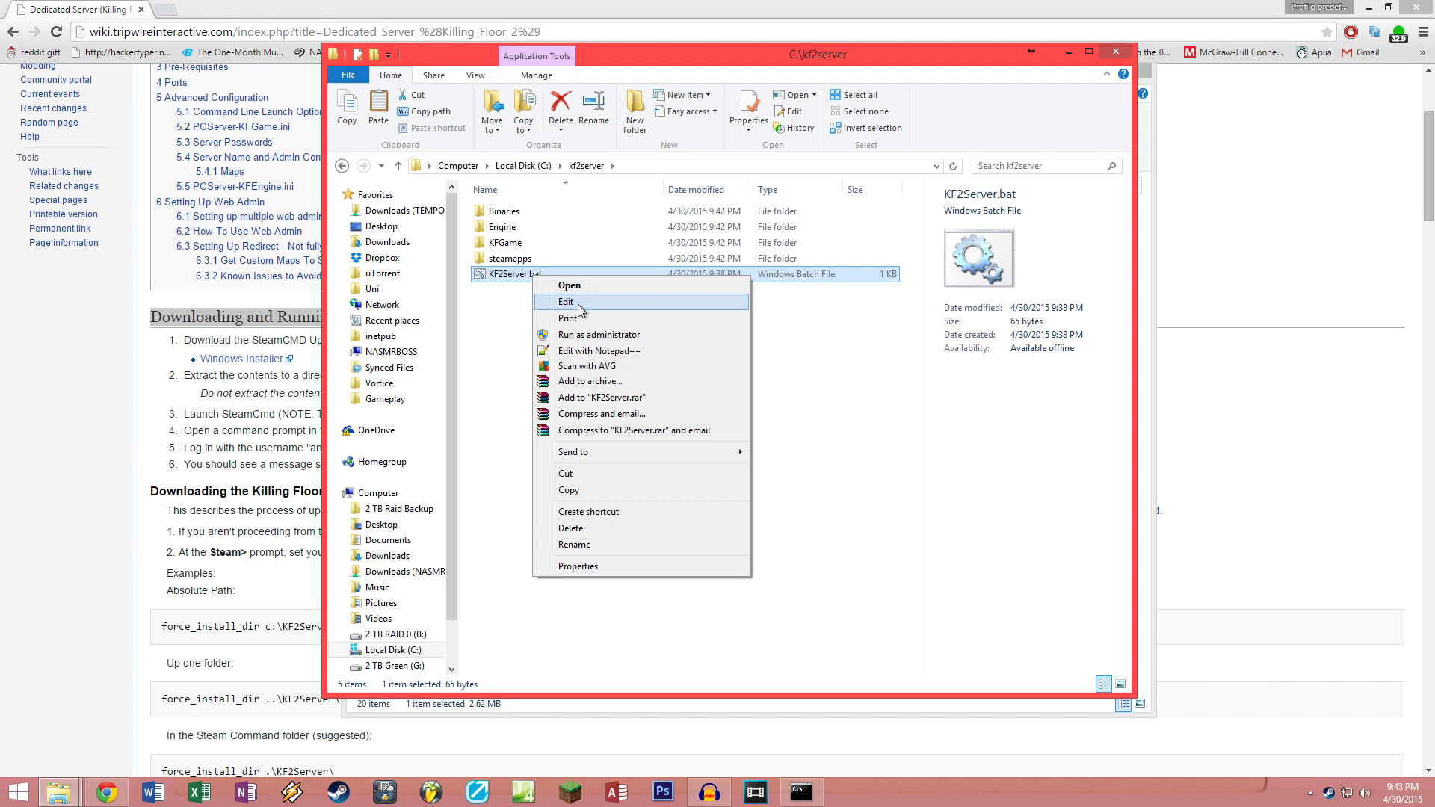
pyautogui.click(565, 302)
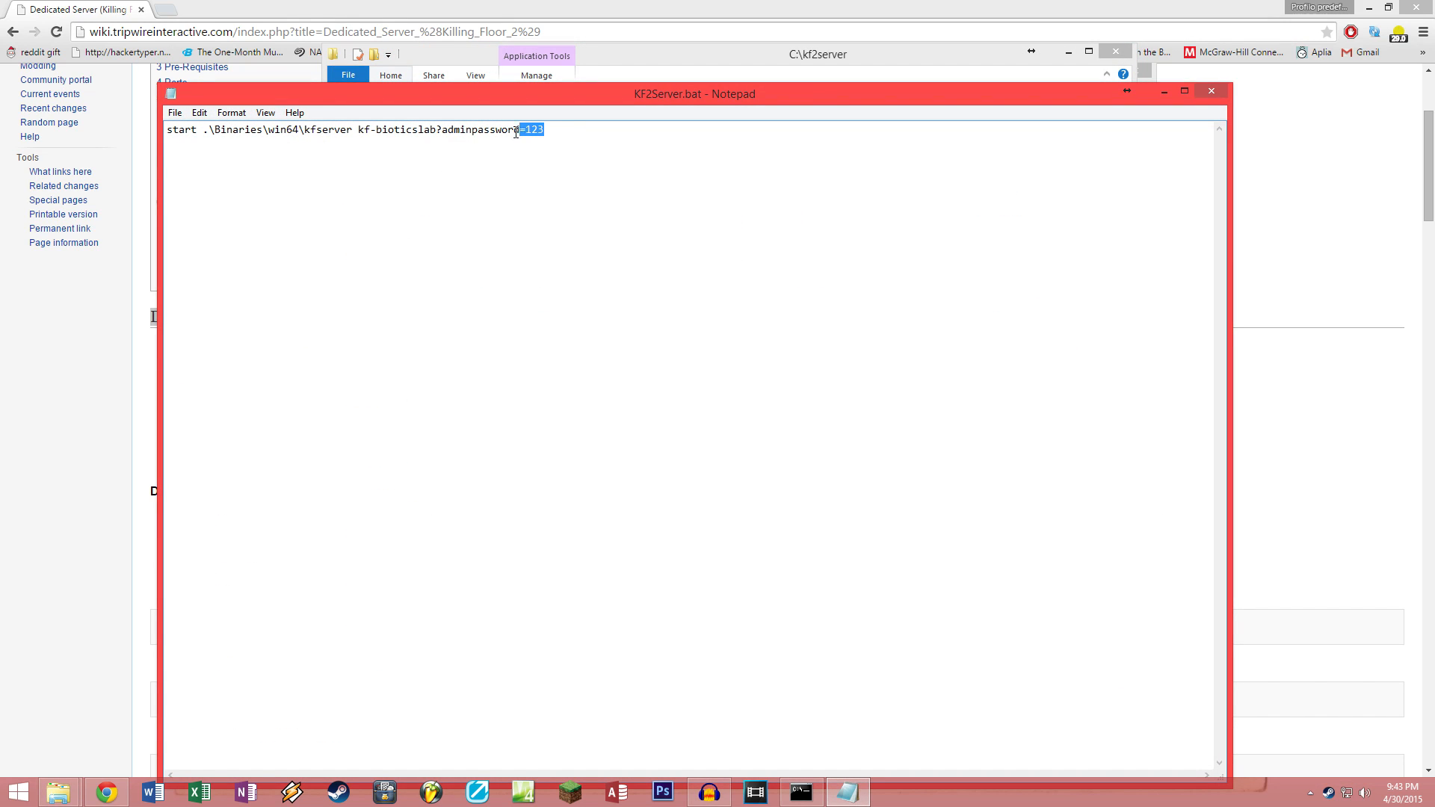
pyautogui.moveTo(517, 128); pyautogui.dragTo(442, 129)
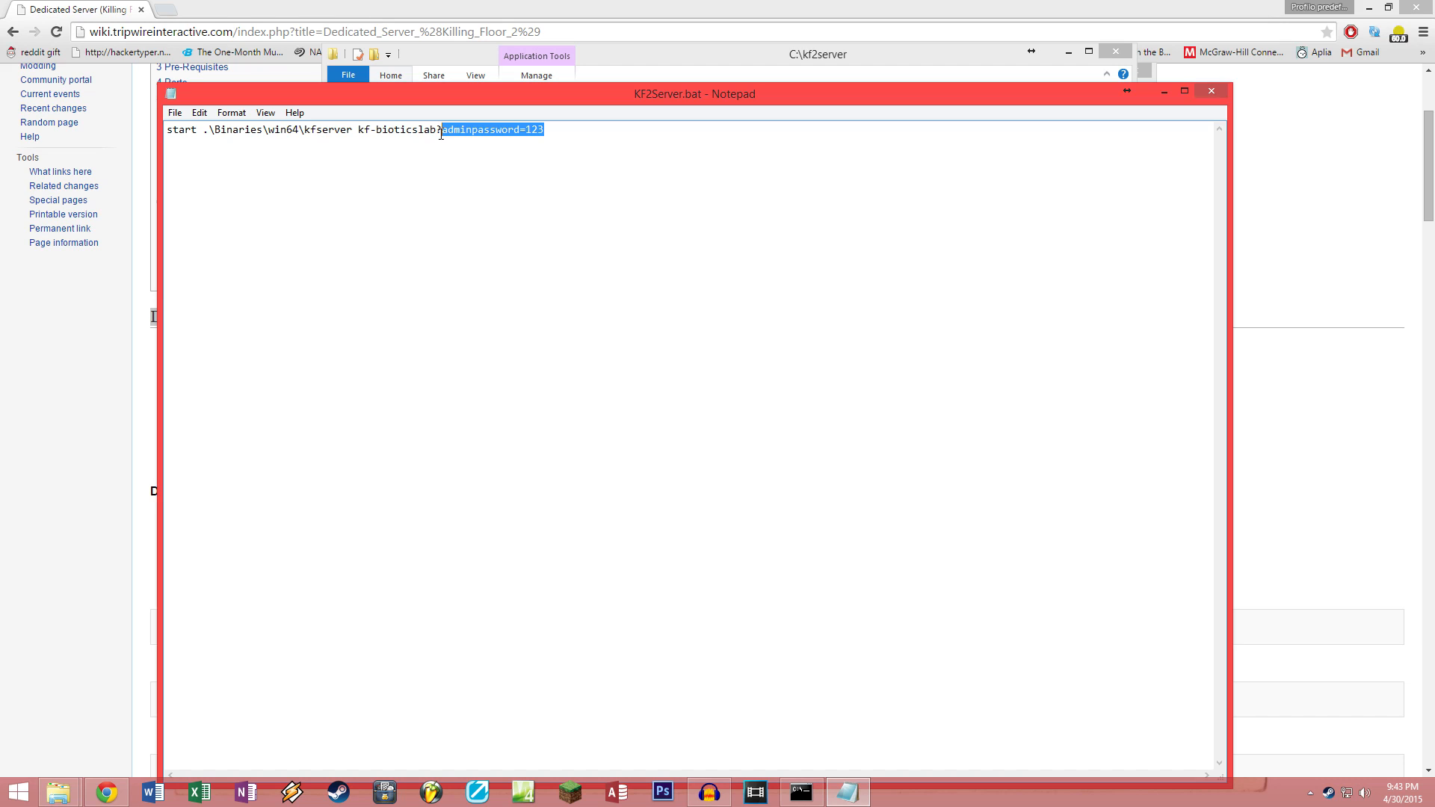
pyautogui.press('Delete')
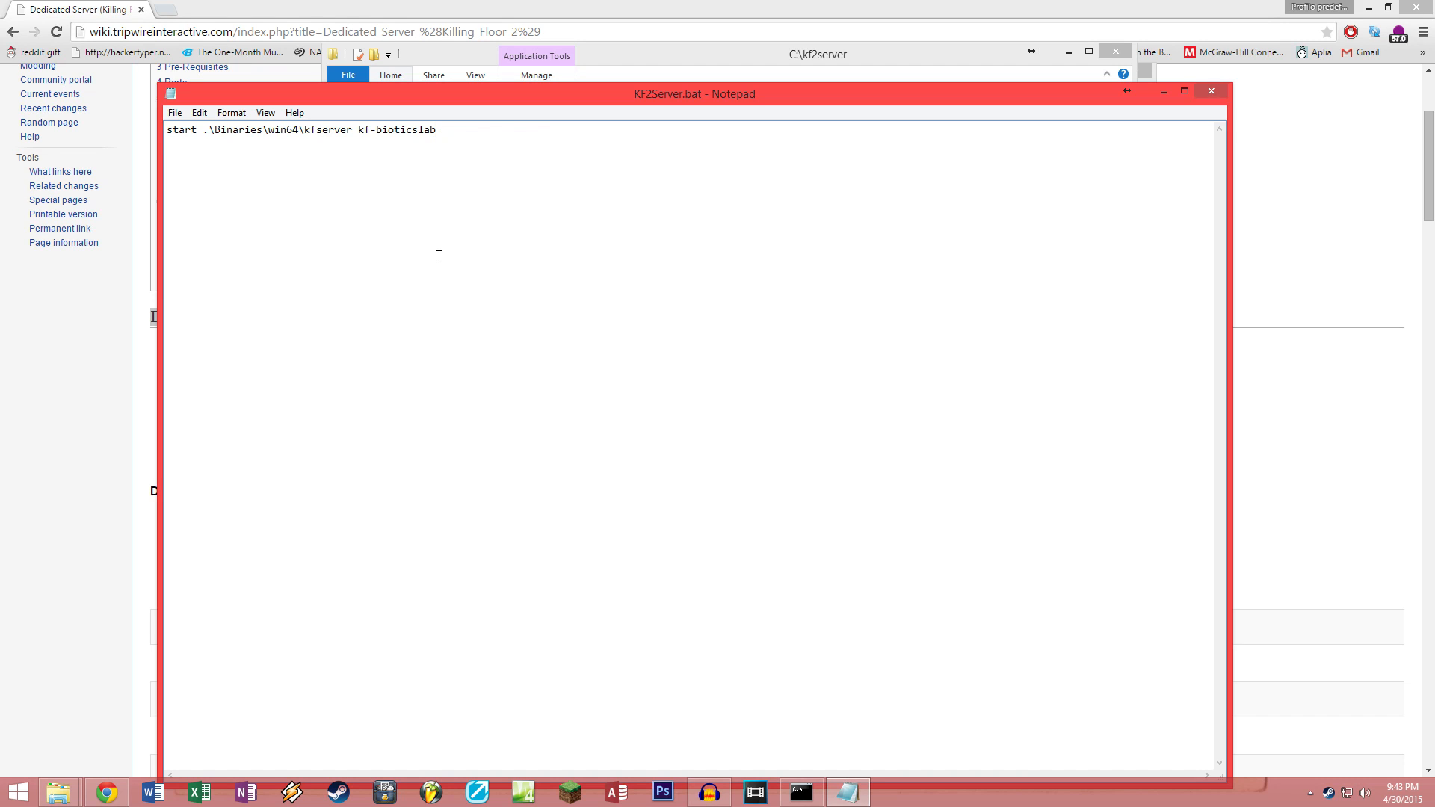
pyautogui.moveTo(427, 232)
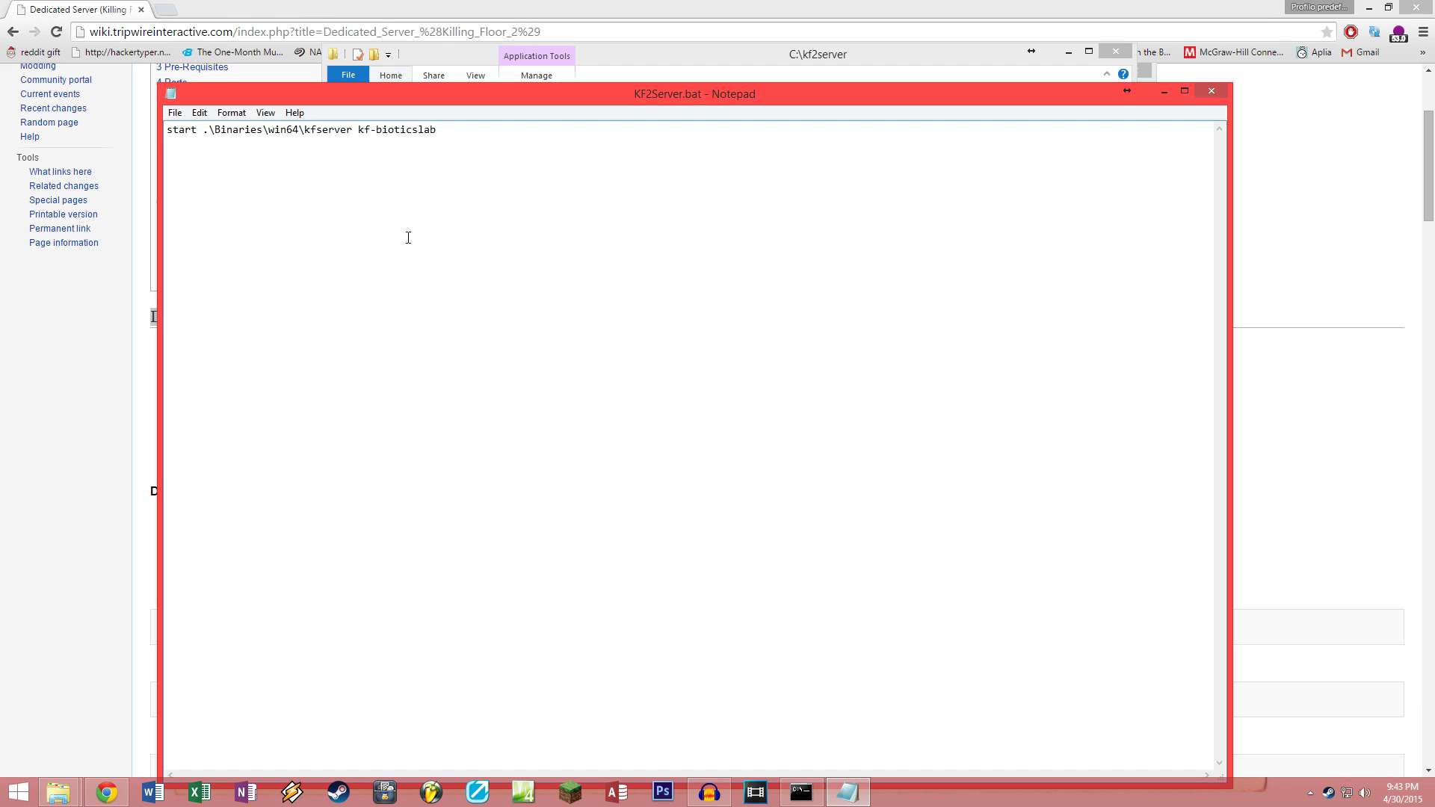
pyautogui.moveTo(417, 228)
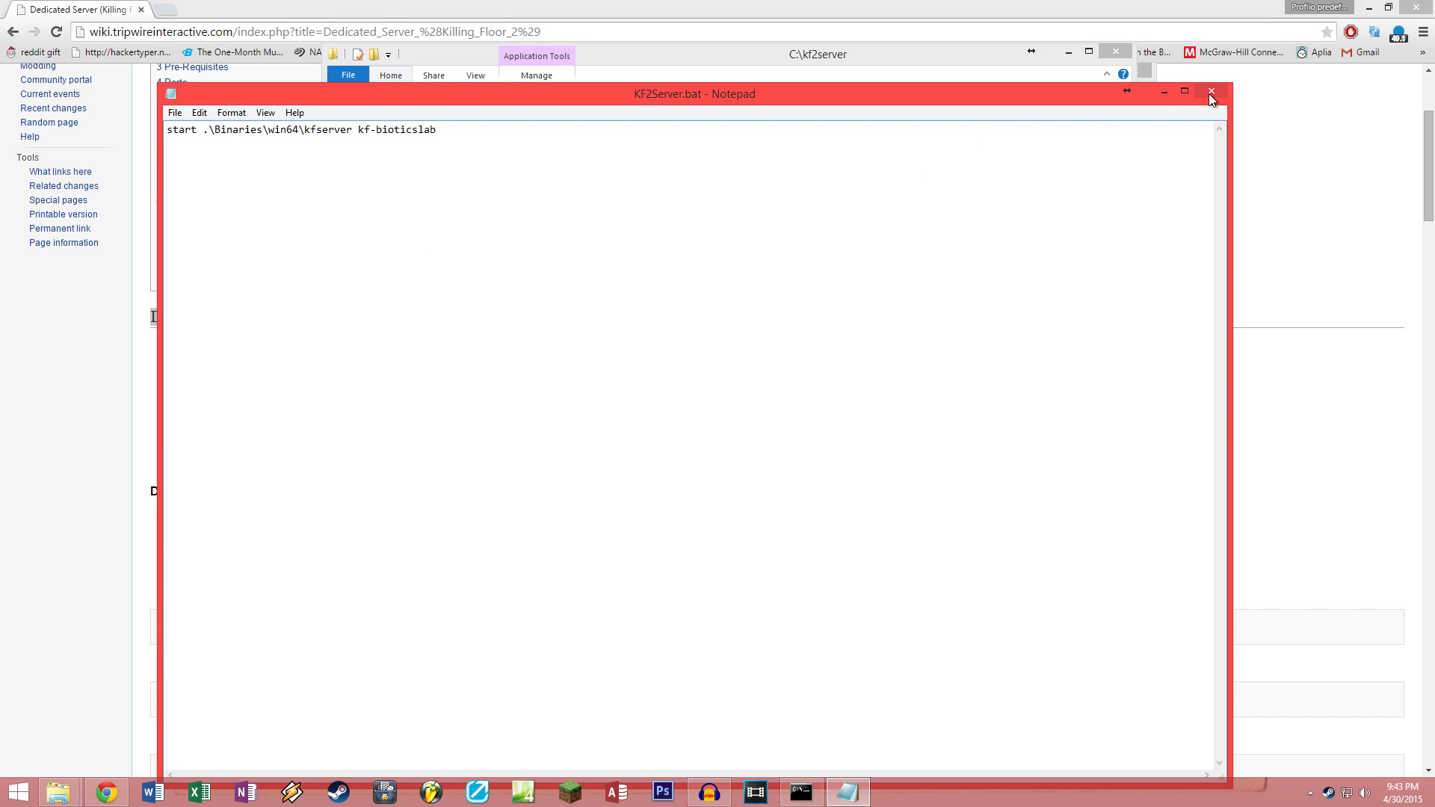
pyautogui.click(1209, 93)
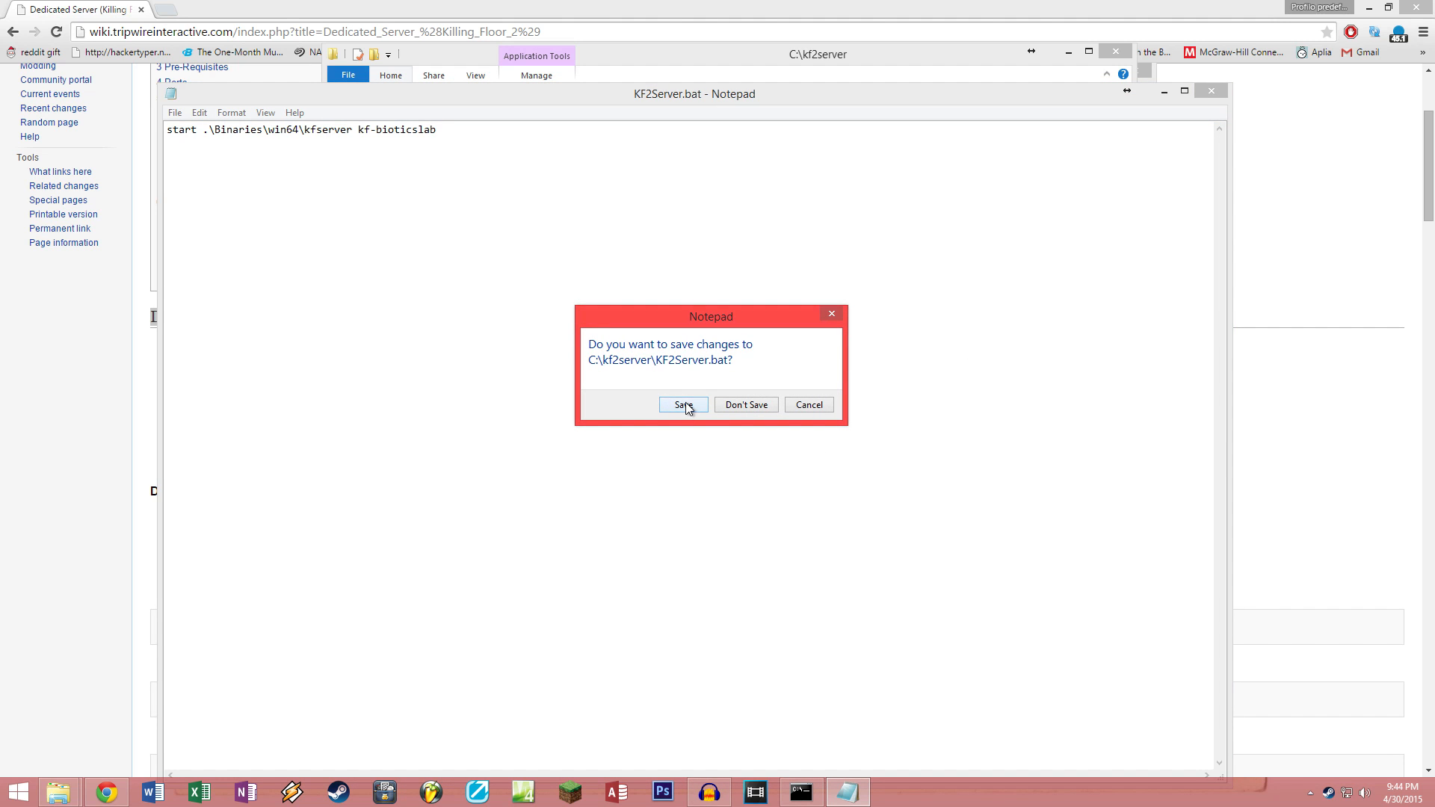
# Save KF2Server.bat and launch it to start the server on kf-bioticslab.
pyautogui.click(683, 405)
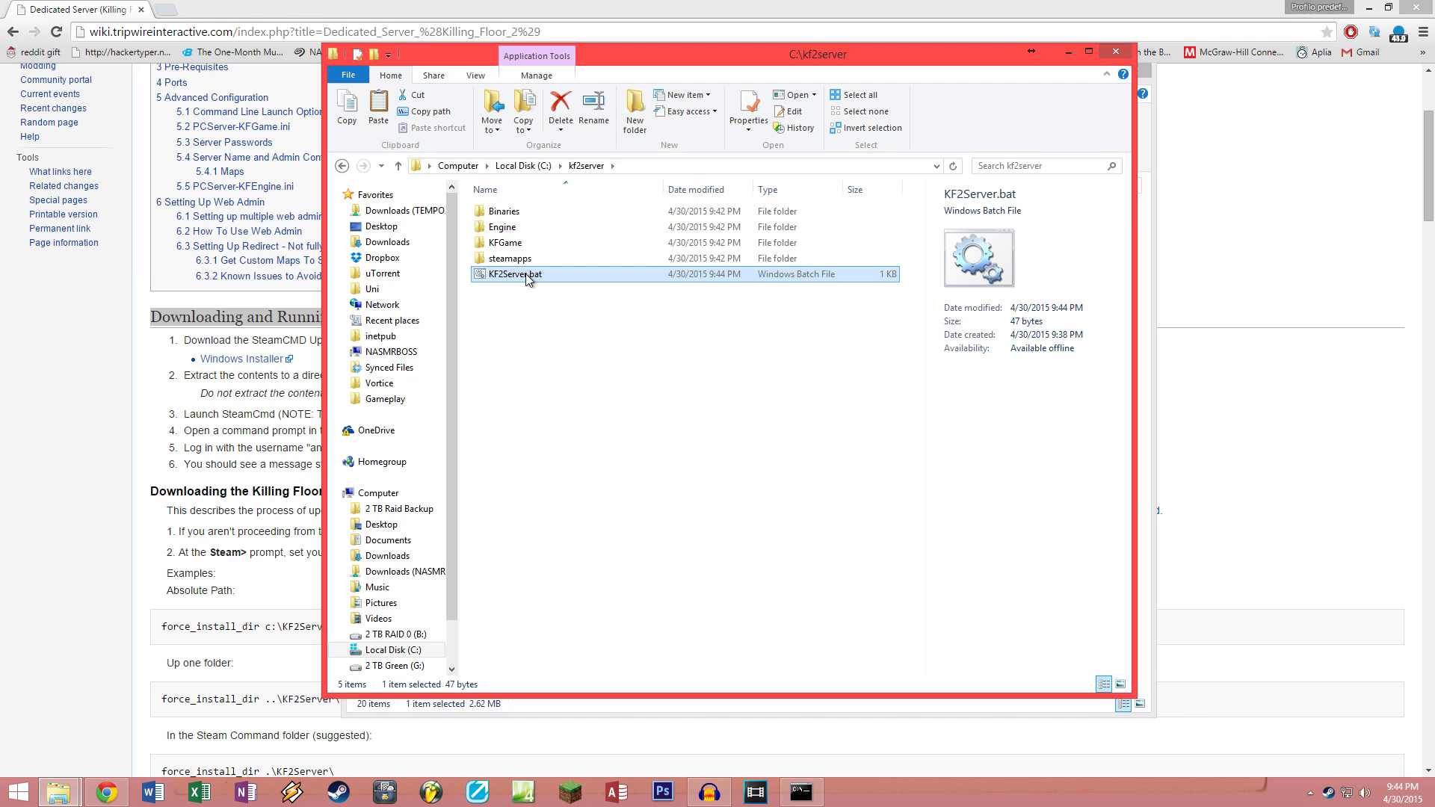
pyautogui.doubleClick(516, 275)
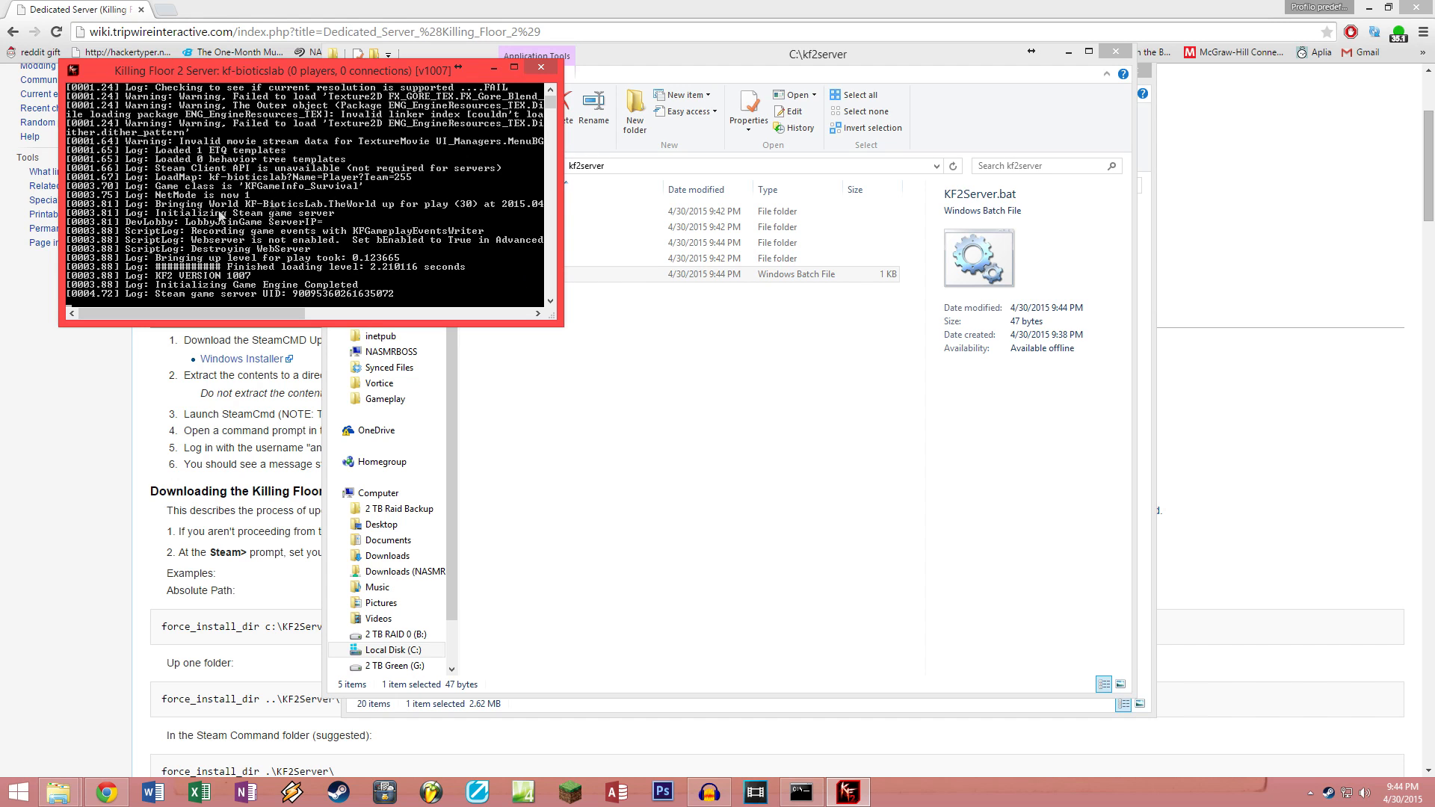
pyautogui.moveTo(344, 292)
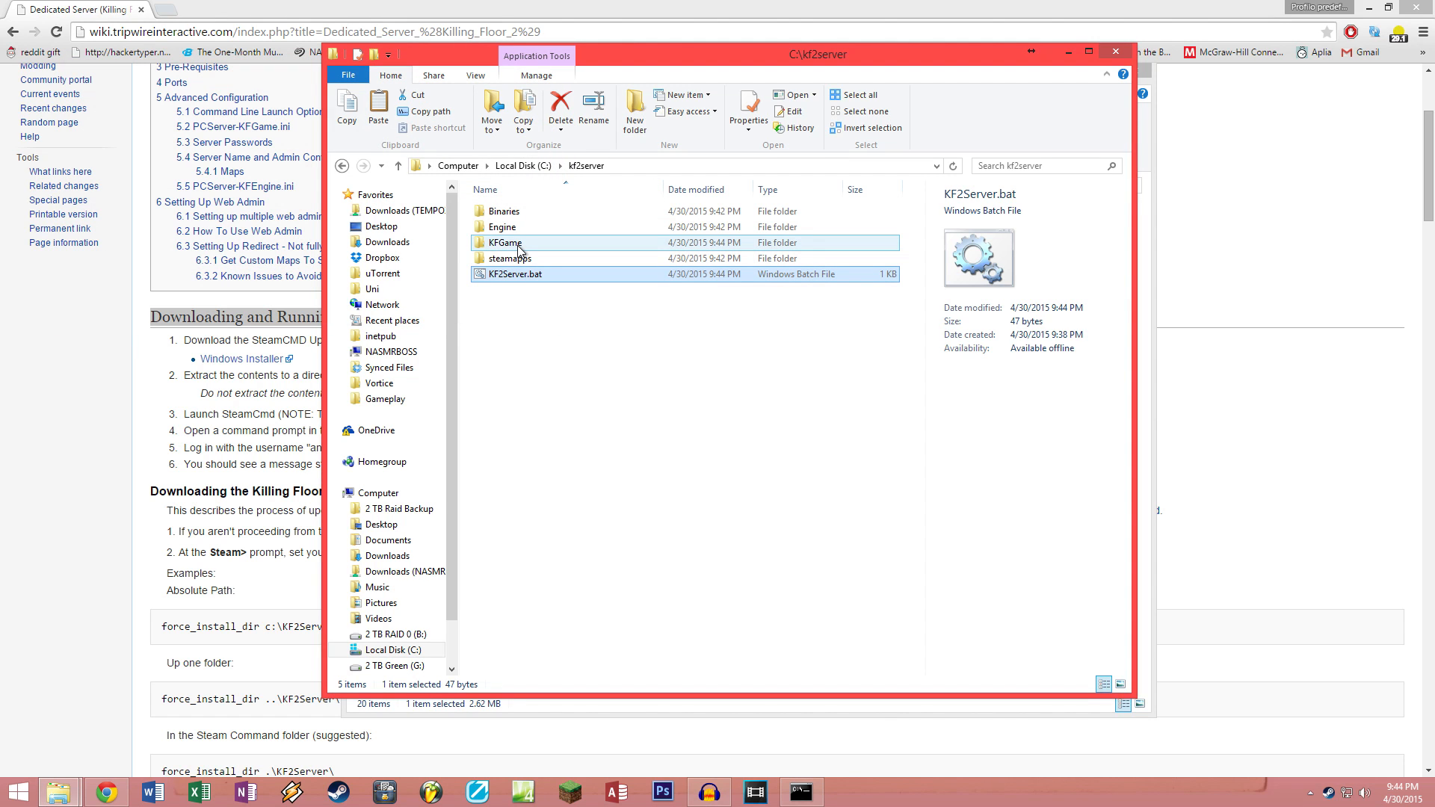
# Navigate to KFGame\Config and open PCServer-KFGame.ini in Notepad.
pyautogui.doubleClick(504, 242)
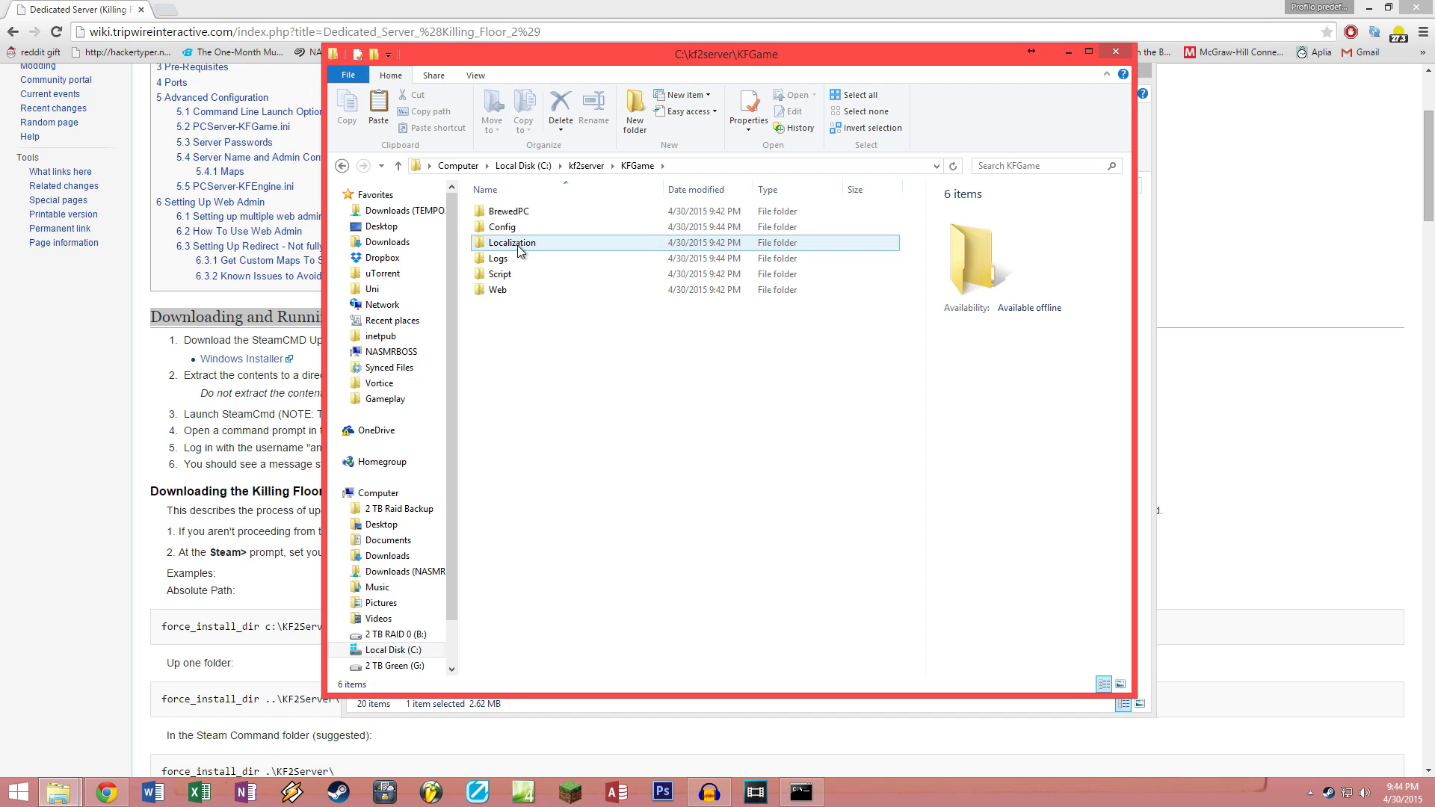
pyautogui.doubleClick(503, 228)
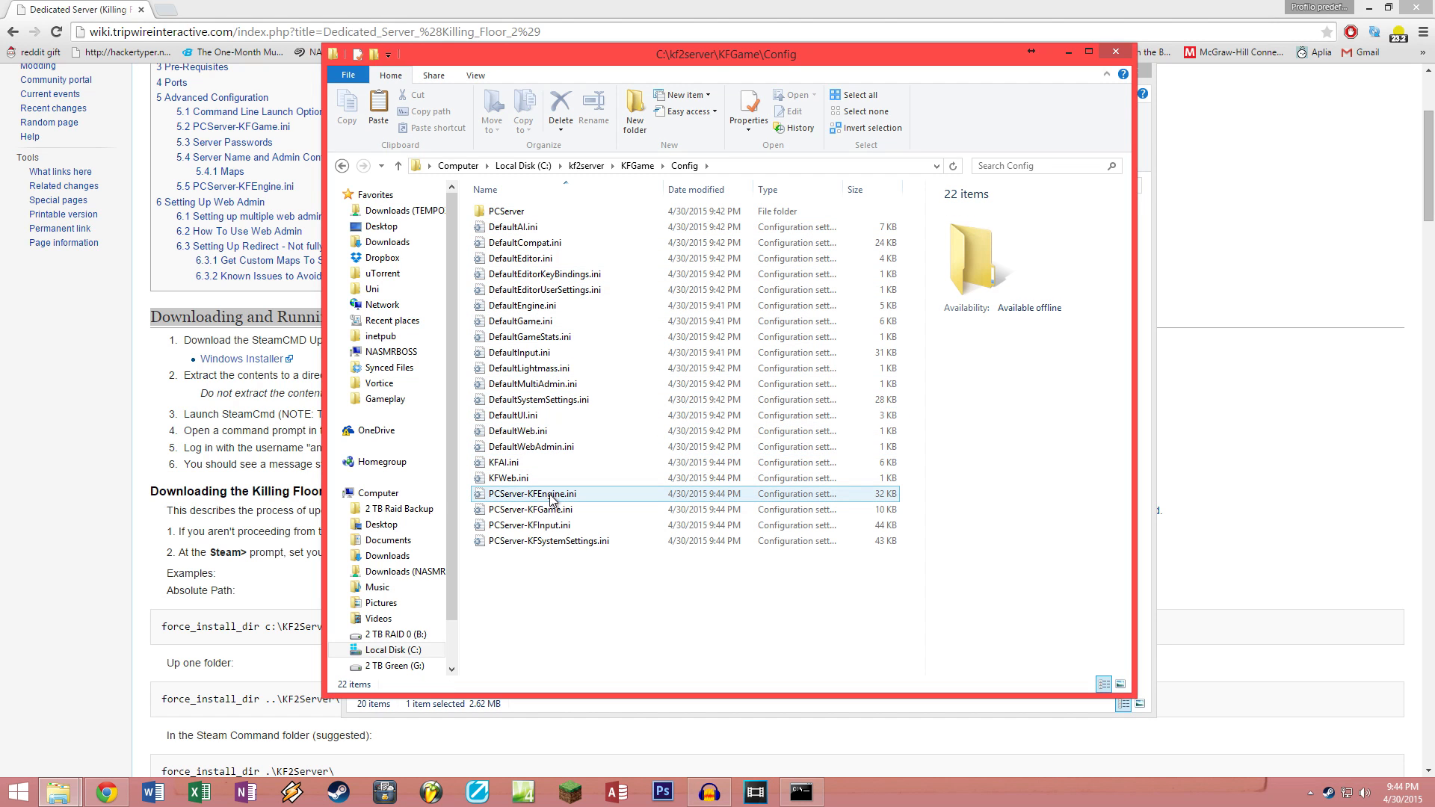
pyautogui.moveTo(572, 499)
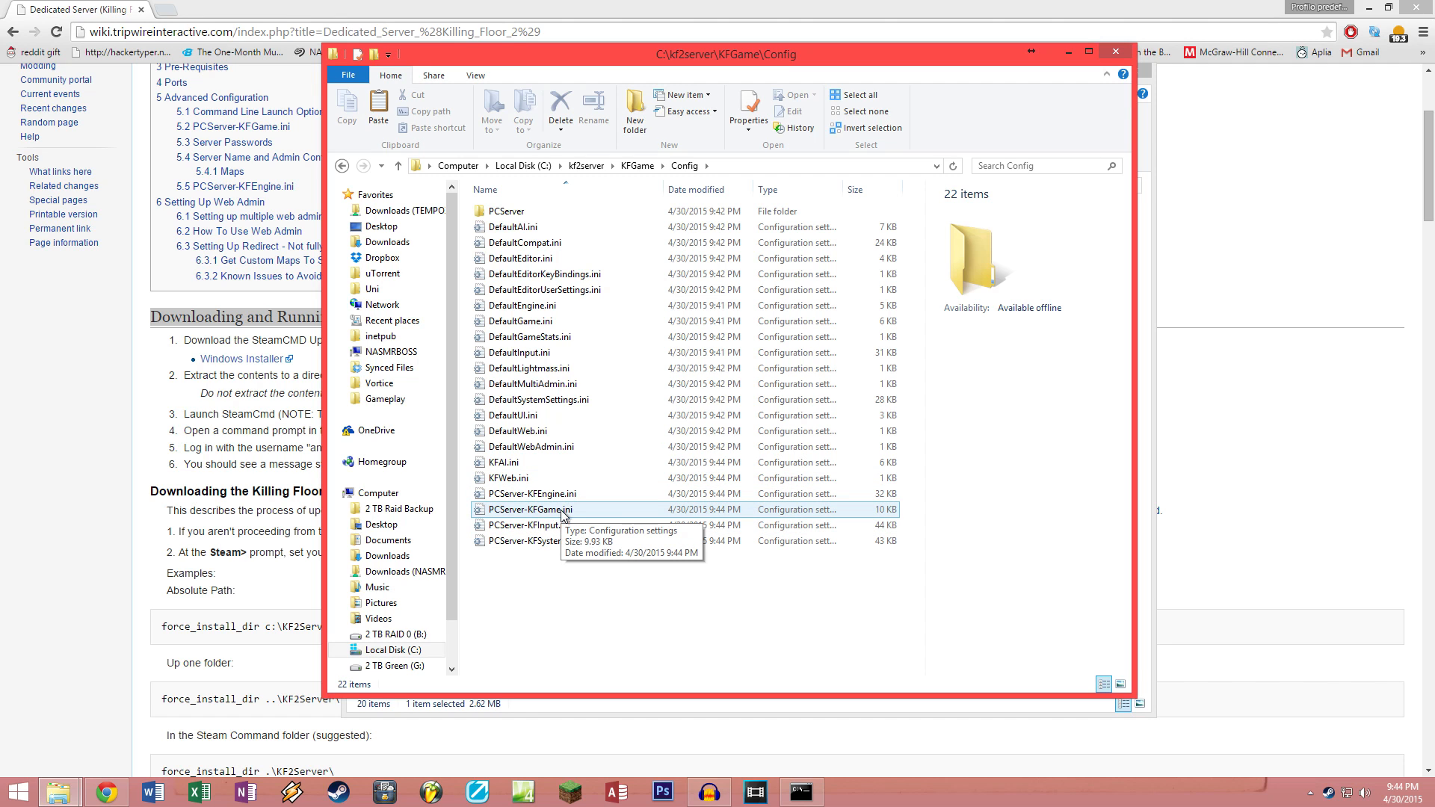
pyautogui.rightClick(530, 510)
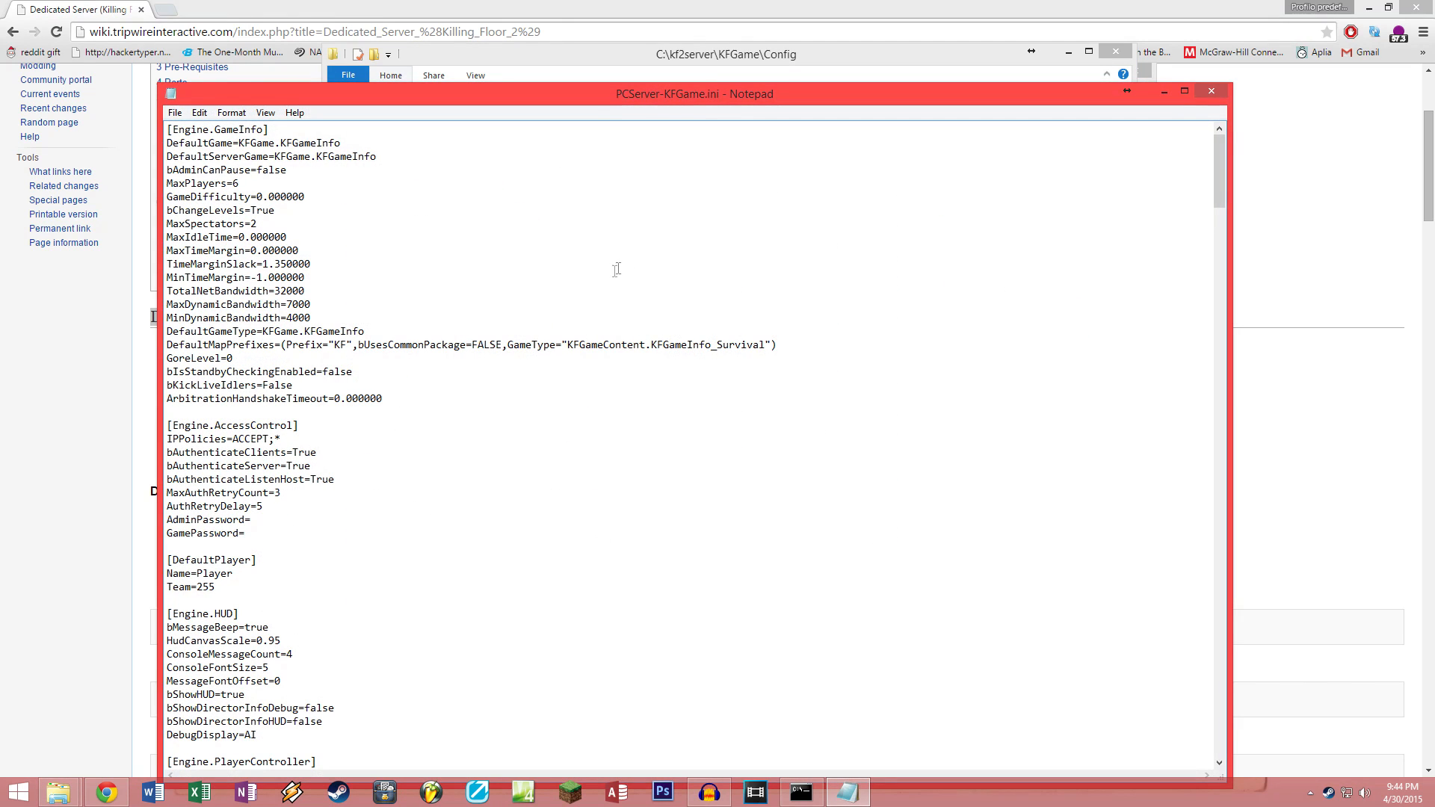
pyautogui.moveTo(268, 520)
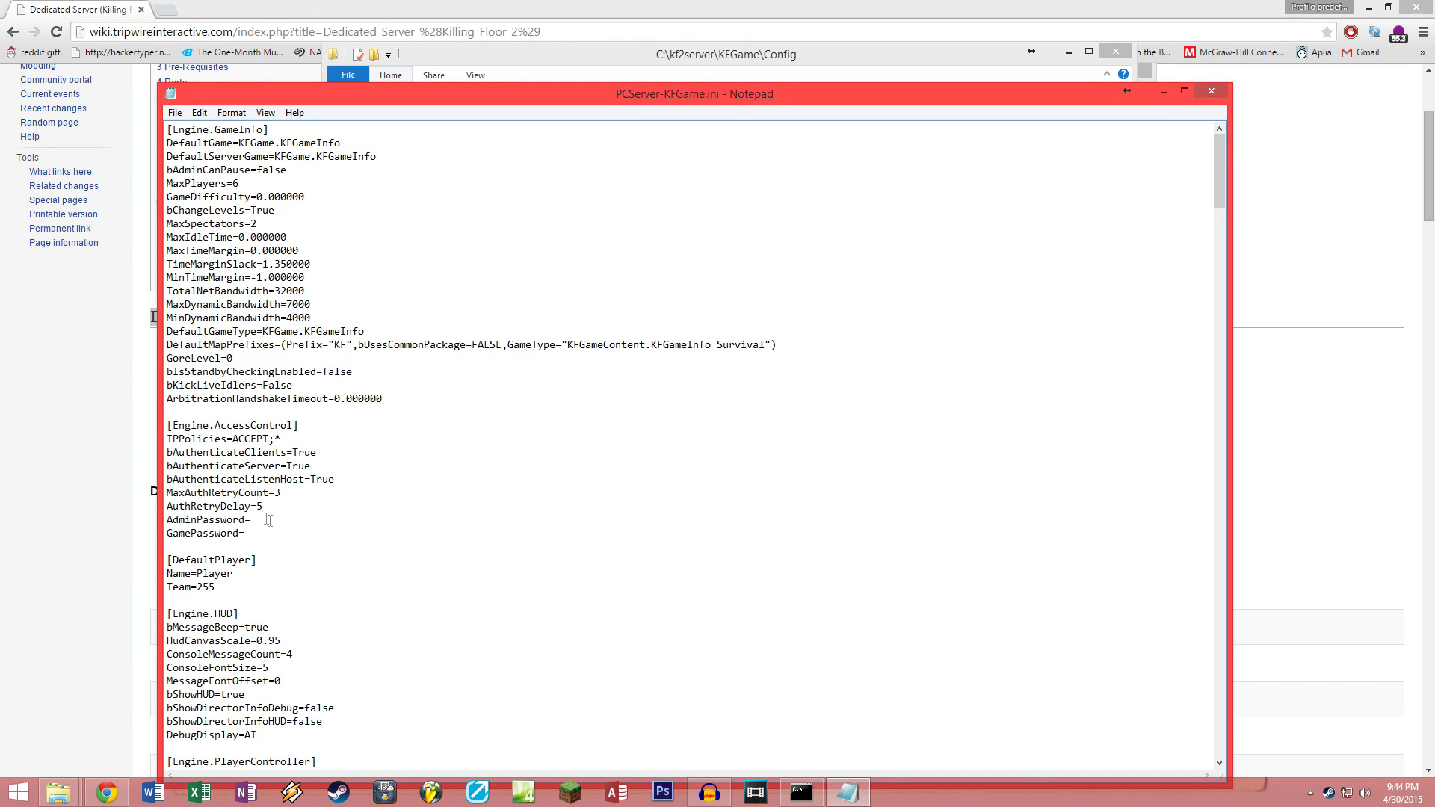
pyautogui.click(254, 520)
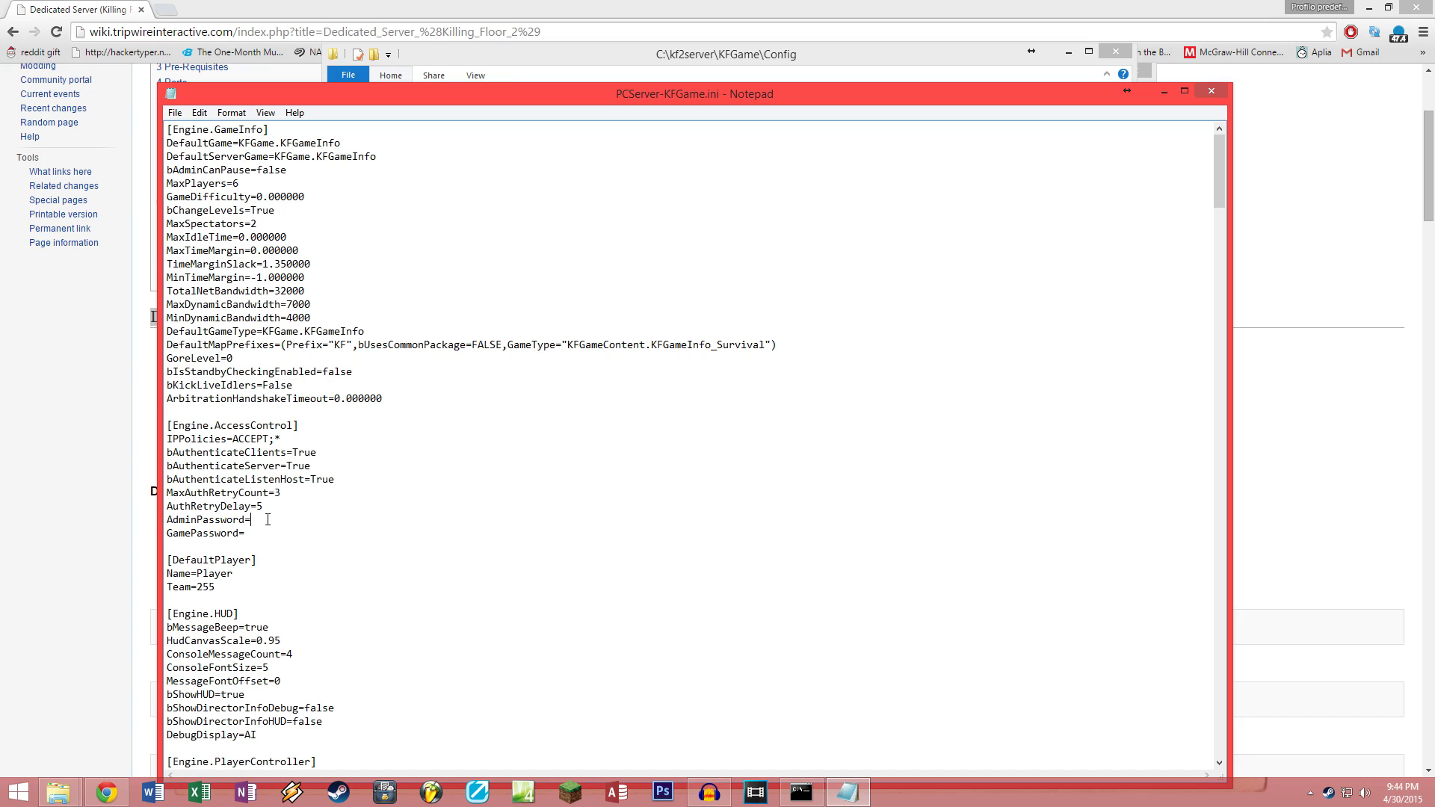
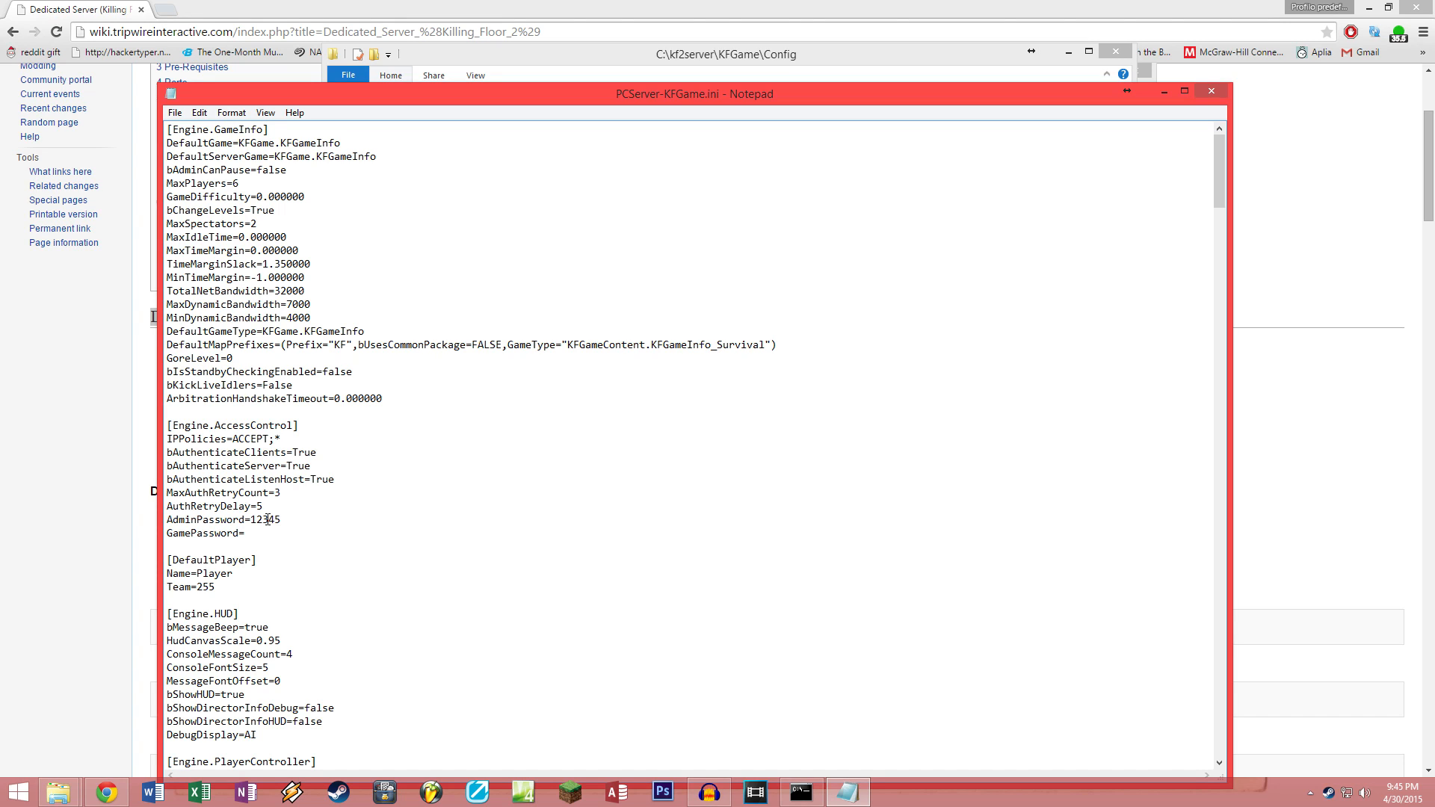
pyautogui.click(245, 532)
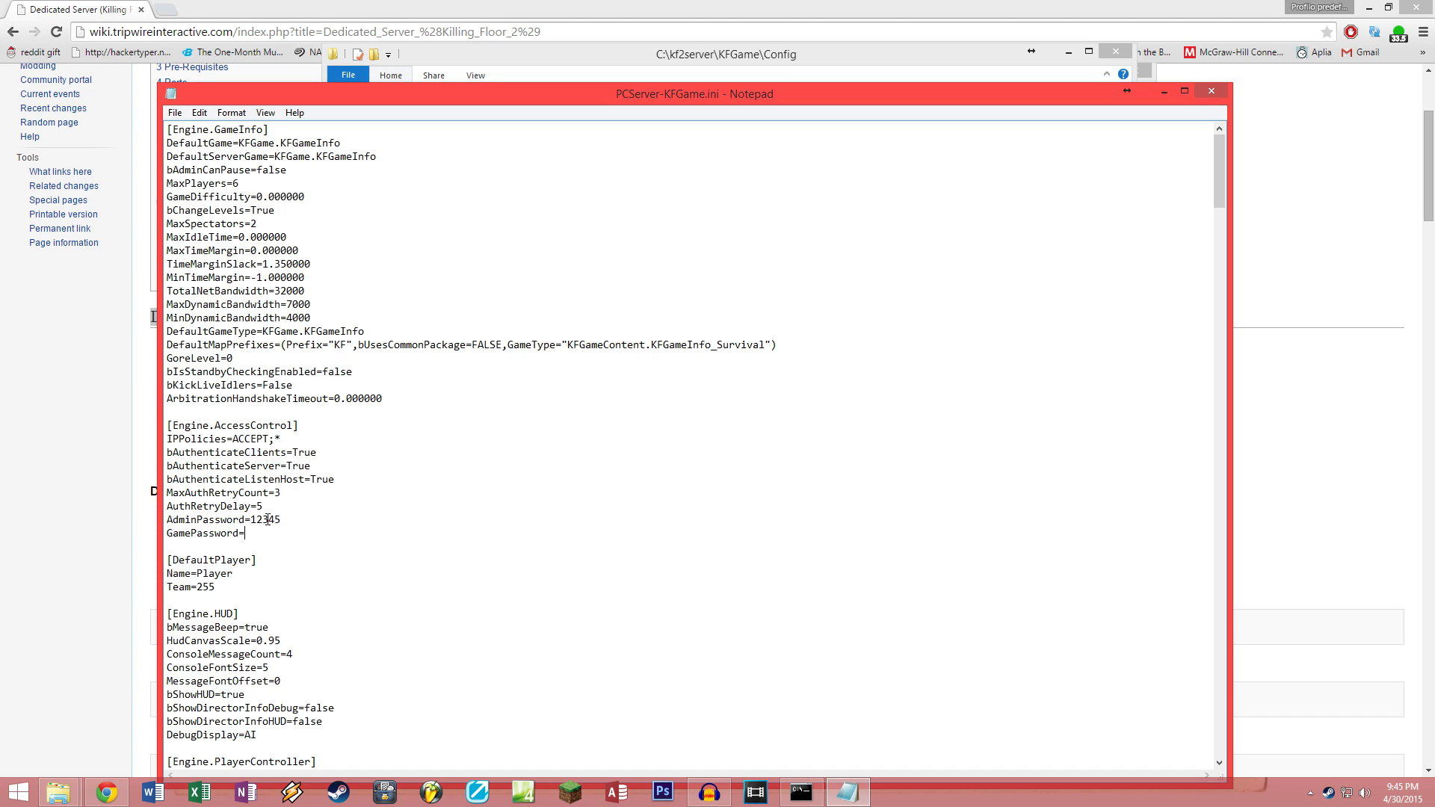
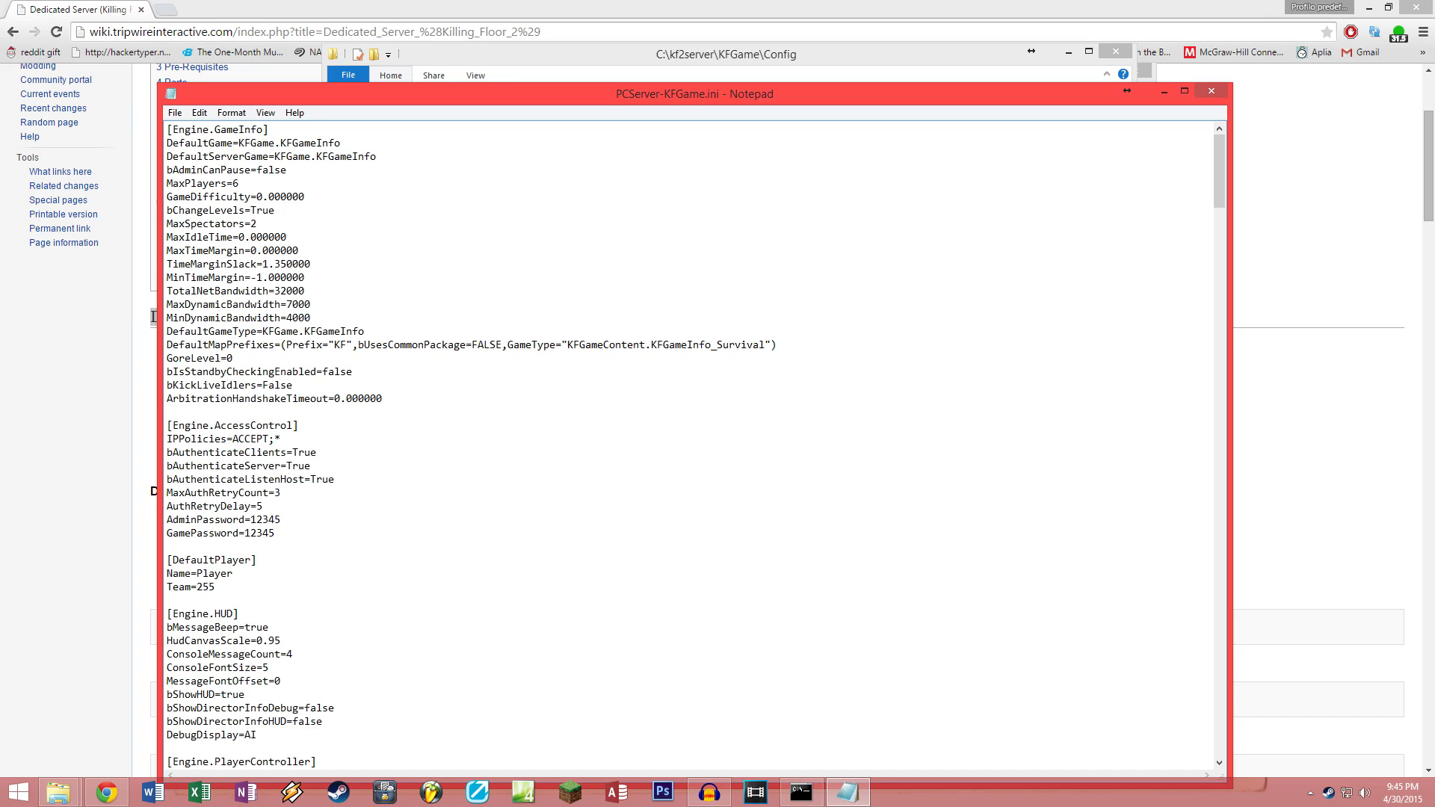
pyautogui.moveTo(312, 556)
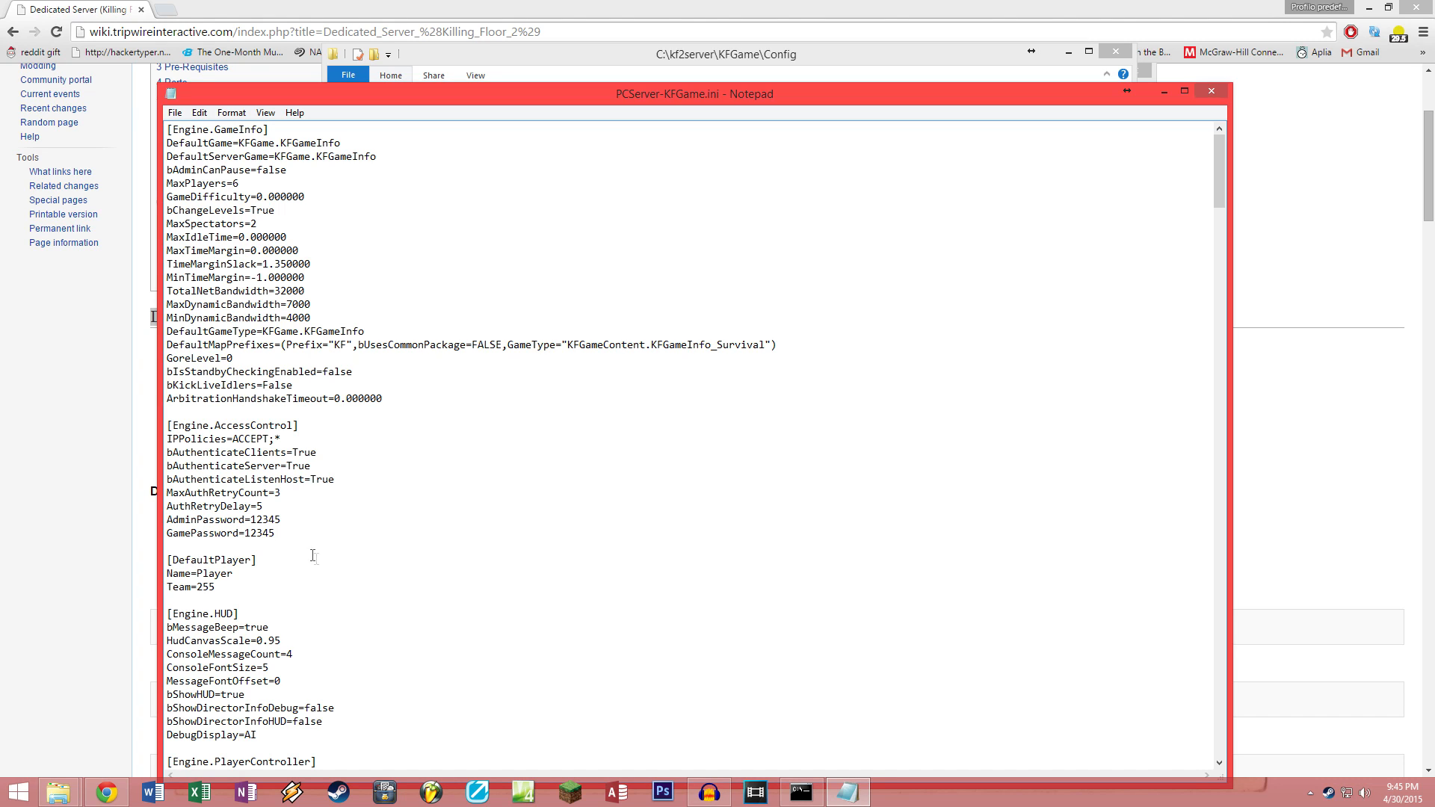
pyautogui.moveTo(344, 528)
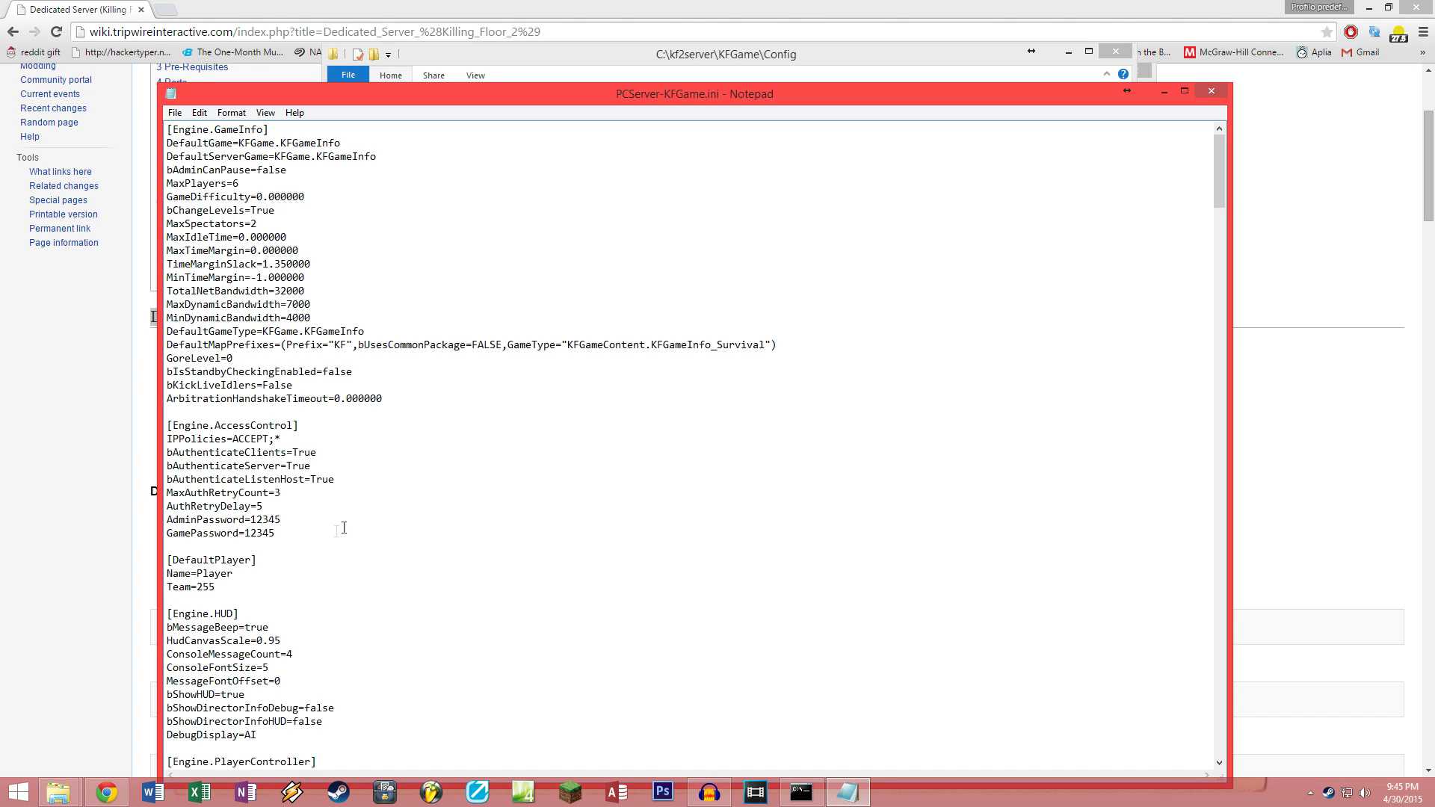
# Set ServerName under Engine.GameReplicationInfo to KF2 SUPER AWESOME SAUCE SERVER 5000.
pyautogui.scroll(-3)
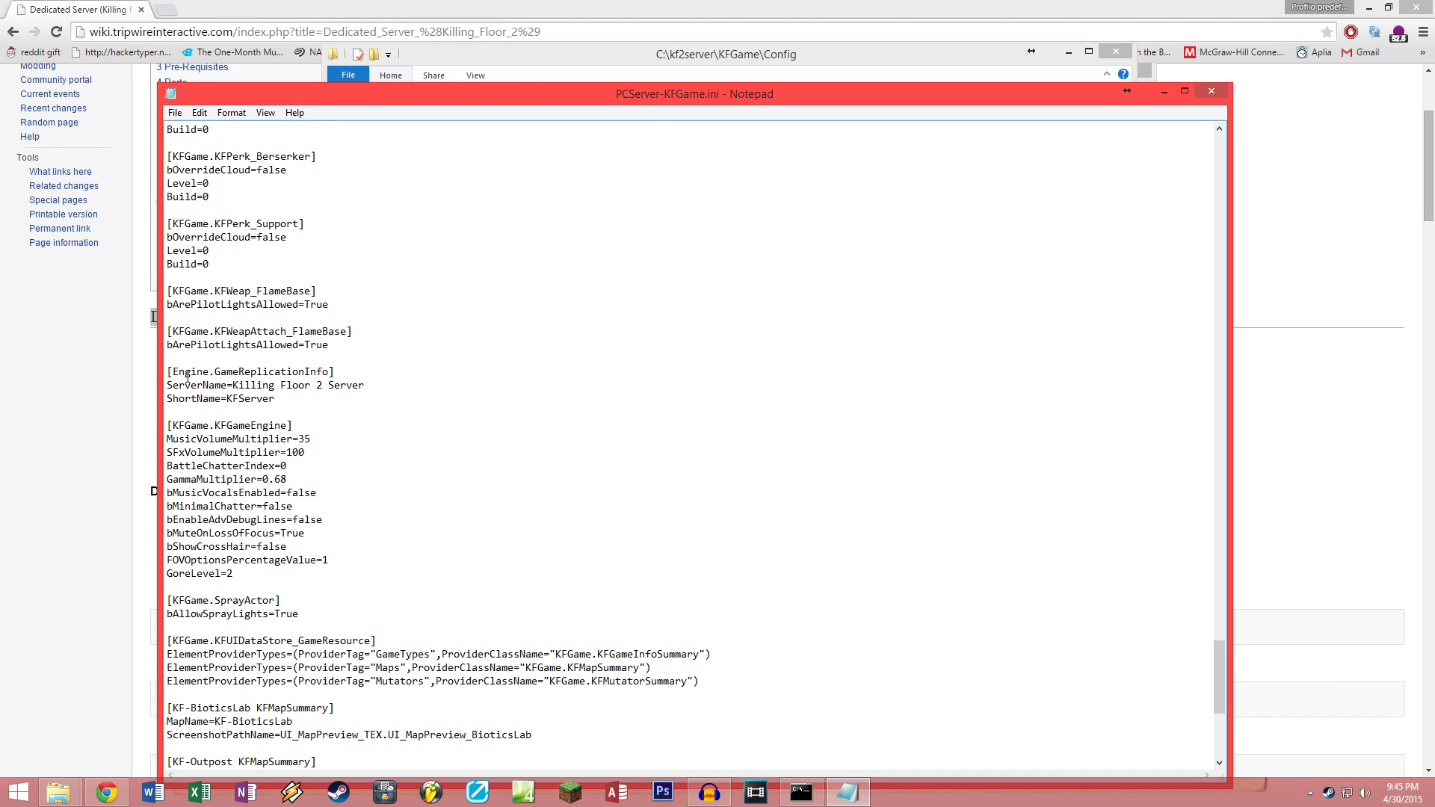
pyautogui.doubleClick(249, 372)
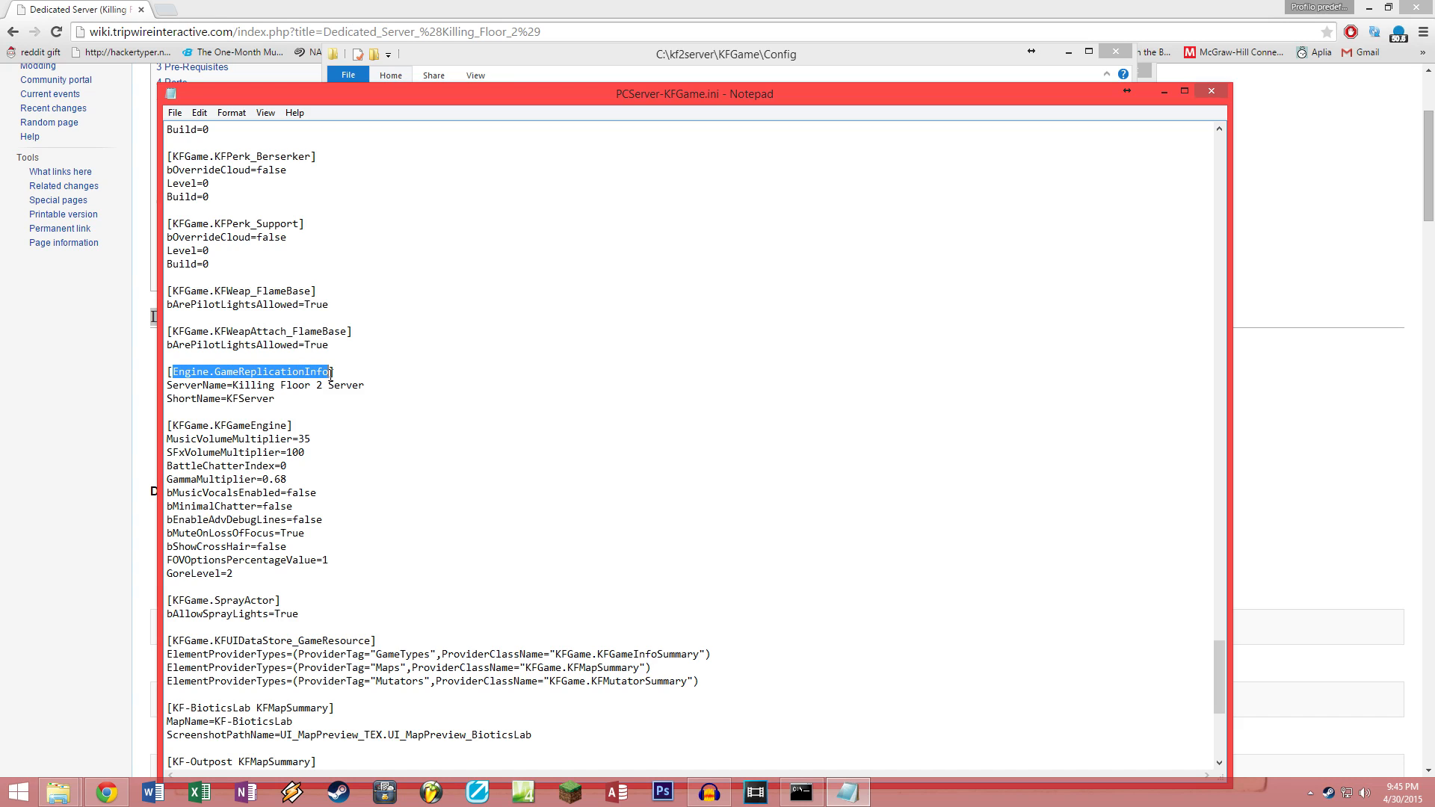
pyautogui.click(233, 384)
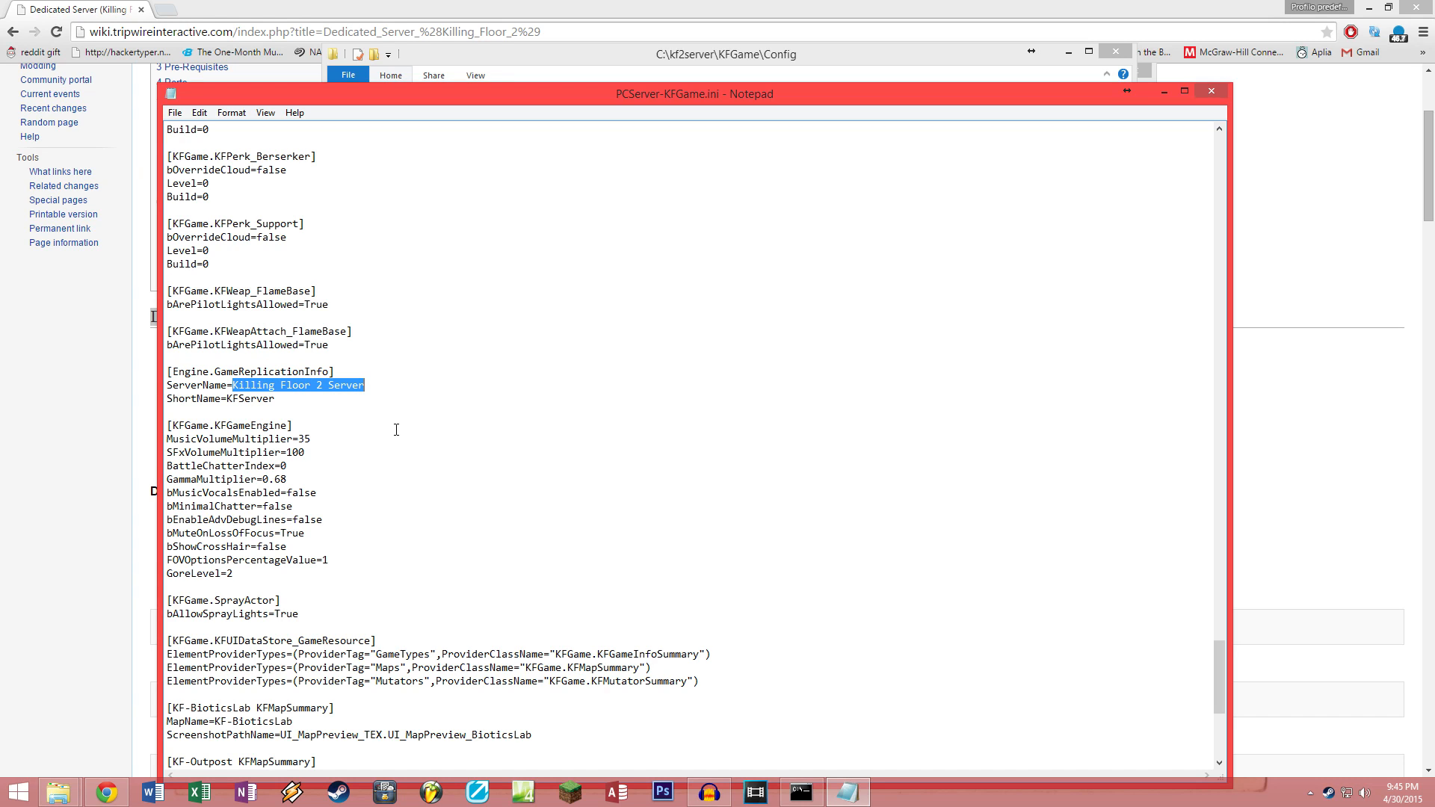
pyautogui.write('F')
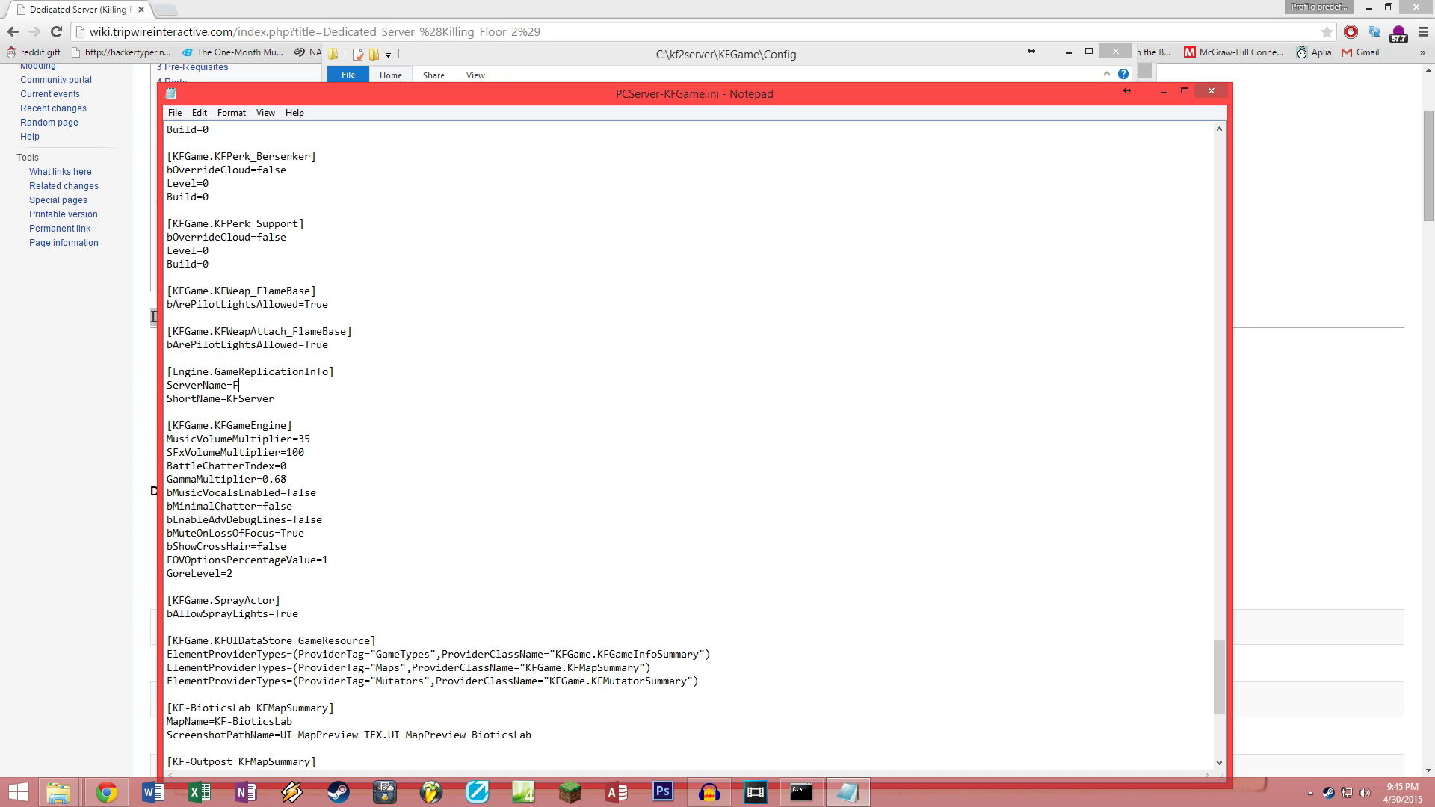
pyautogui.write('KF2 SUPER AW')
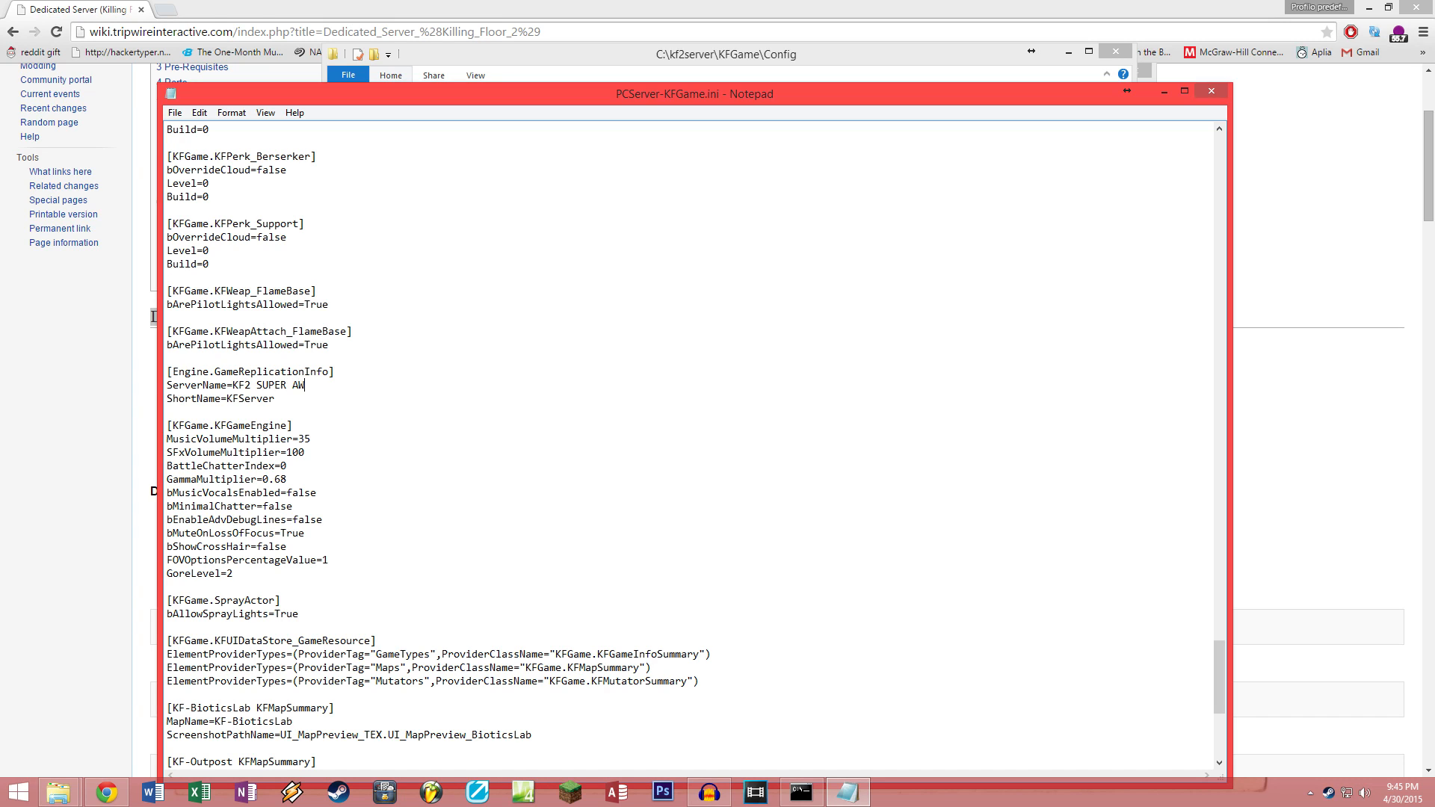
pyautogui.write('ESOME SAUCE SERVER 5000')
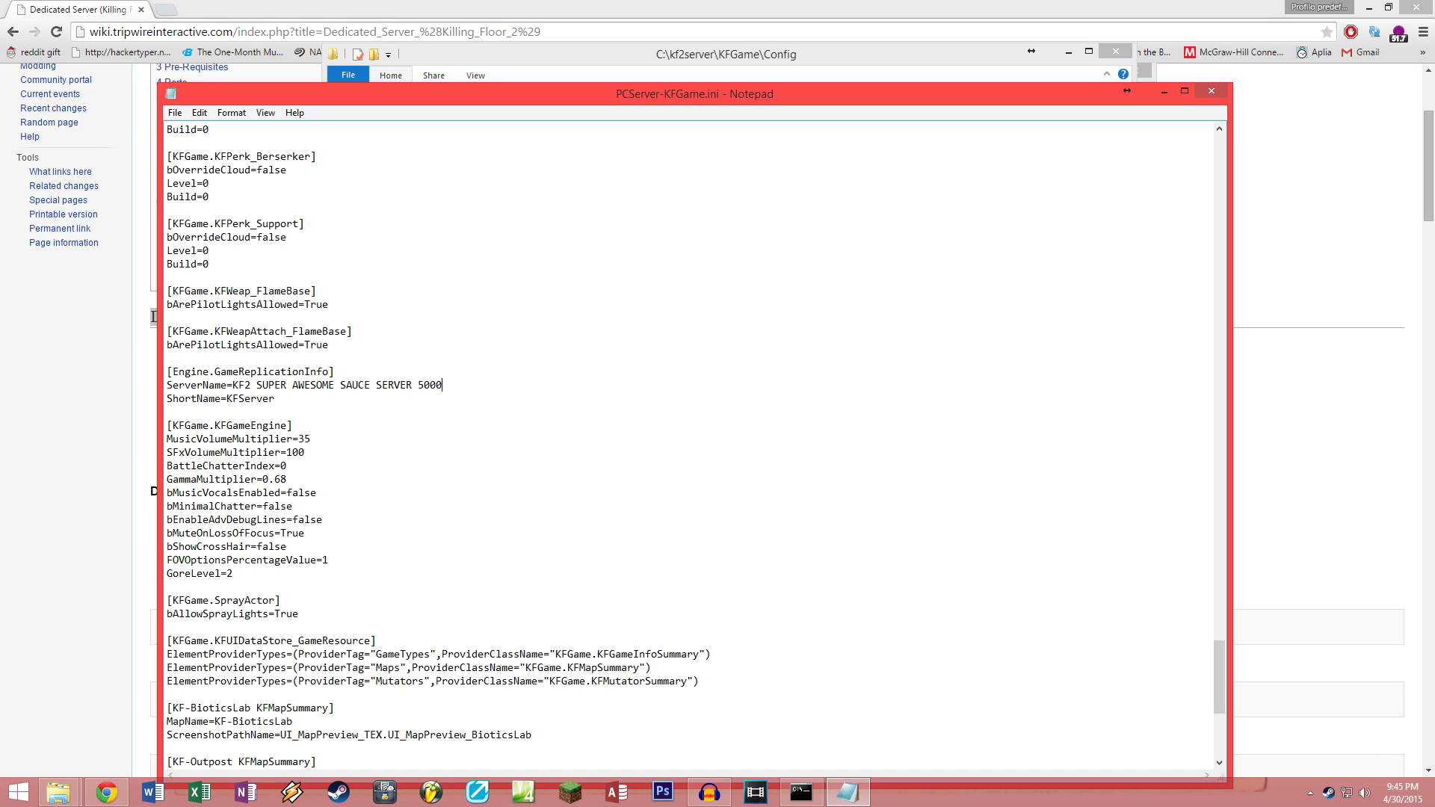
pyautogui.moveTo(411, 369)
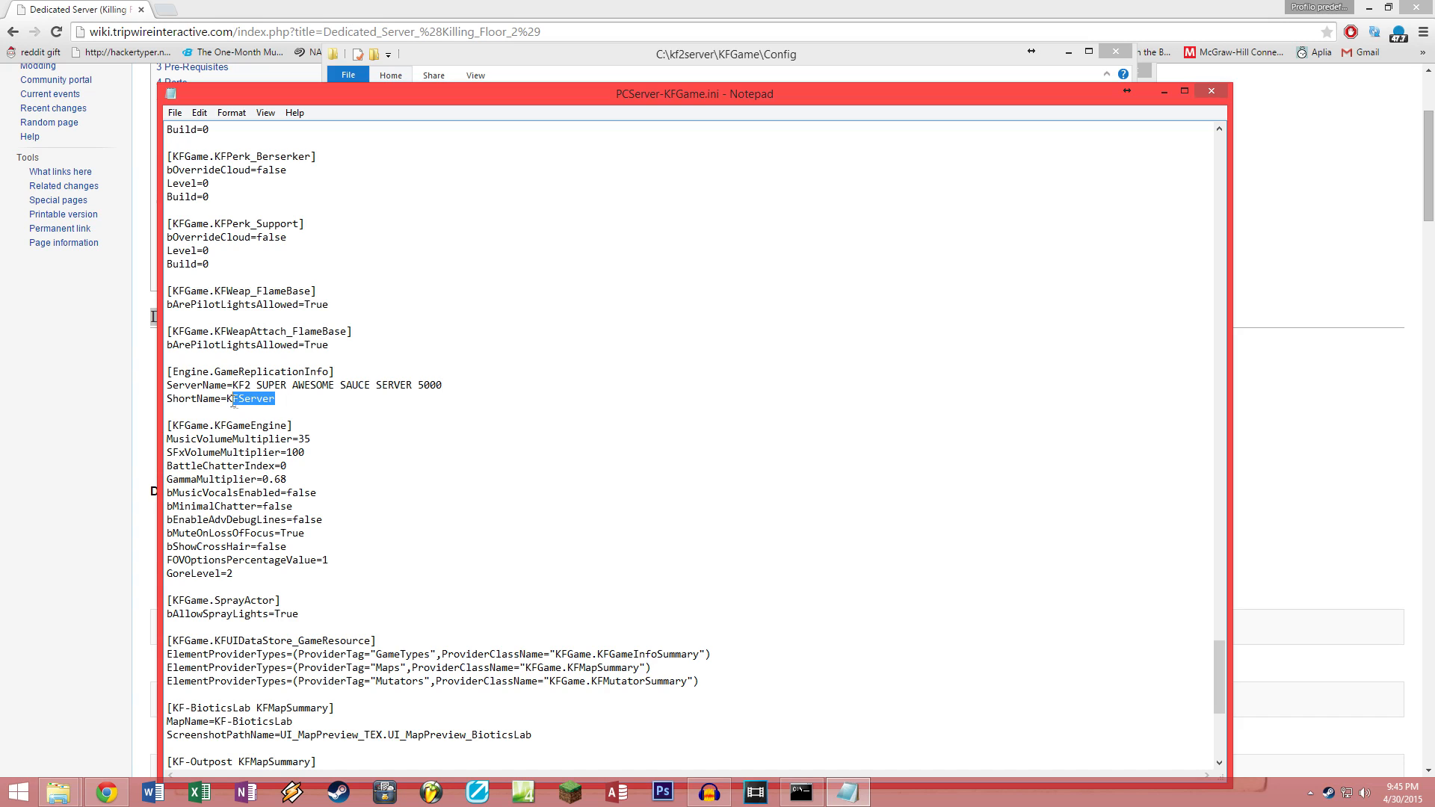
# Replace ShortName KFServer with KF25000 and close the file.
pyautogui.doubleClick(250, 397)
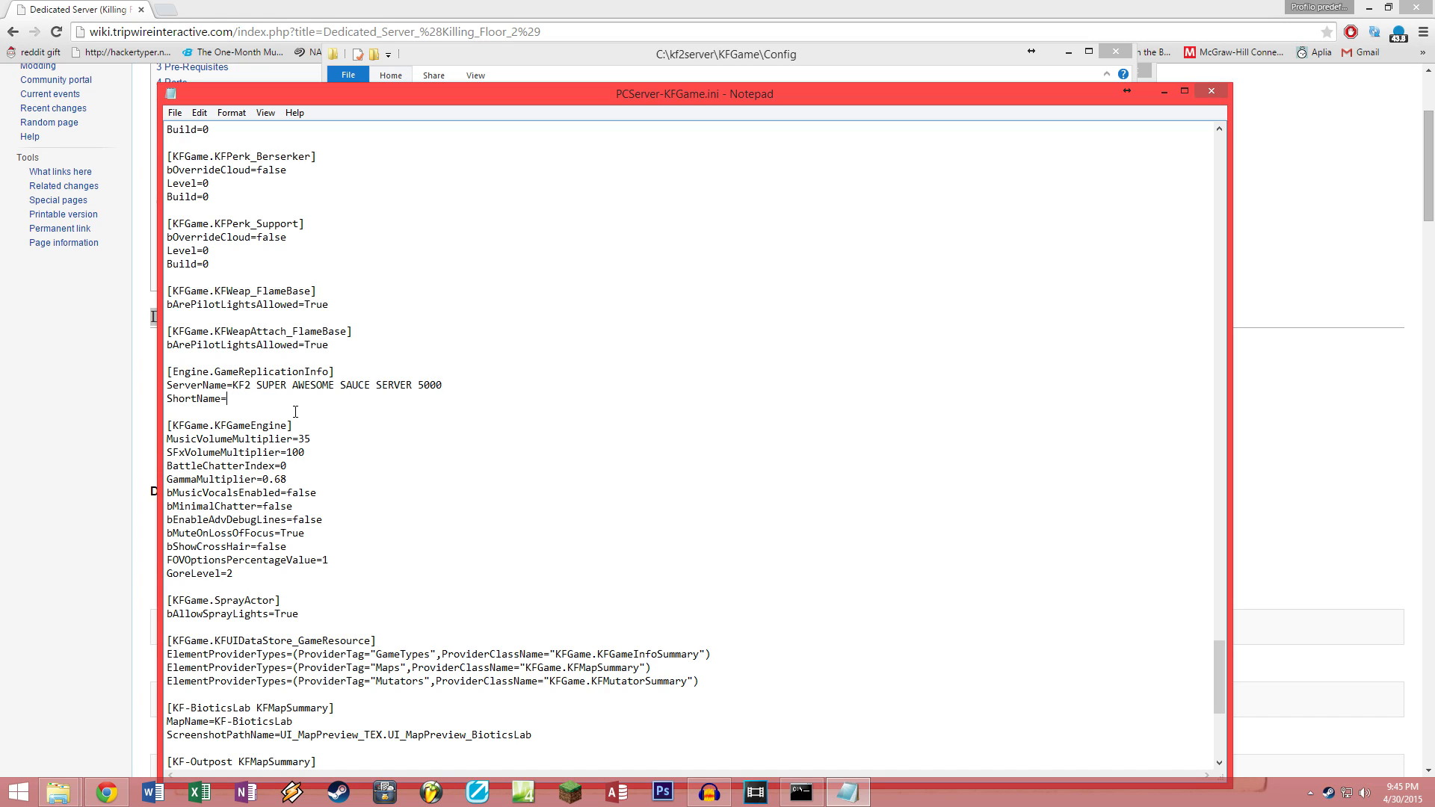
pyautogui.write('KF2500')
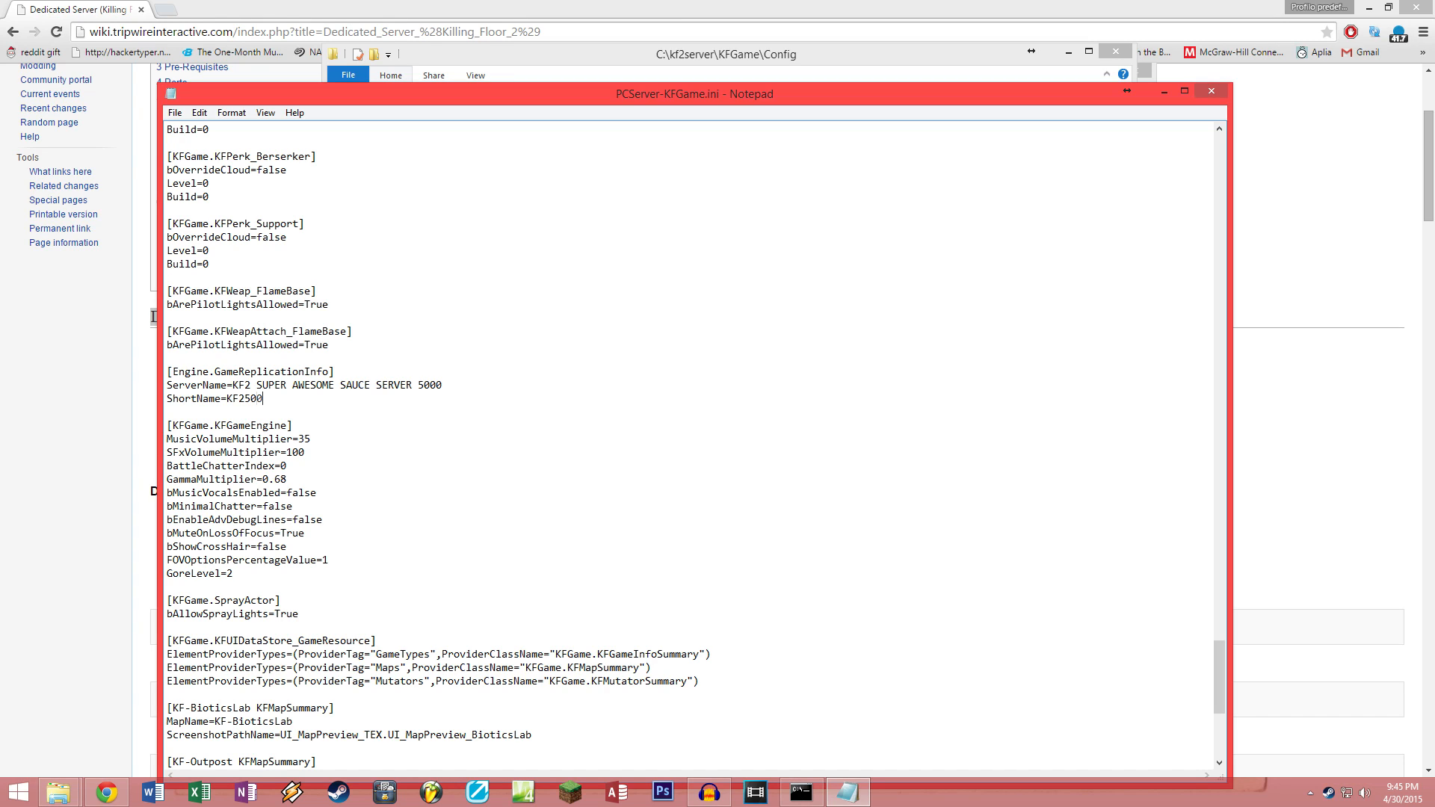
pyautogui.write('0')
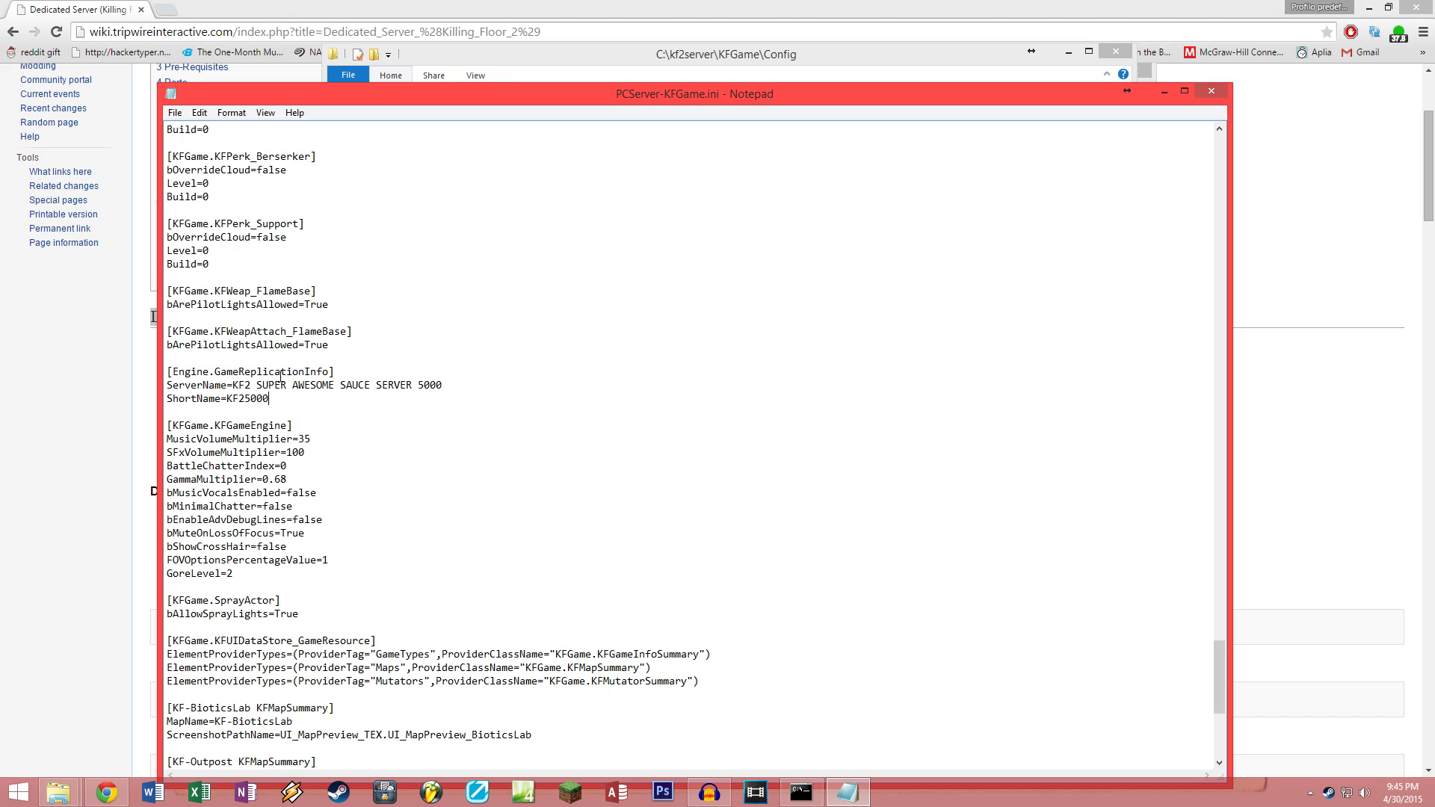
pyautogui.click(1209, 92)
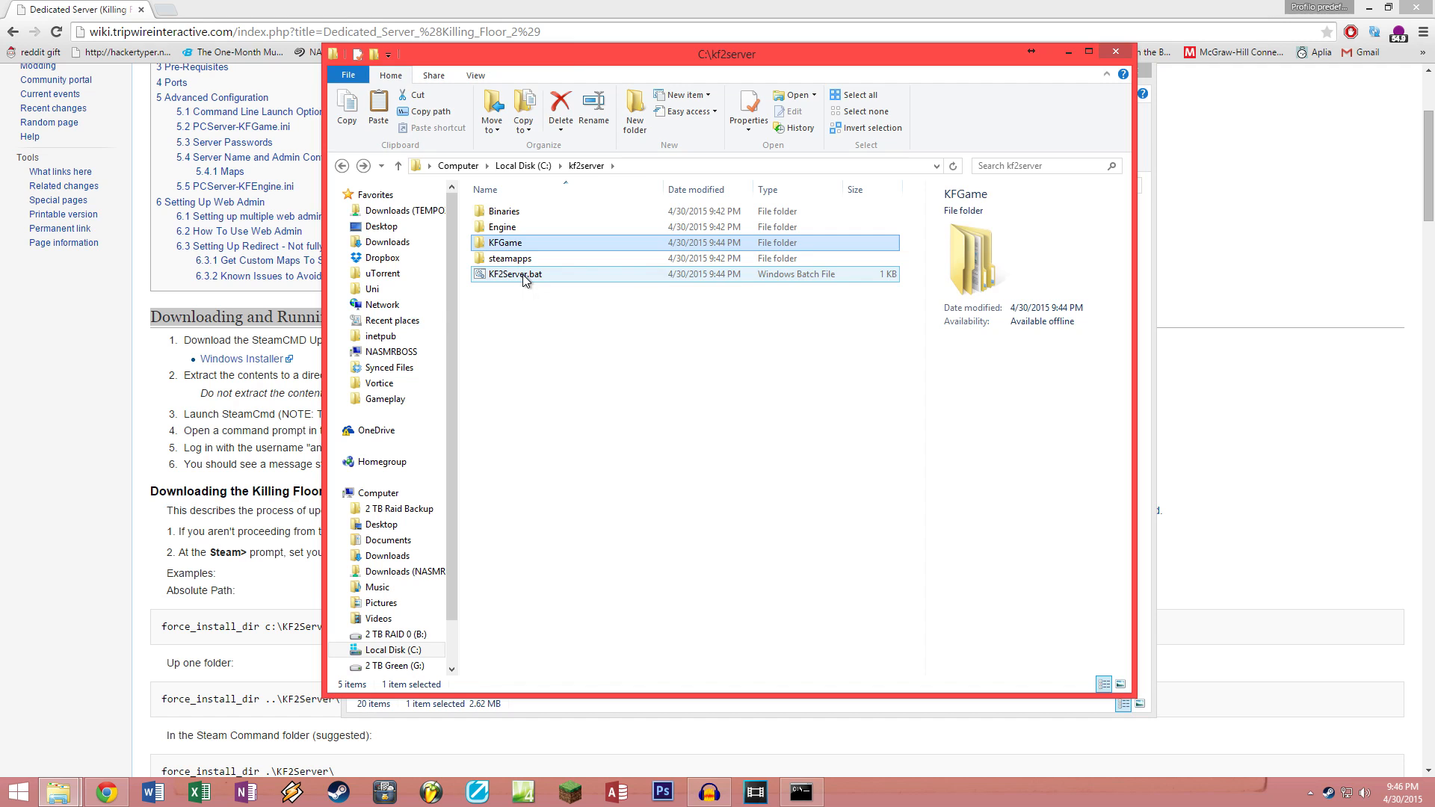
pyautogui.doubleClick(516, 274)
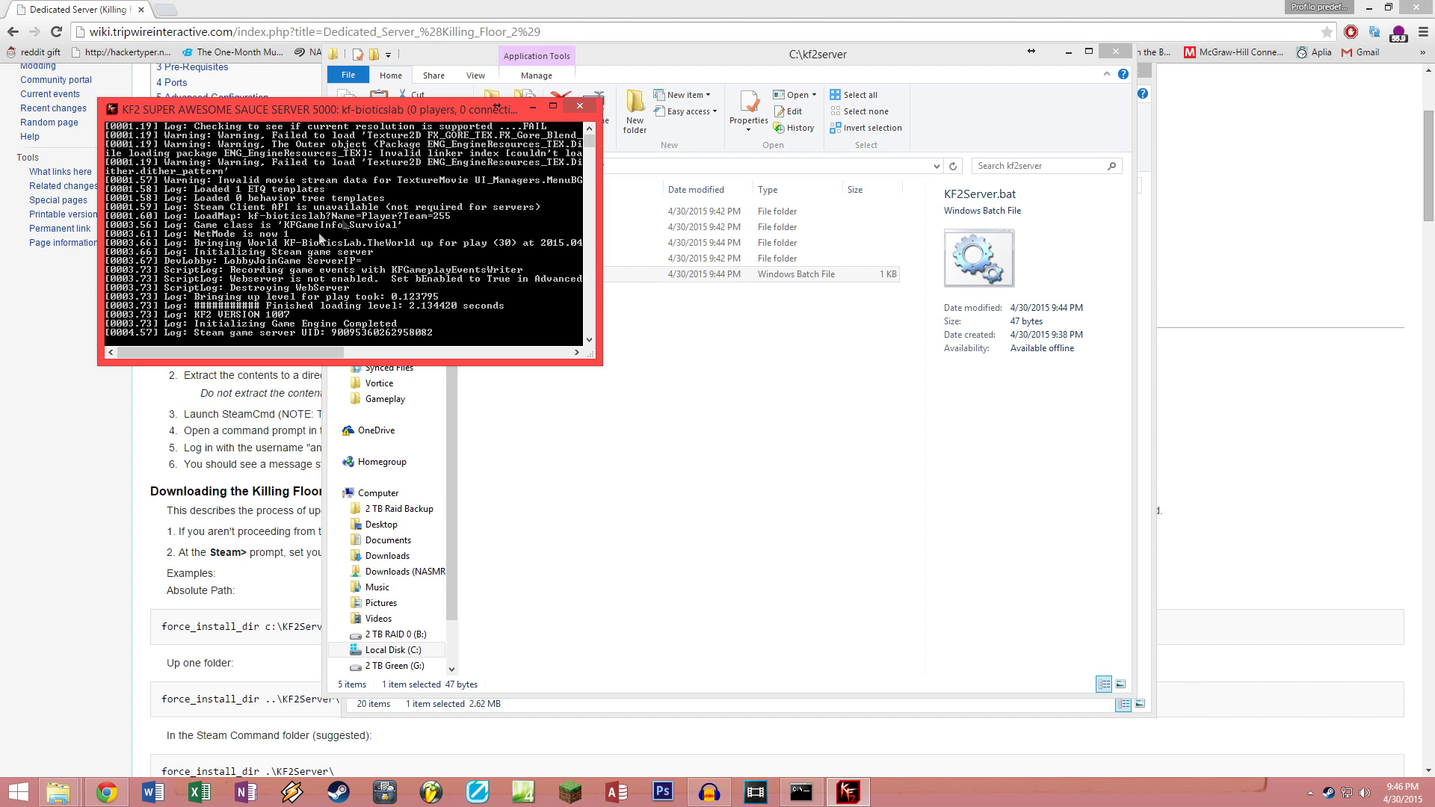
pyautogui.moveTo(236, 276)
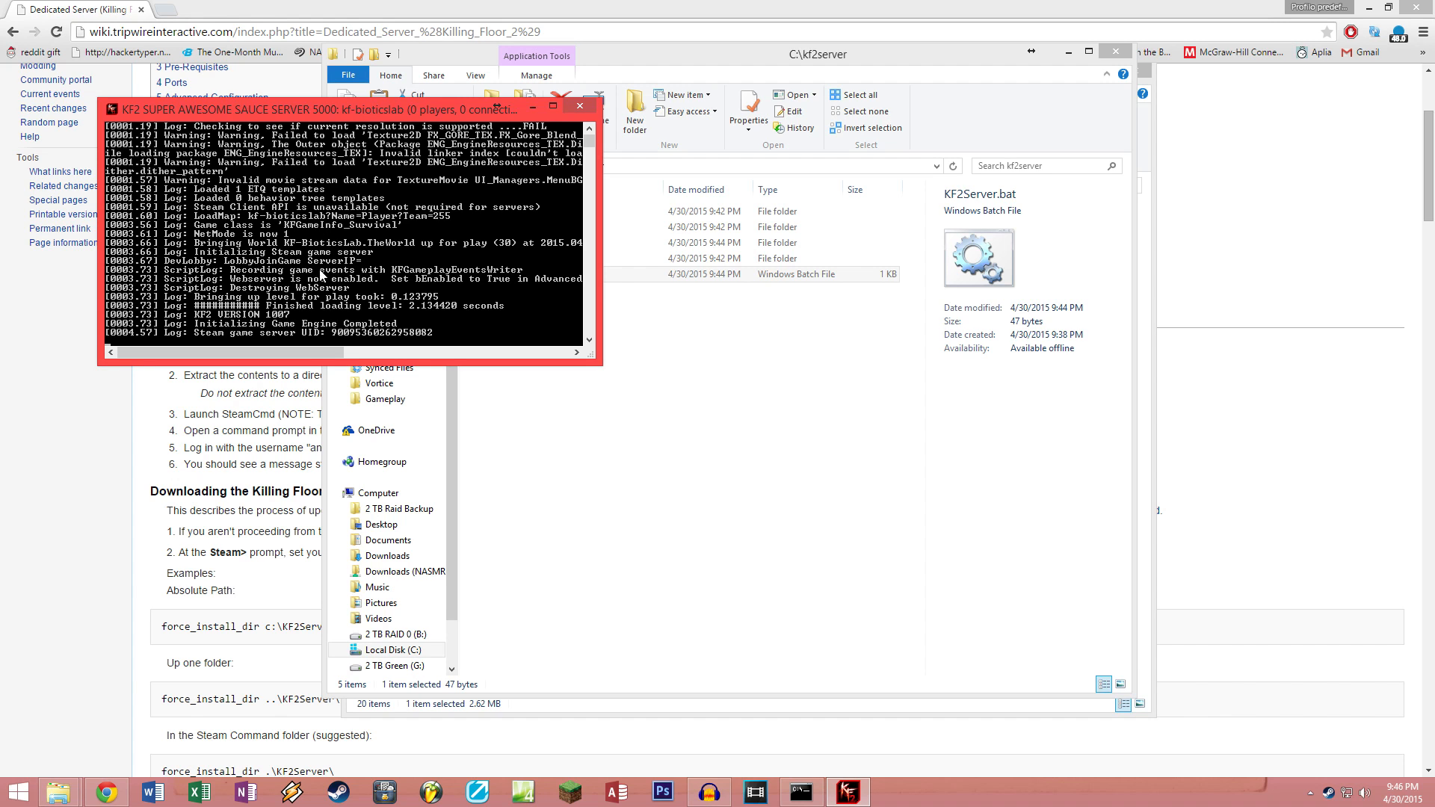
pyautogui.moveTo(276, 198)
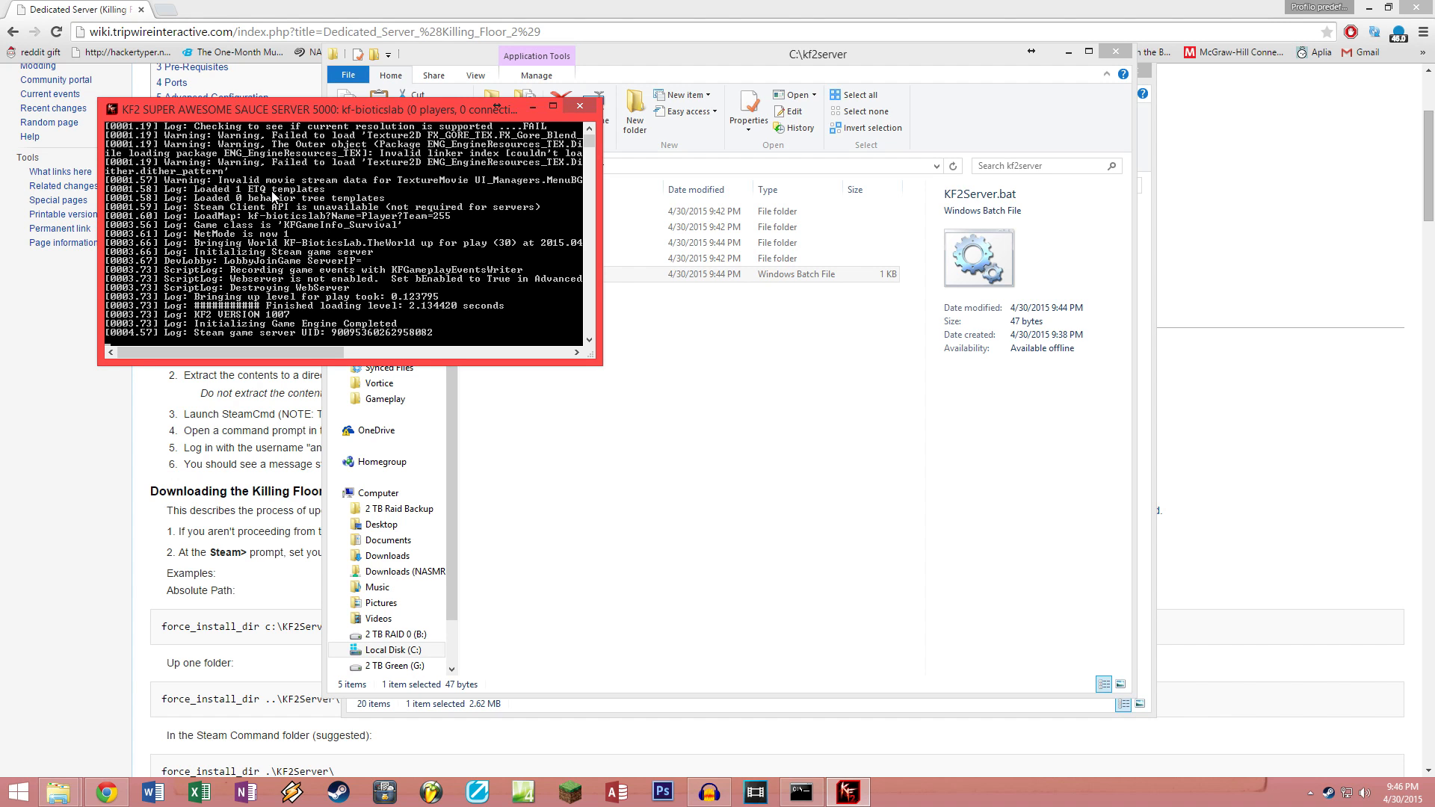
pyautogui.moveTo(282, 203)
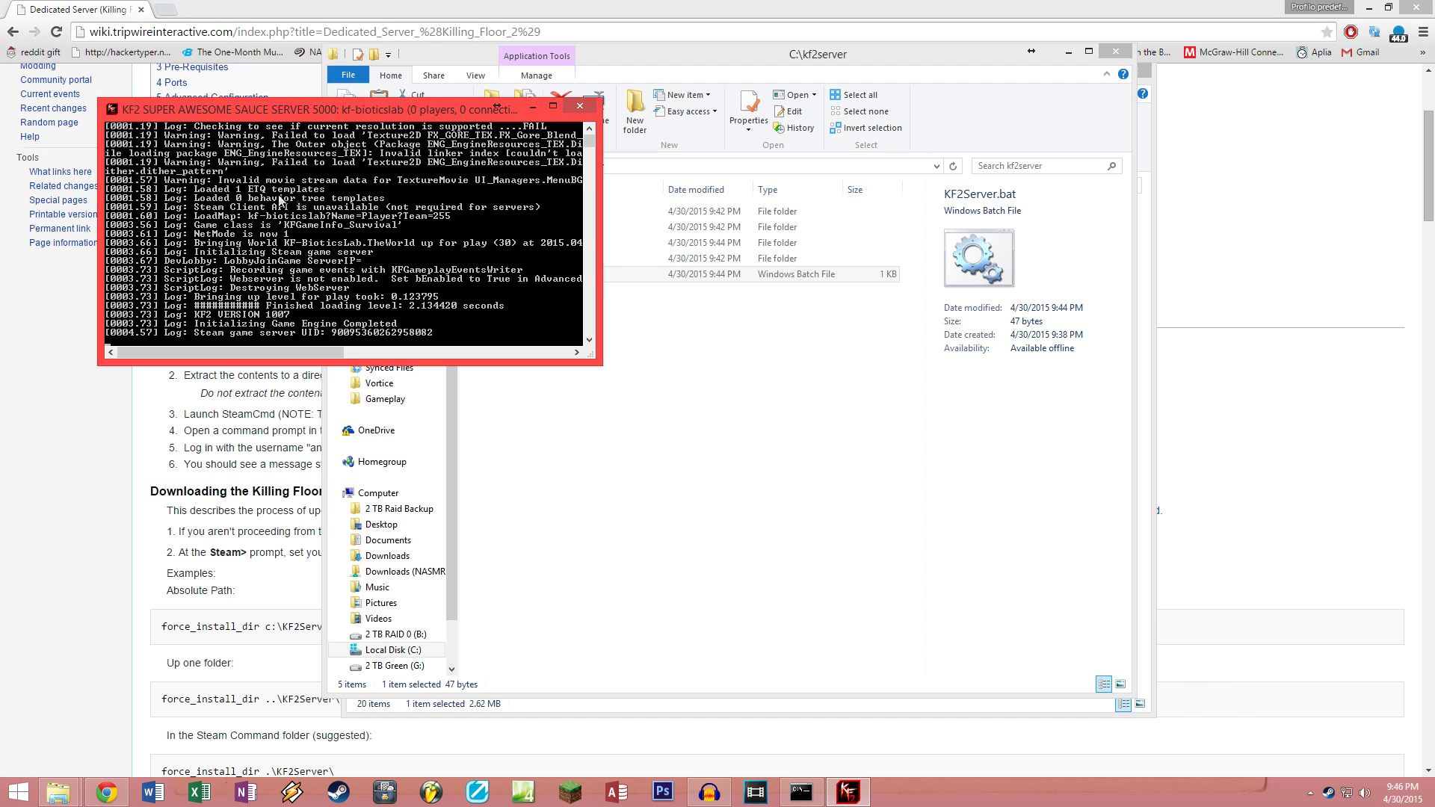
pyautogui.moveTo(294, 245)
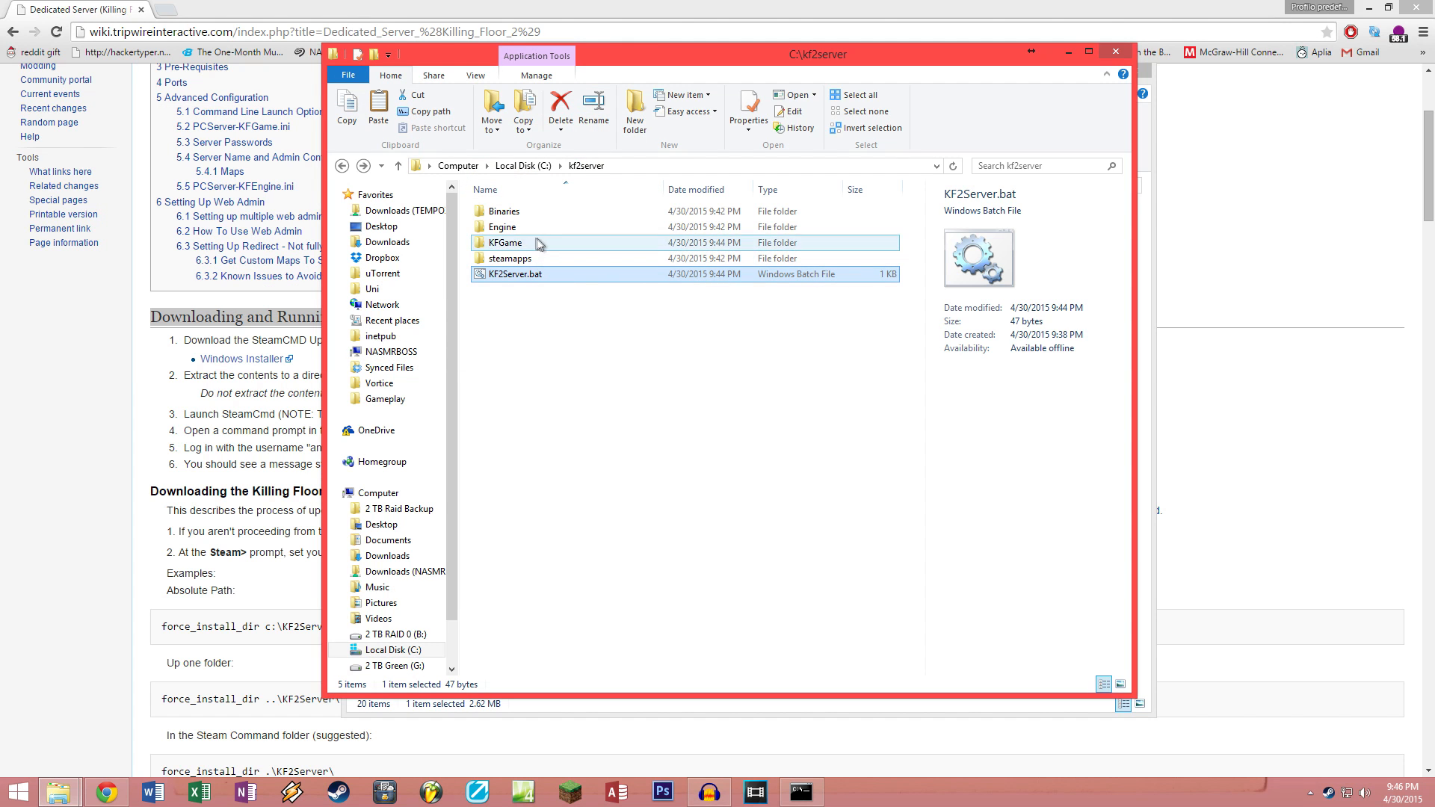
# Open KFWeb.ini from the KFGame\Config folder in Notepad.
pyautogui.doubleClick(503, 242)
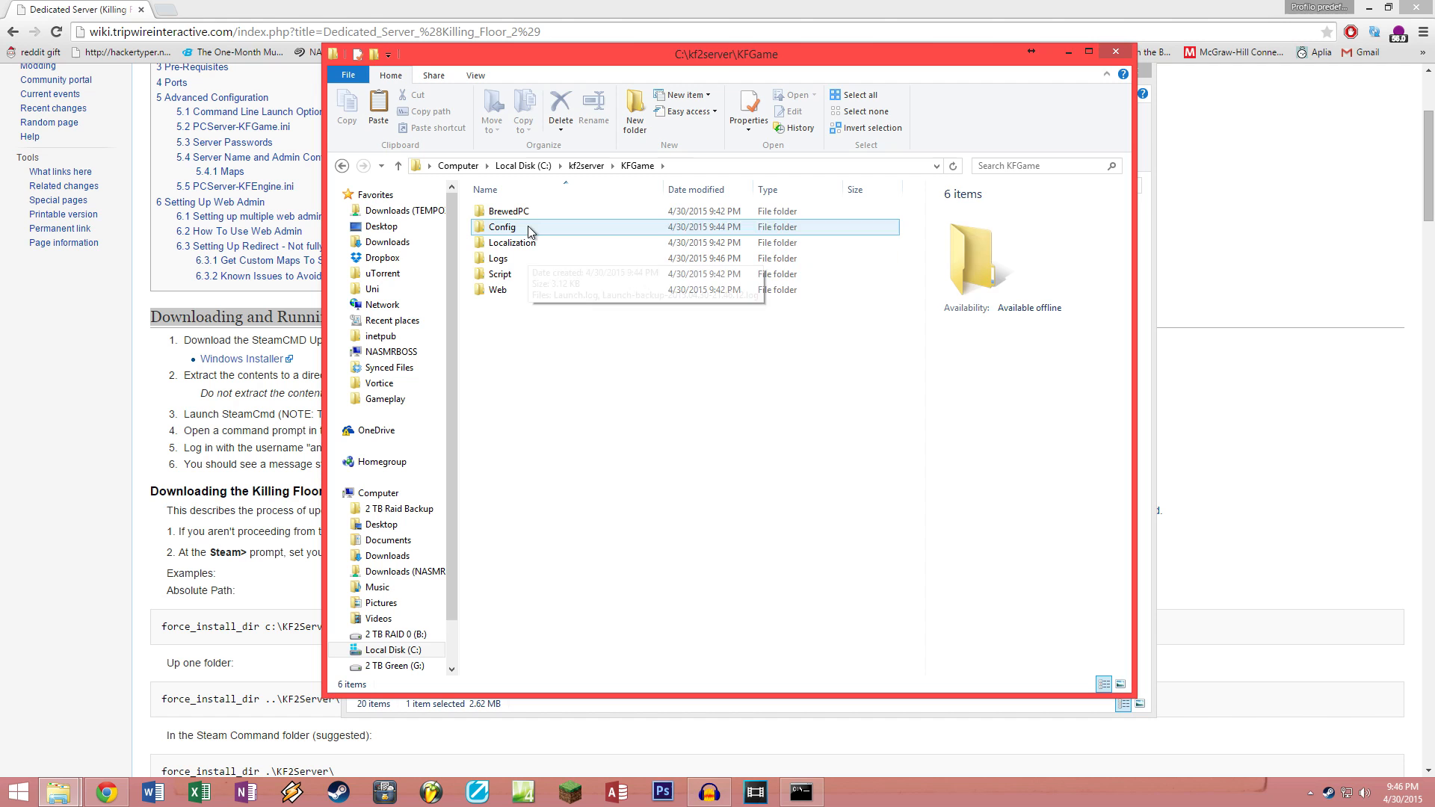
pyautogui.doubleClick(503, 227)
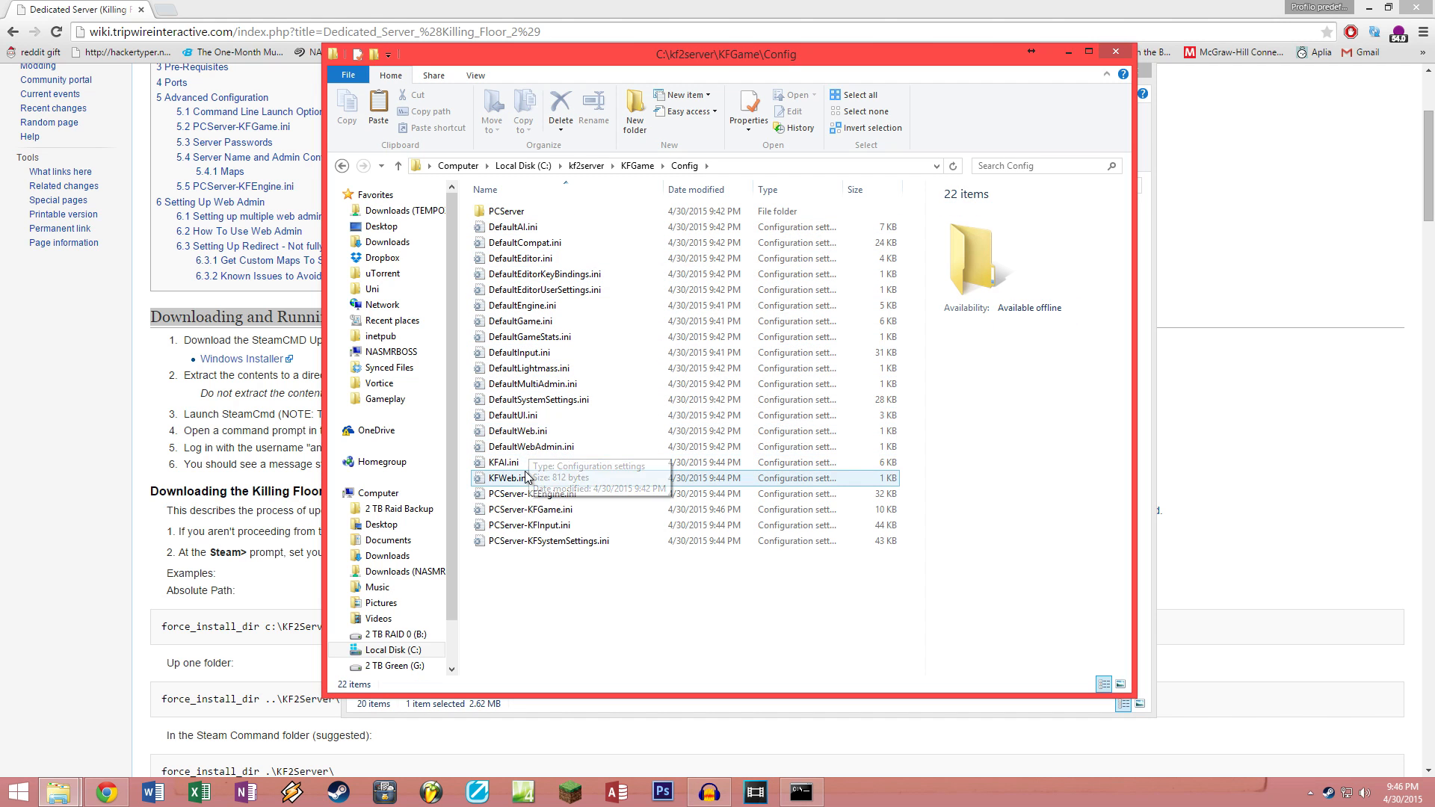
pyautogui.click(508, 478)
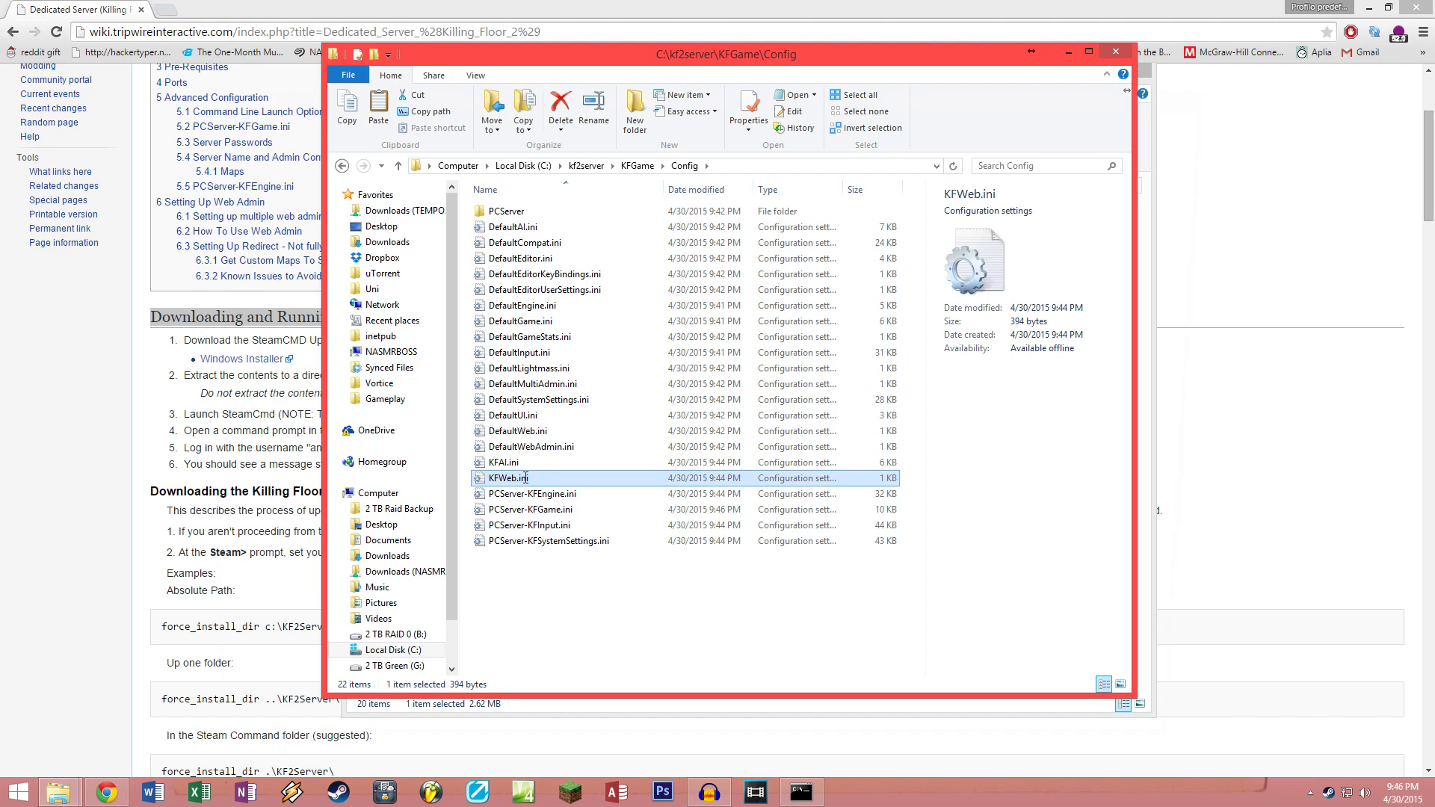
pyautogui.doubleClick(506, 478)
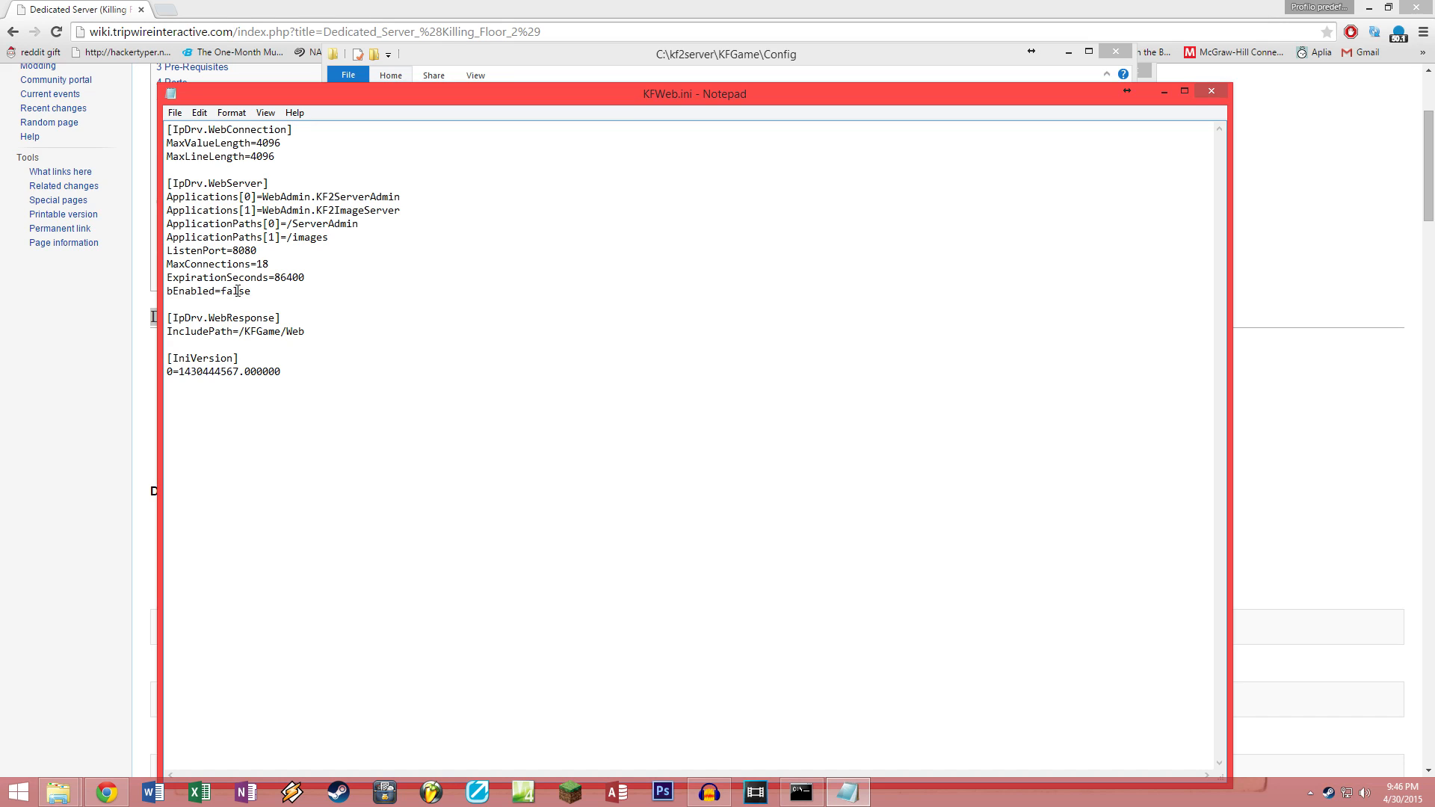
# Change bEnabled from false to true, then close and save KFWeb.ini.
pyautogui.doubleClick(206, 292)
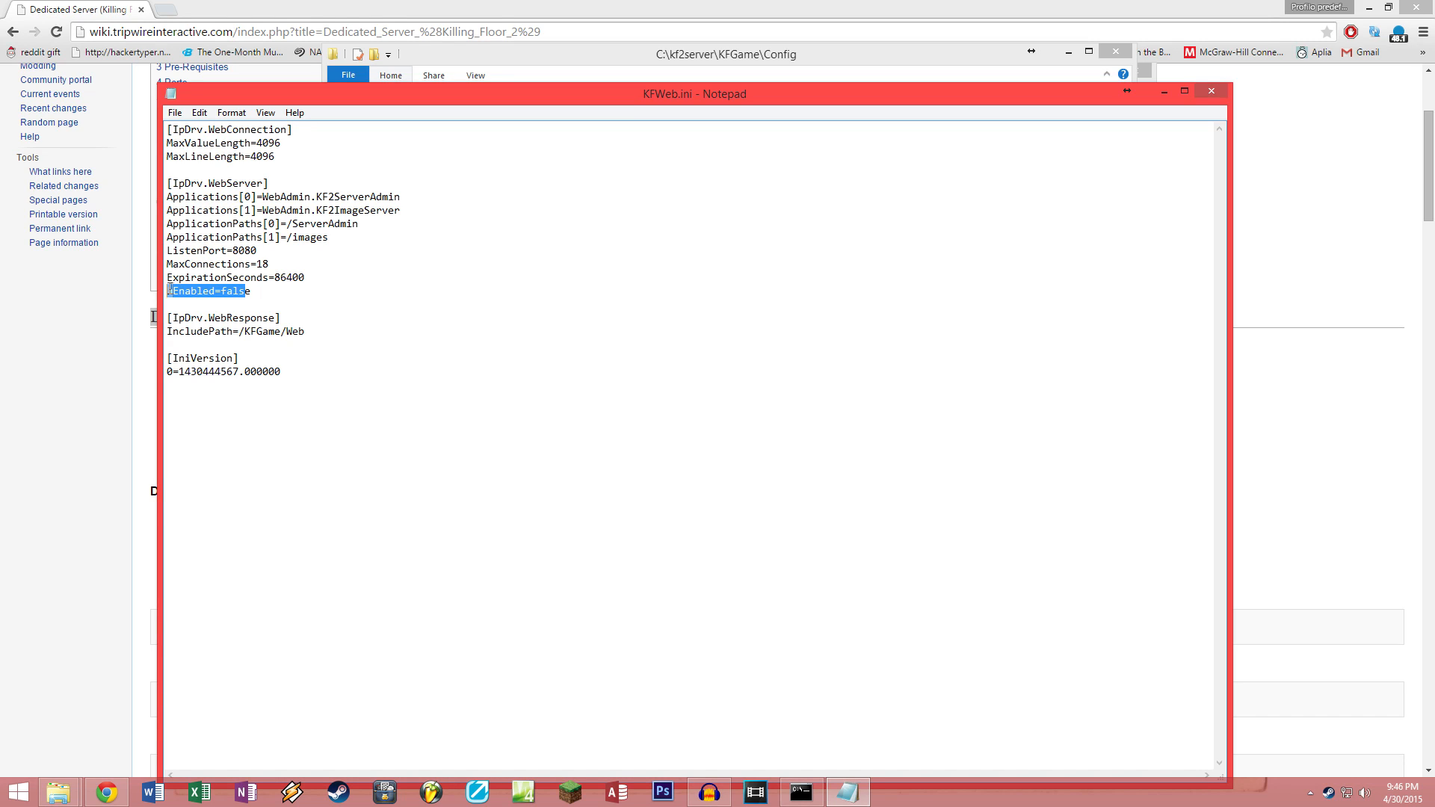
pyautogui.doubleClick(235, 292)
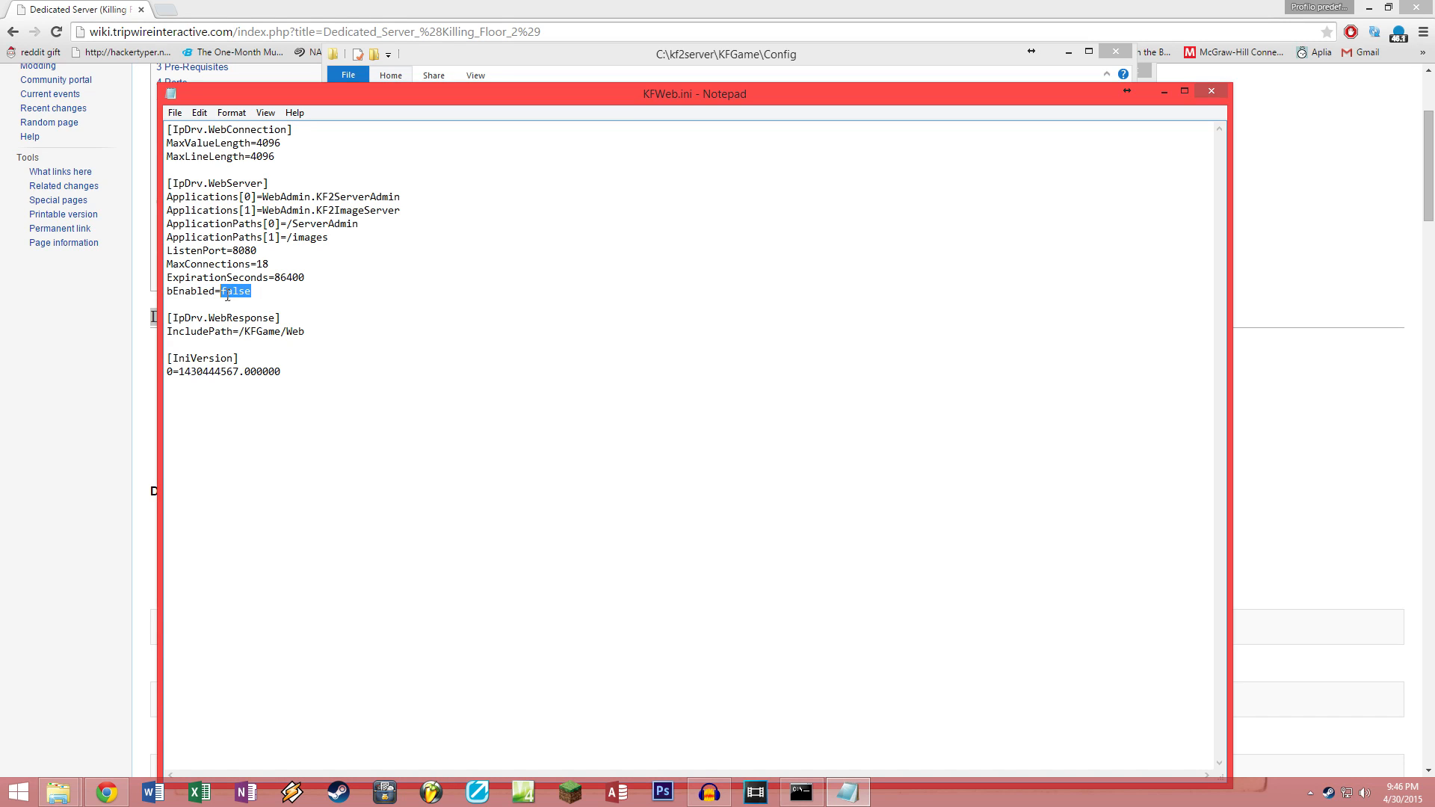
pyautogui.write('true')
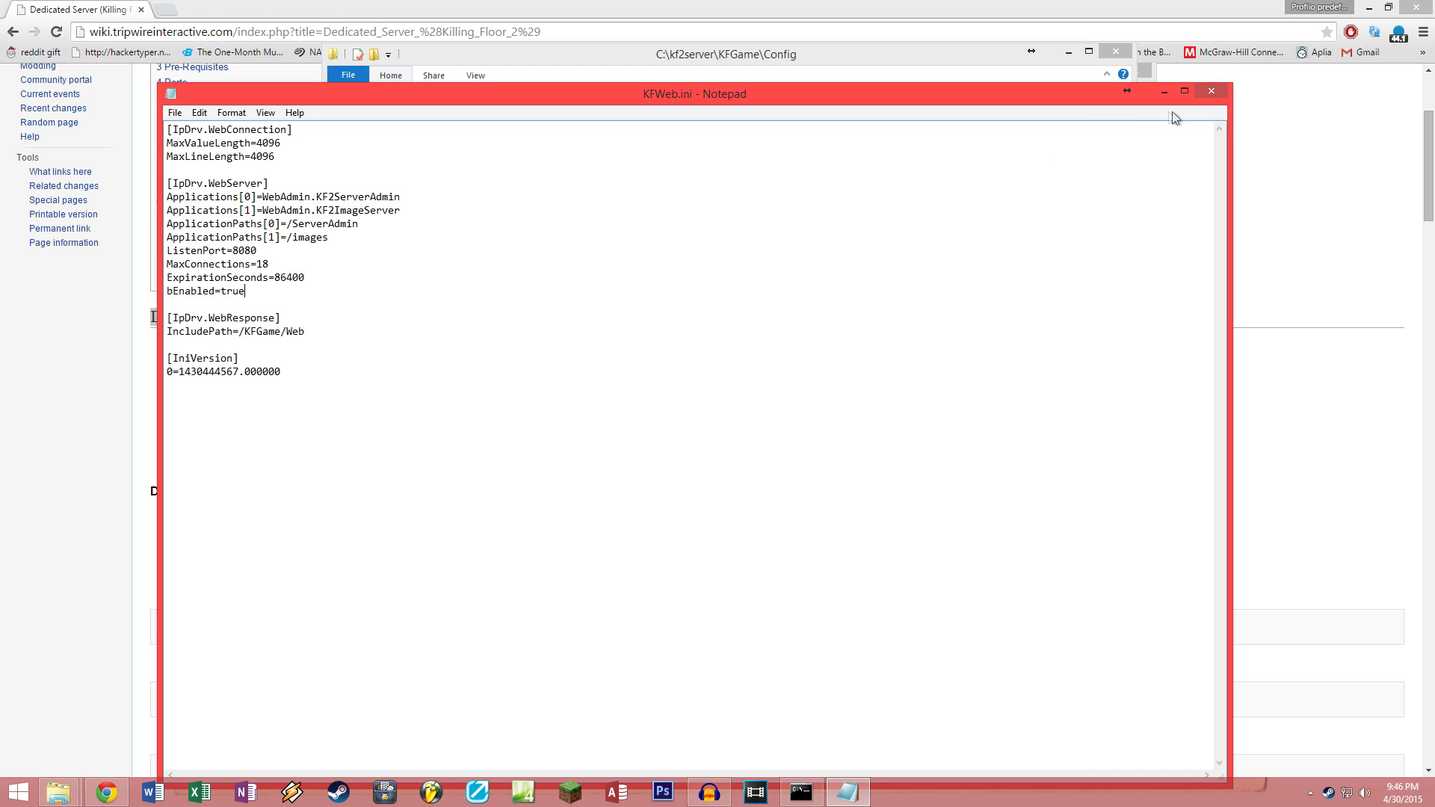
pyautogui.click(1210, 91)
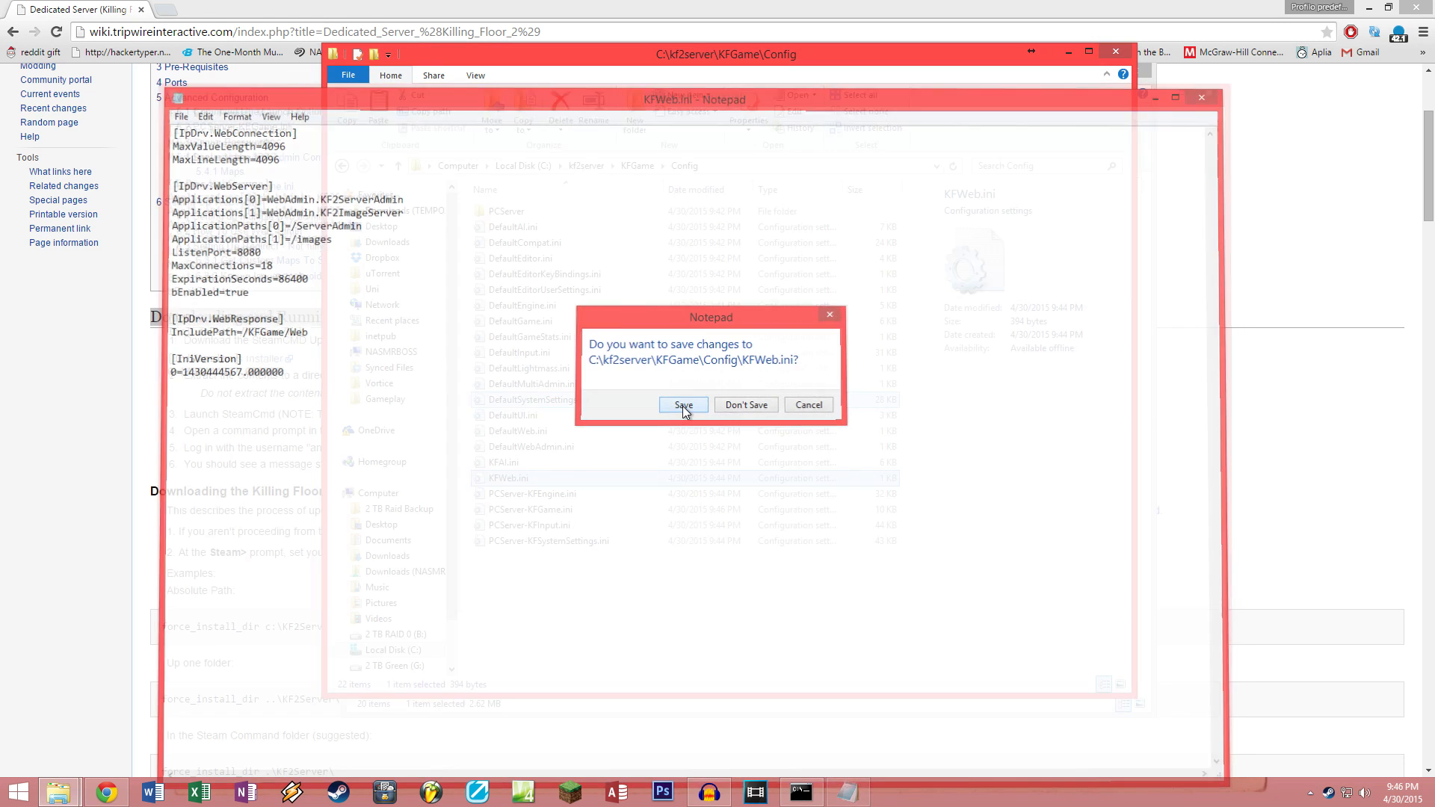
pyautogui.click(683, 406)
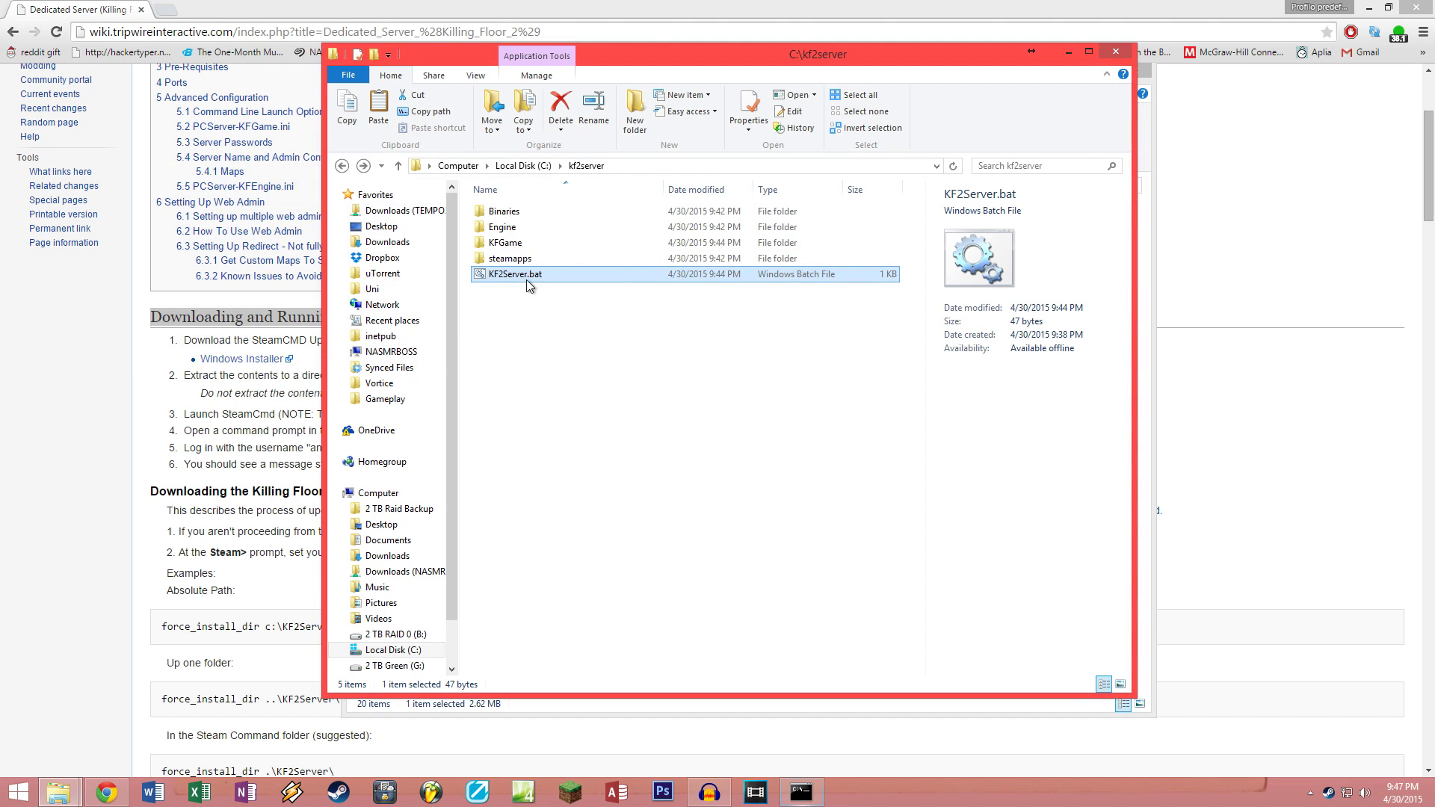
# Relaunch KF2Server.bat so the server starts with WebAdmin on port 8080.
pyautogui.doubleClick(516, 274)
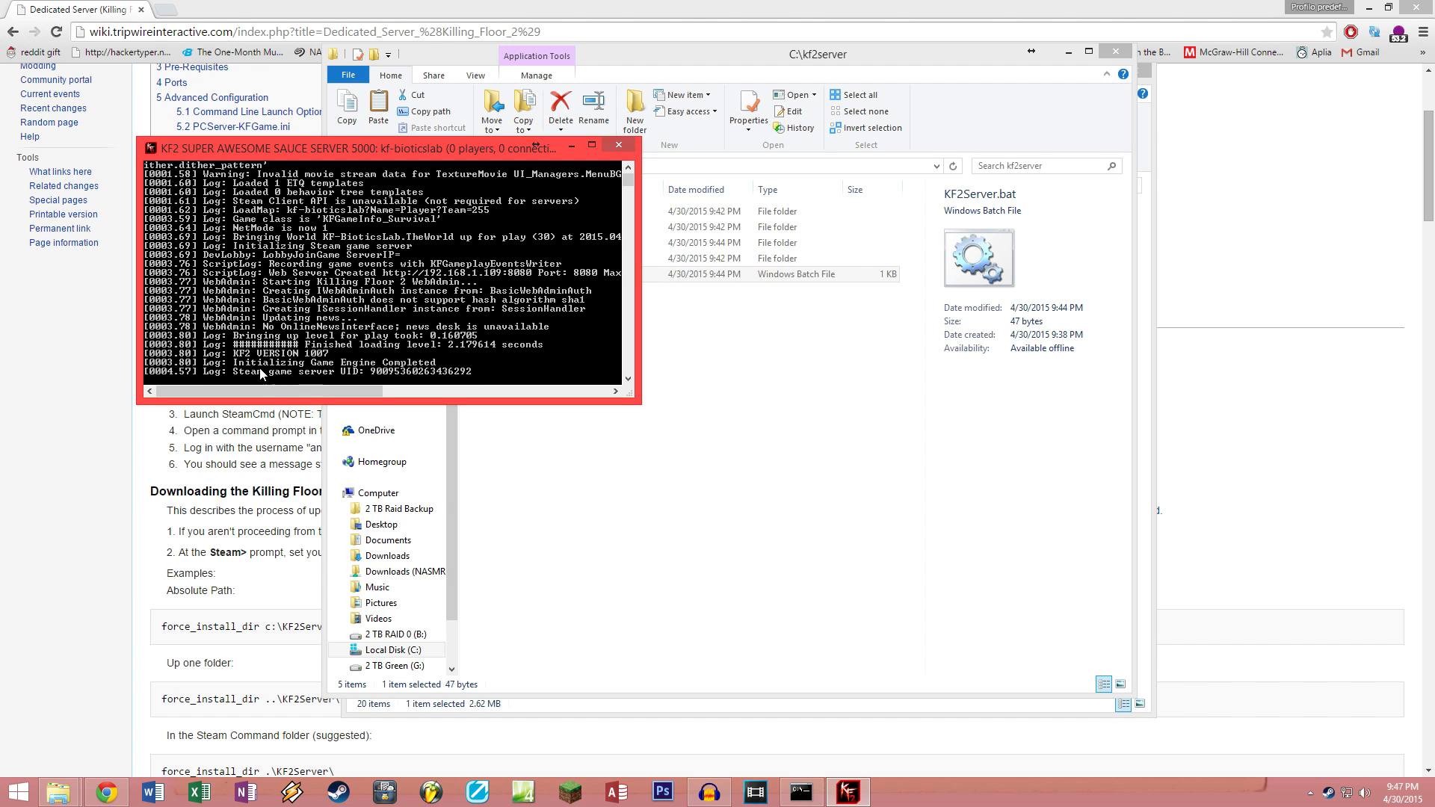
pyautogui.moveTo(439, 370)
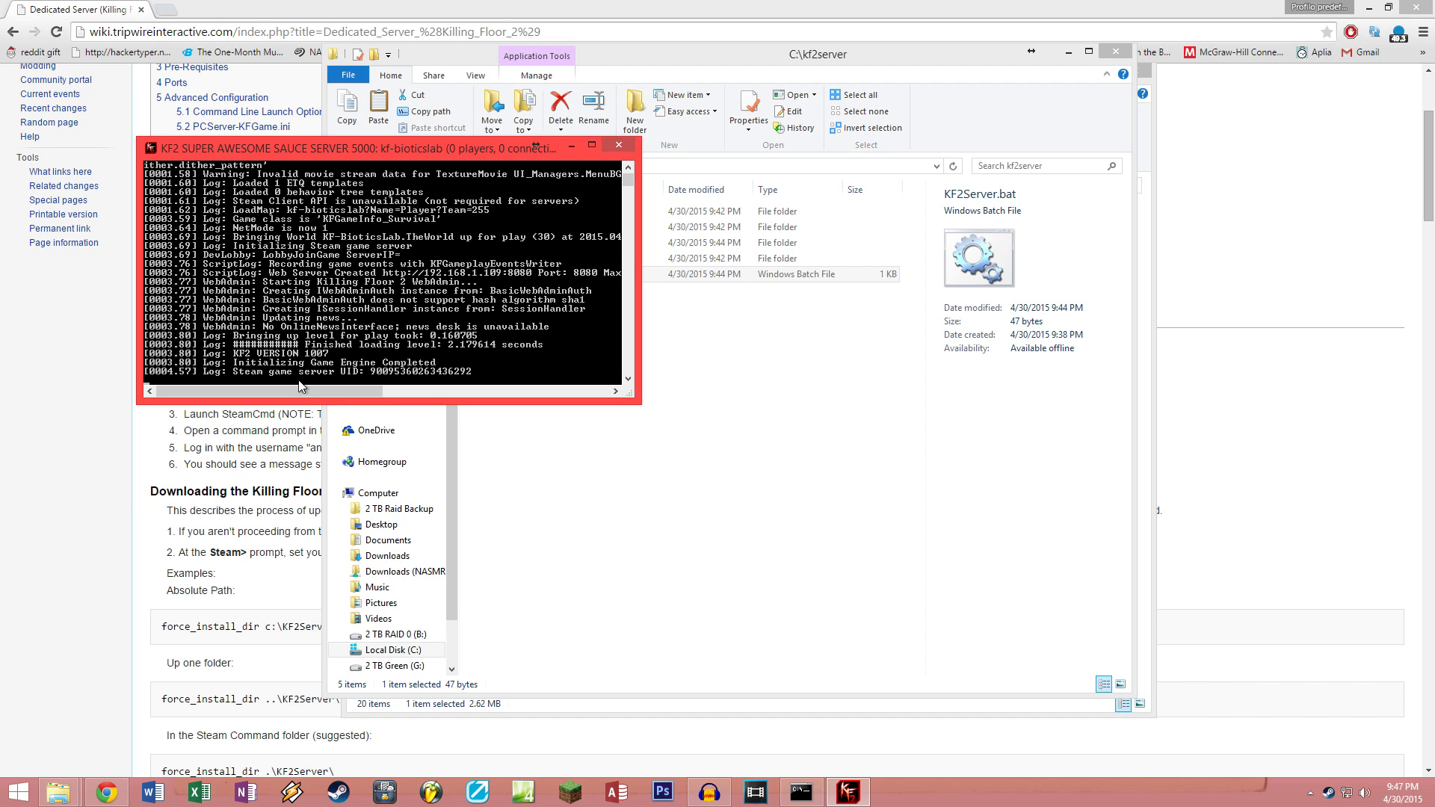
pyautogui.moveTo(305, 380)
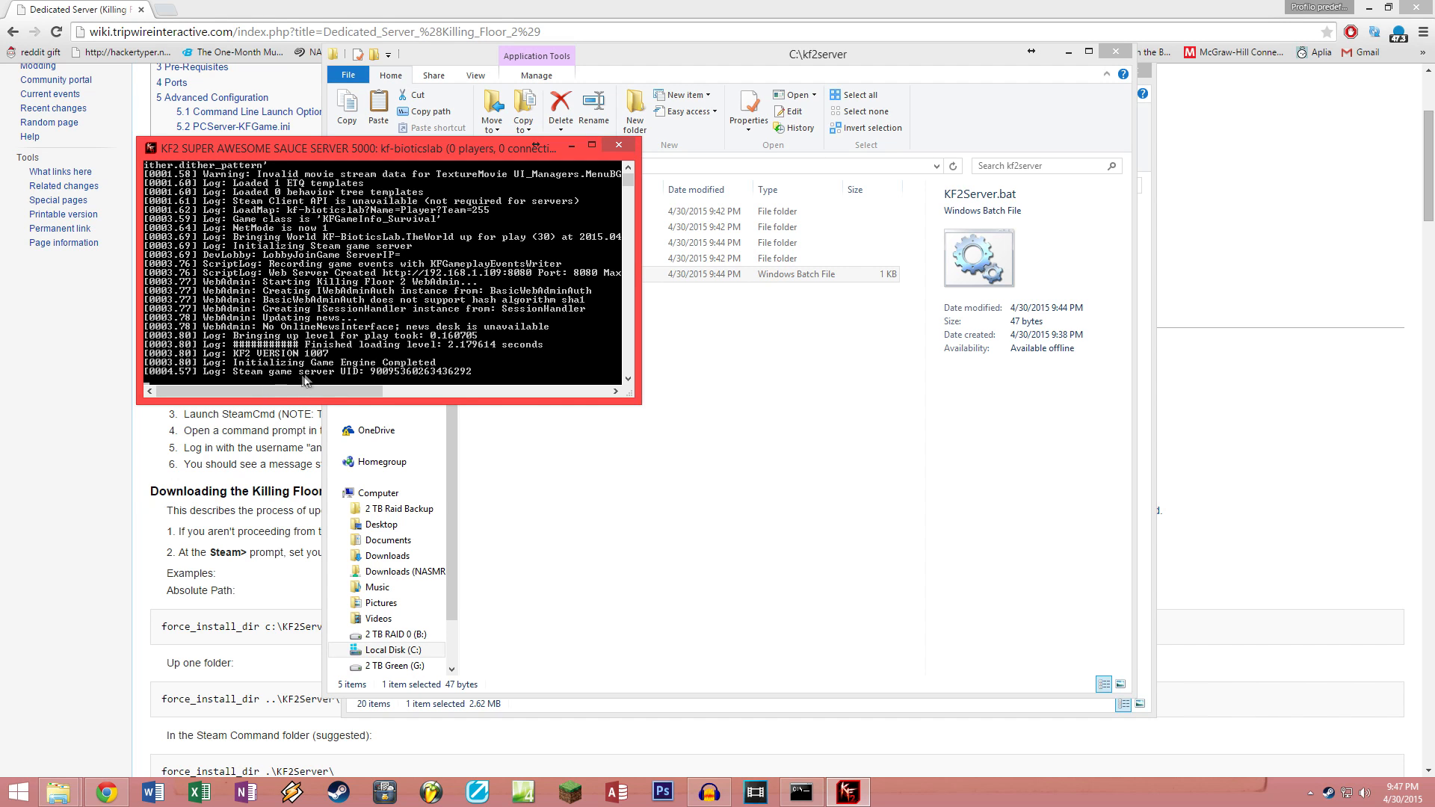
pyautogui.moveTo(458, 378)
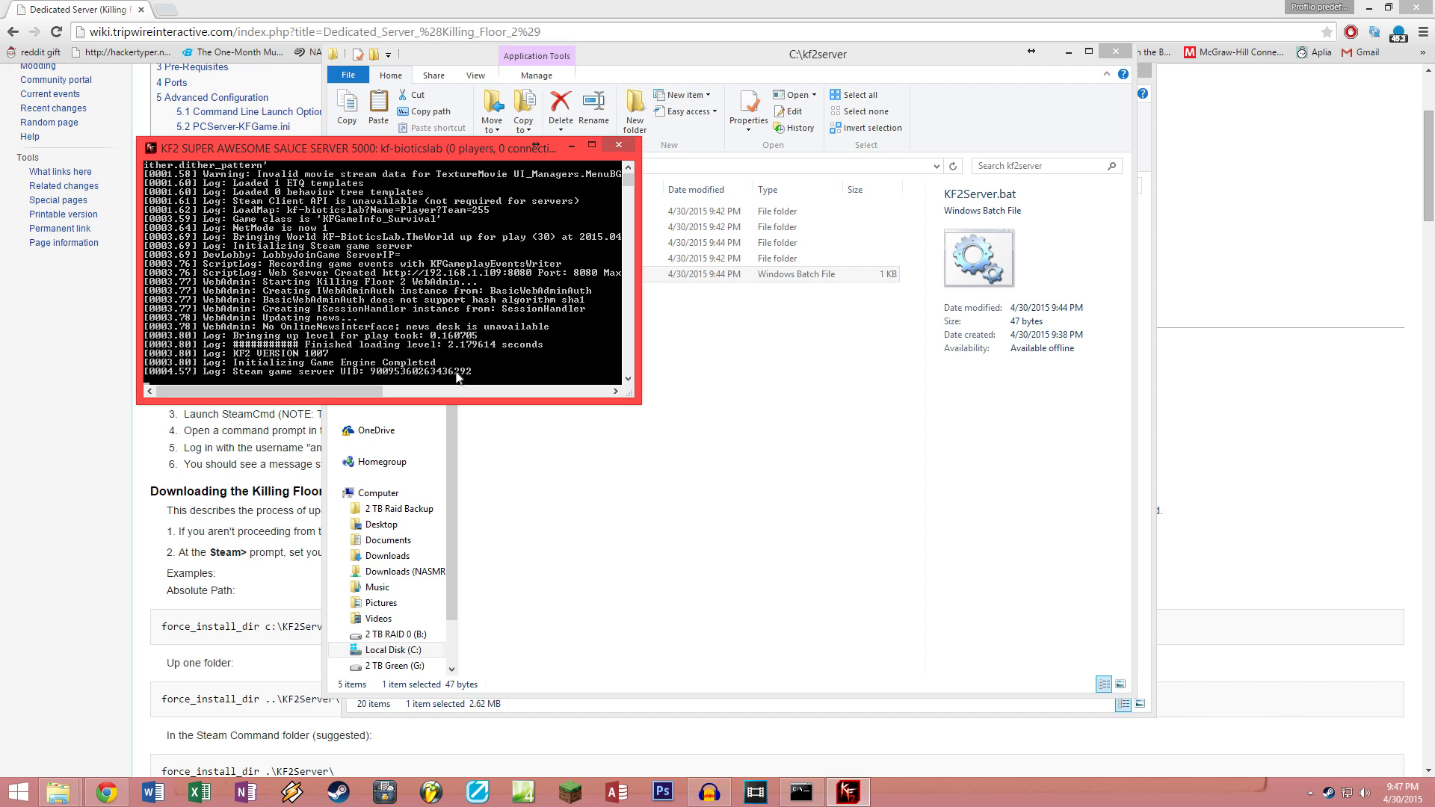
pyautogui.moveTo(417, 381)
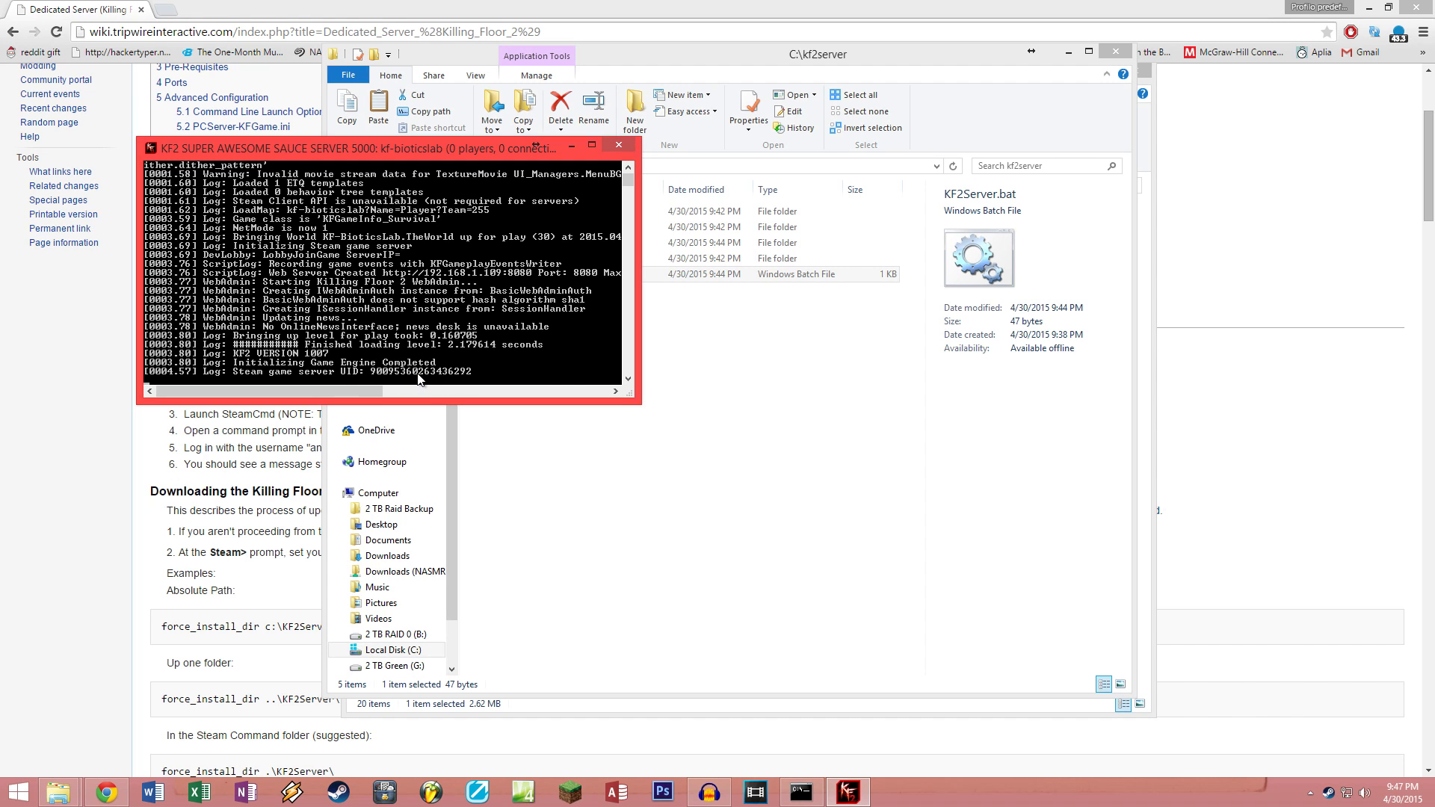